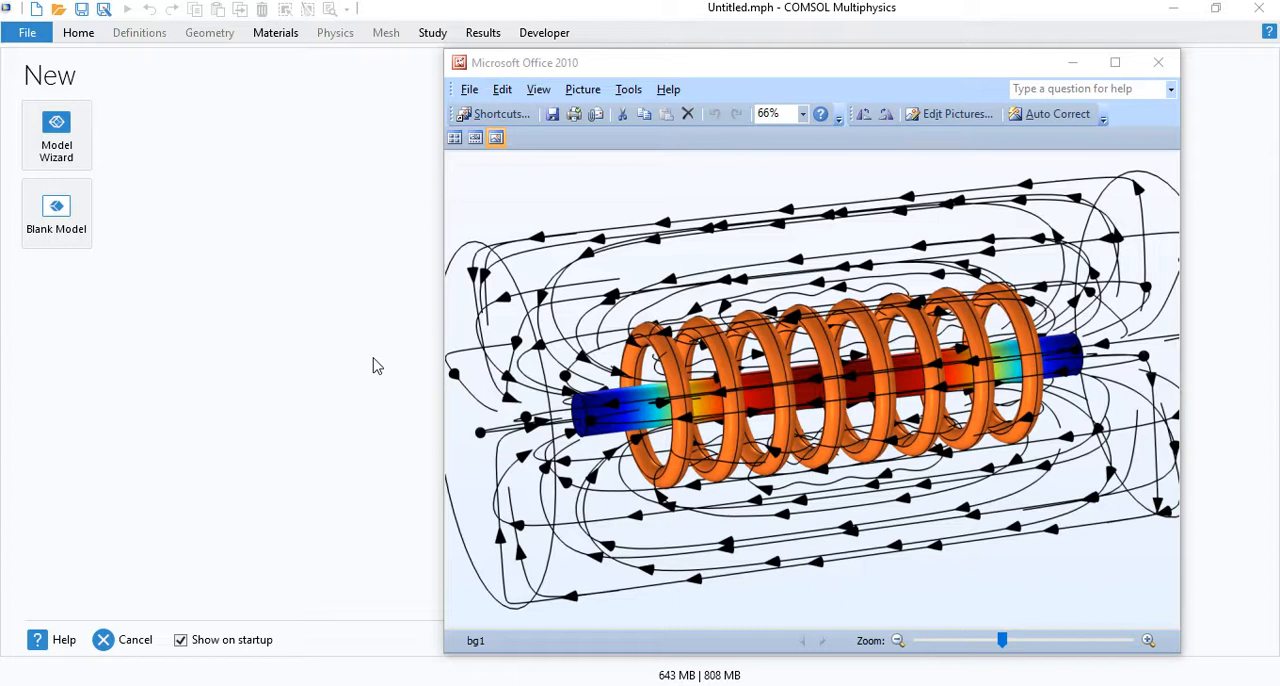
mouse_move(387, 381)
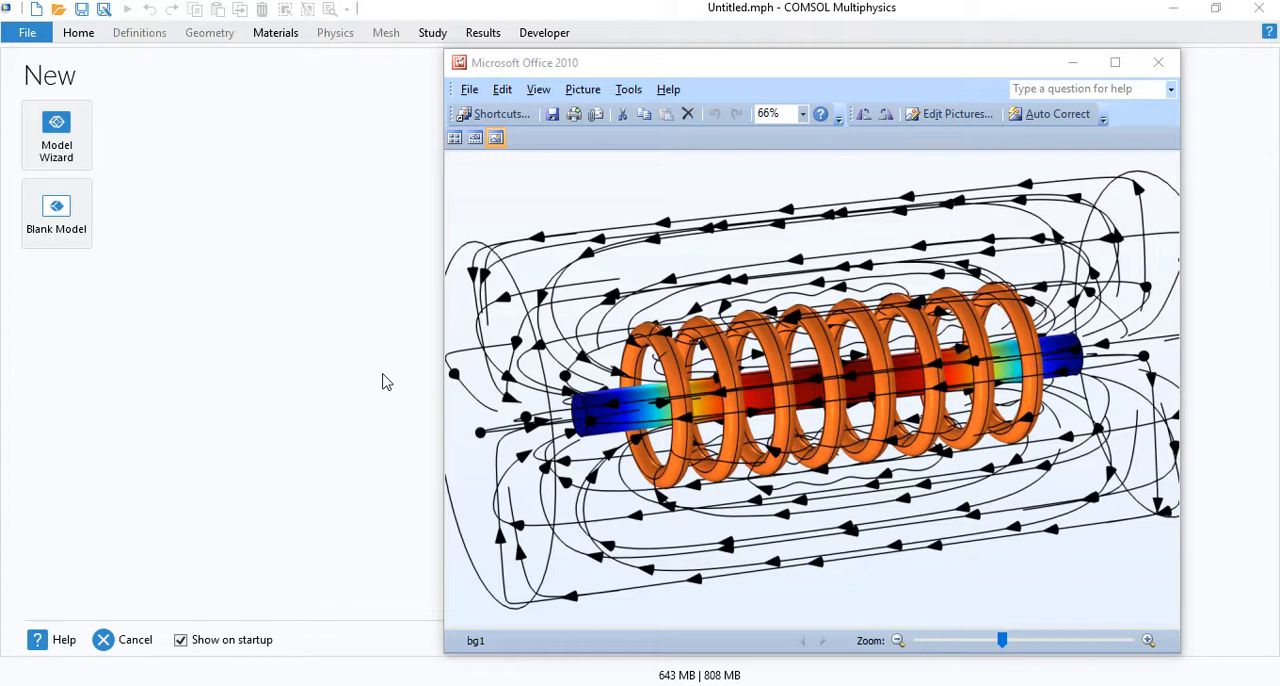
mouse_move(383, 380)
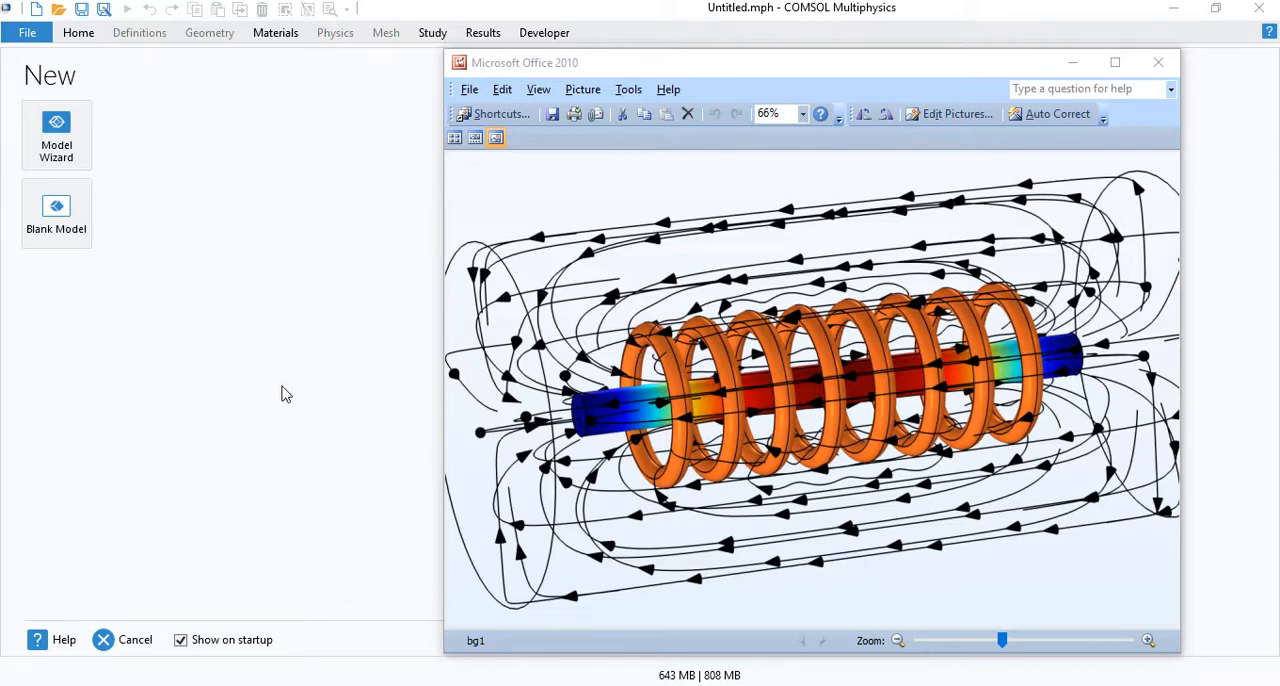
mouse_move(363, 451)
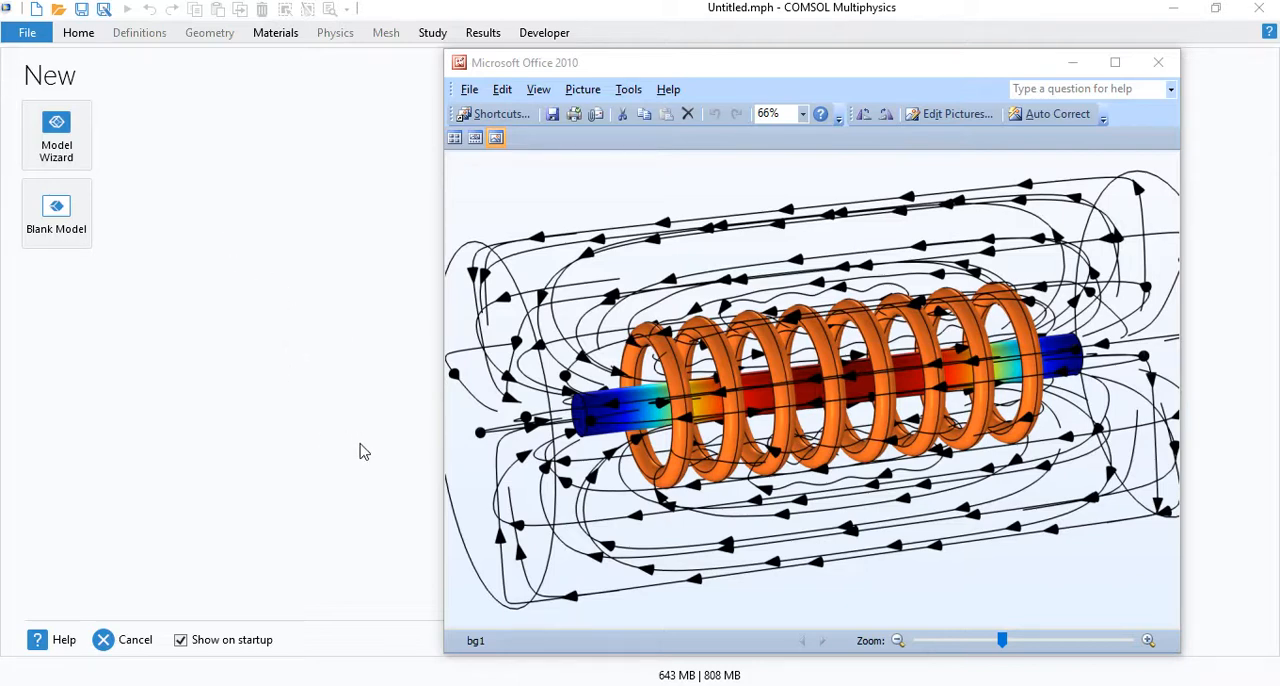
Step: Create a 2D axisymmetric model with AC/DC > Electromagnetic Heating > Induction Heating physics
left_click(56, 135)
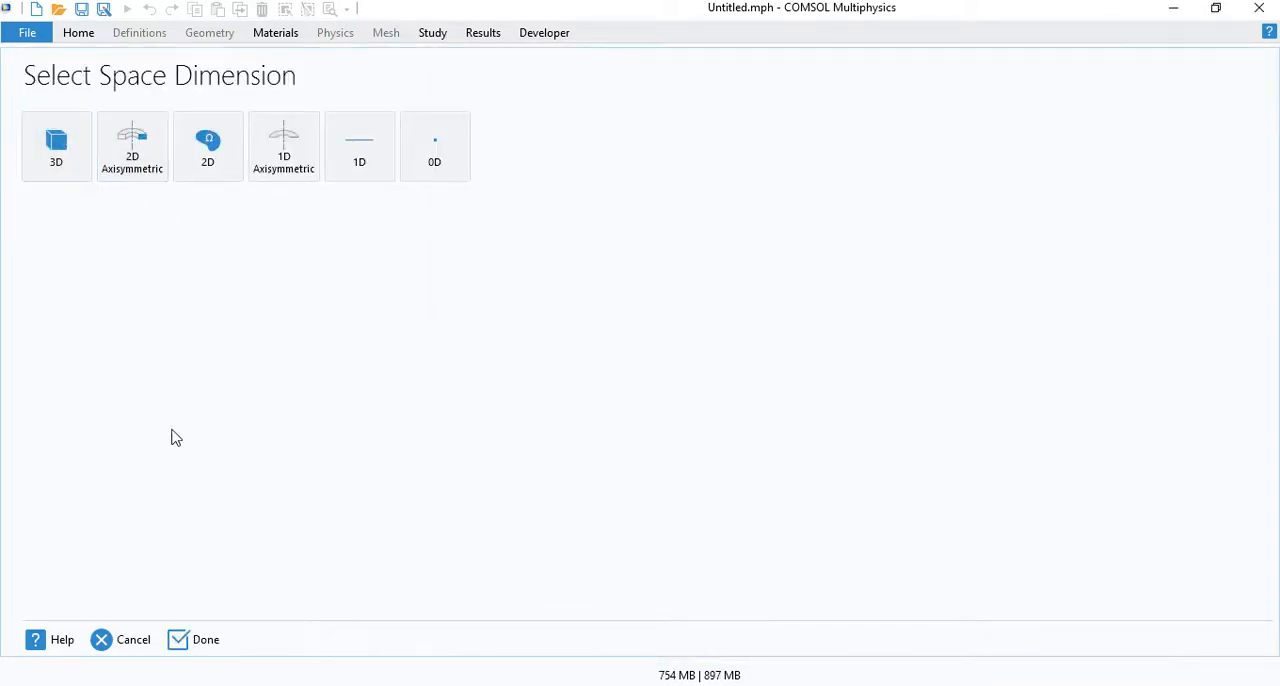
left_click(207, 145)
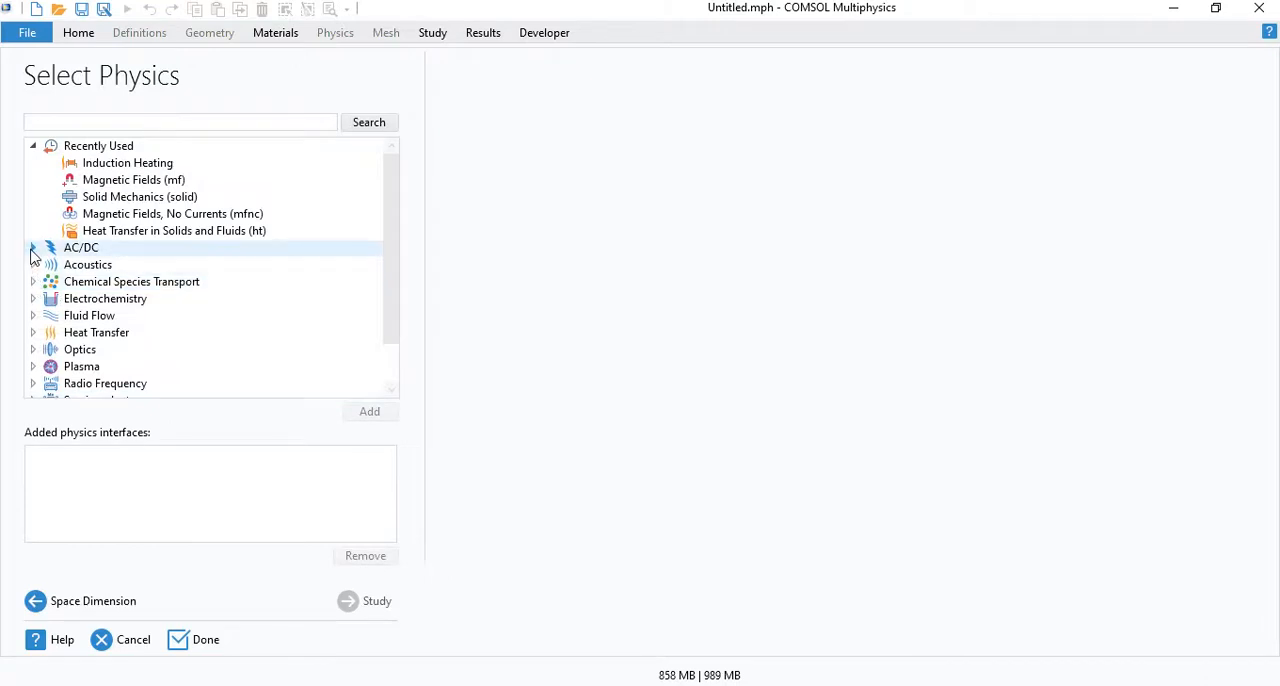
left_click(33, 247)
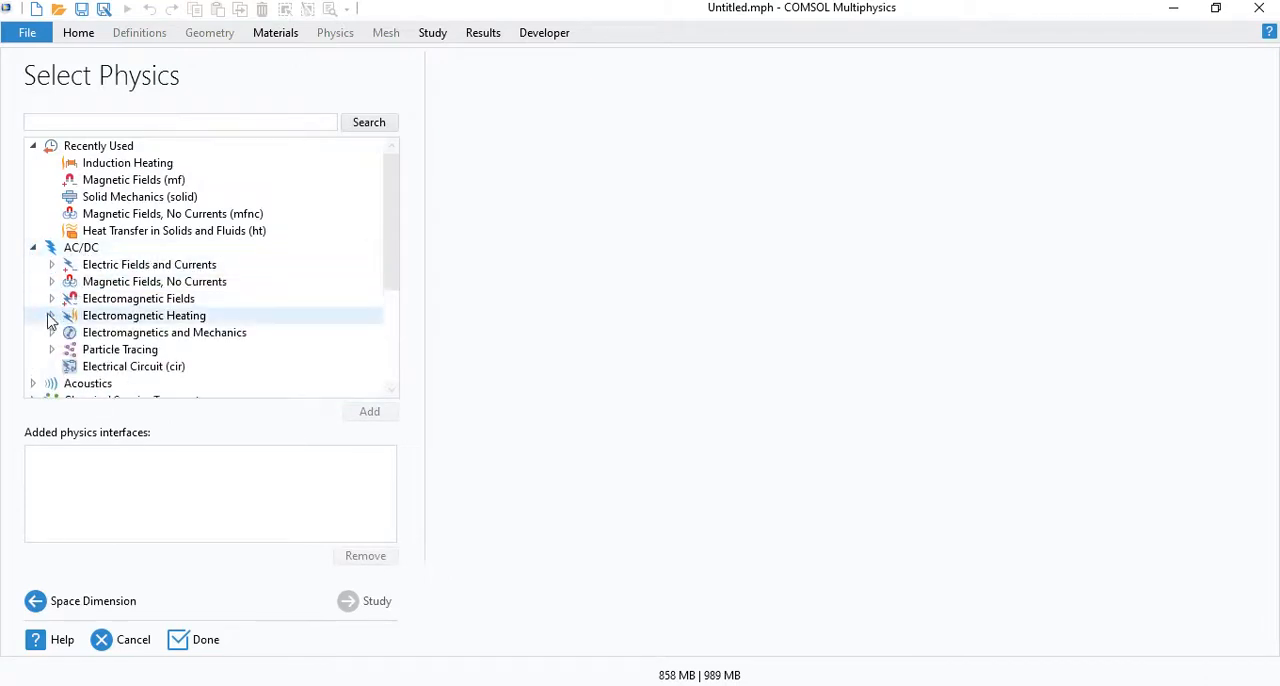
left_click(51, 315)
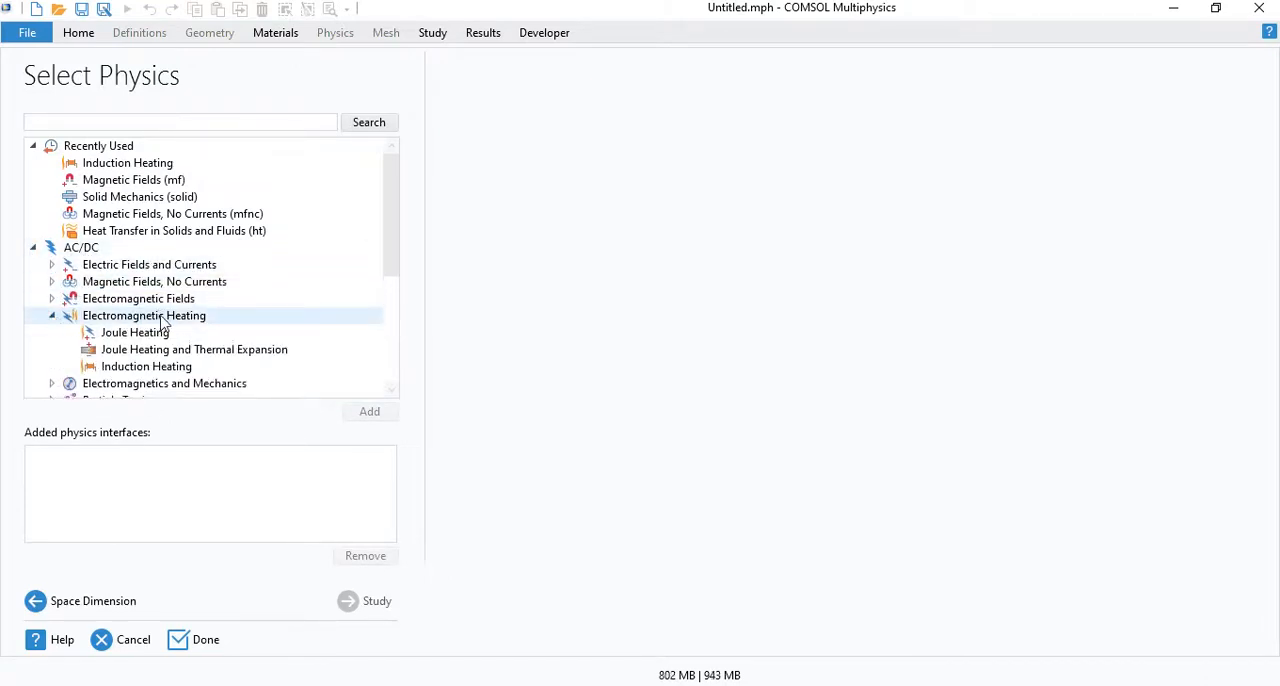
left_click(146, 366)
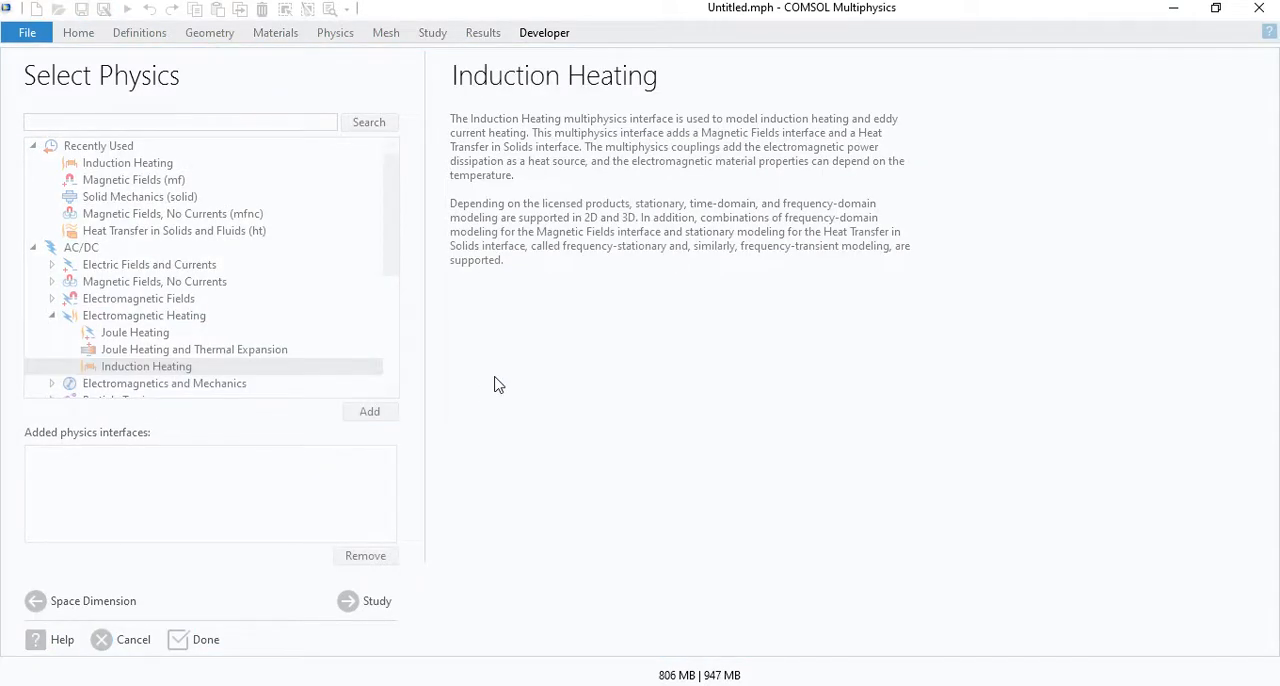
mouse_move(481, 389)
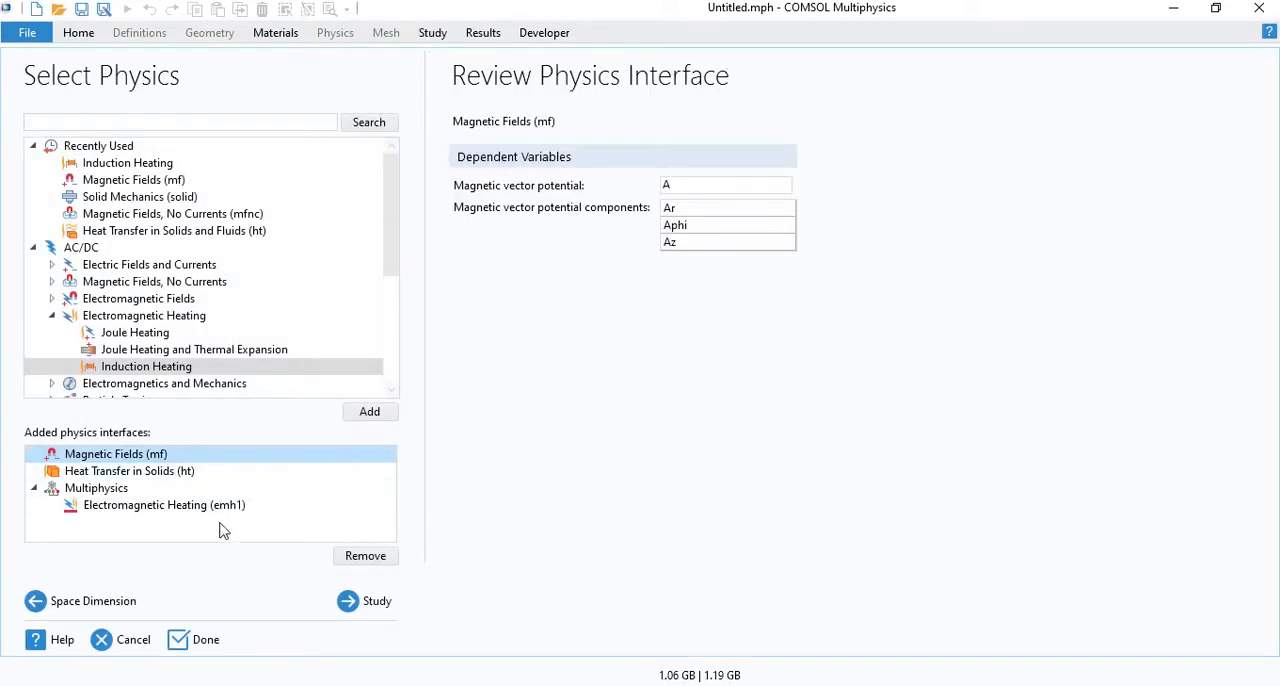
left_click(164, 504)
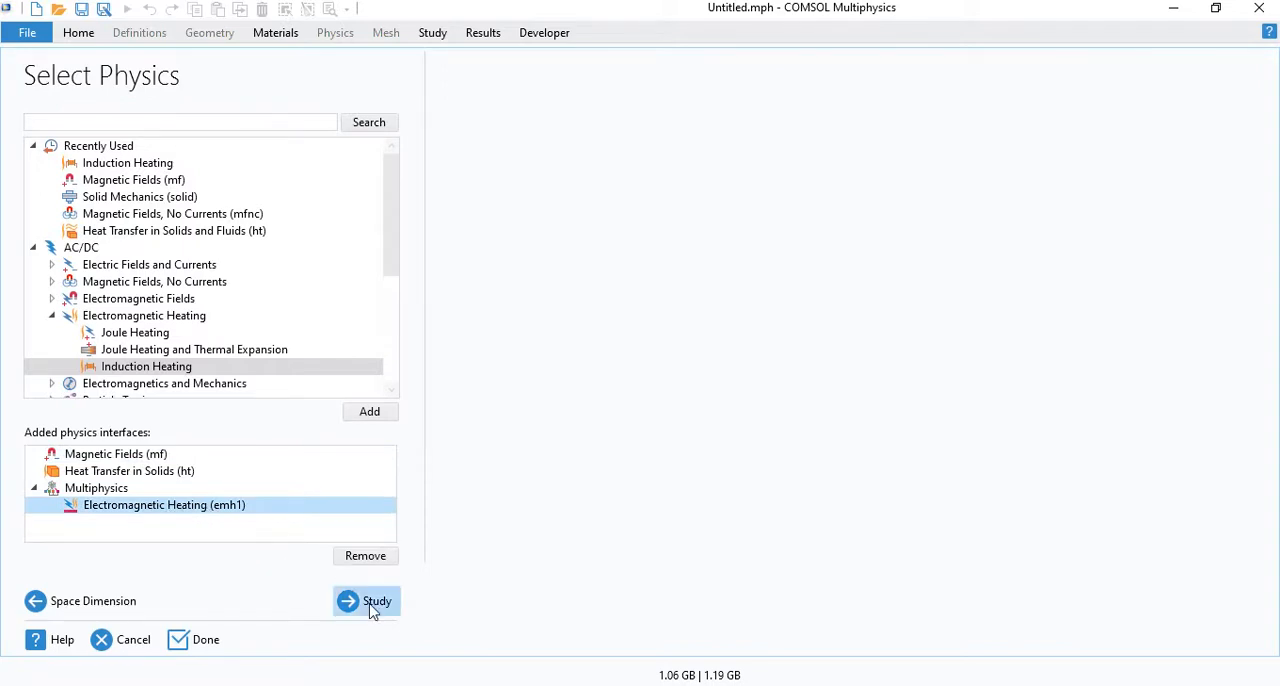
Step: Choose the Frequency-Transient preset study and click Done to create the model
left_click(377, 600)
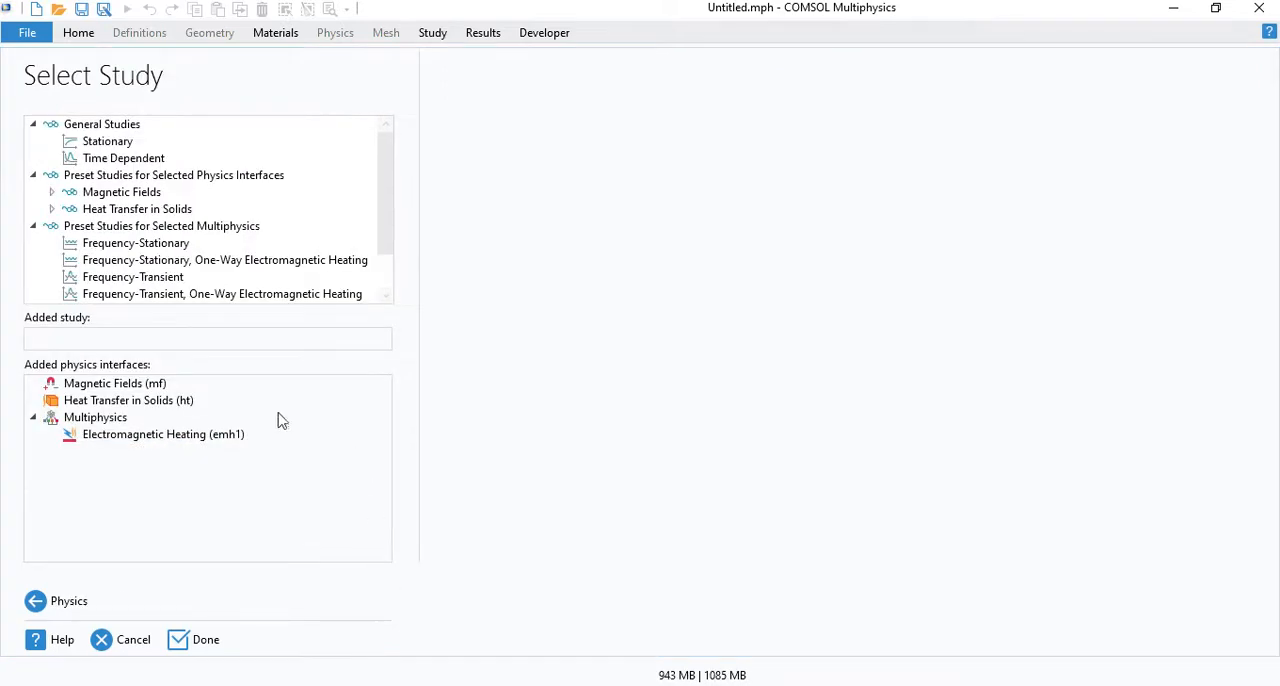
left_click(132, 277)
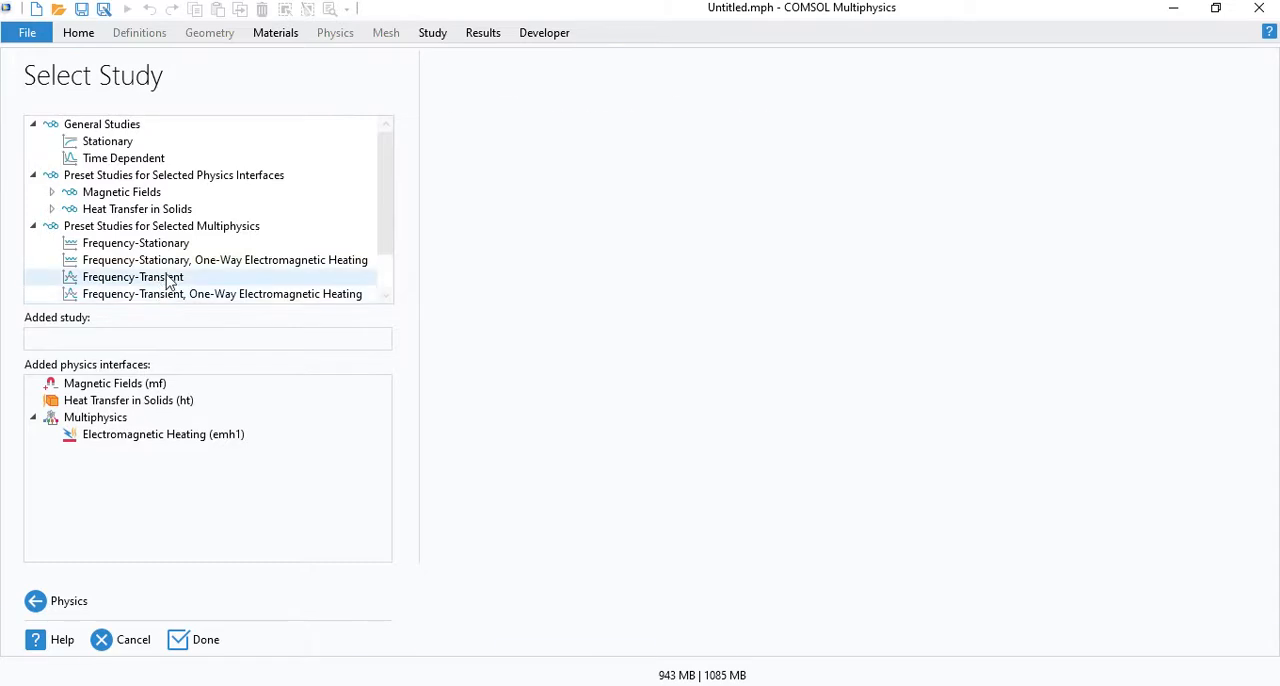
left_click(133, 277)
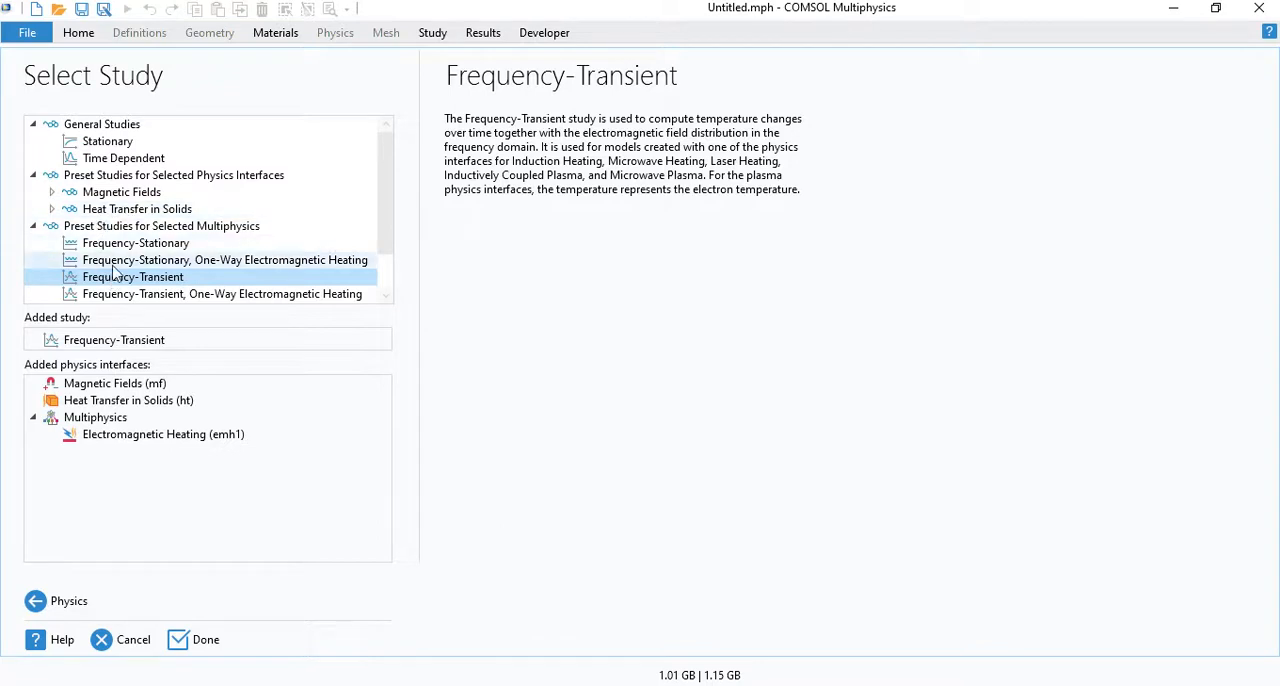
mouse_move(174, 607)
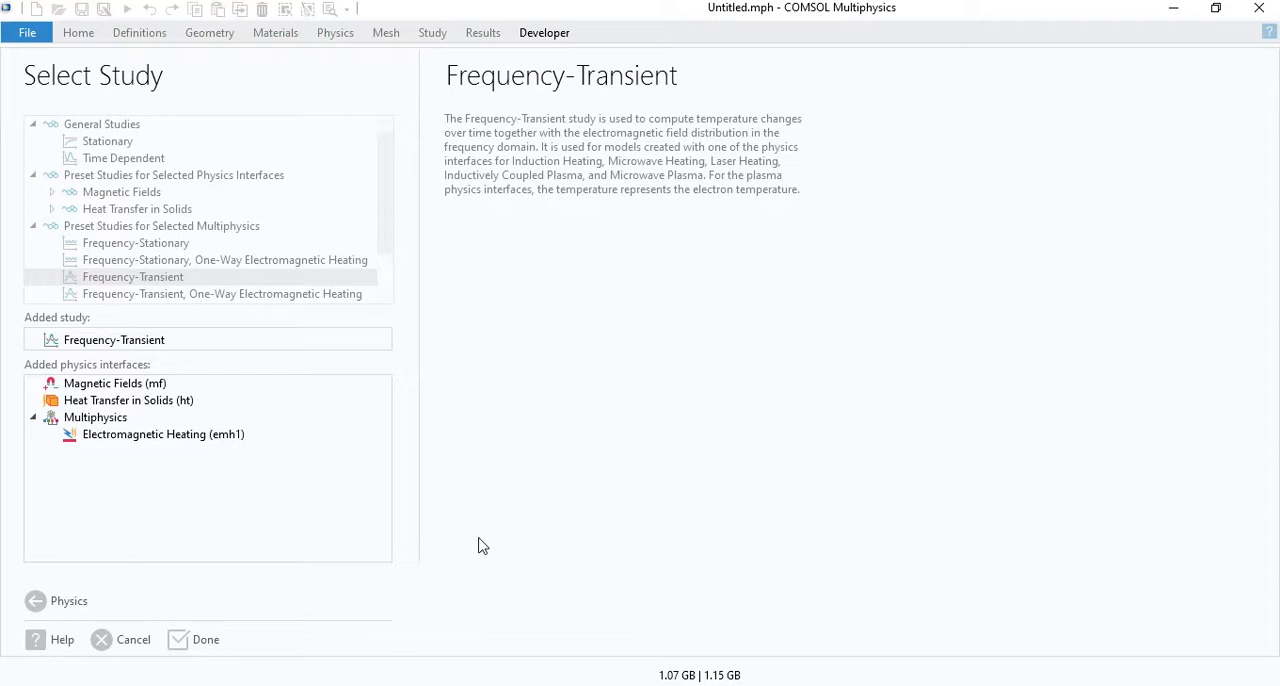
mouse_move(480, 481)
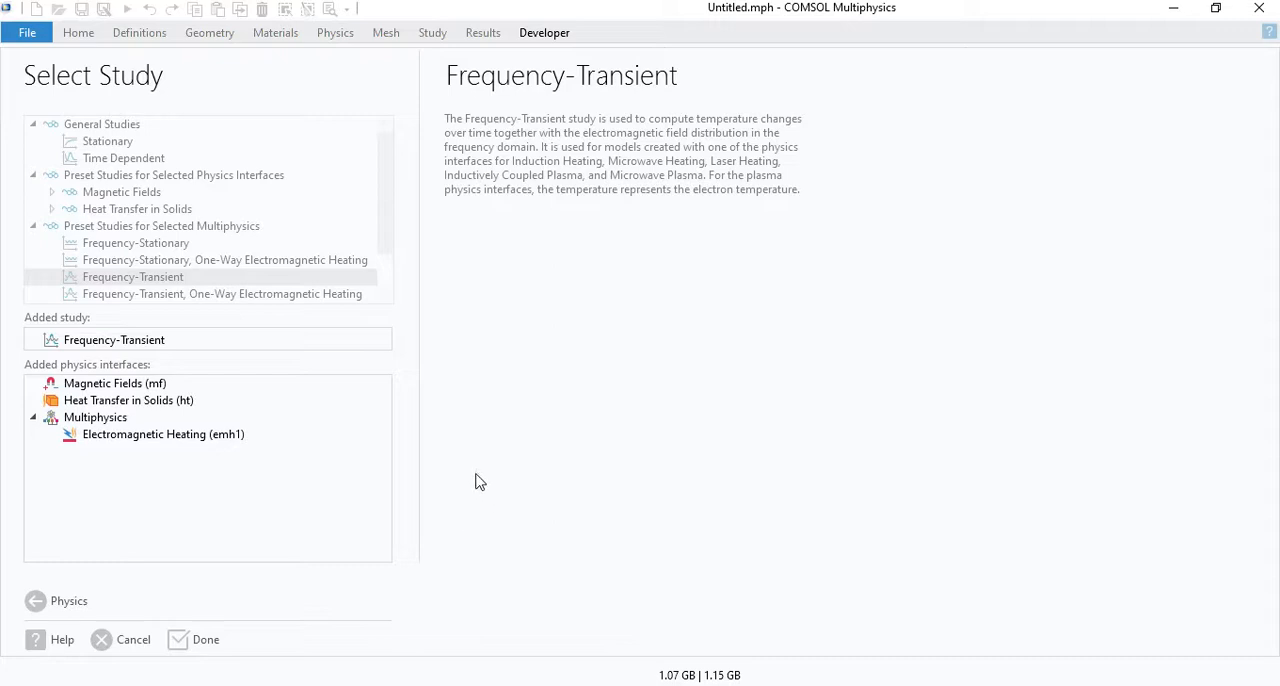
mouse_move(463, 452)
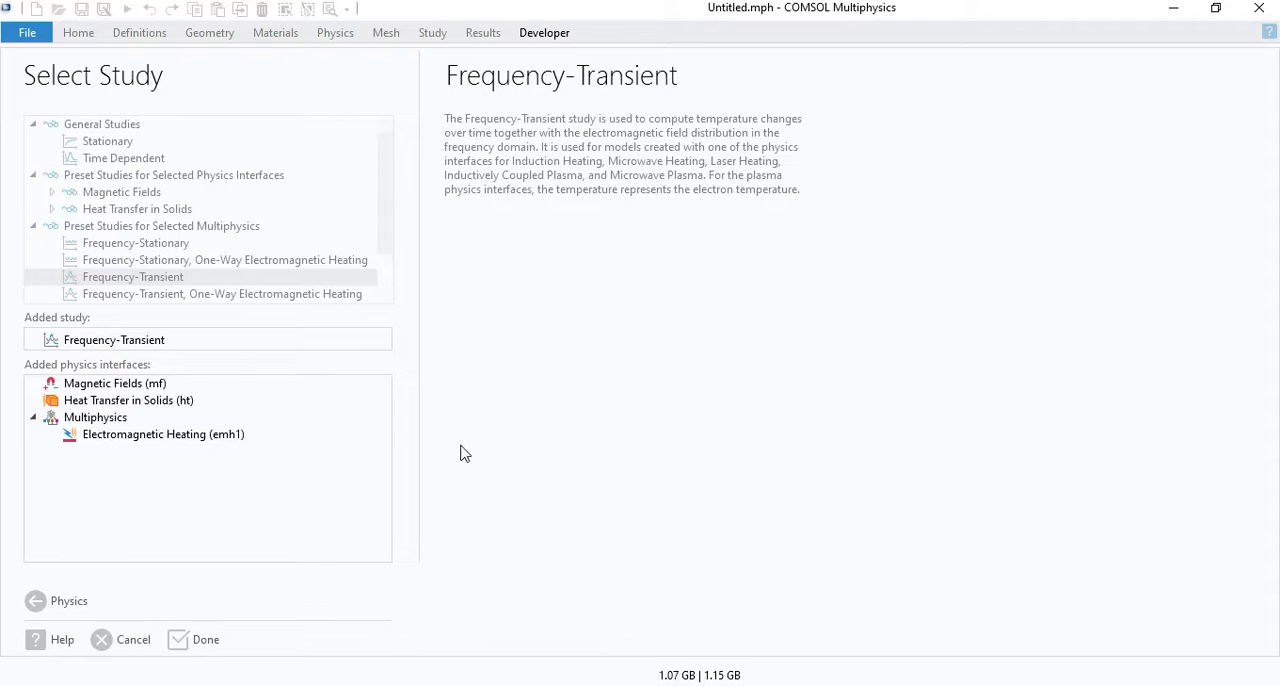
left_click(205, 639)
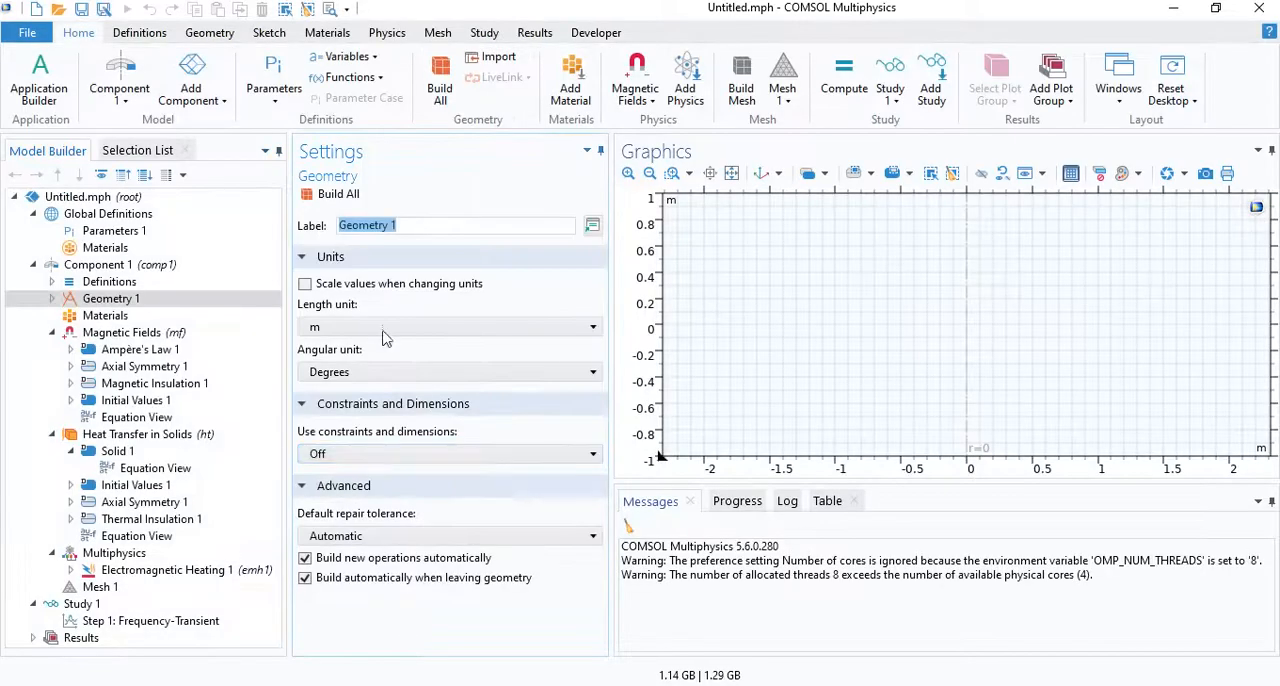
mouse_move(370, 314)
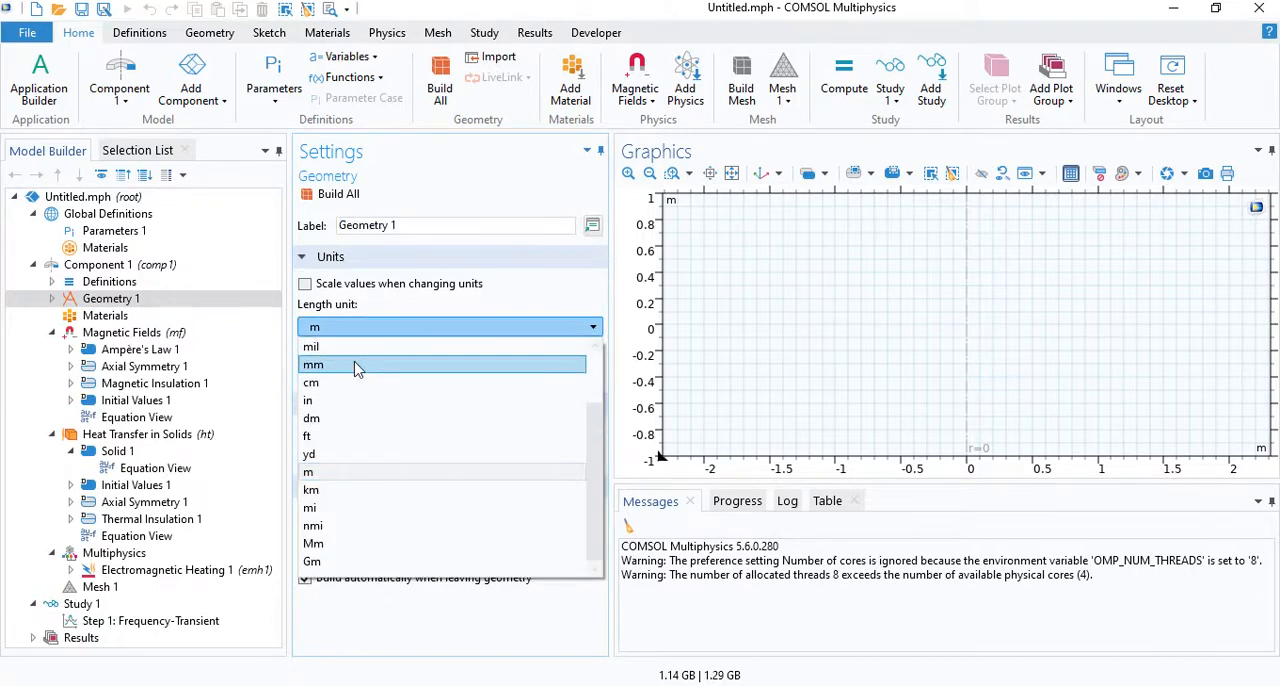
Step: Set geometry units to millimetres and add a 50 by 200 mm rectangle labelled 'Air space'
left_click(313, 364)
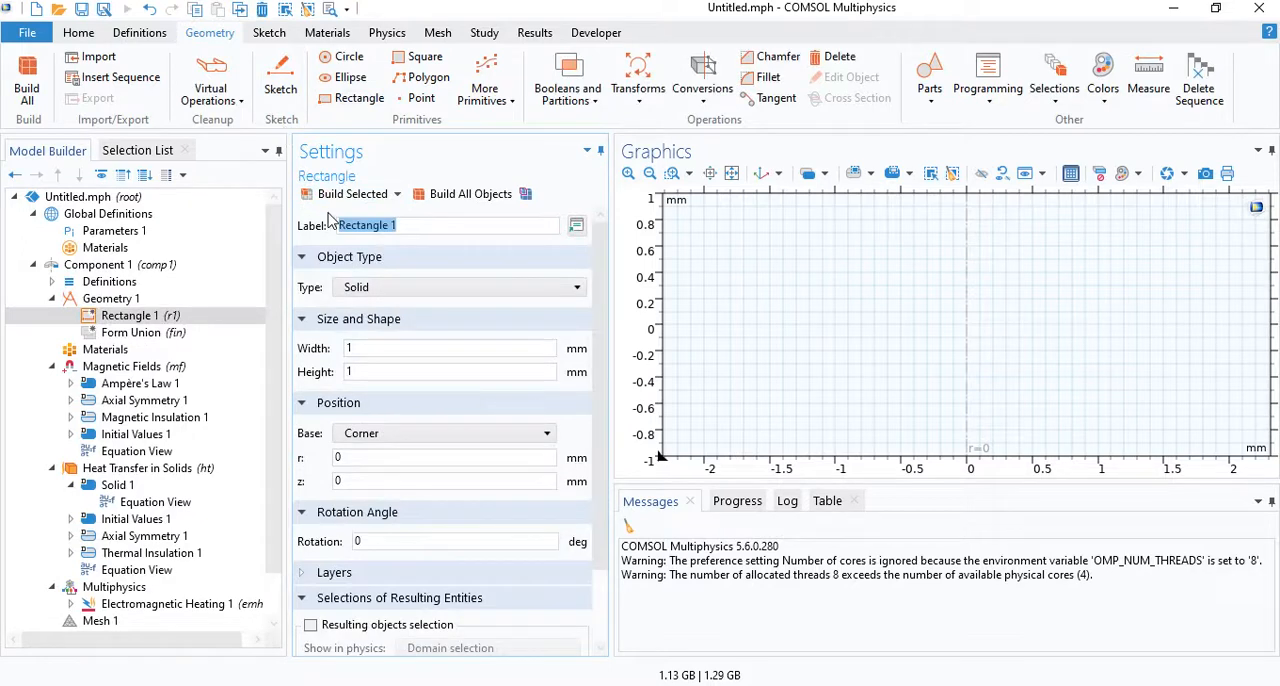
type("Air space")
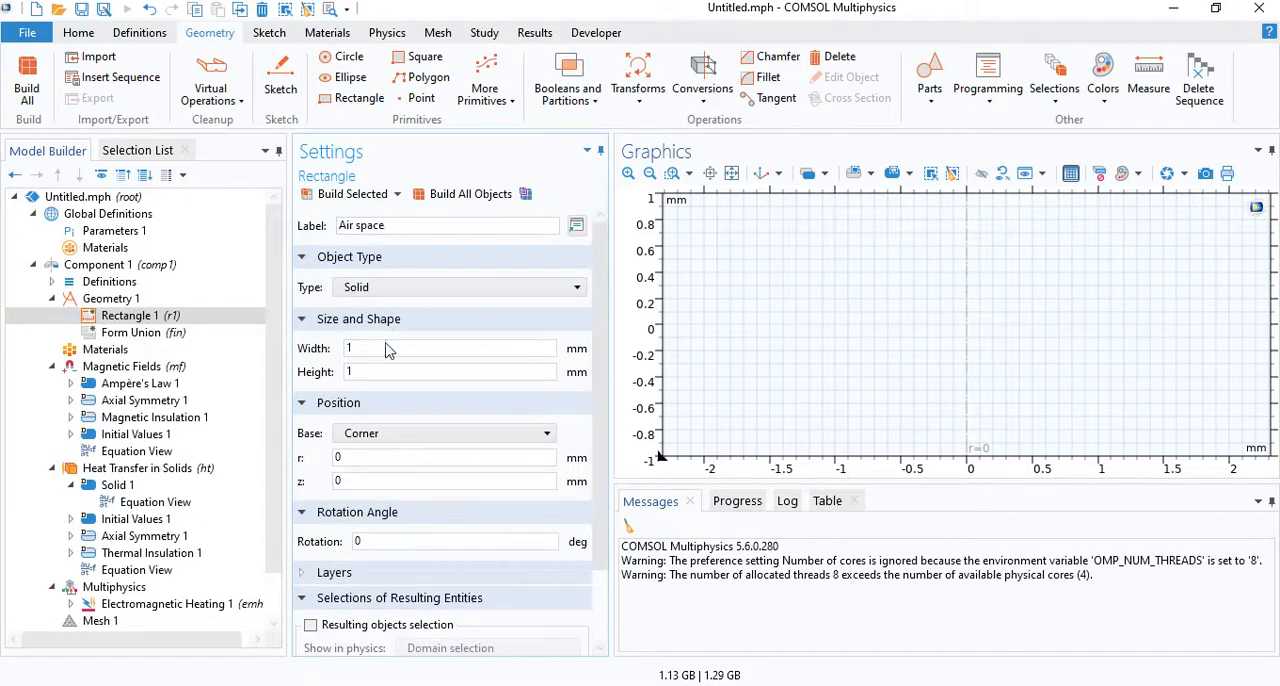
type("50")
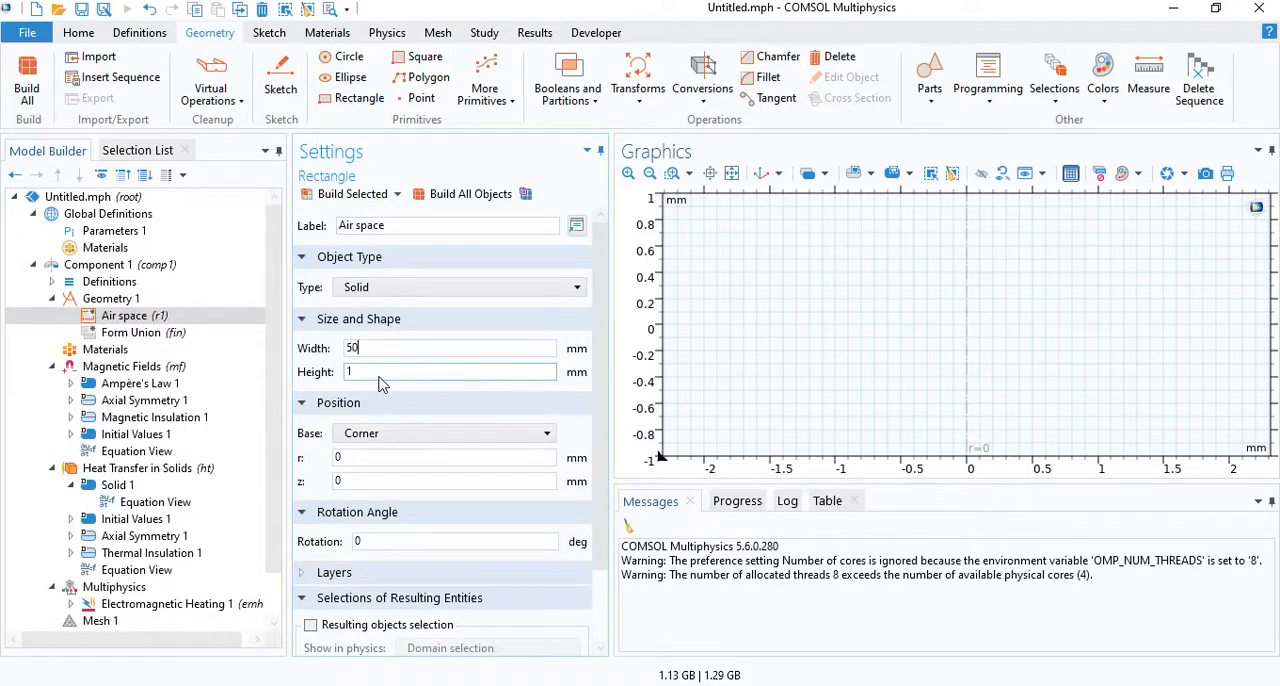
type("200")
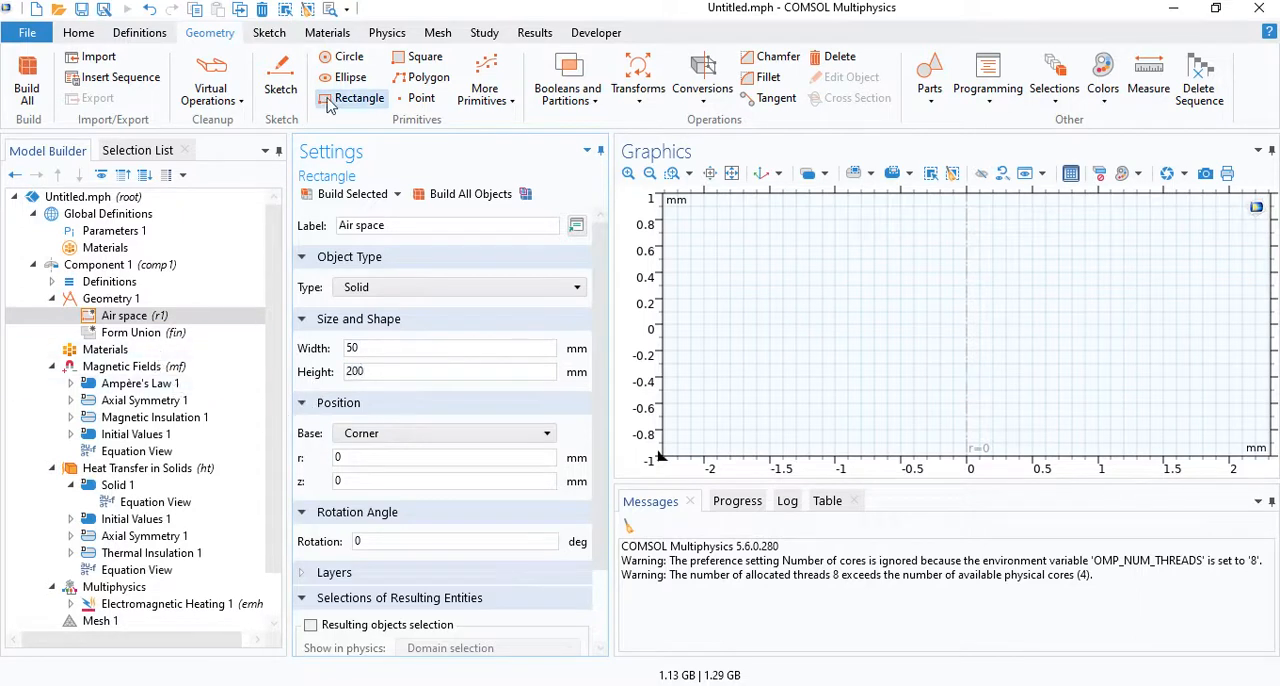
Step: Add a second rectangle 150 mm tall and adjust its vertical position
left_click(358, 98)
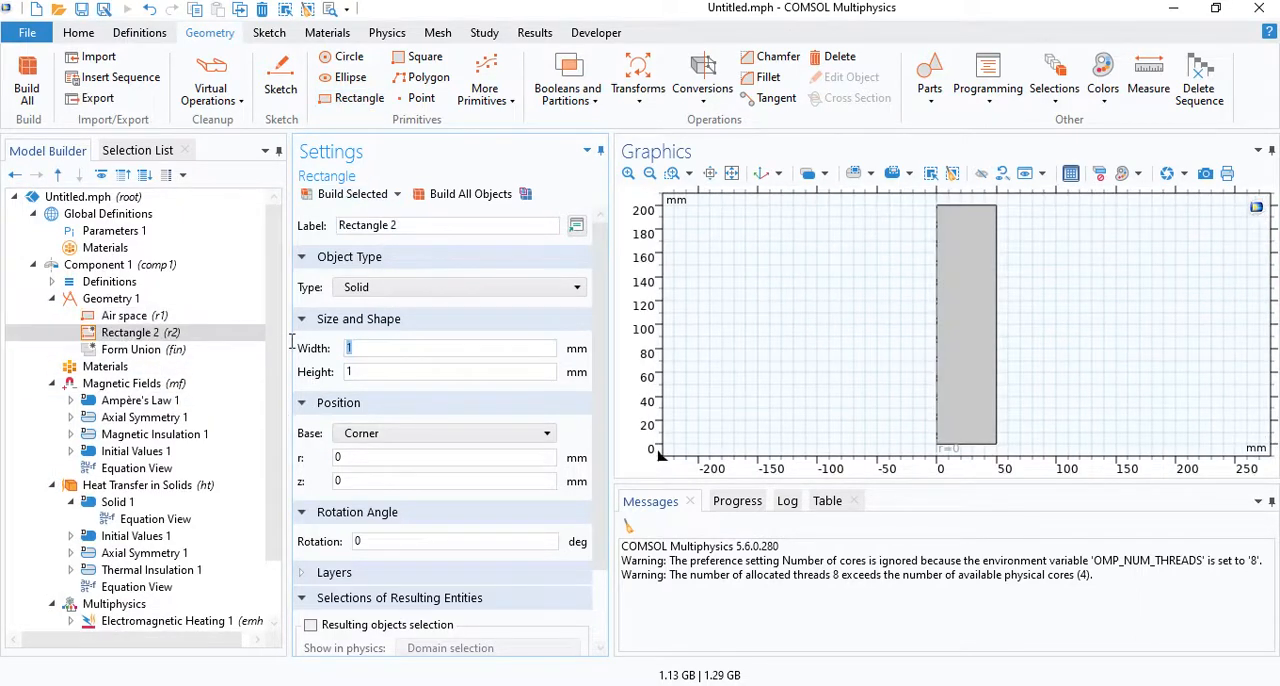
left_click(449, 371)
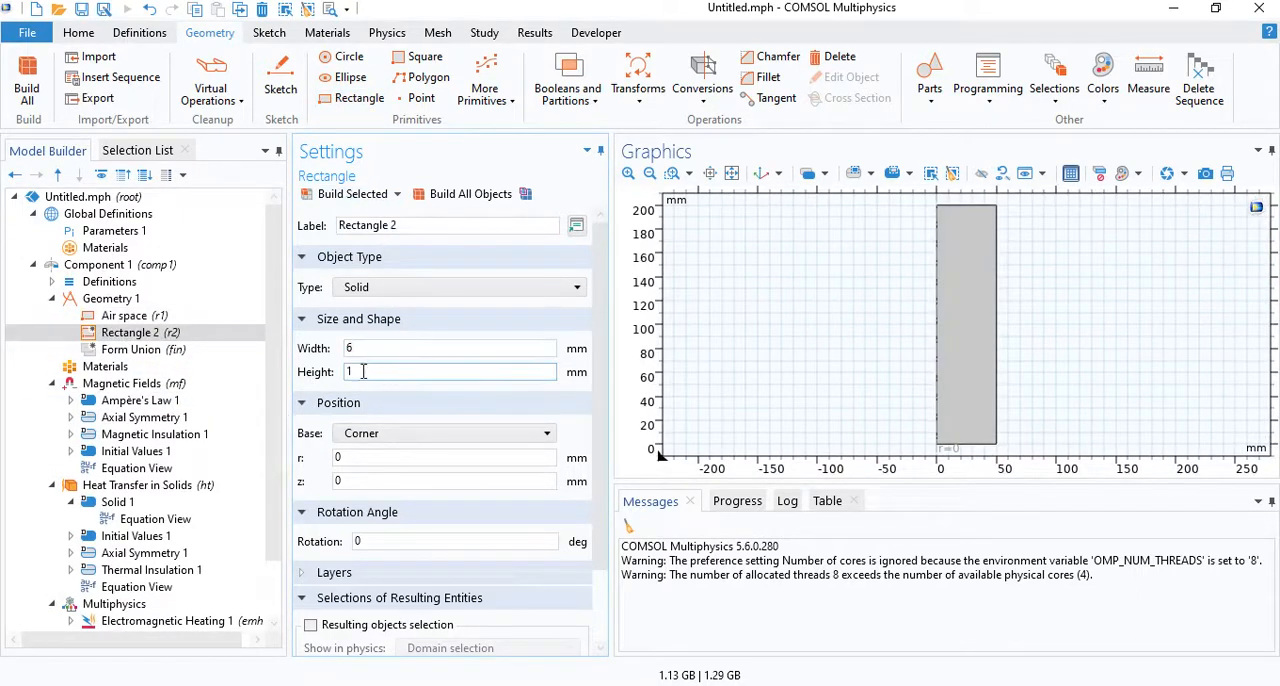
type("150")
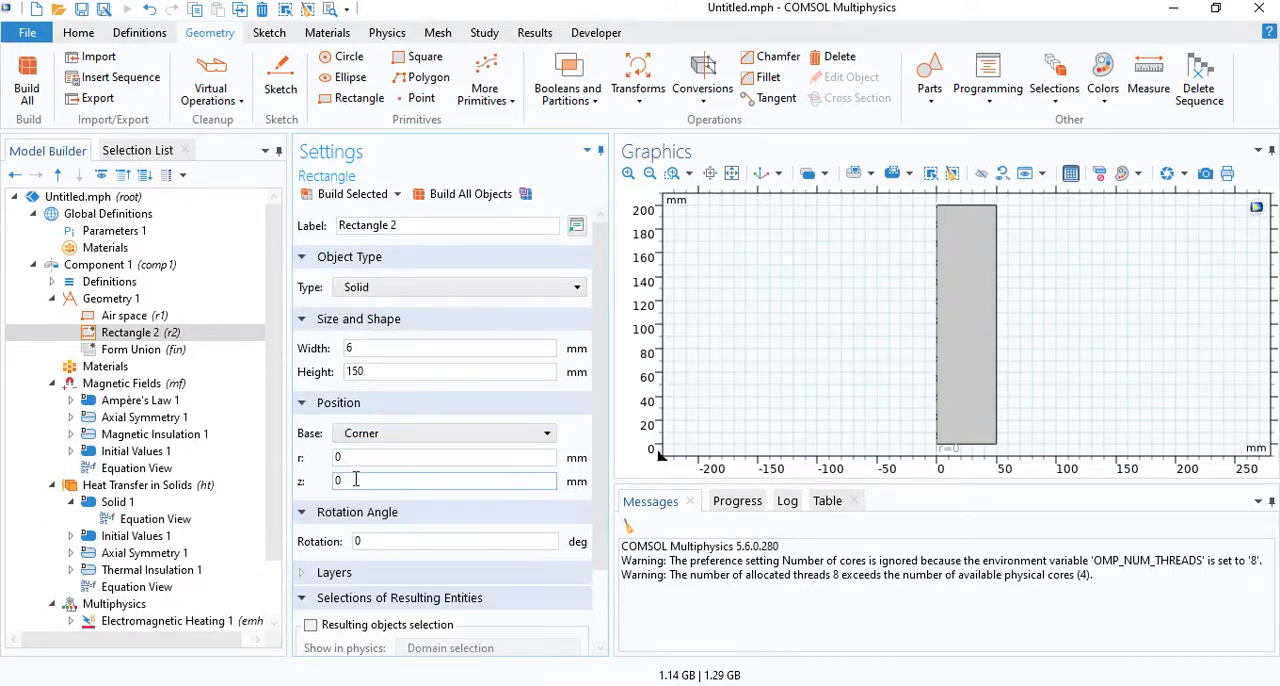
left_click(440, 481)
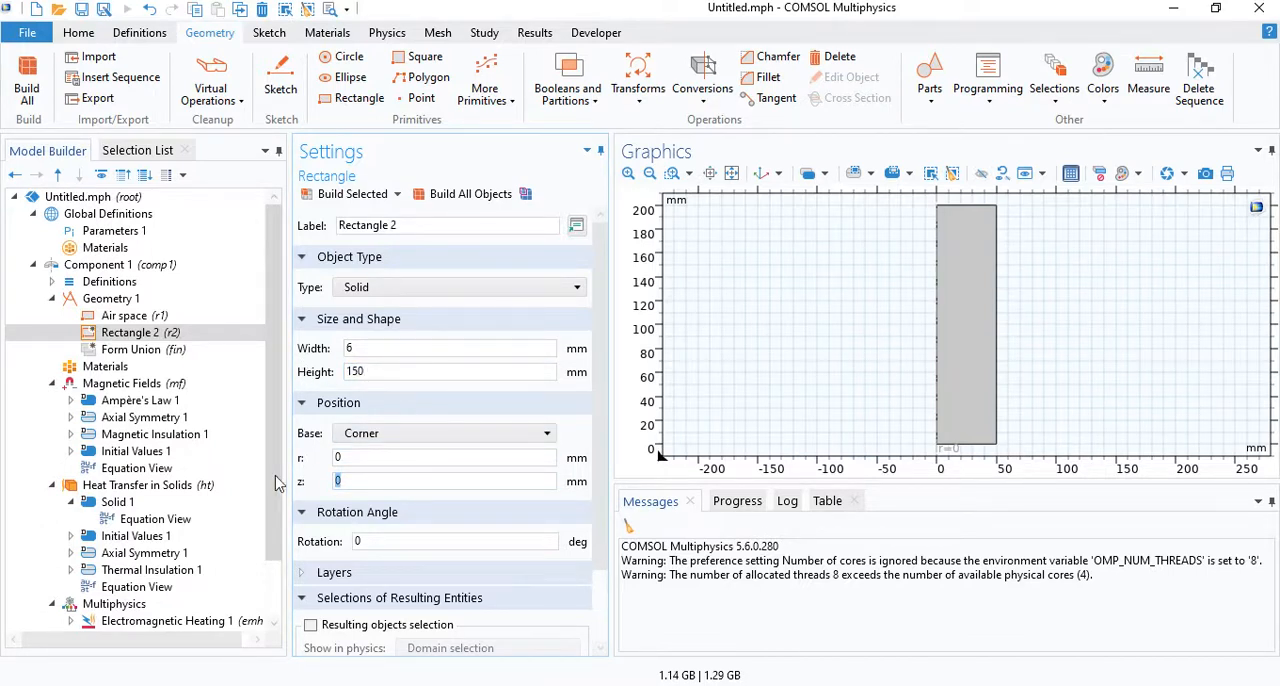
Step: Add a third rectangle labelled 'coil segment'
left_click(468, 194)
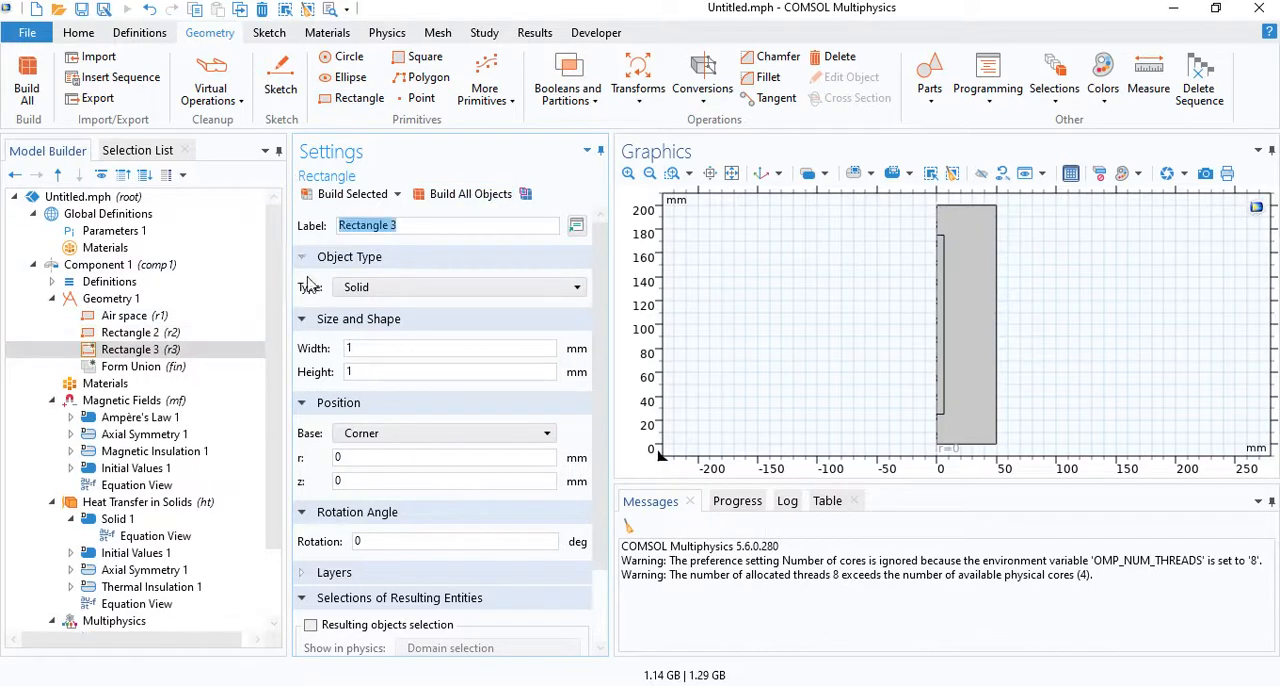
mouse_move(385, 253)
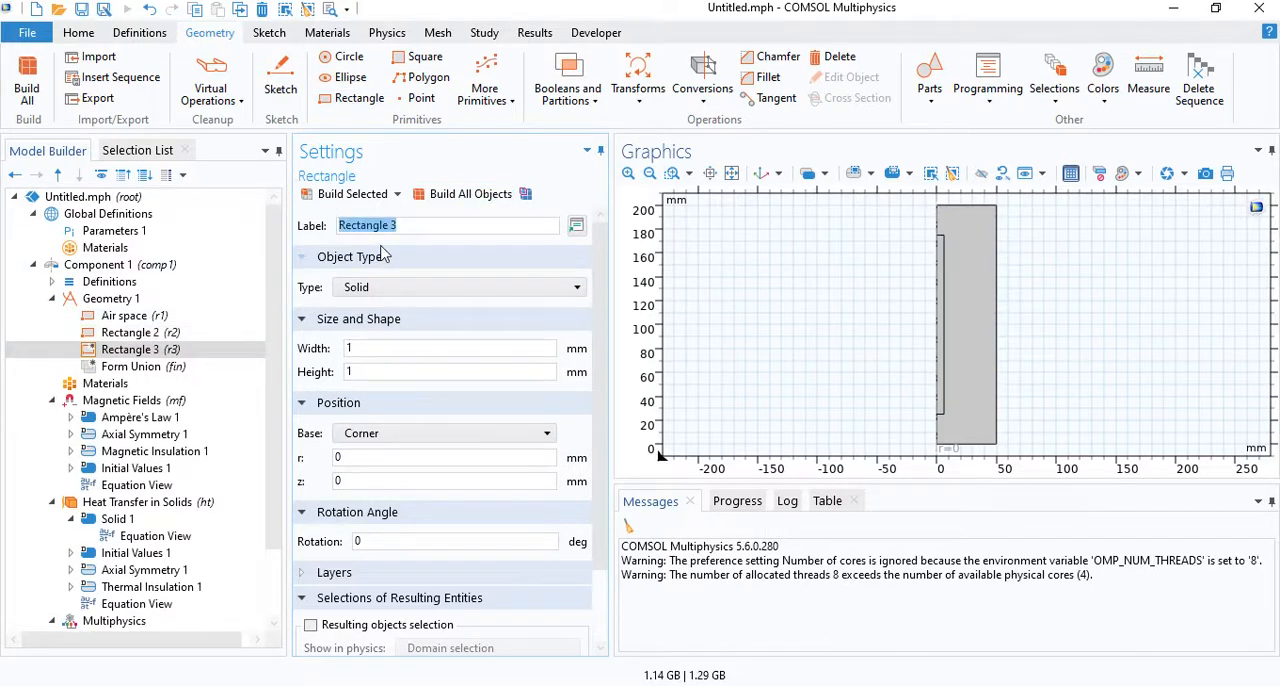
type("o")
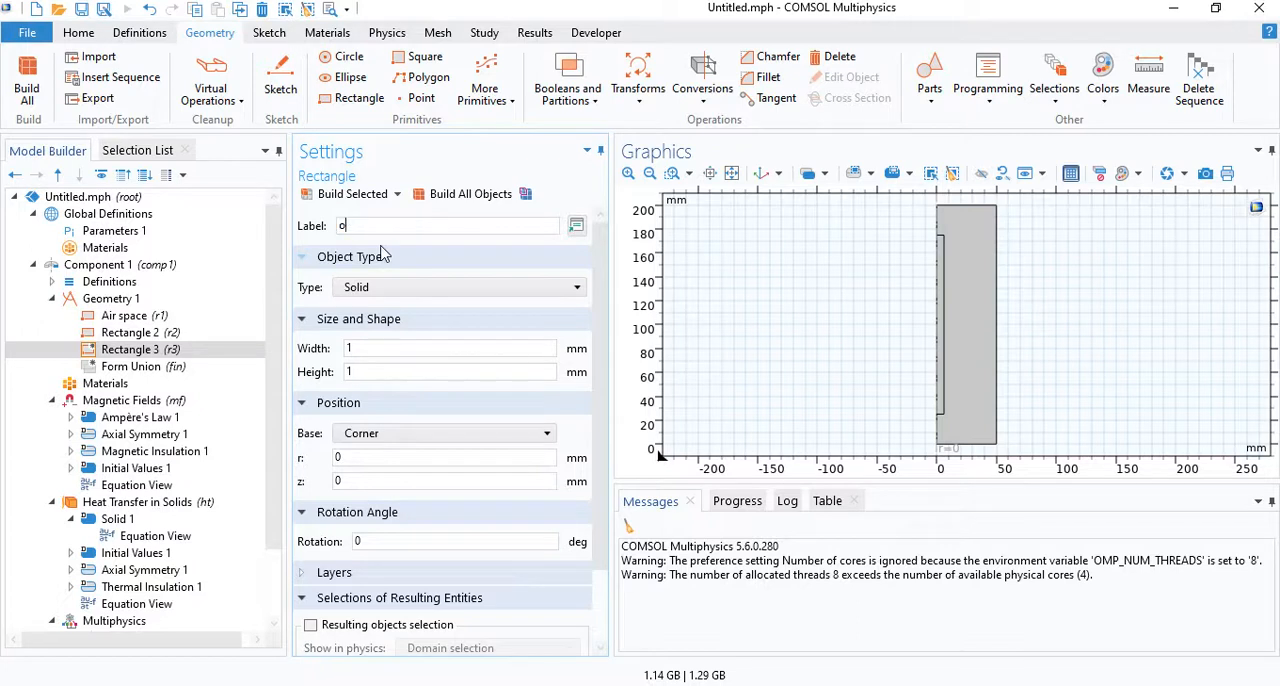
type("coil segment")
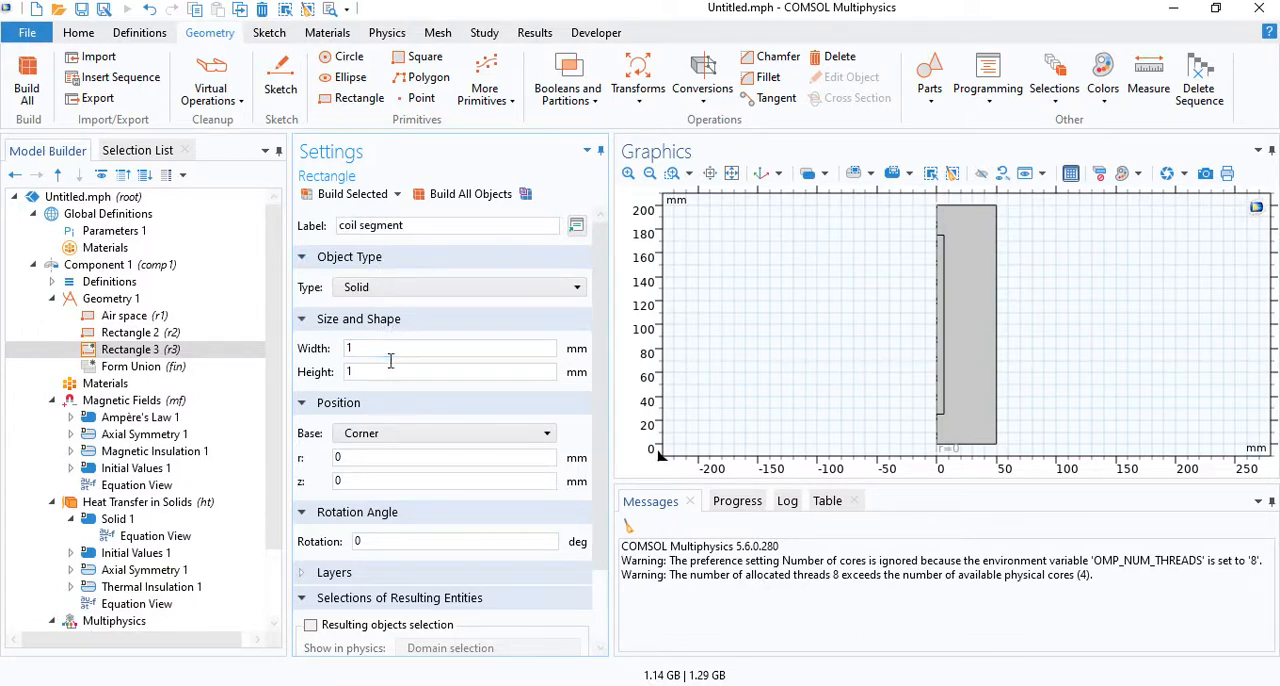
left_click(130, 349)
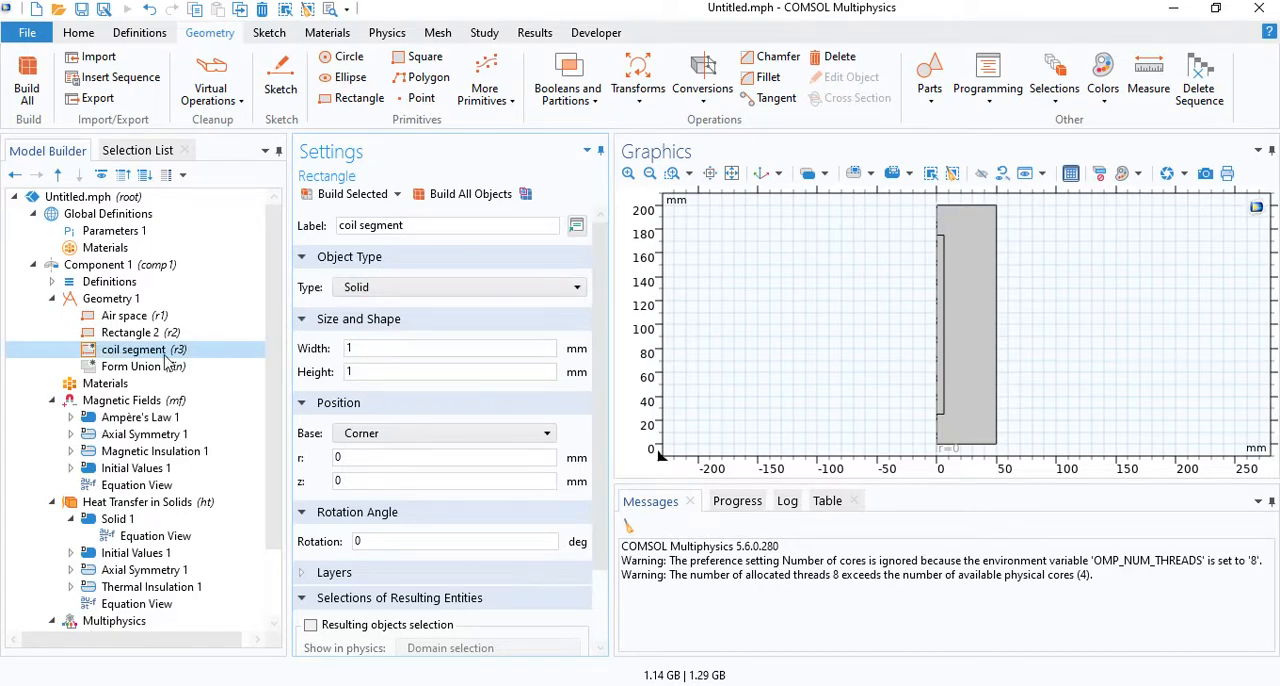
Step: Add a 3 mm radius circle labelled 'coil segment' and build it
left_click(111, 298)
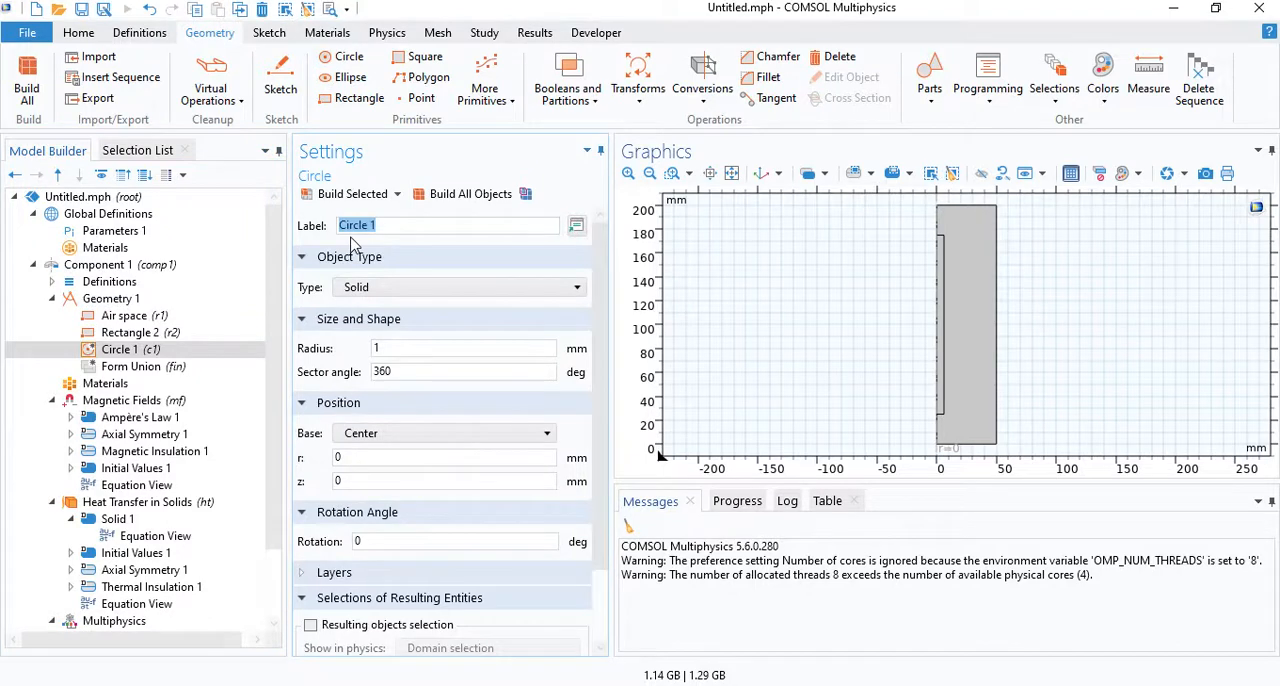
type("coil segment")
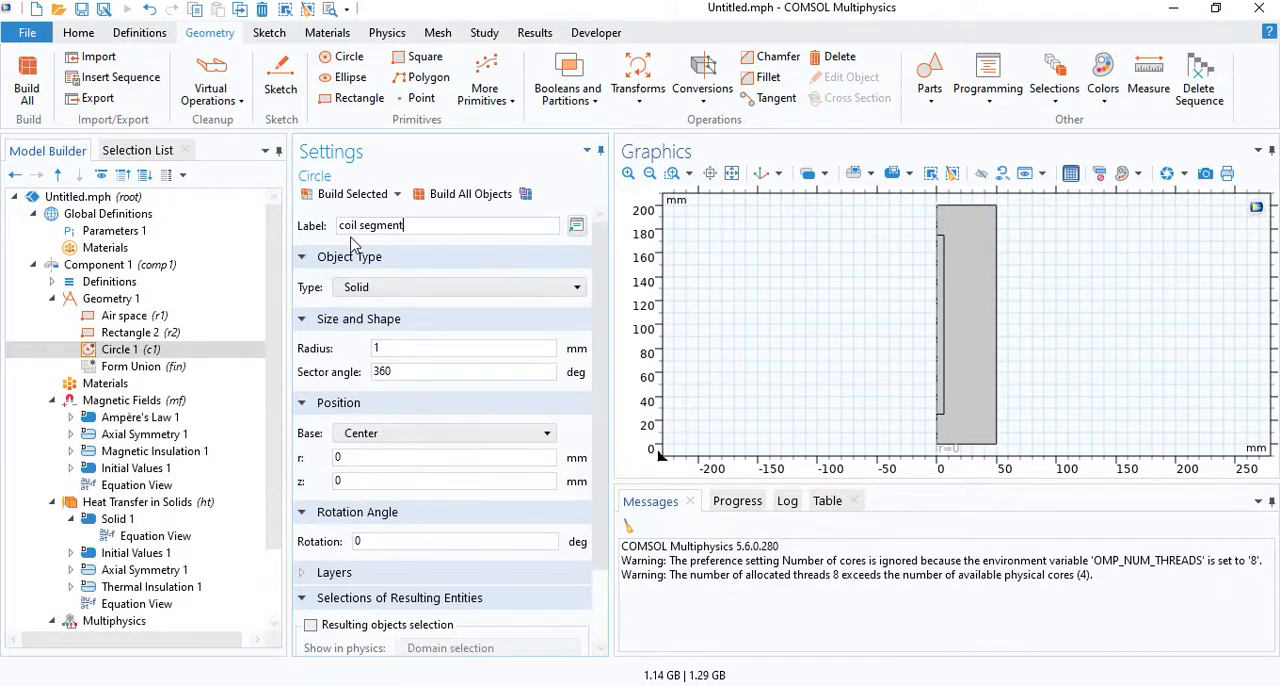
type("3")
left_click(445, 481)
type("47")
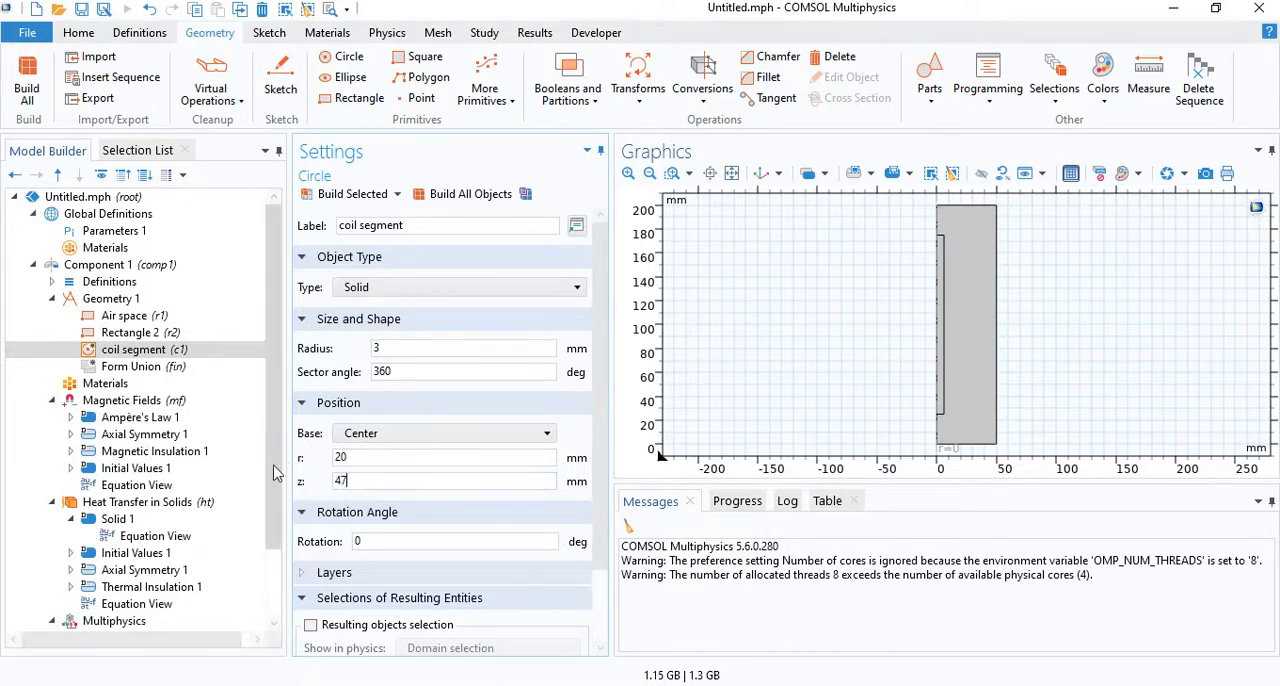
left_click(467, 194)
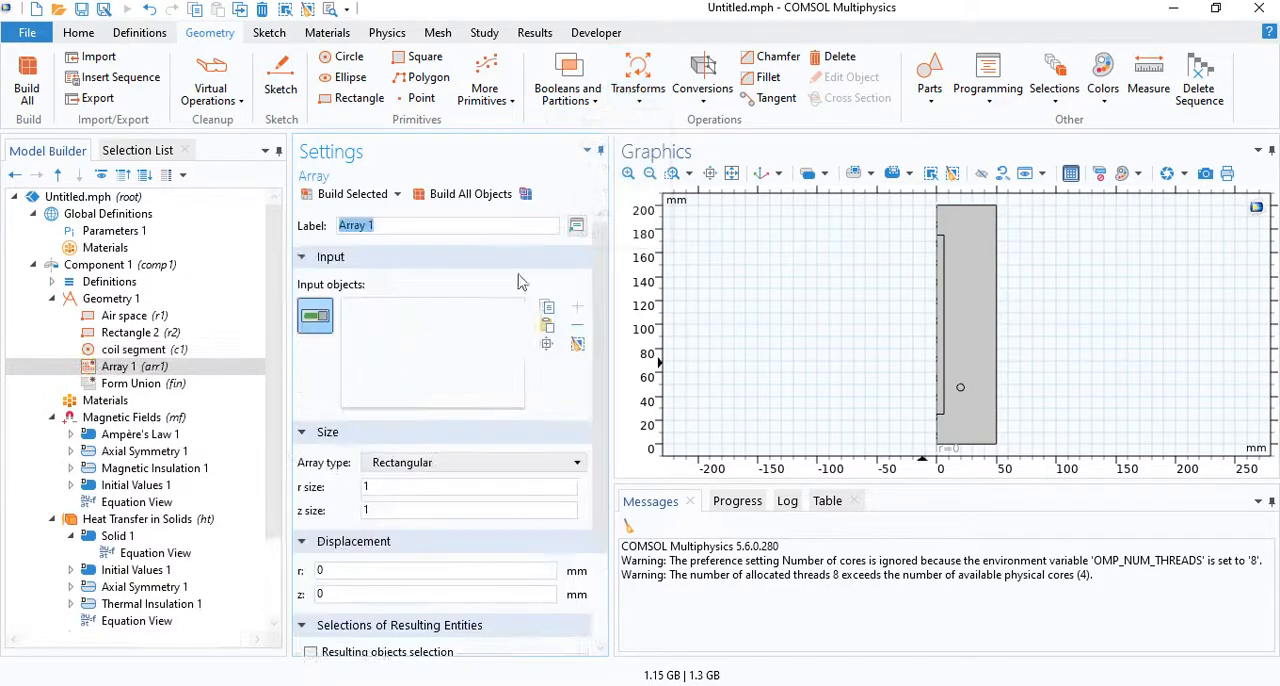
Step: Array the coil circle linearly, size 8 at 15 mm spacing, and build all objects
left_click(470, 461)
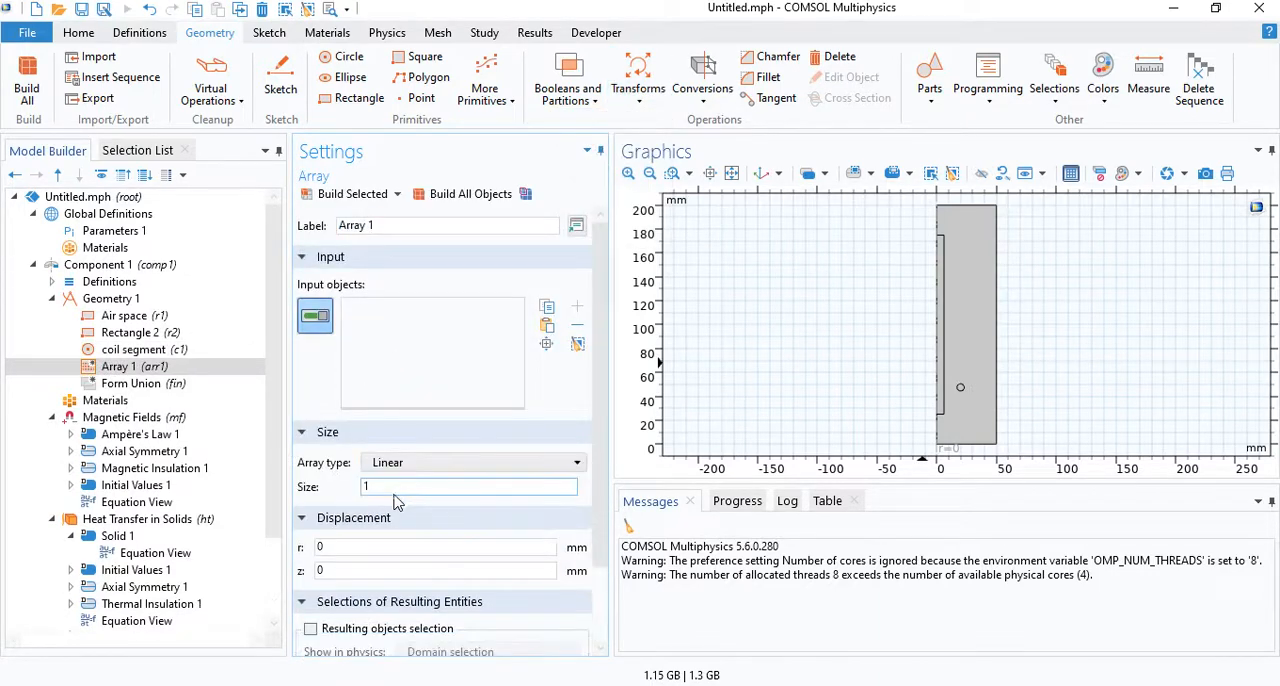
type("8")
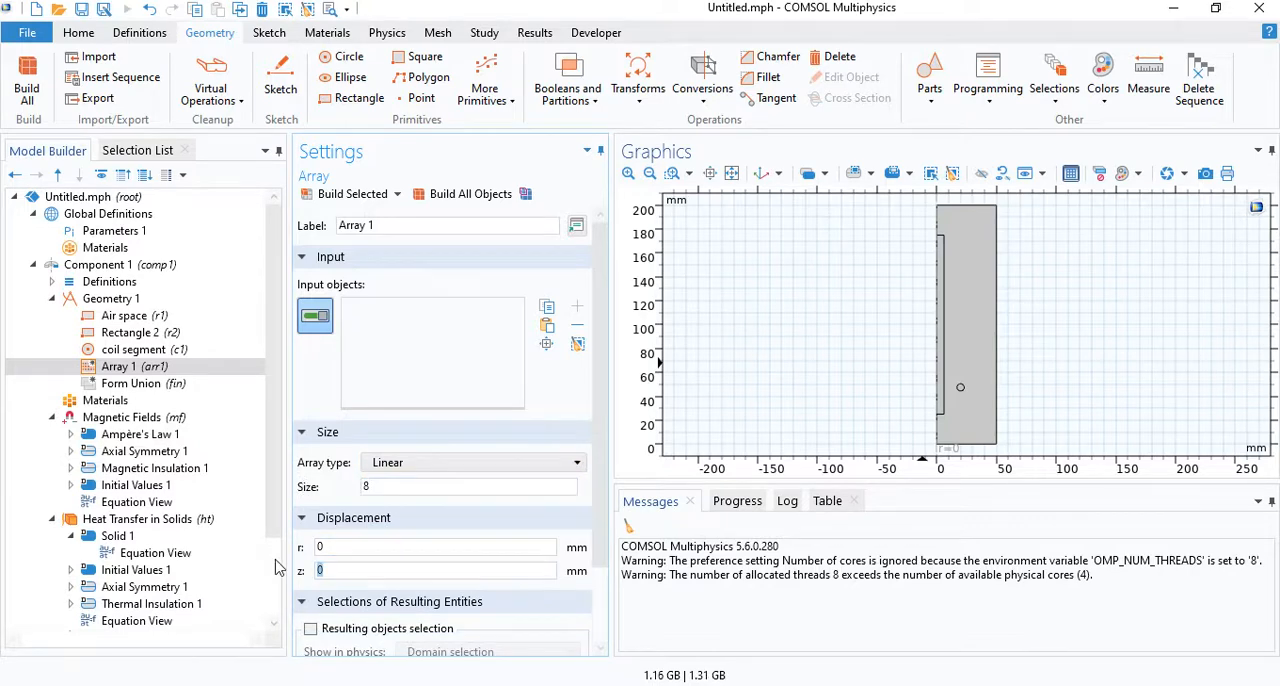
left_click(469, 193)
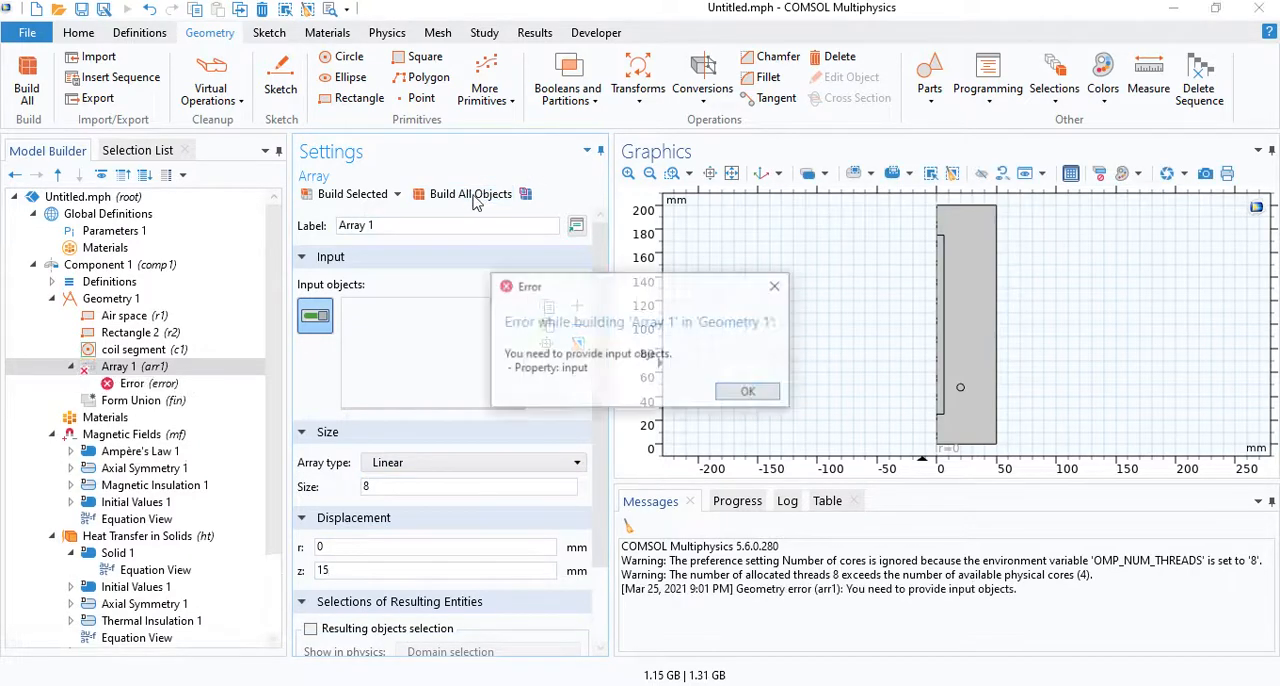
left_click(747, 391)
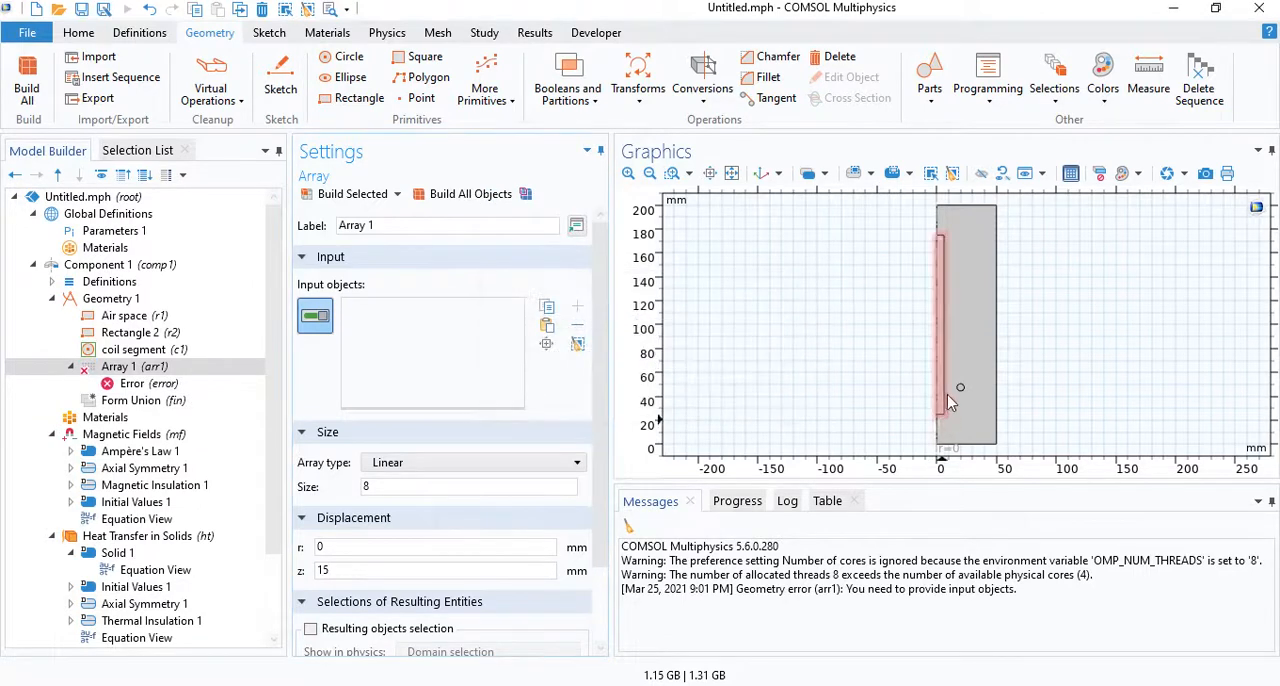
left_click(468, 194)
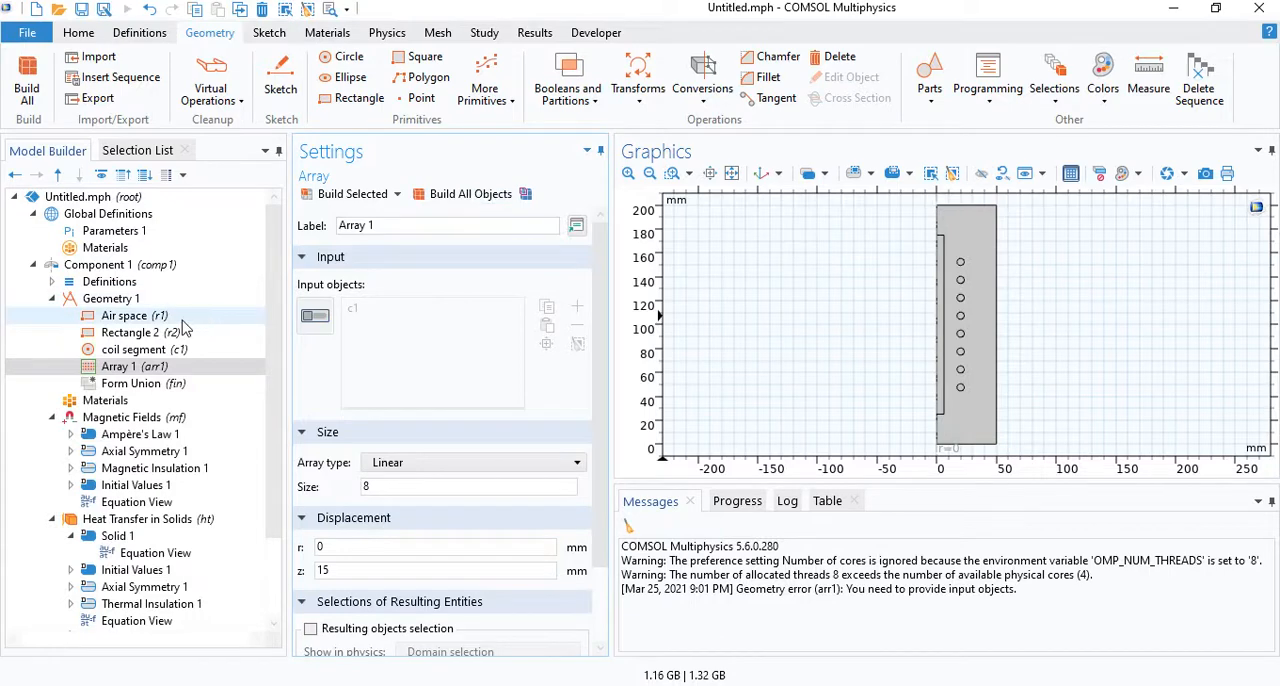
Step: Open the Air space rectangle's Layers settings for 5 mm right, bottom and top layers
left_click(123, 315)
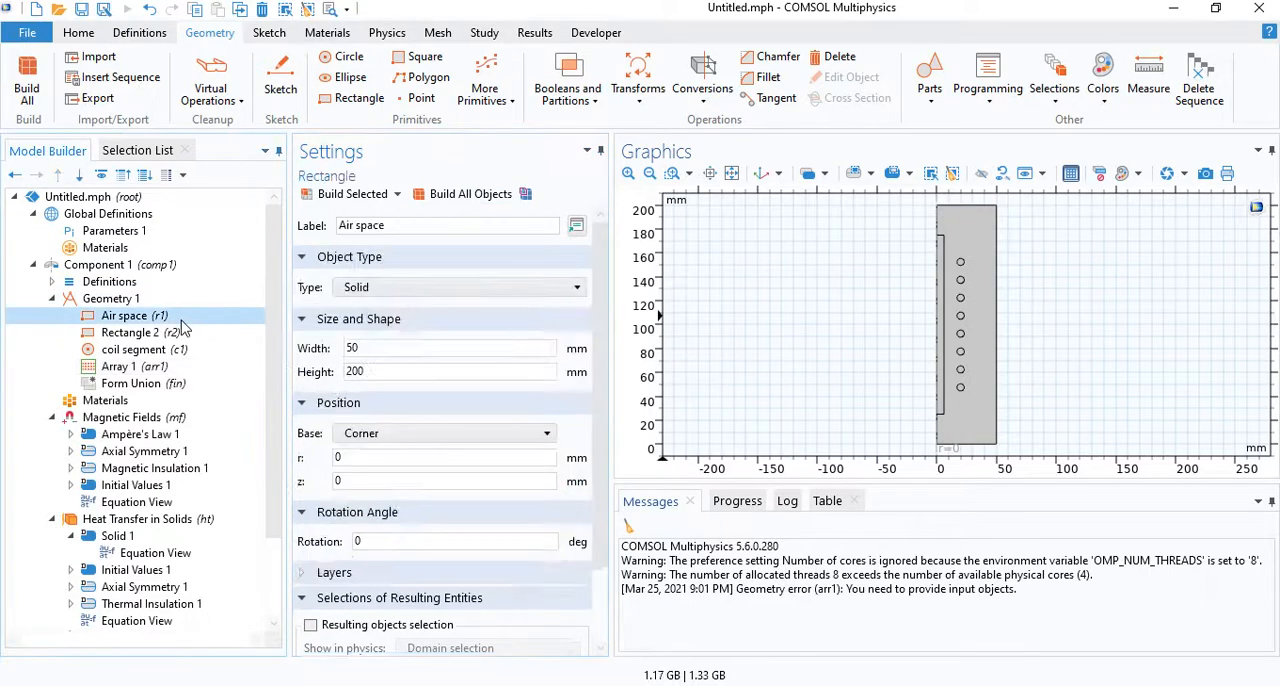
scroll("down", 3)
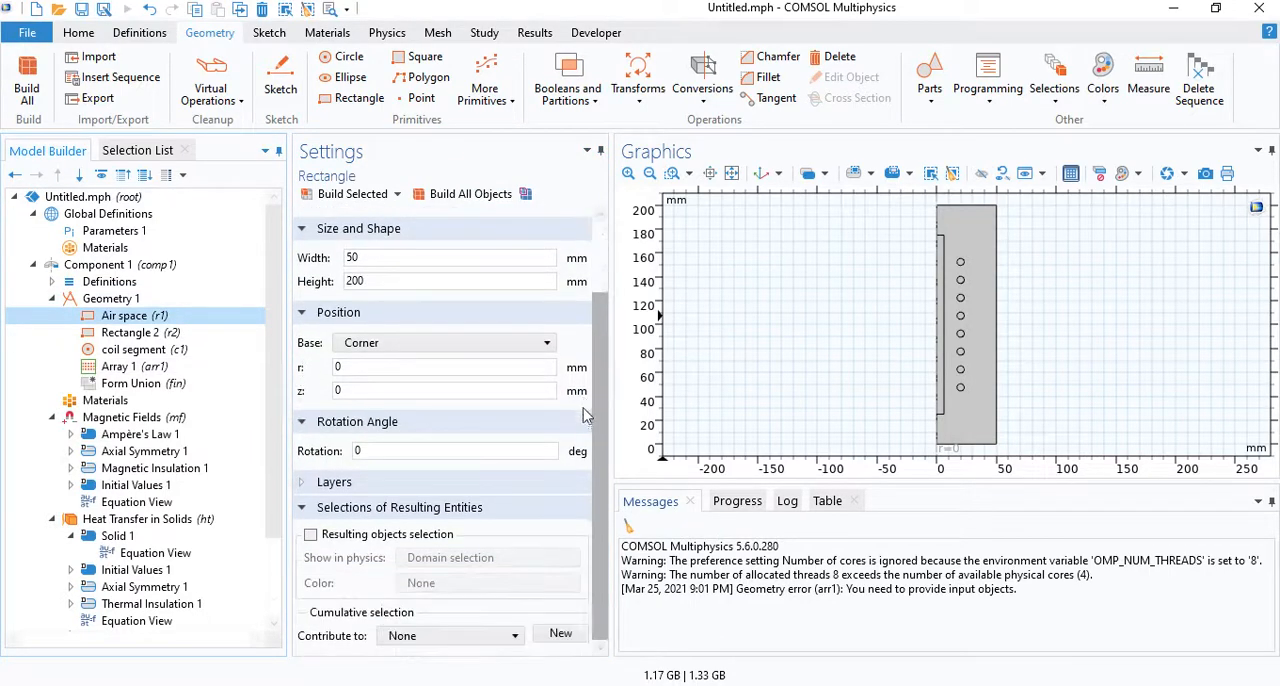
left_click(334, 481)
type("5")
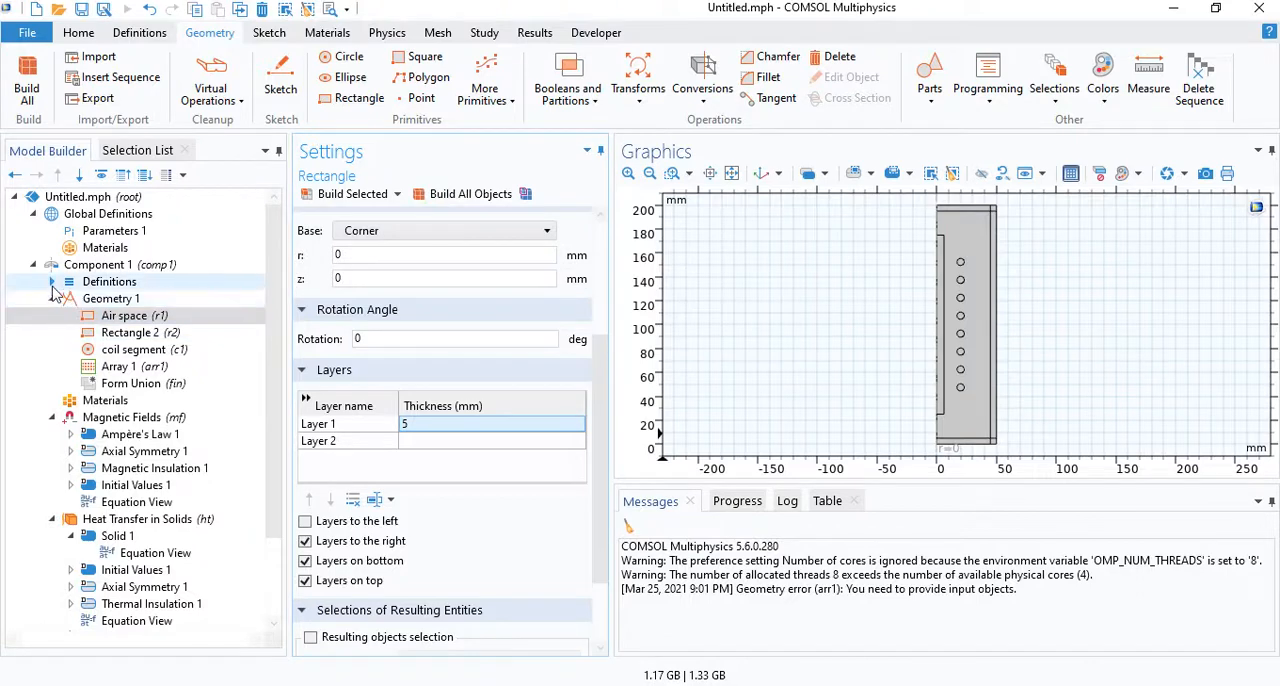
Step: Add an Infinite Element Domain on outer layer domains 1 and 4–7, geometry type Cylindrical
left_click(109, 281)
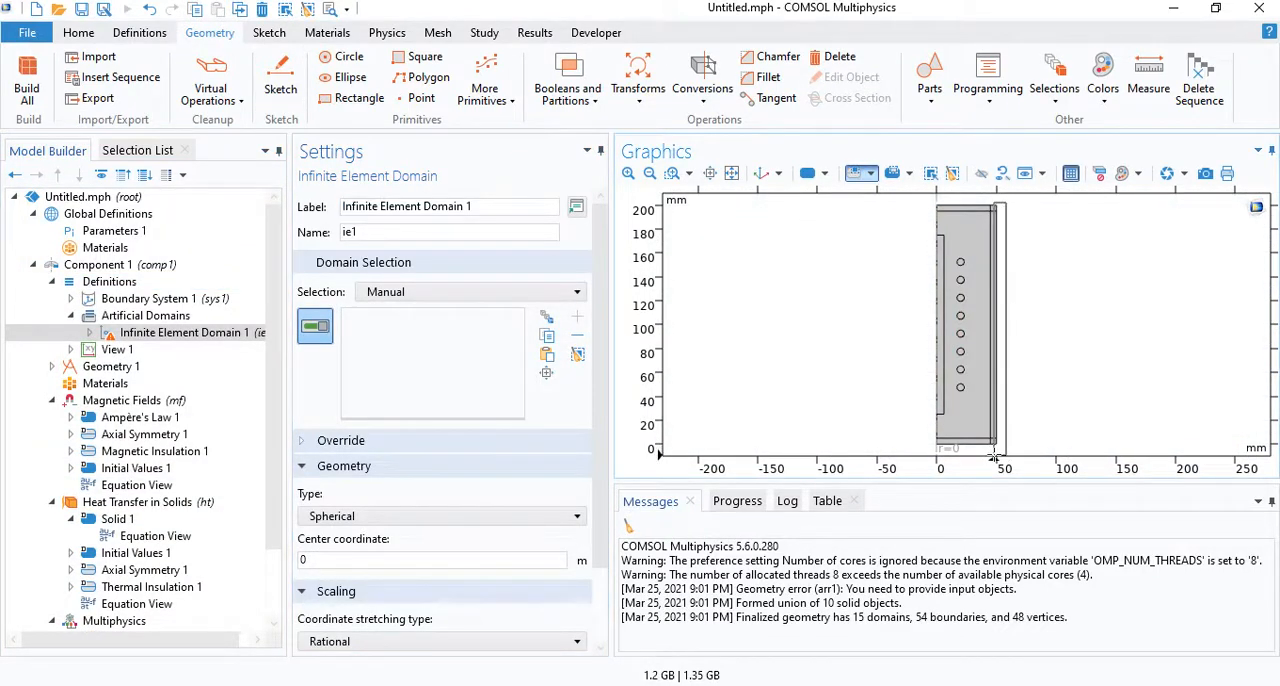
left_click(963, 425)
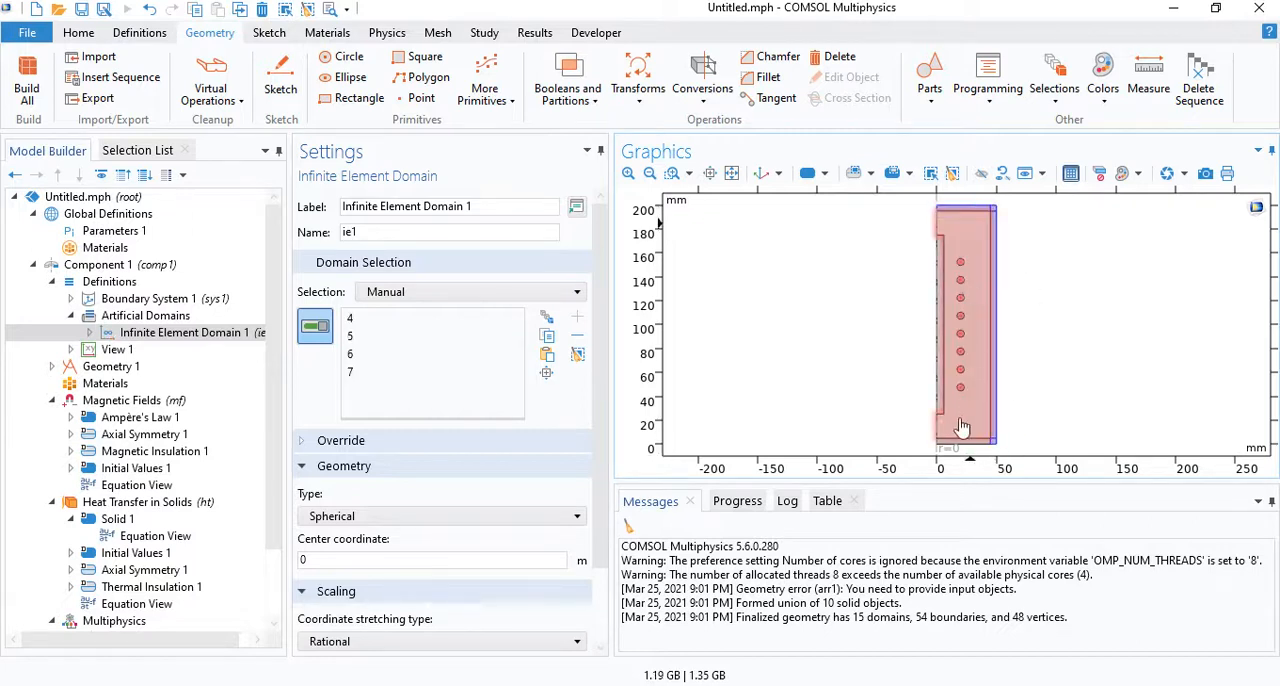
left_click(430, 516)
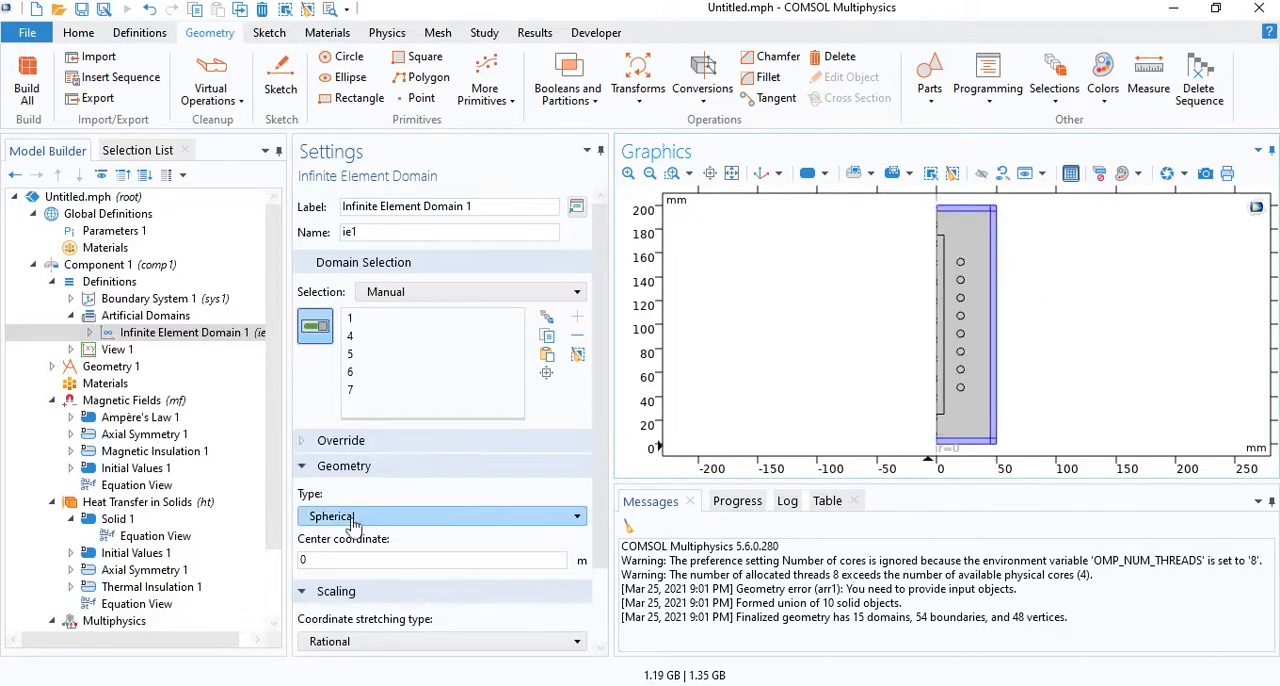
left_click(441, 516)
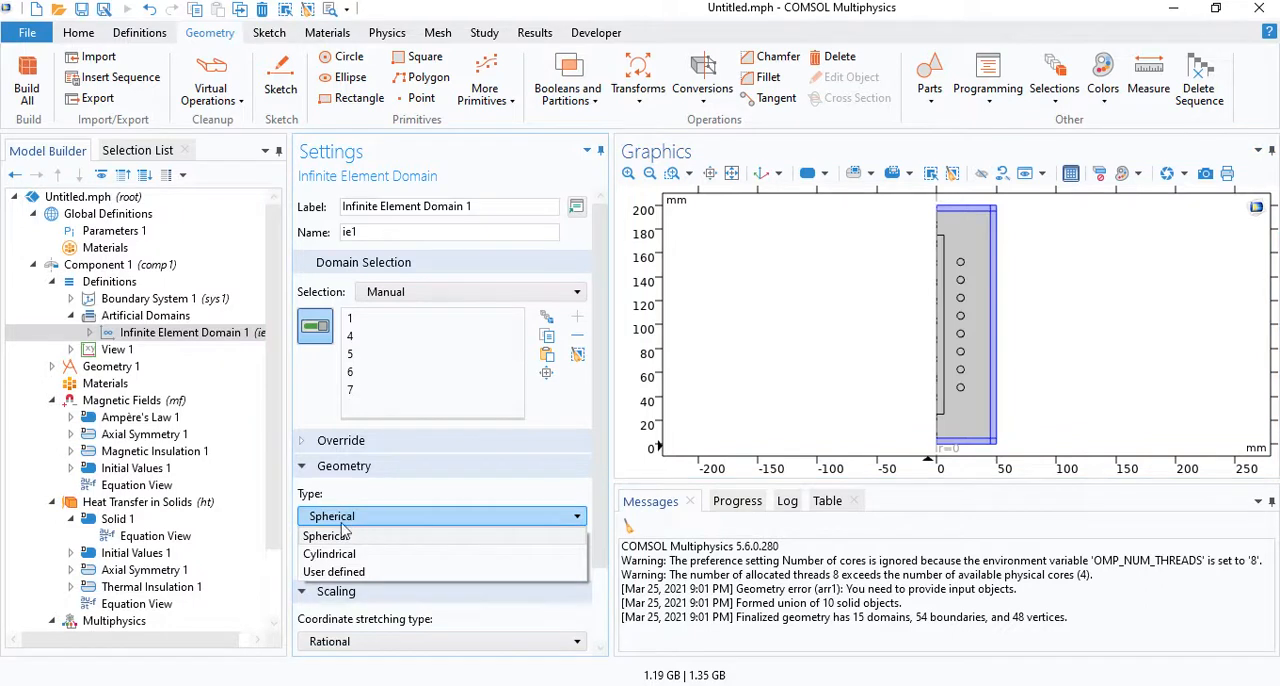
mouse_move(335, 554)
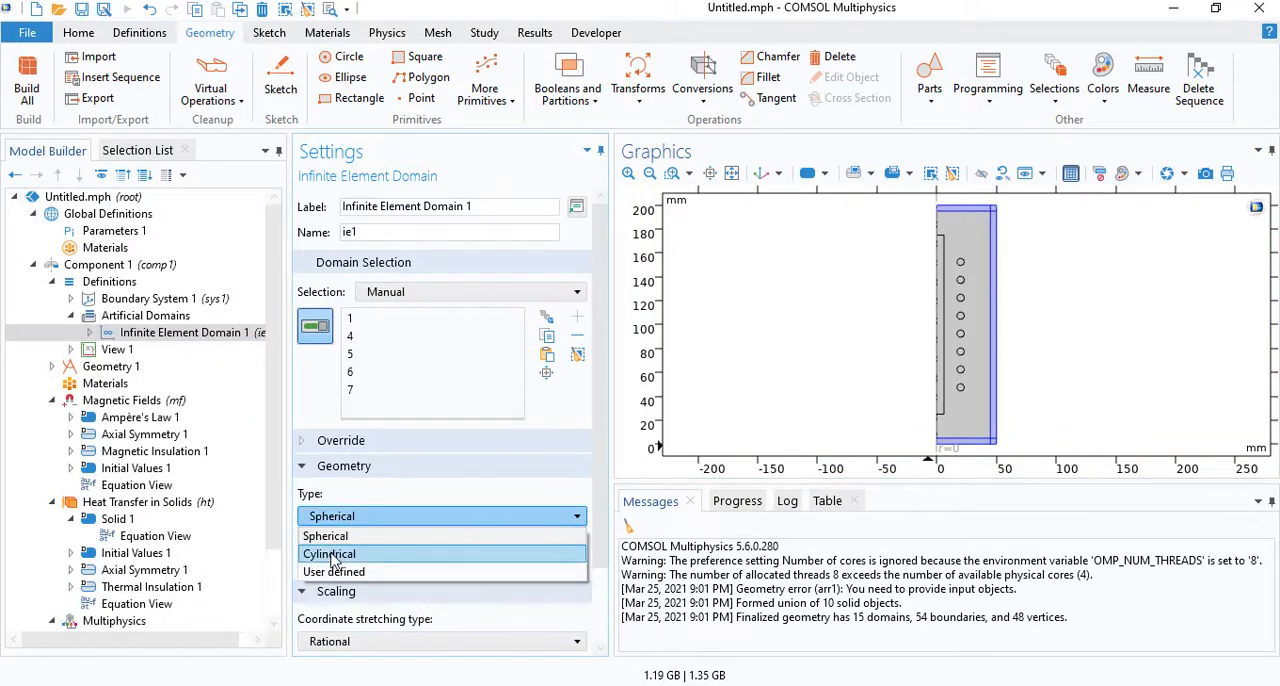
left_click(328, 554)
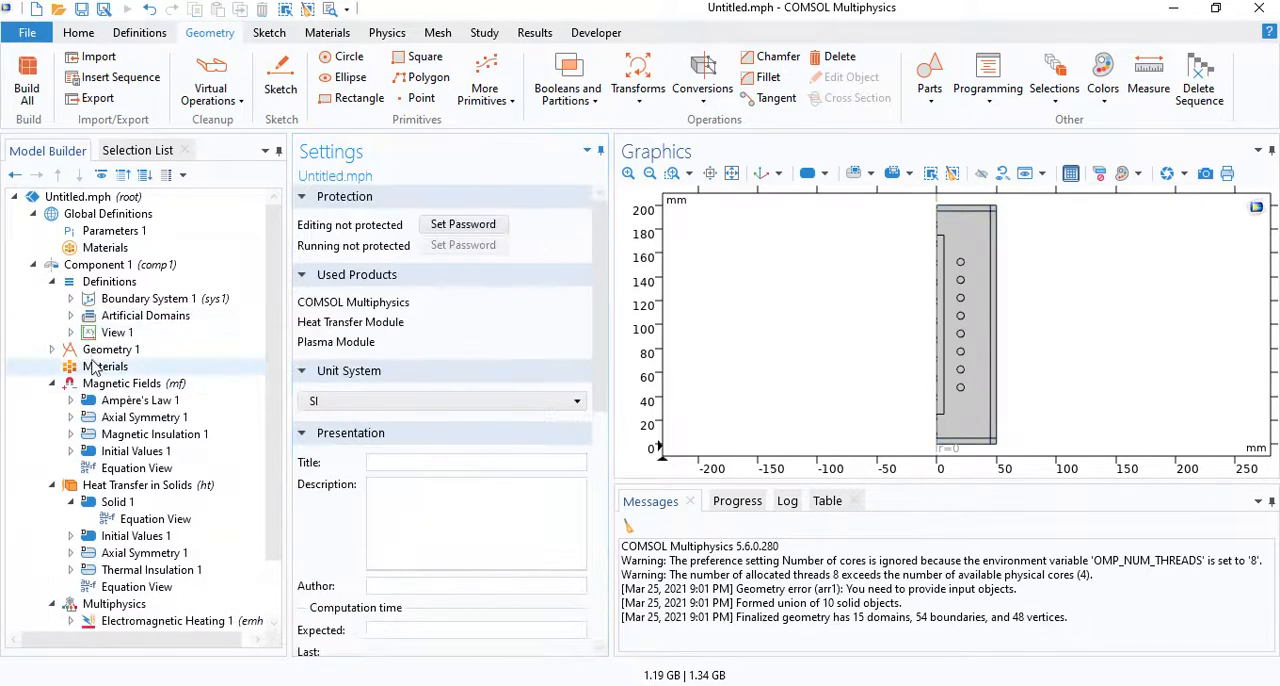
Step: Add a blank material 'Air' excluding domain 3, with permeability 1, conductivity 0, permittivity 1
right_click(106, 366)
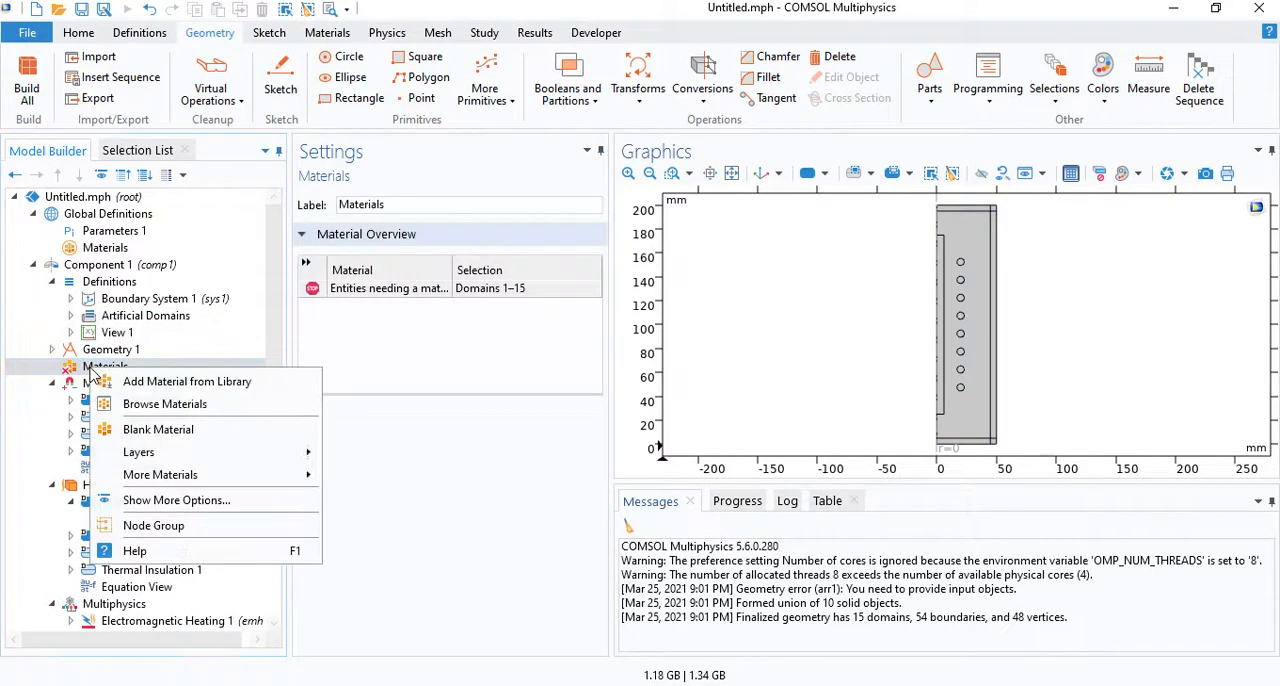
left_click(158, 429)
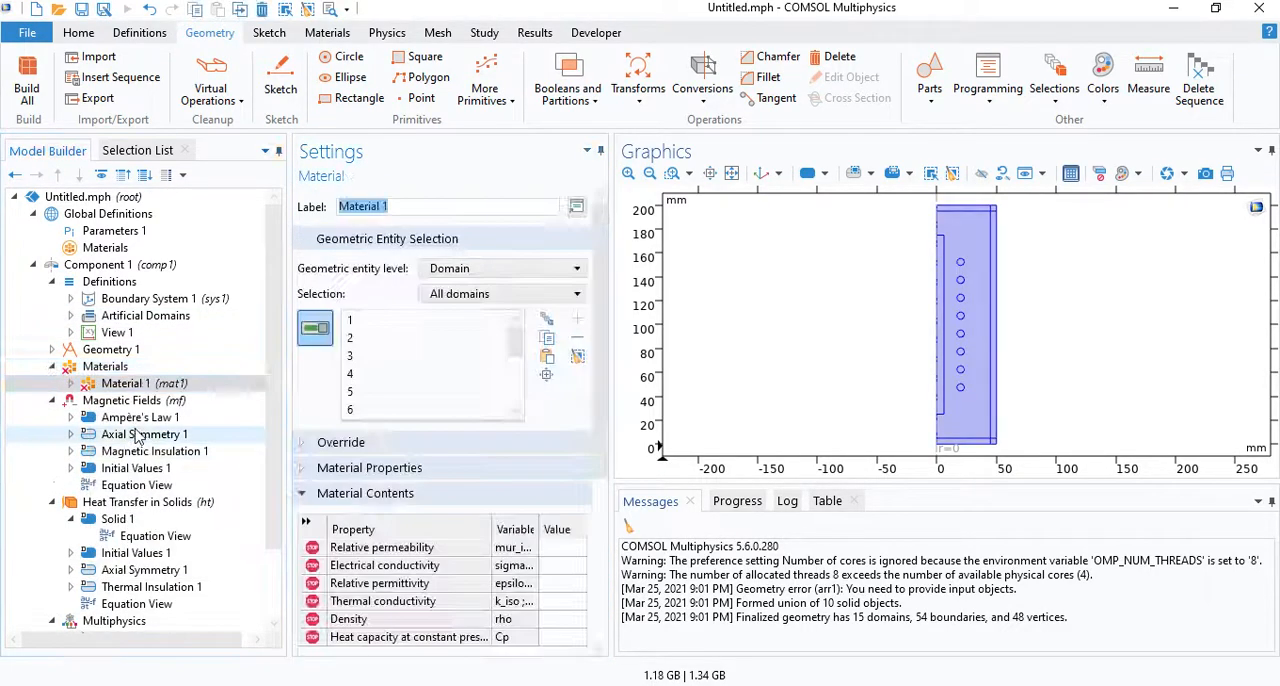
type("Air")
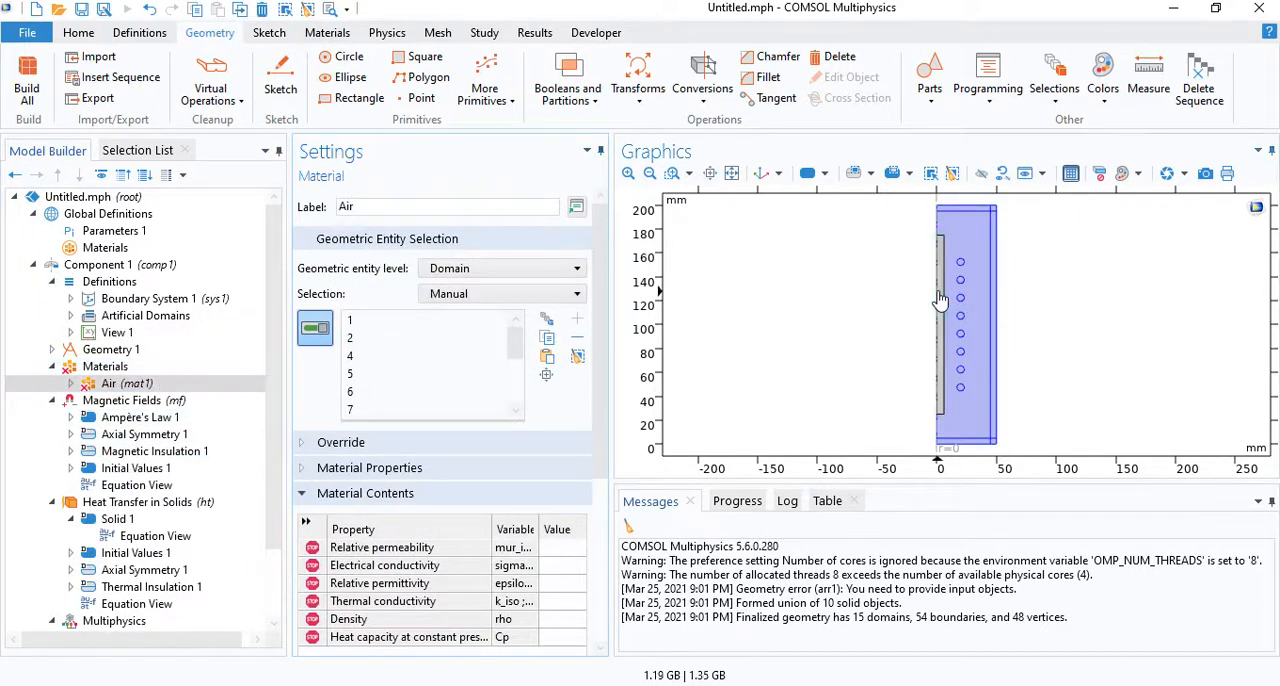
left_click(105, 366)
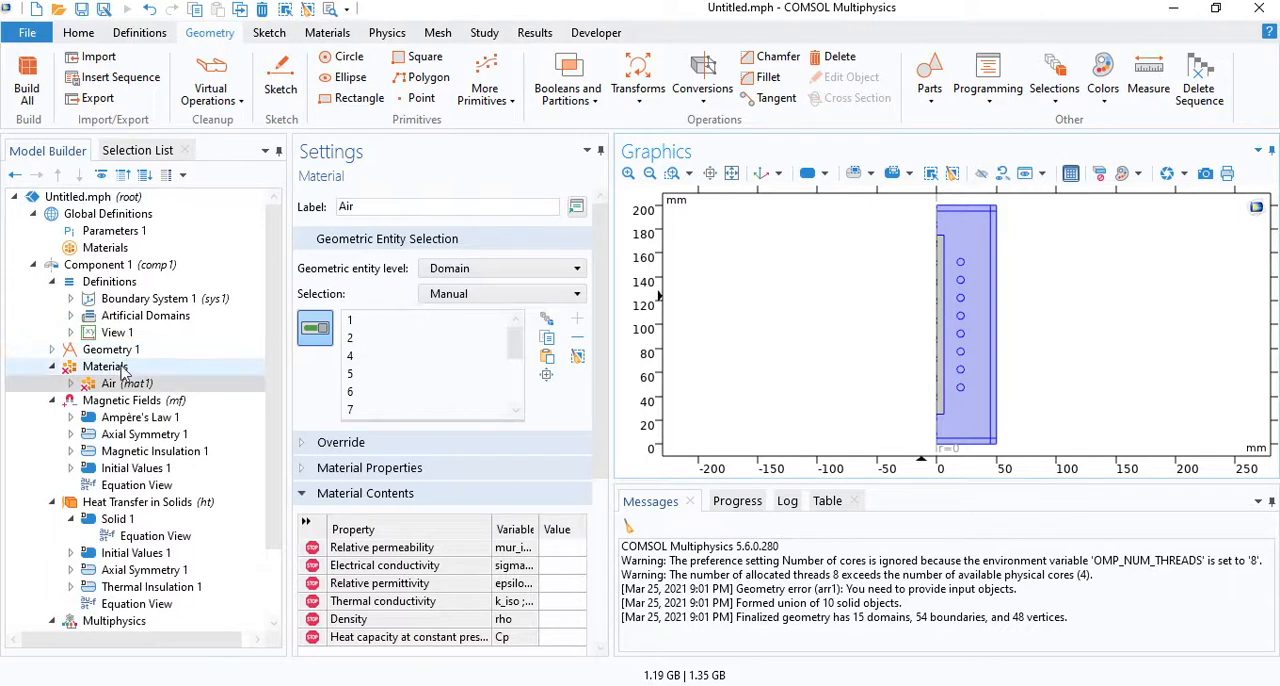
right_click(103, 366)
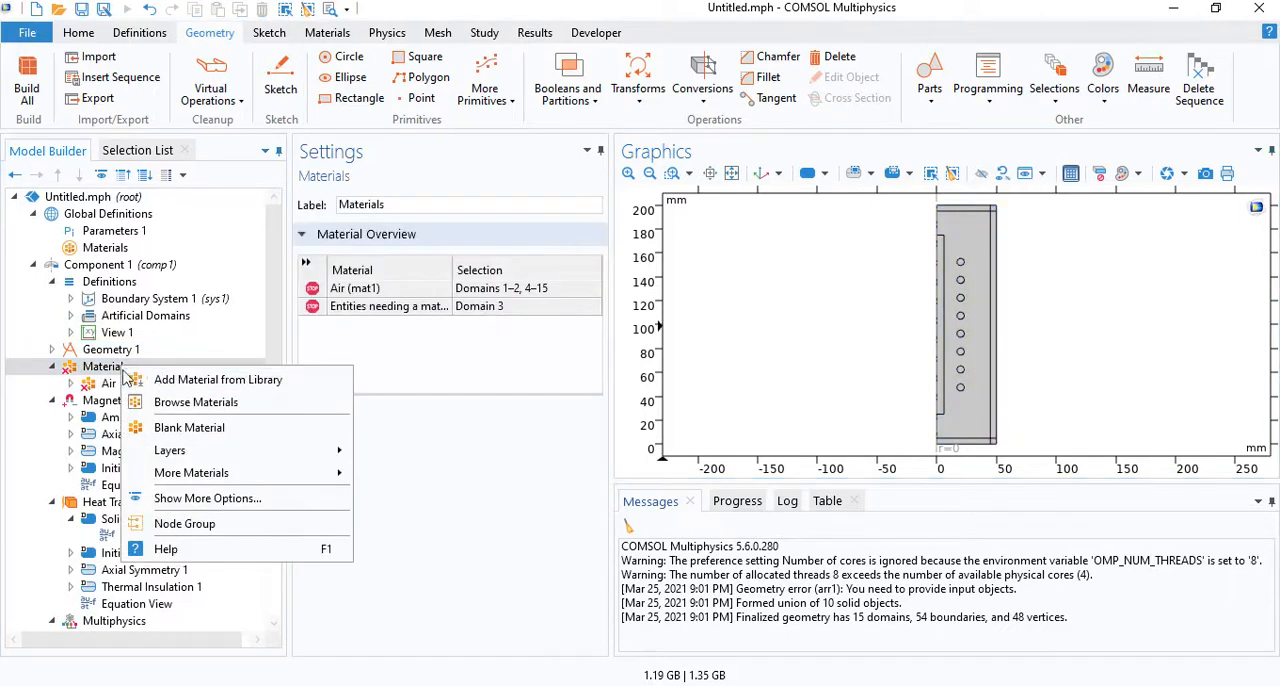
left_click(100, 383)
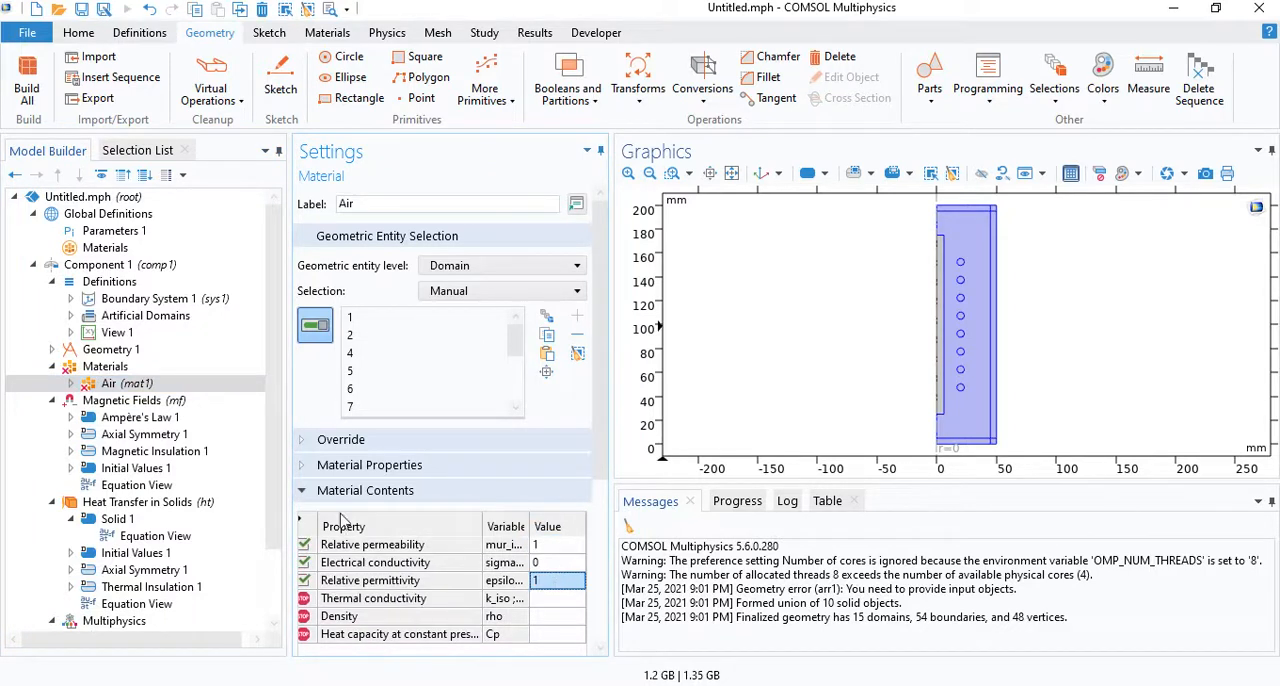
left_click(128, 383)
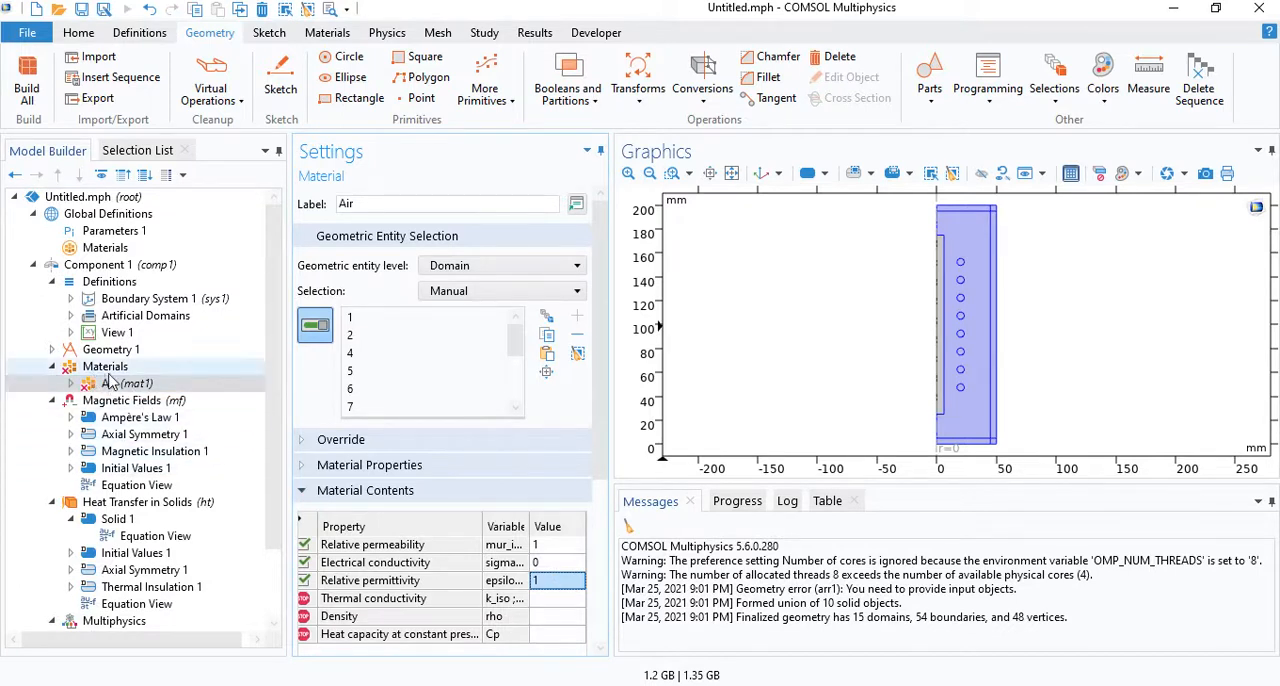
Step: Add Iron from the material library to domain 3 with permeability 4000 and permittivity 1
right_click(106, 365)
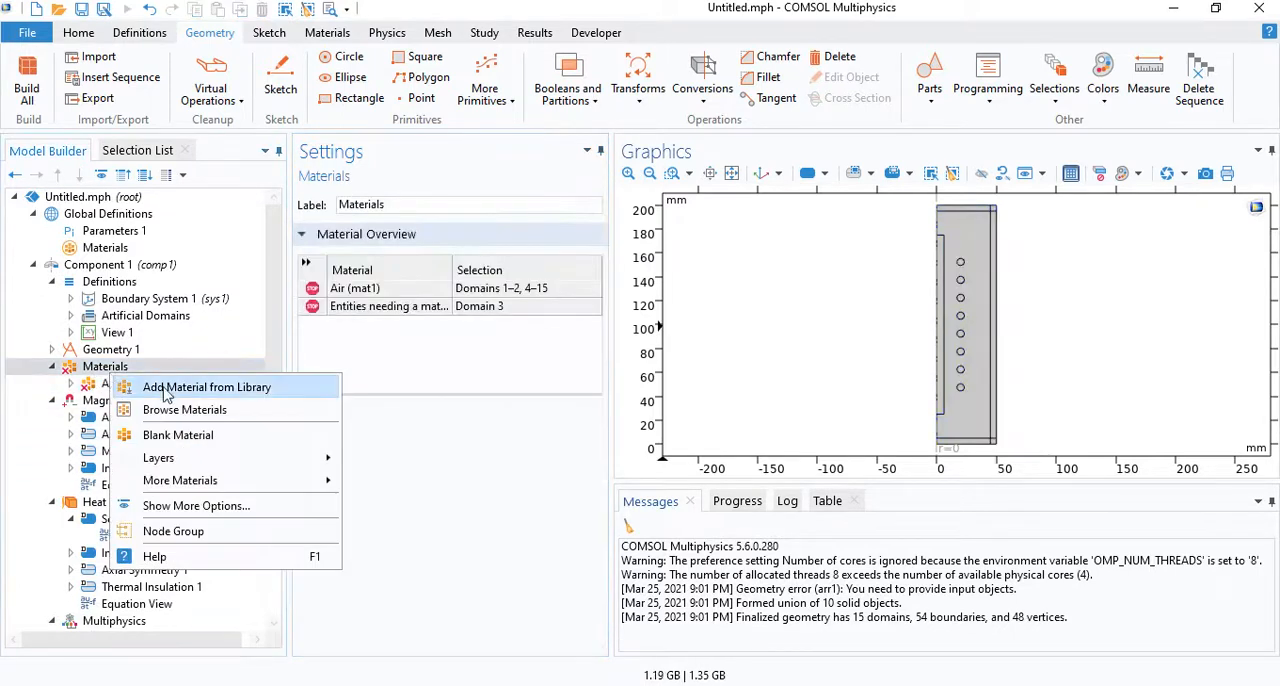
left_click(207, 387)
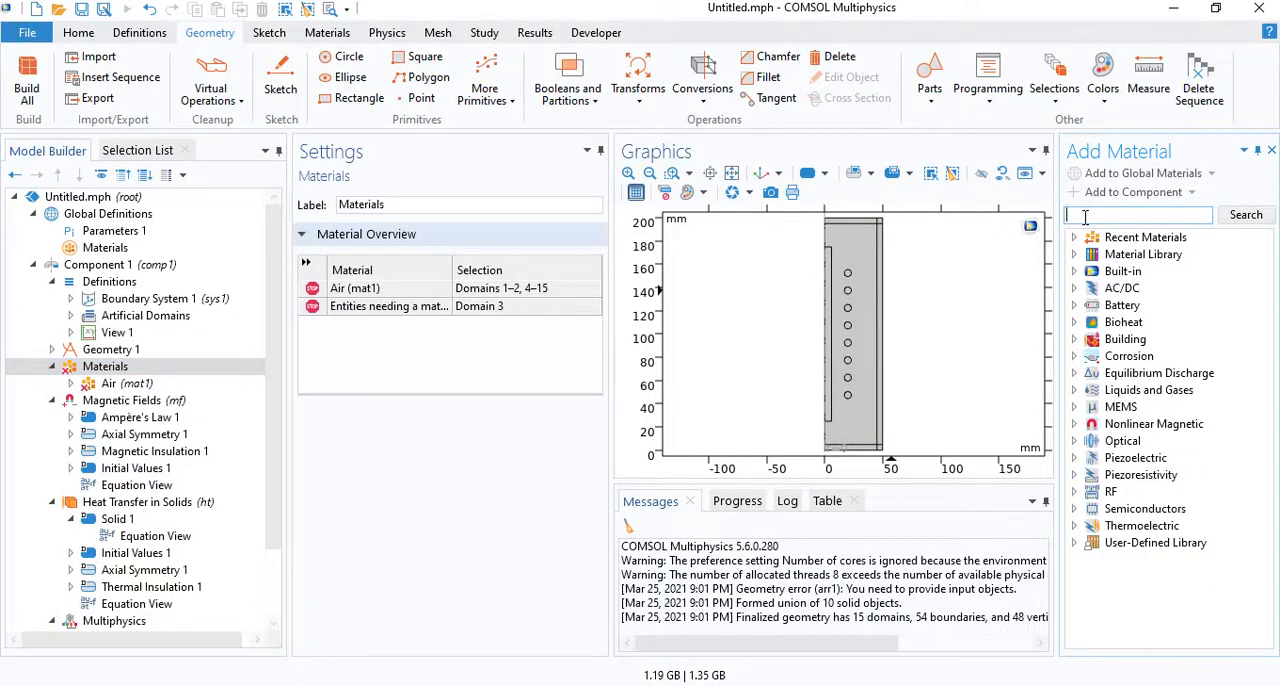
type("iron")
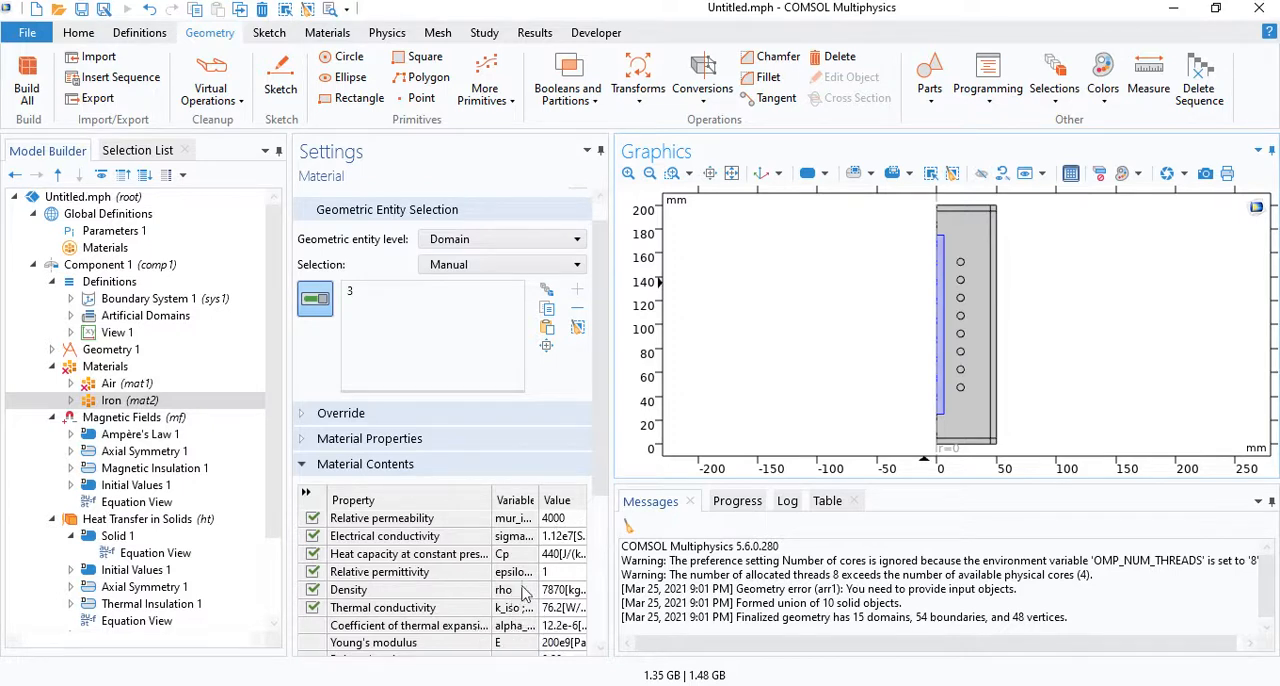
mouse_move(563, 580)
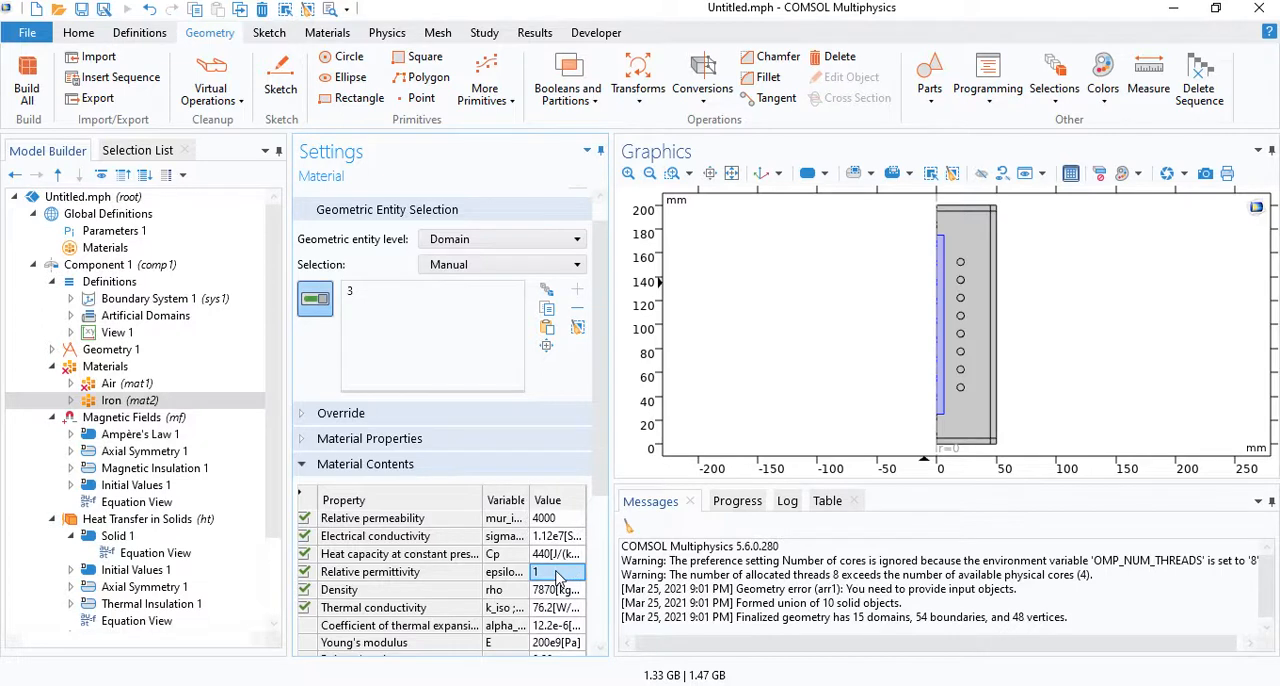
mouse_move(558, 580)
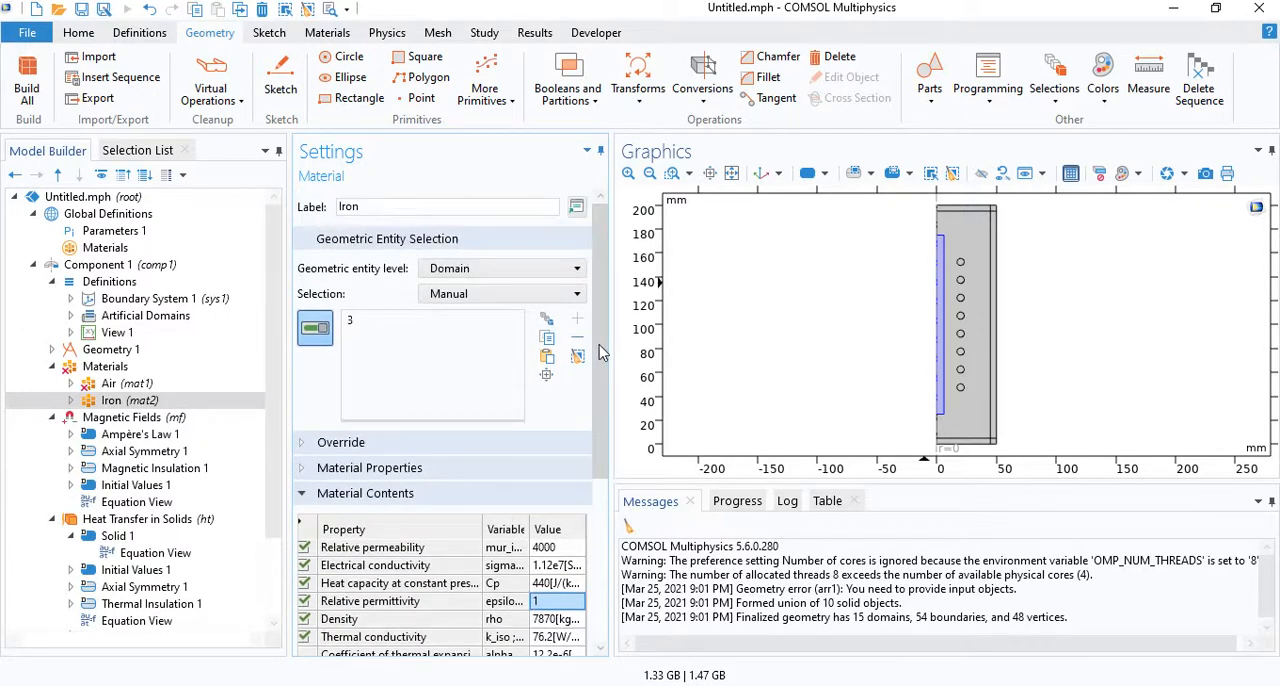
left_click(124, 400)
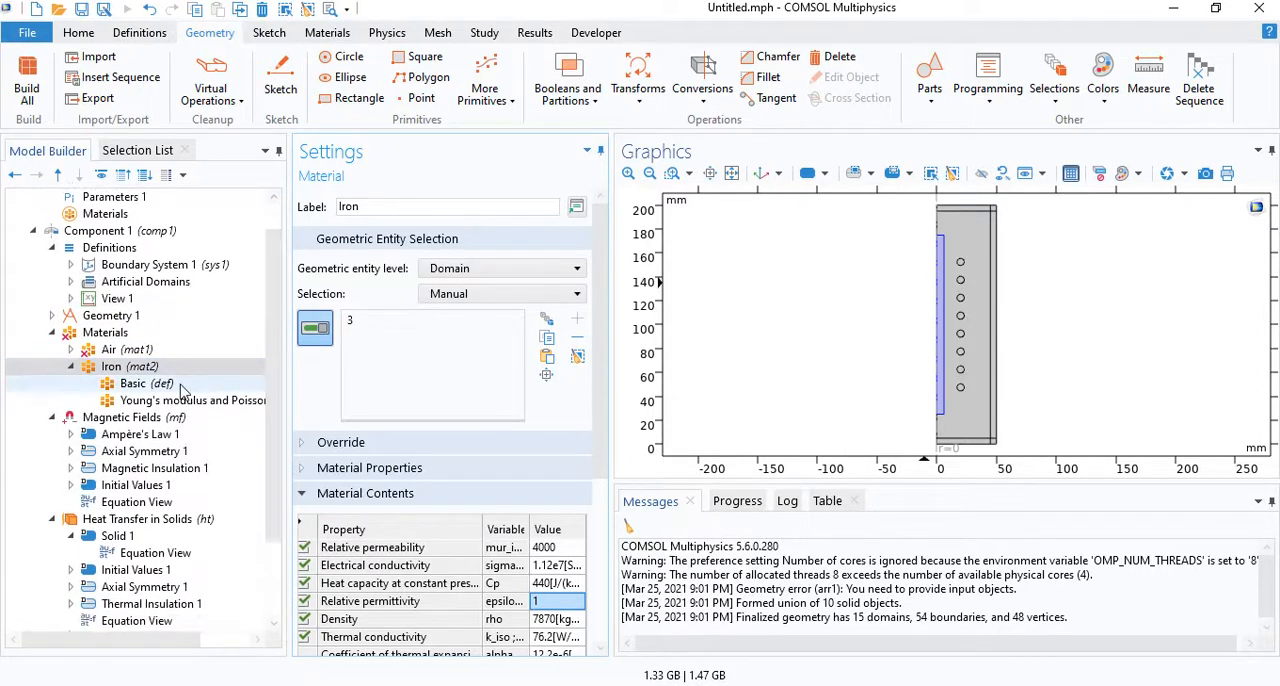
Step: Add an interpolation function 'electrical conductivity' named sigma under Iron's Basic properties
left_click(146, 383)
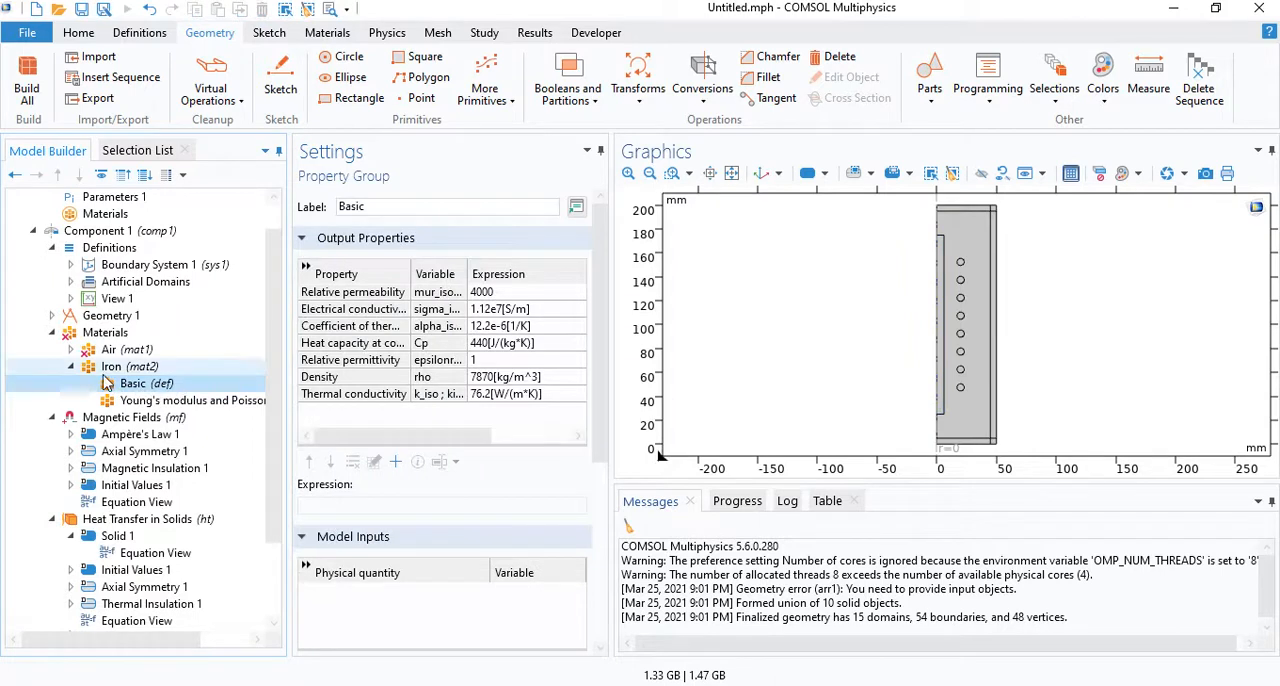
right_click(146, 383)
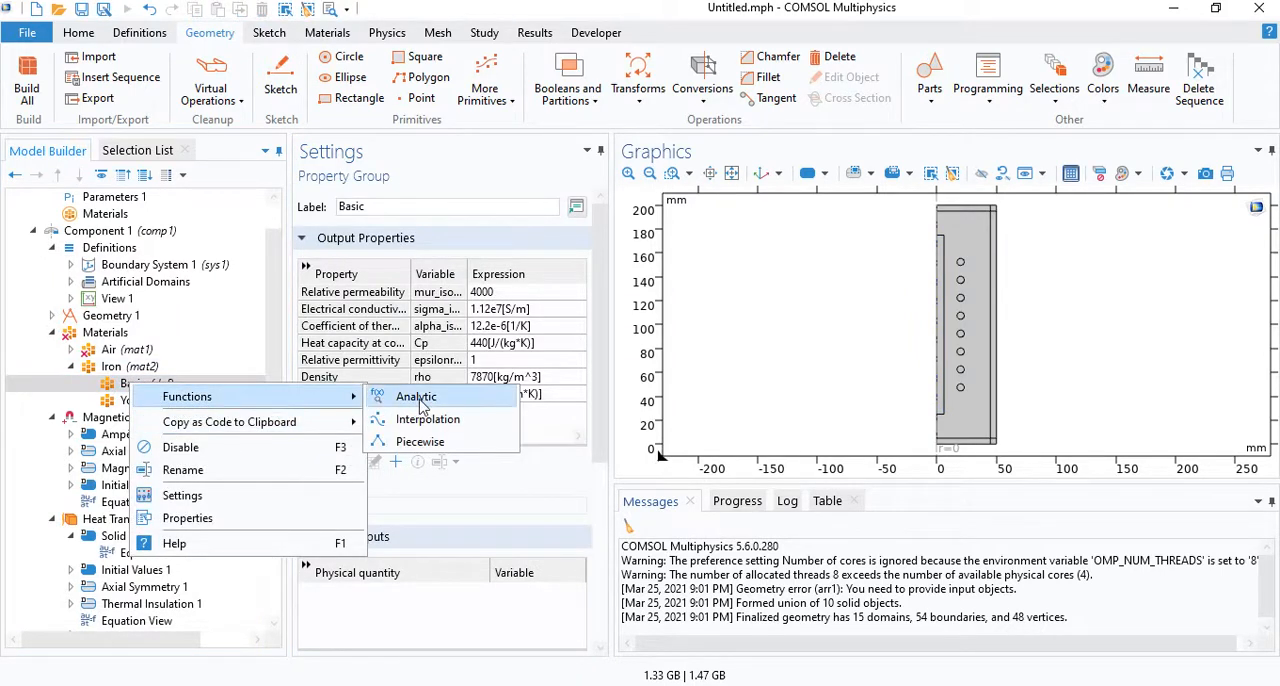
left_click(428, 418)
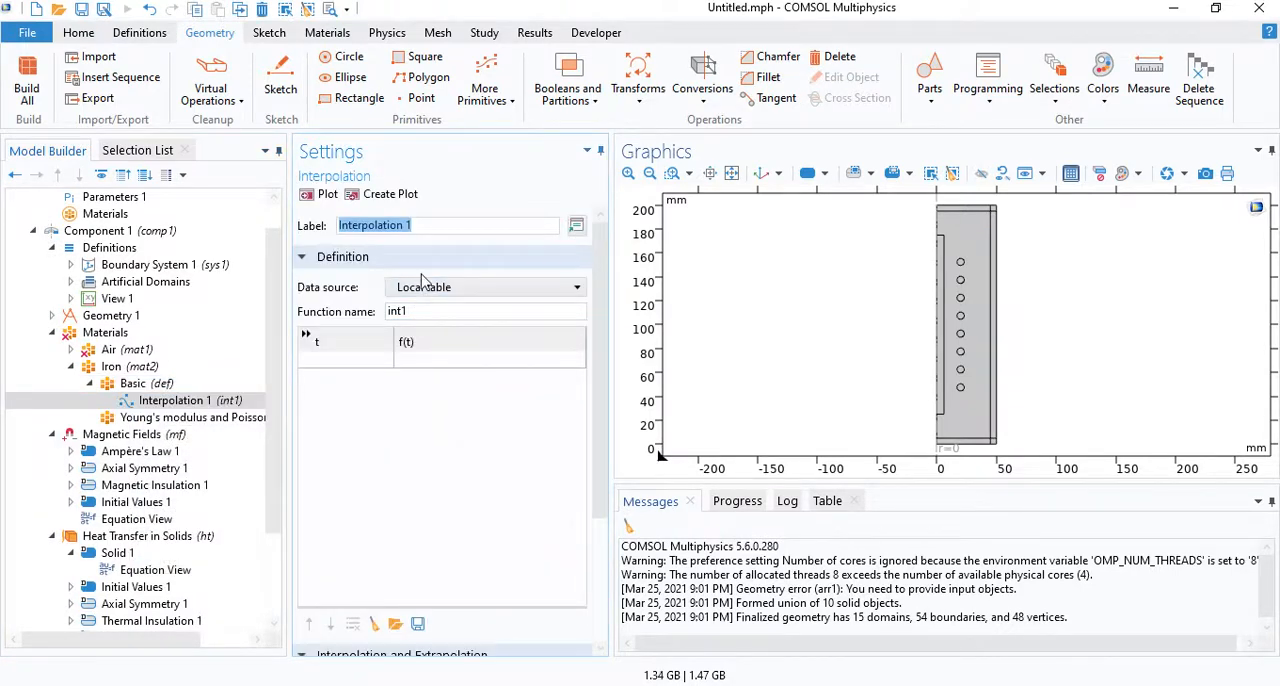
type("e")
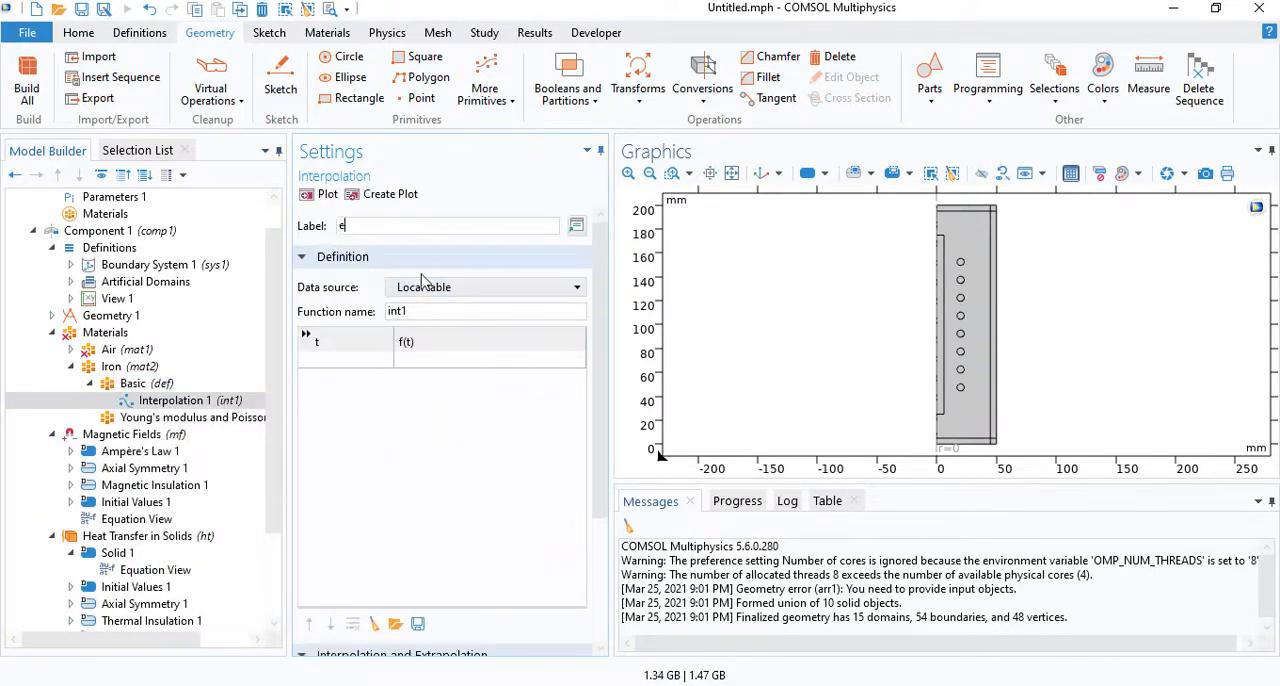
type("lectrical conductivity")
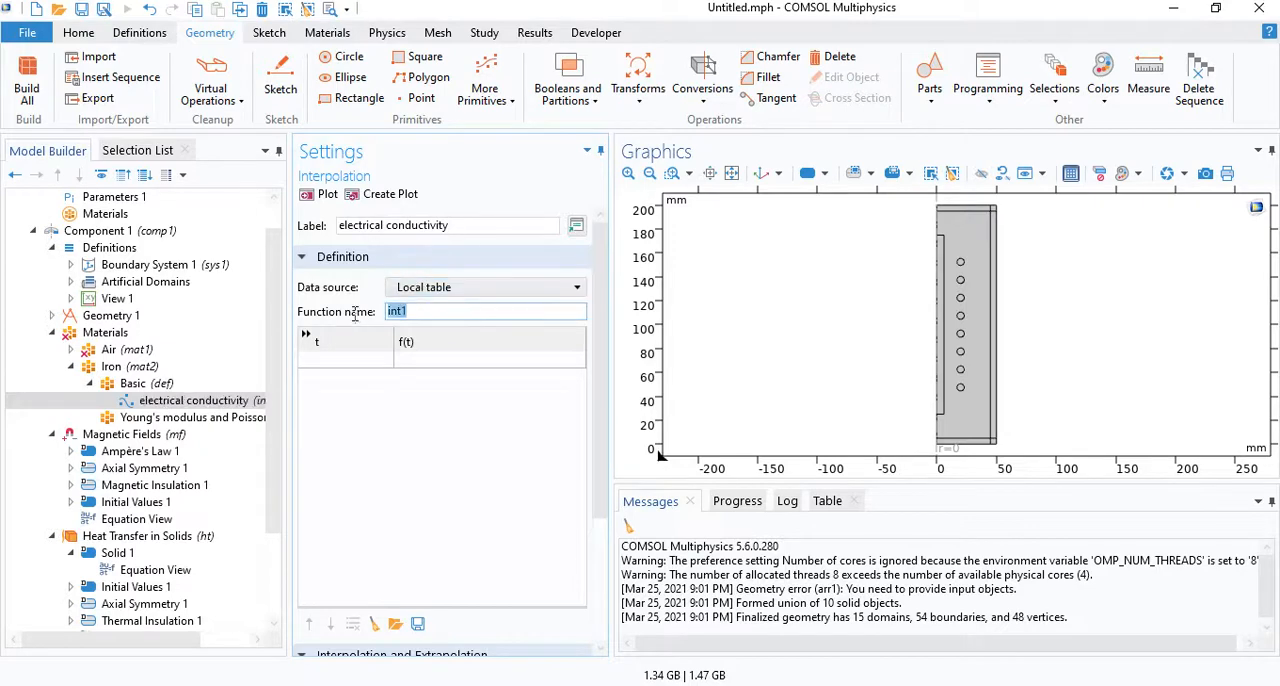
type("sigma")
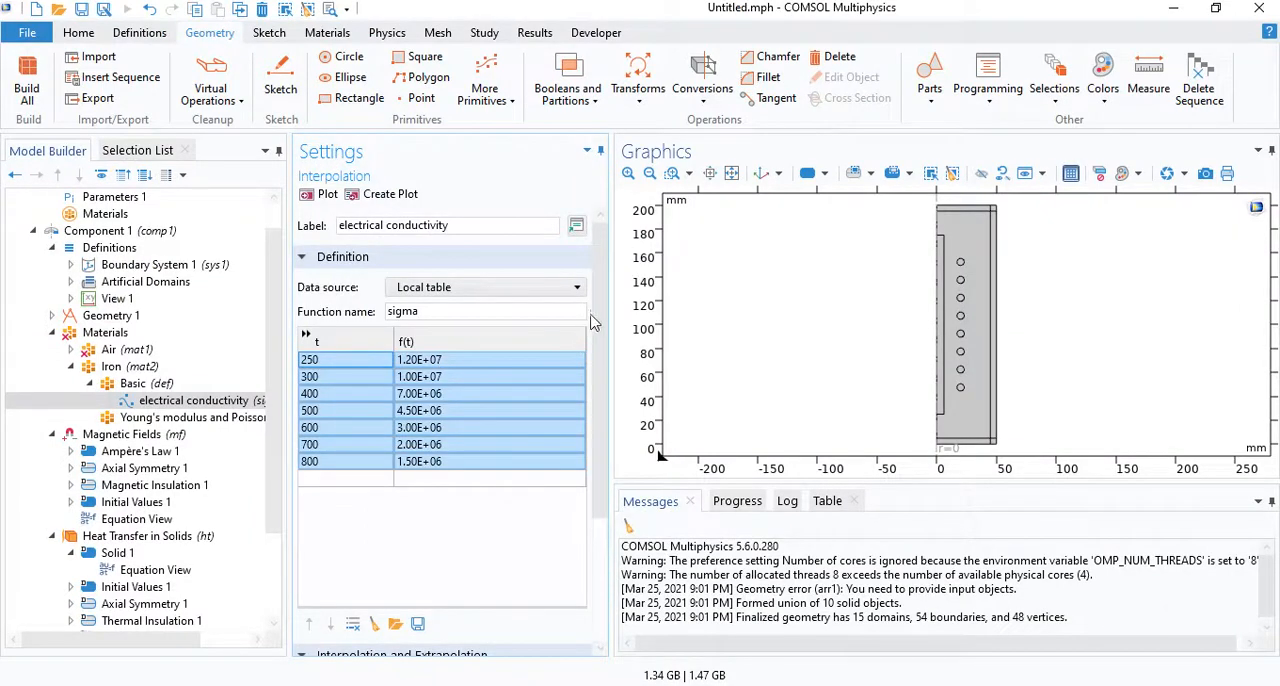
Step: Set sigma to cubic spline with units K and S/m, and plot the curve
scroll("down", 3)
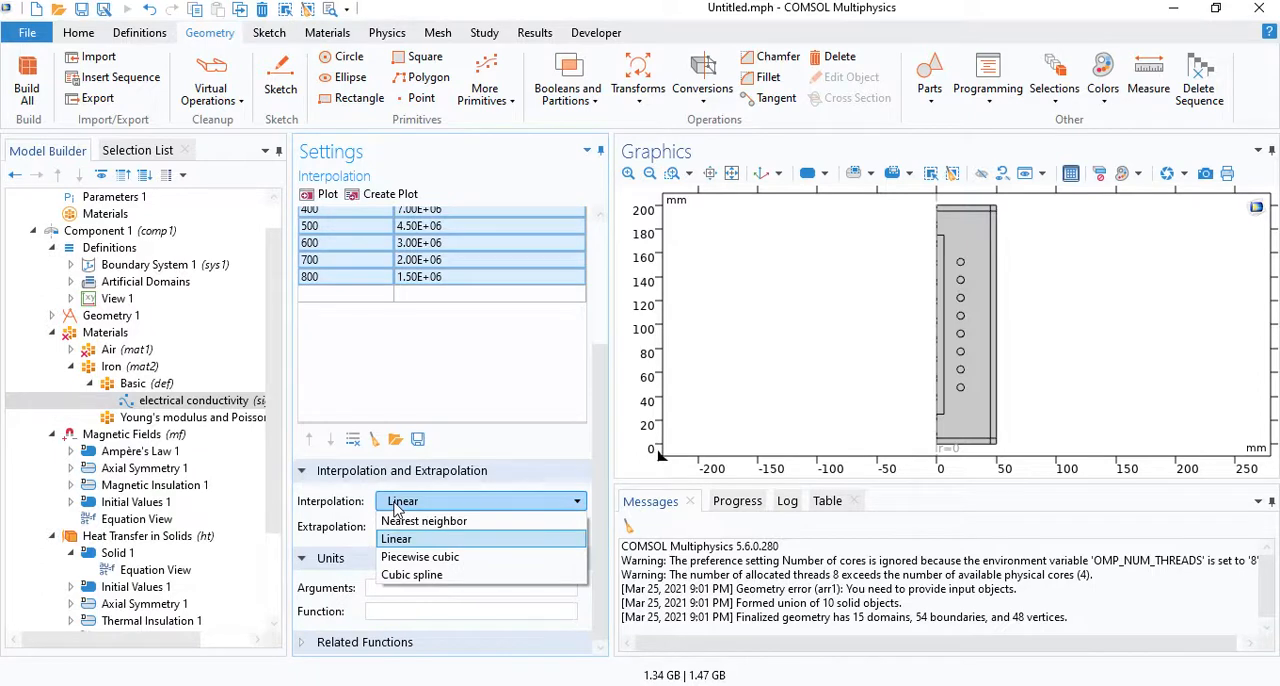
left_click(412, 574)
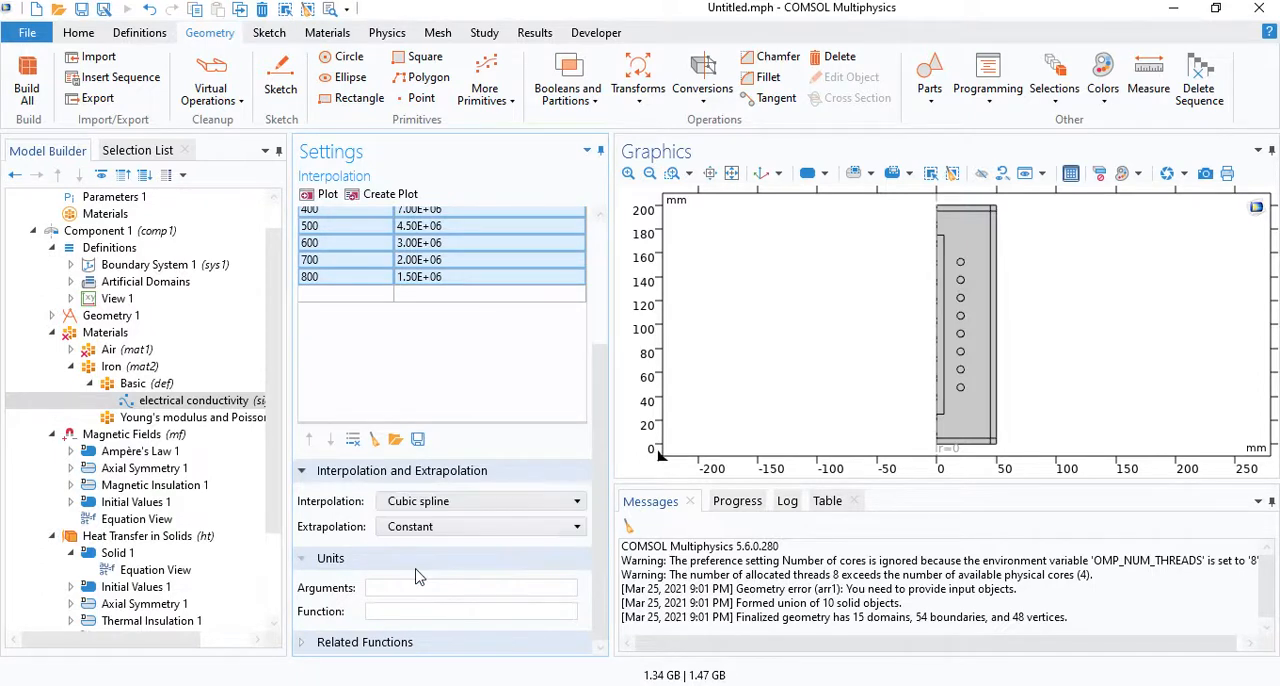
left_click(470, 587)
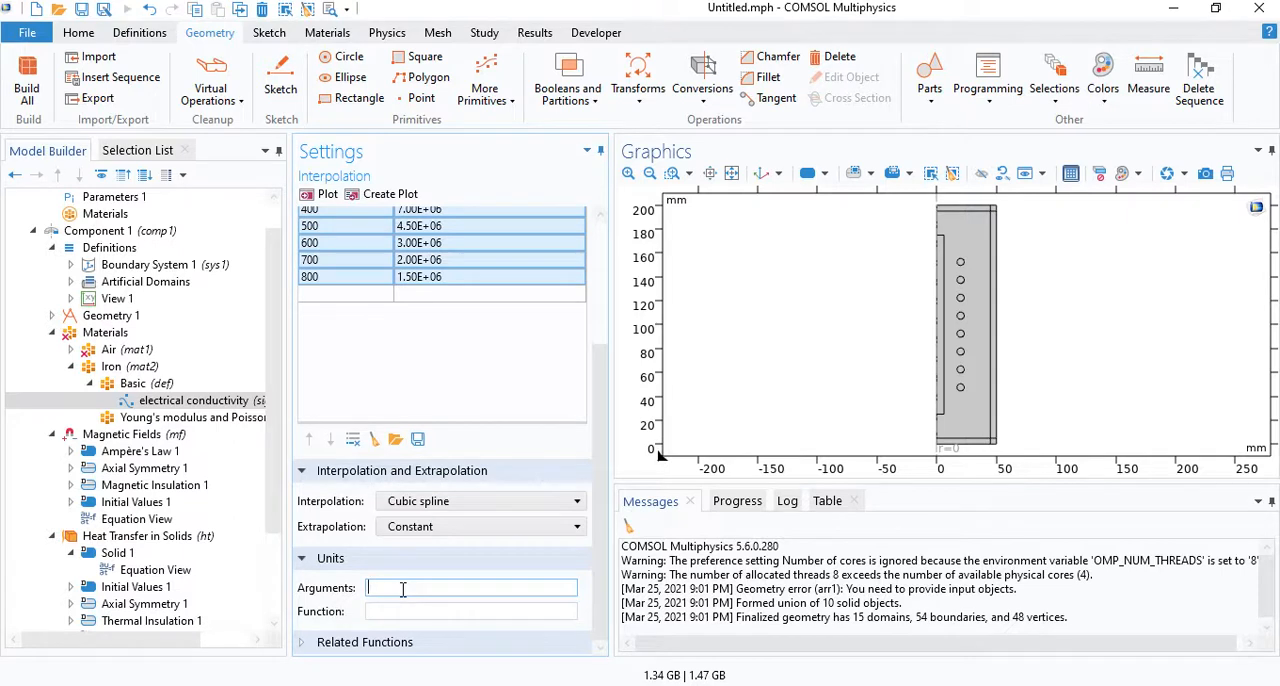
type("K")
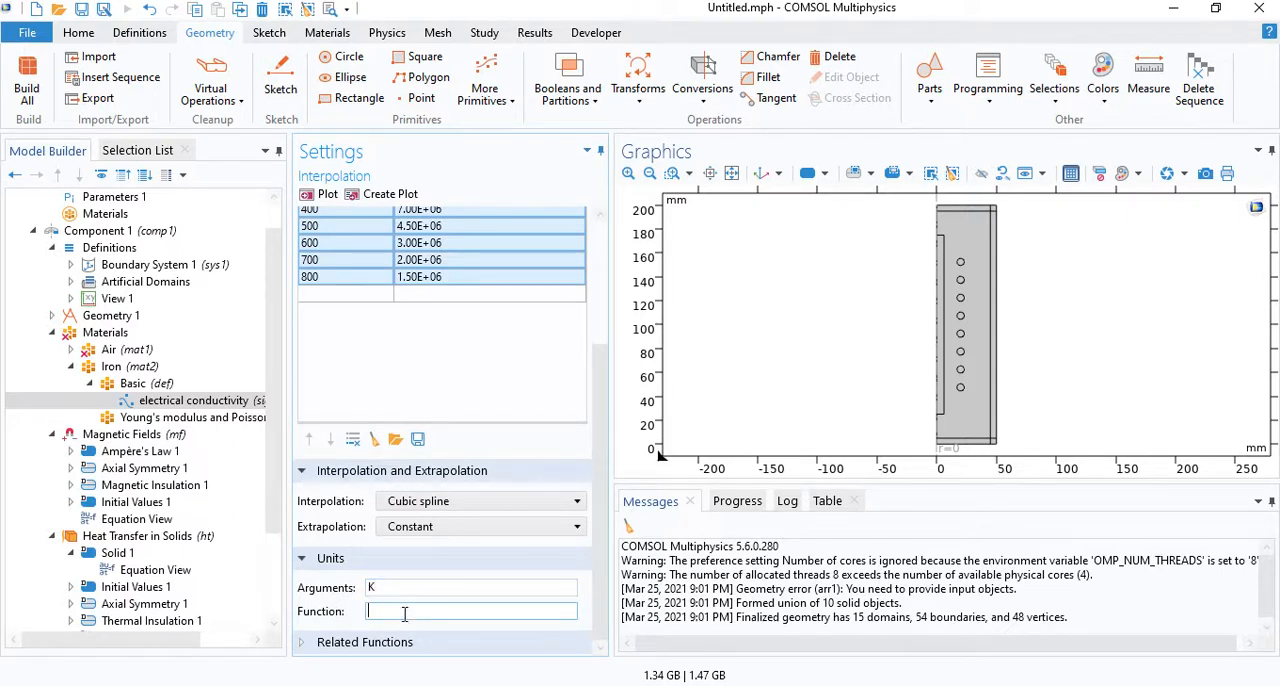
type("S/m")
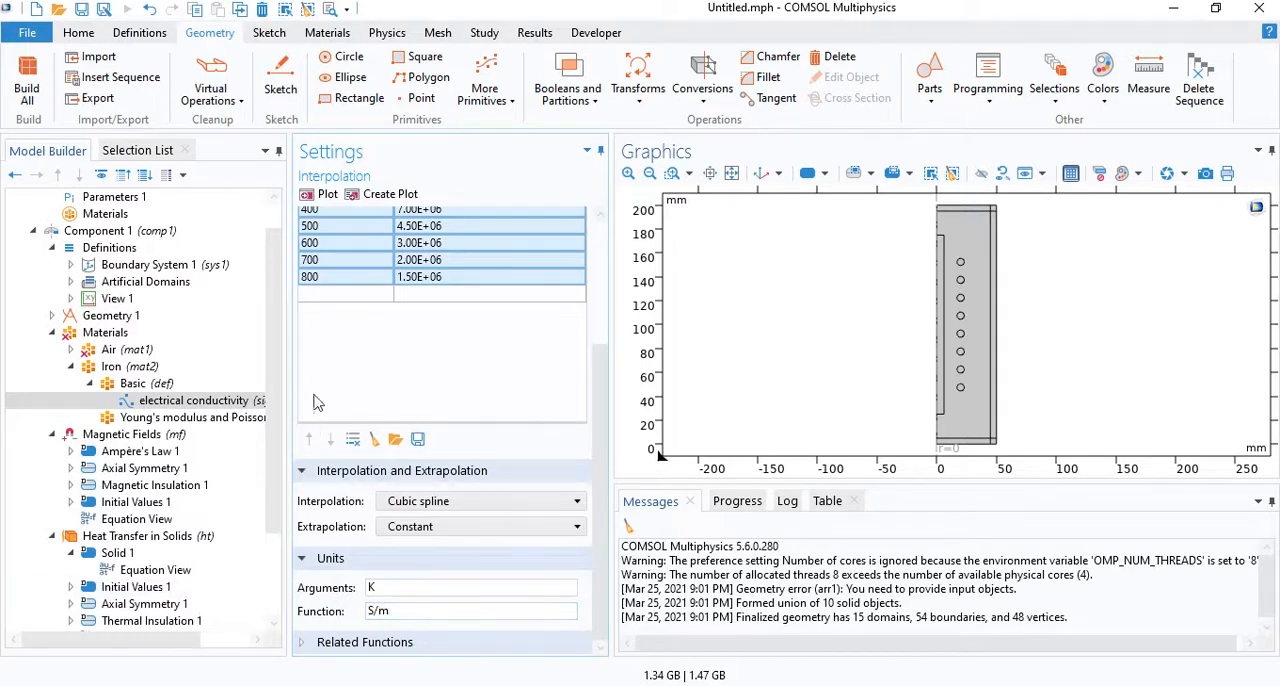
left_click(320, 193)
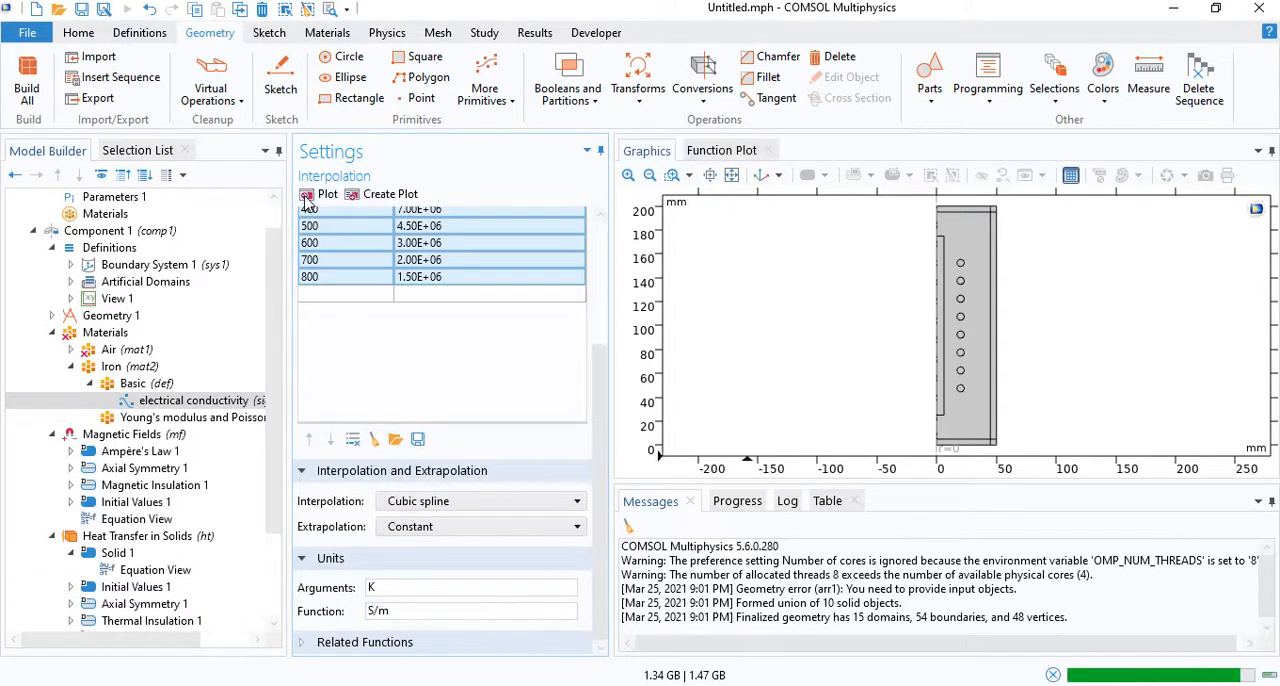
left_click(326, 193)
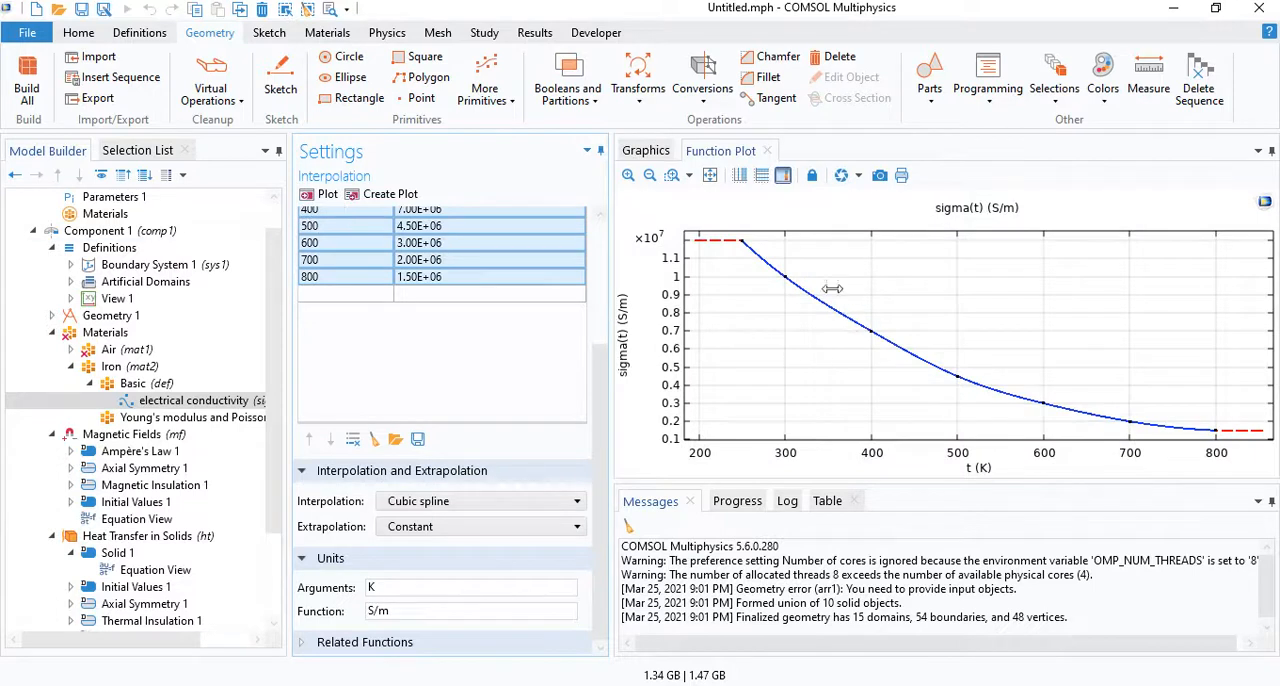
mouse_move(735, 253)
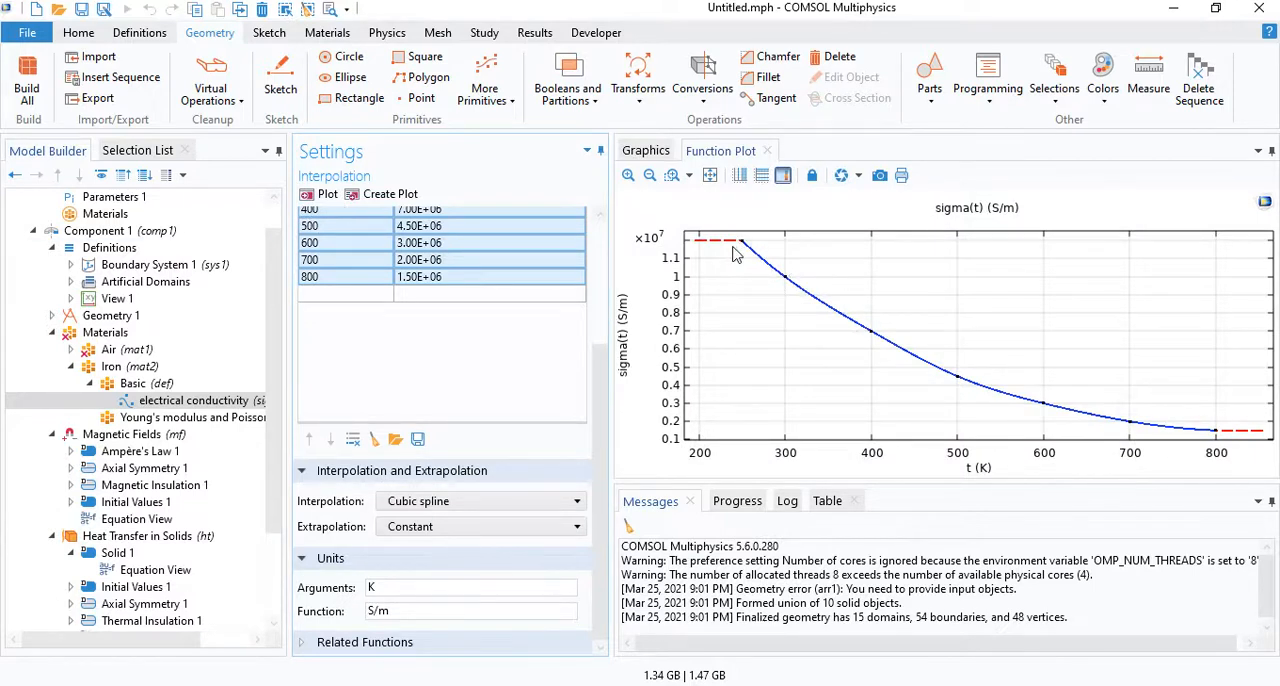
mouse_move(857, 325)
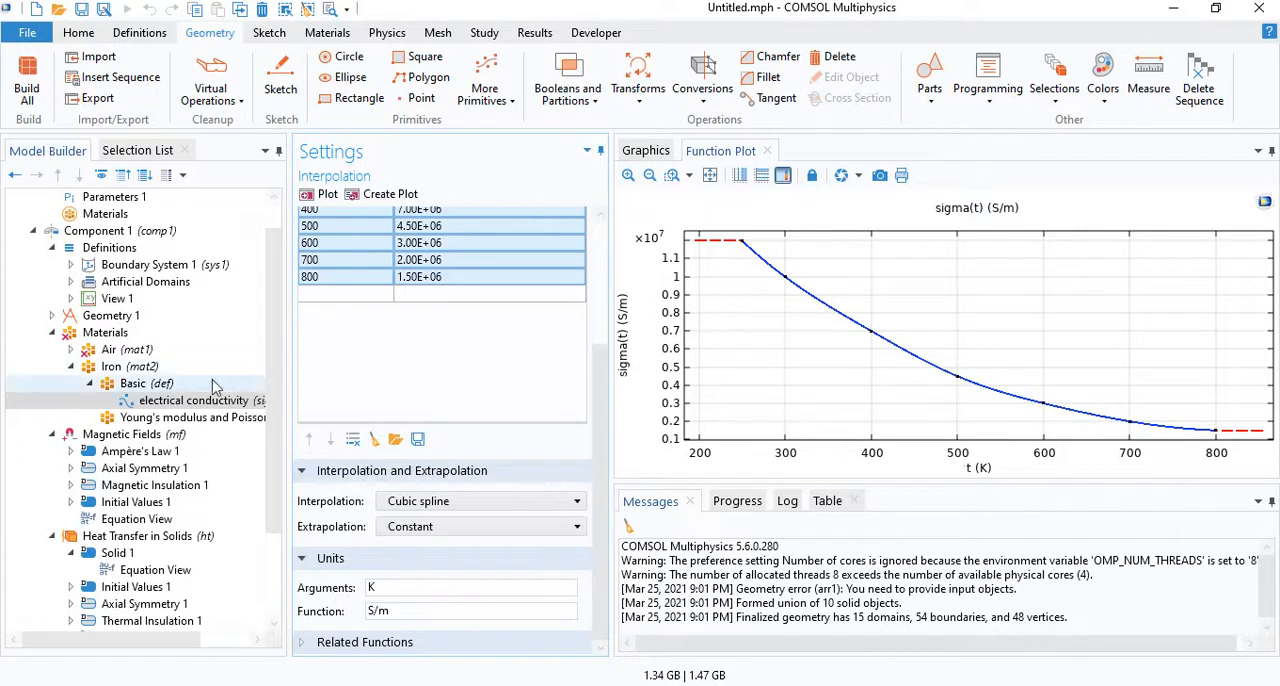
Step: Add interpolation kt for thermal conductivity, 200–1200 K, with units K and W/(m*K)
right_click(145, 383)
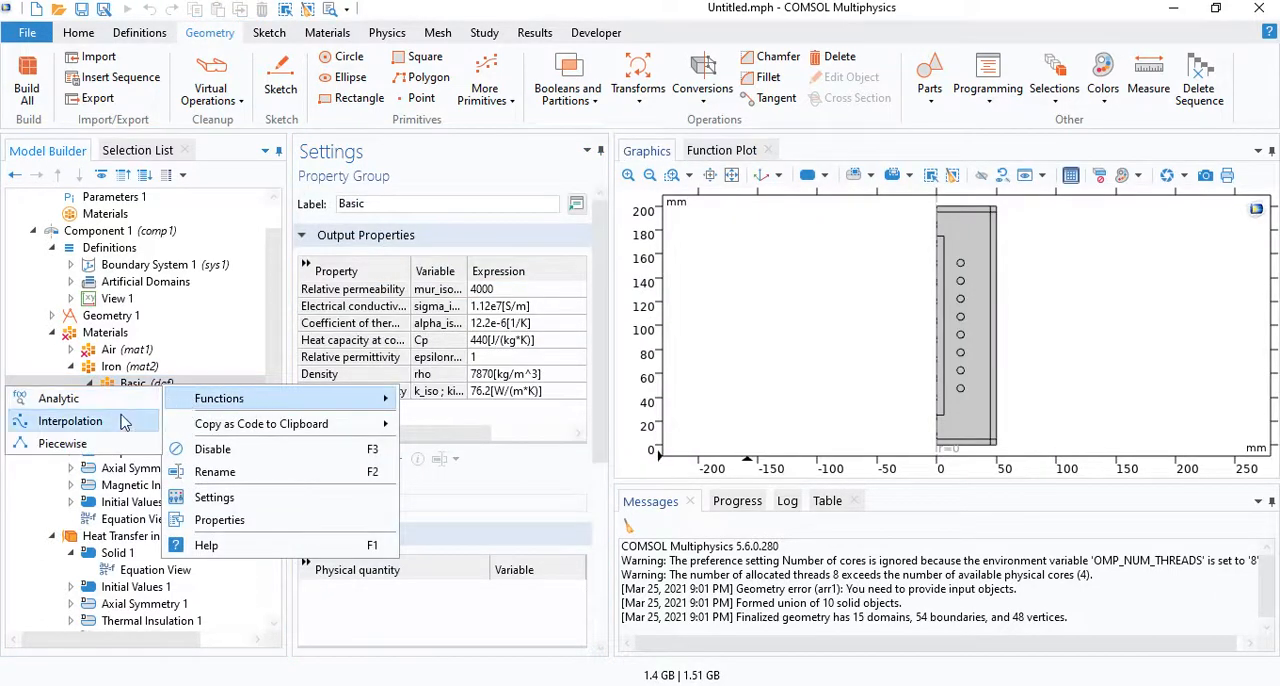
left_click(69, 420)
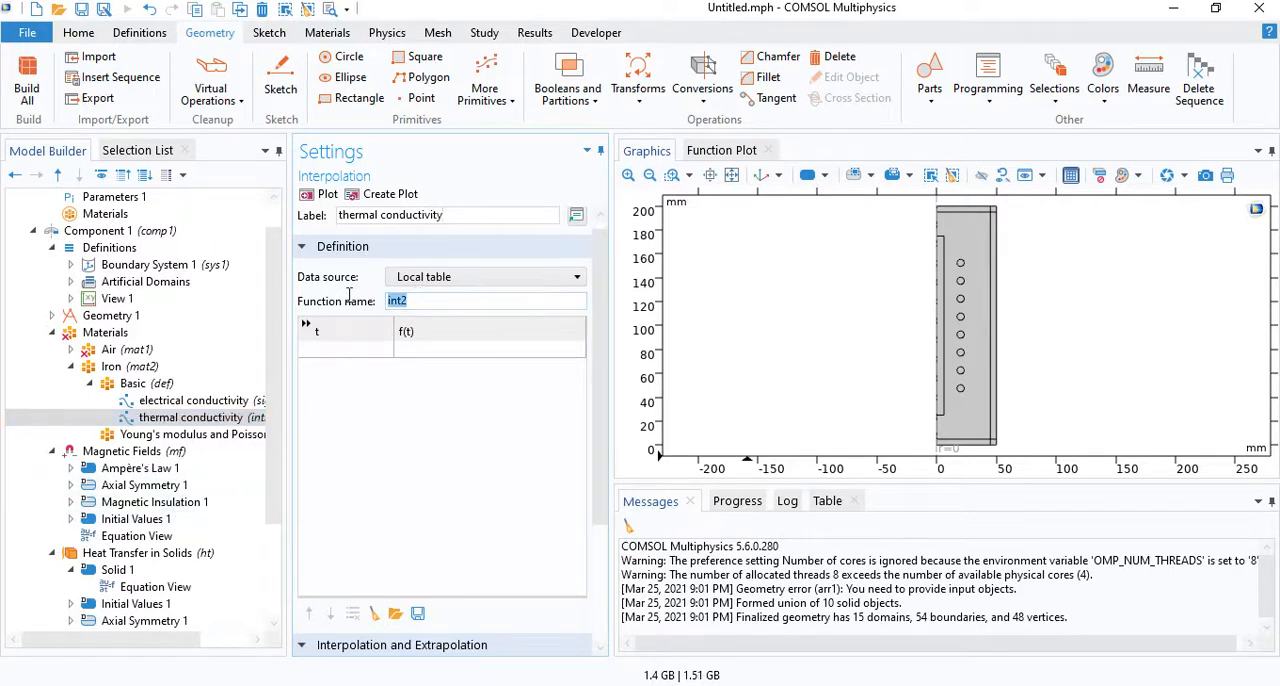
type("kt")
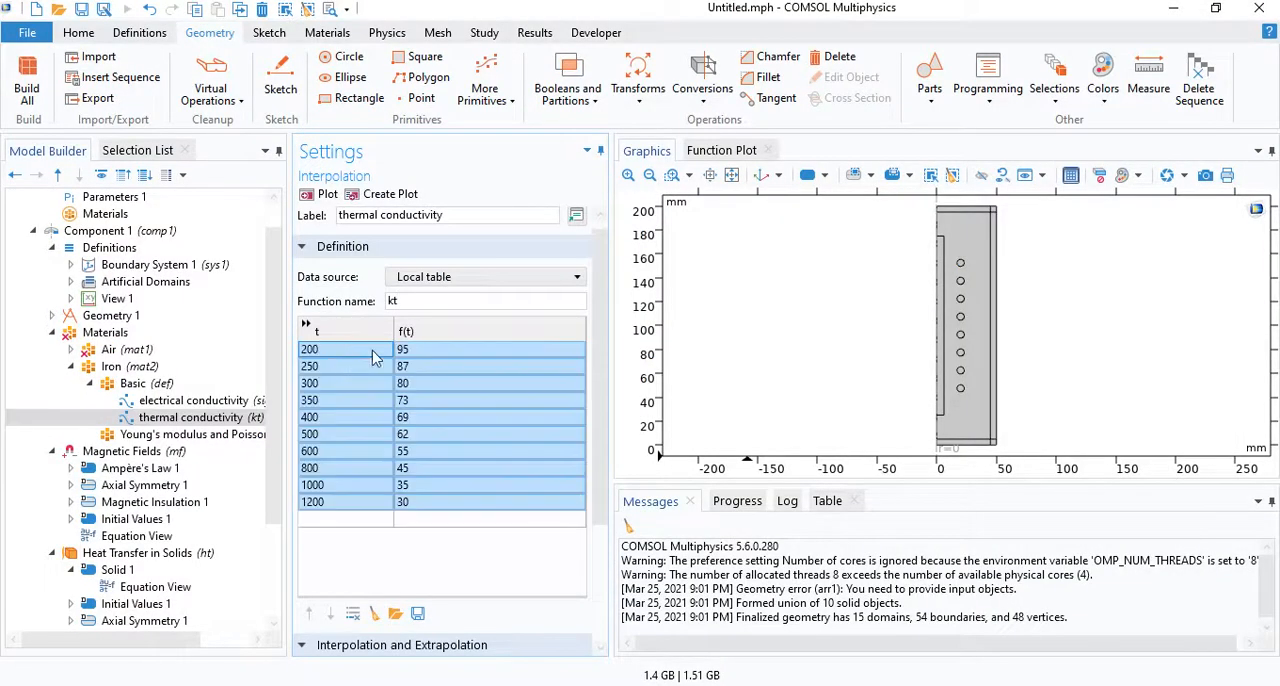
scroll("down", 3)
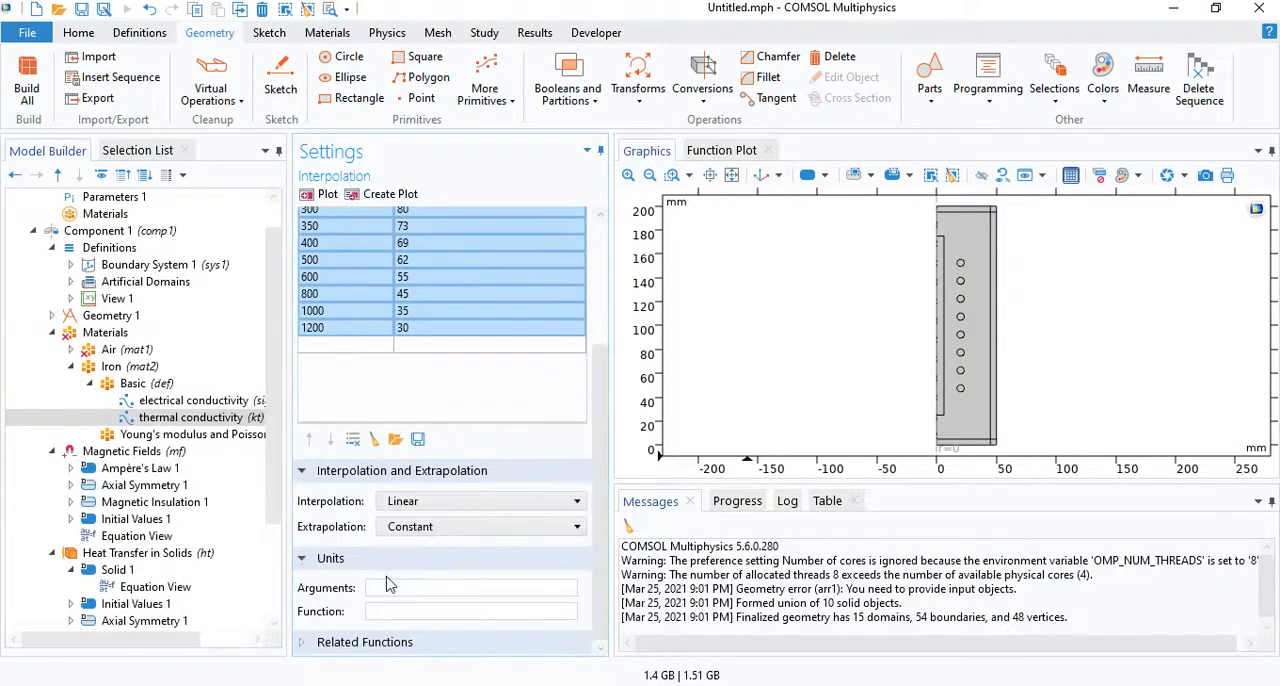
type("K")
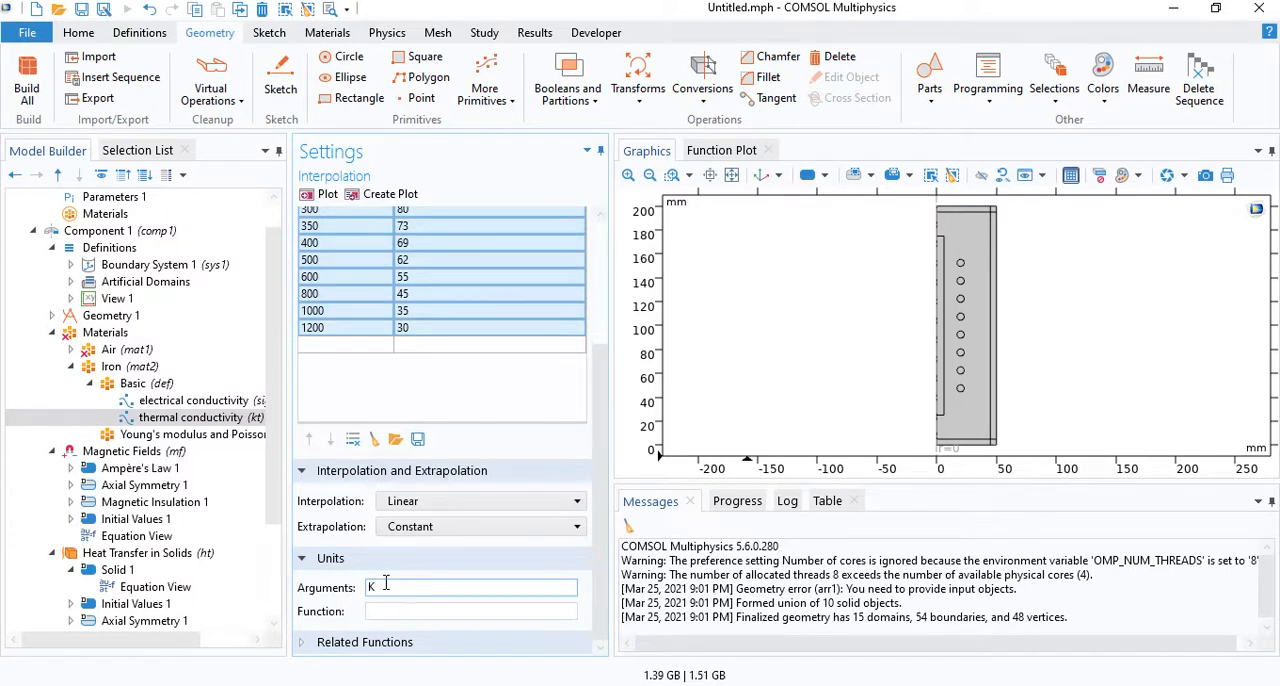
type("W/0")
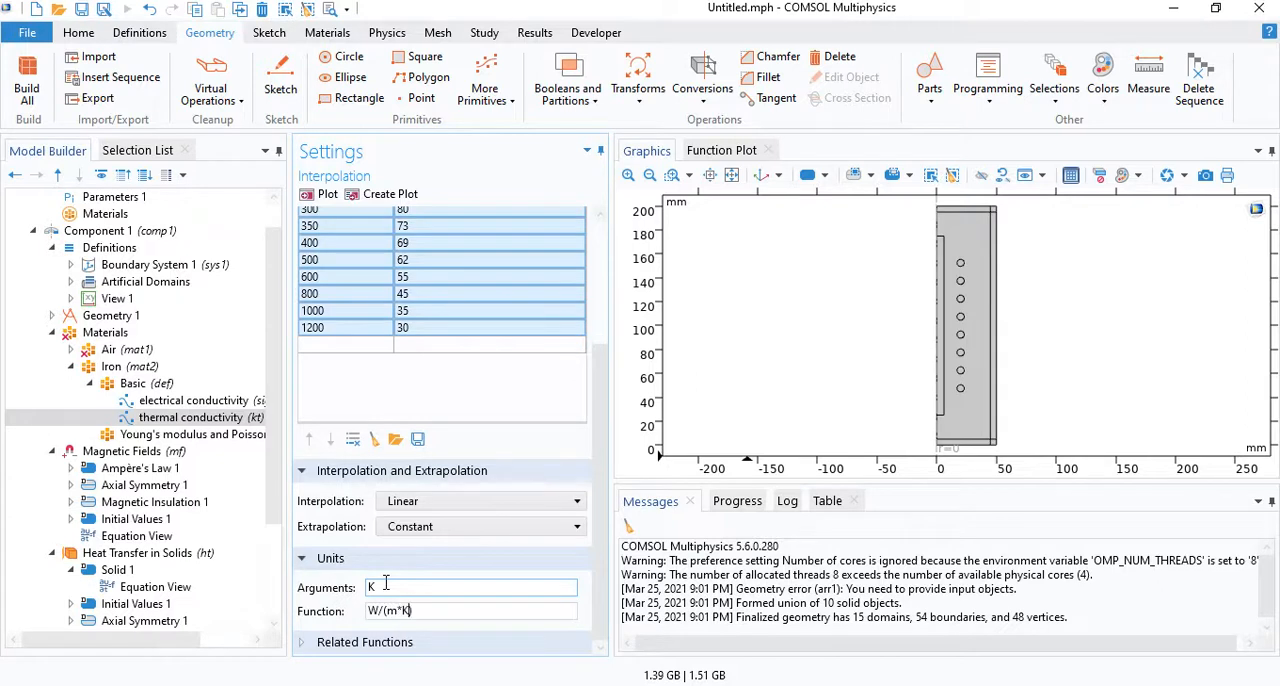
left_click(145, 383)
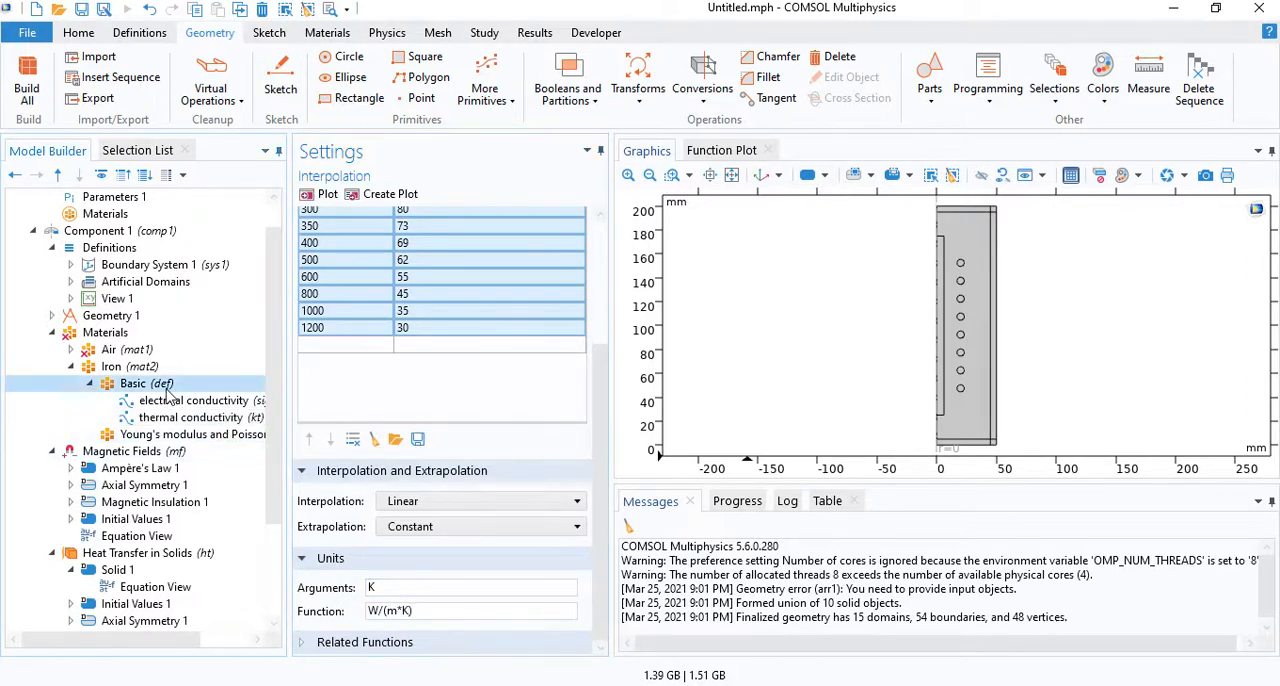
right_click(145, 383)
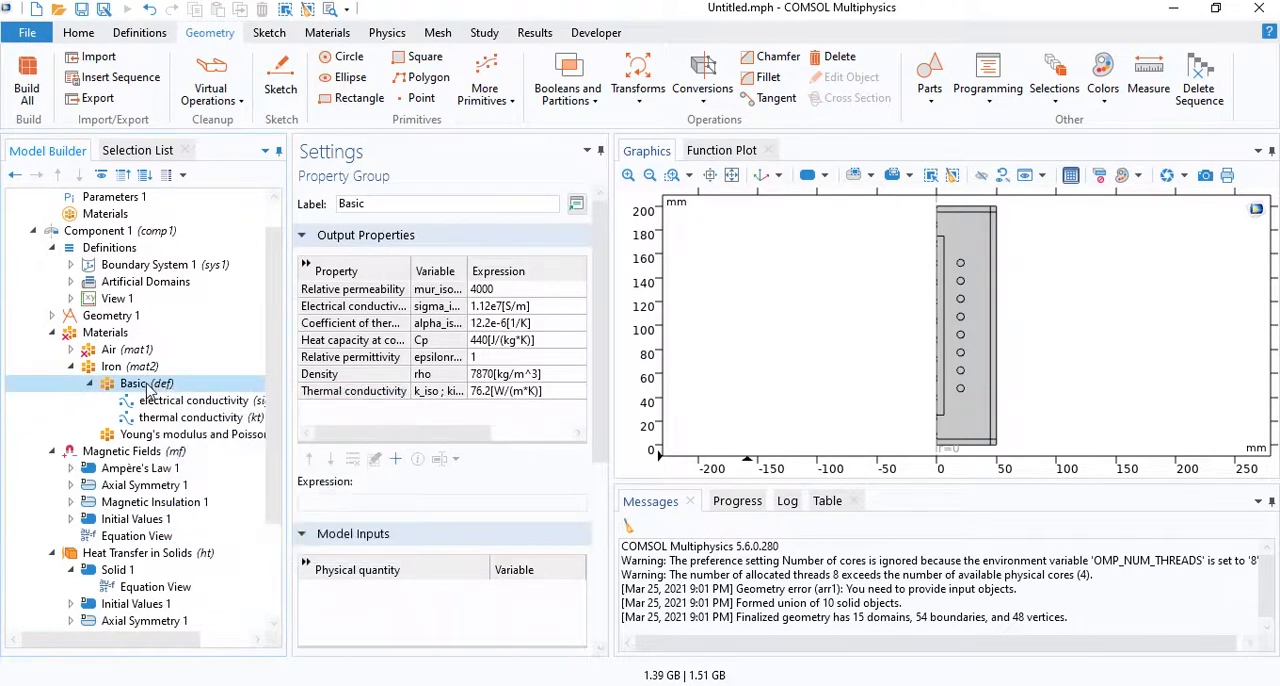
Step: Add Iron's specific heat interpolation cp over 250–600 K, arguments in K, function in J/(kg*K)
right_click(146, 383)
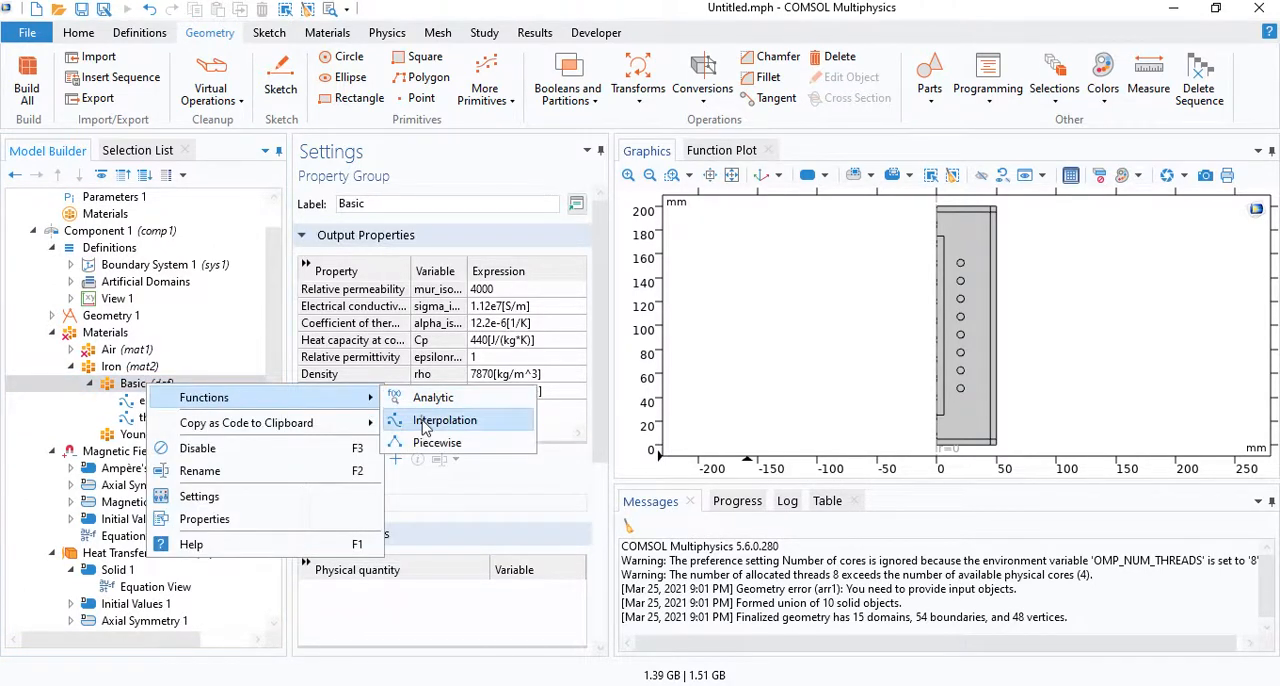
left_click(444, 419)
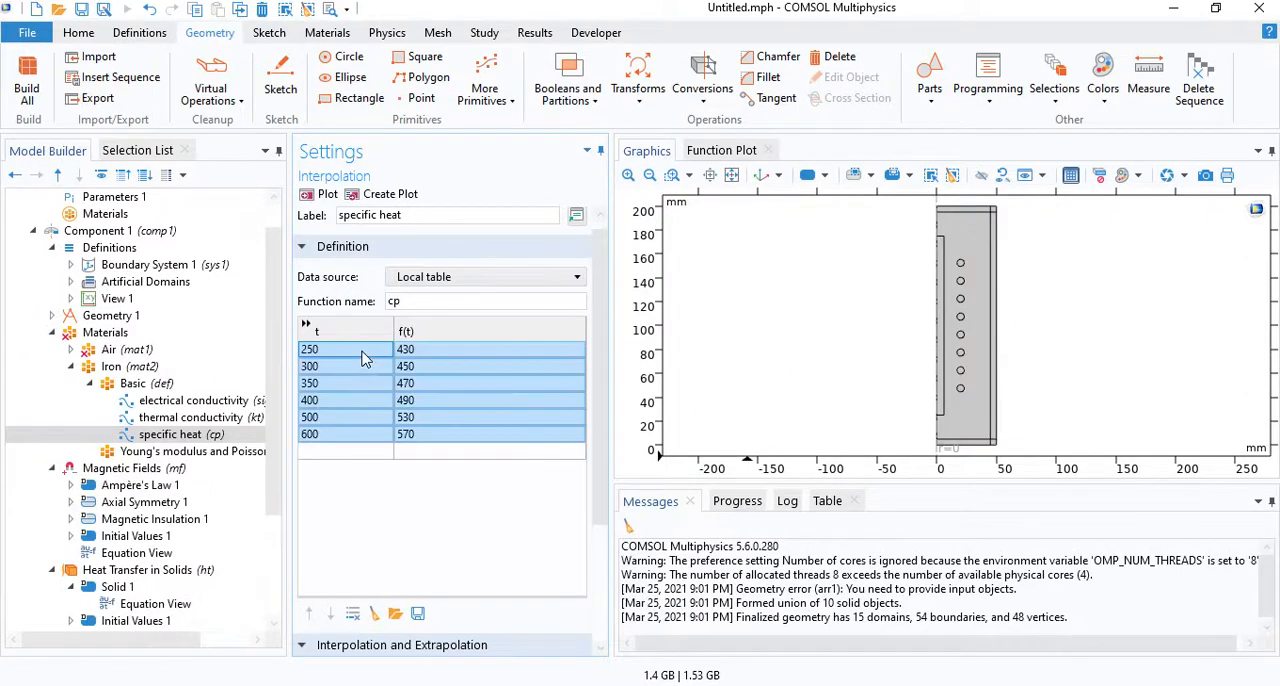
scroll("down", 3)
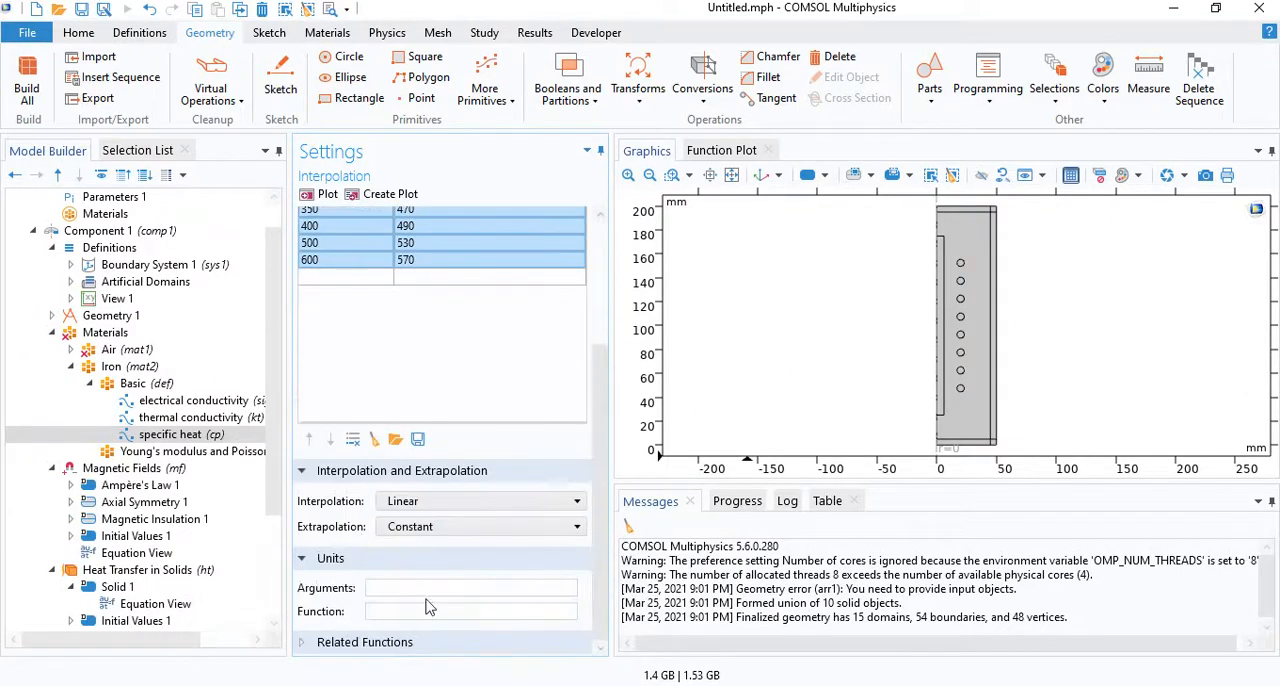
type("K")
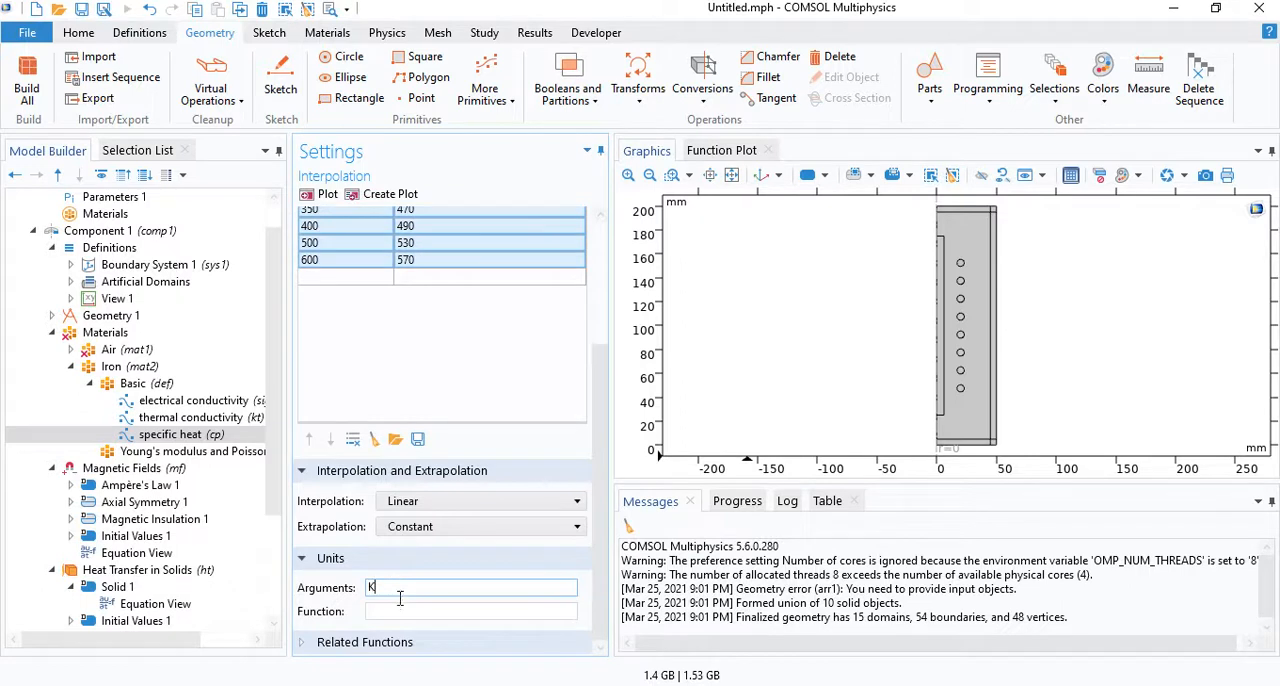
type("J/(kg*K")
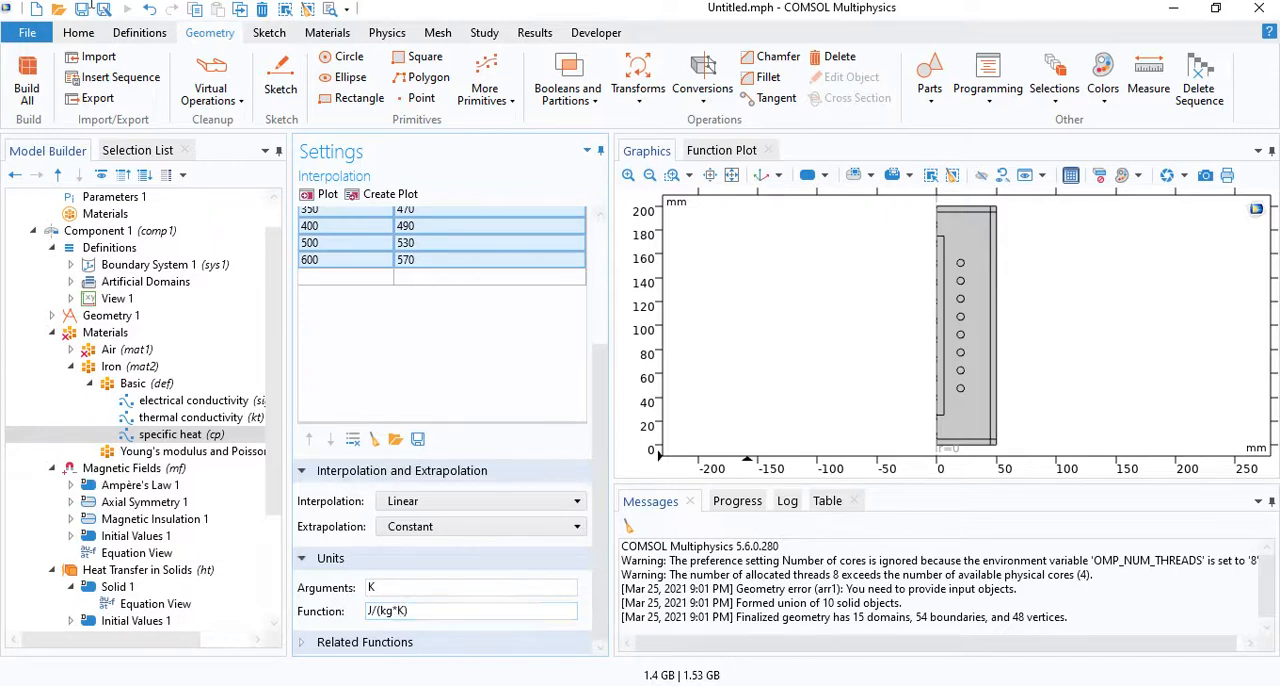
left_click(470, 611)
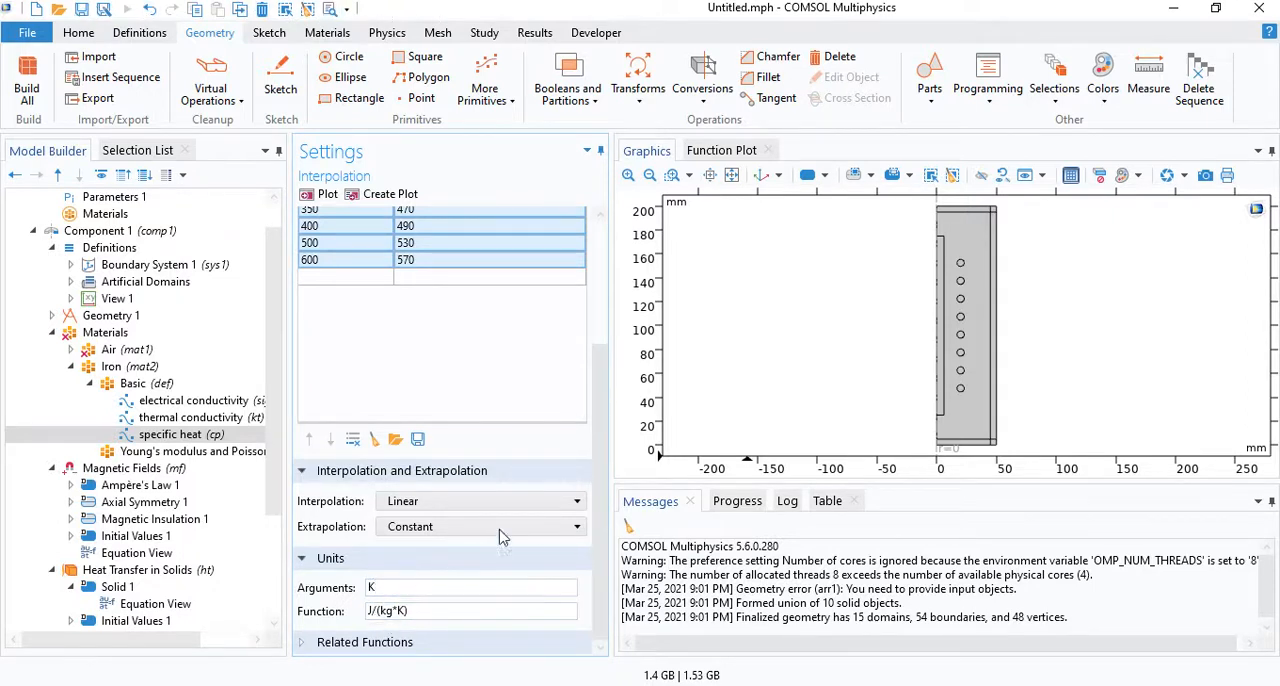
left_click(480, 500)
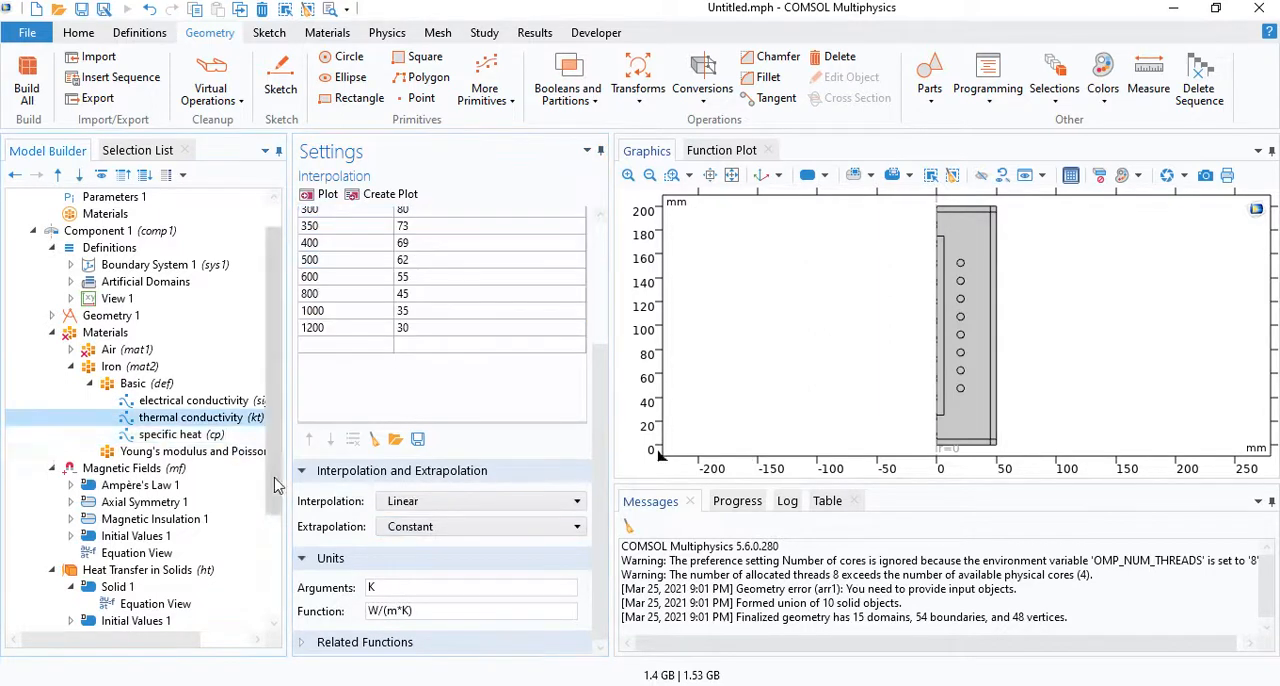
Step: Switch thermal conductivity to cubic spline, then plot it and the specific heat curve
left_click(480, 500)
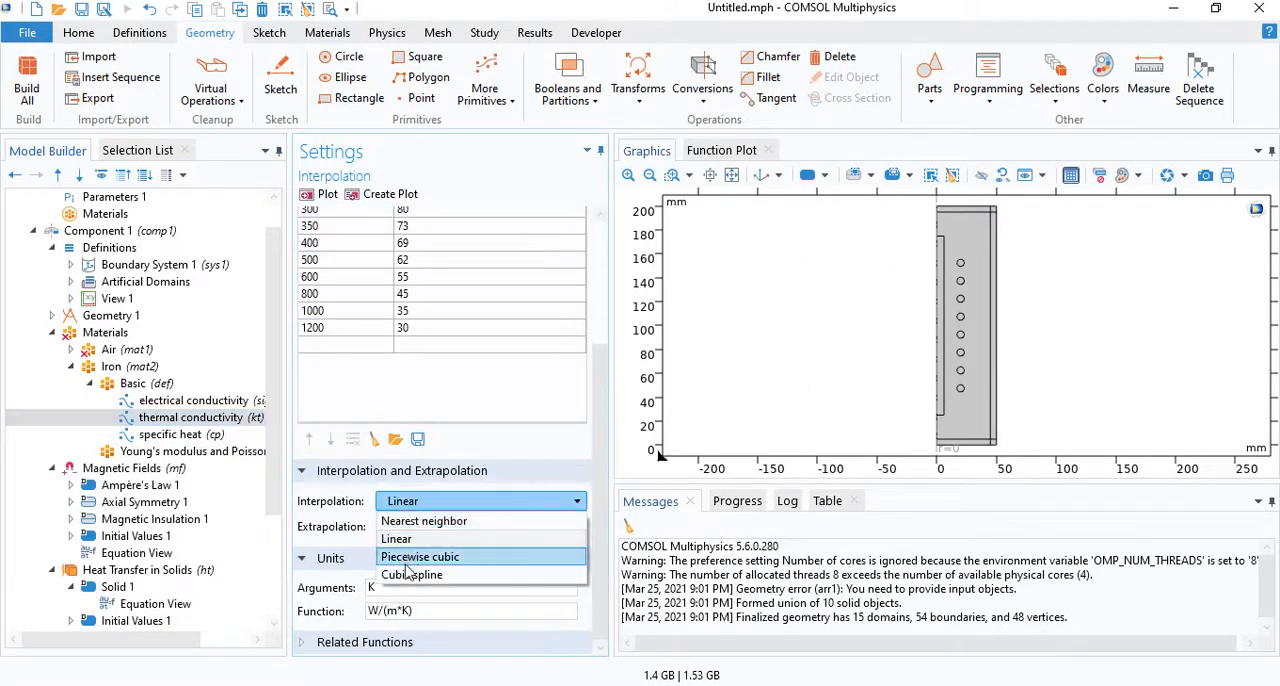
left_click(412, 574)
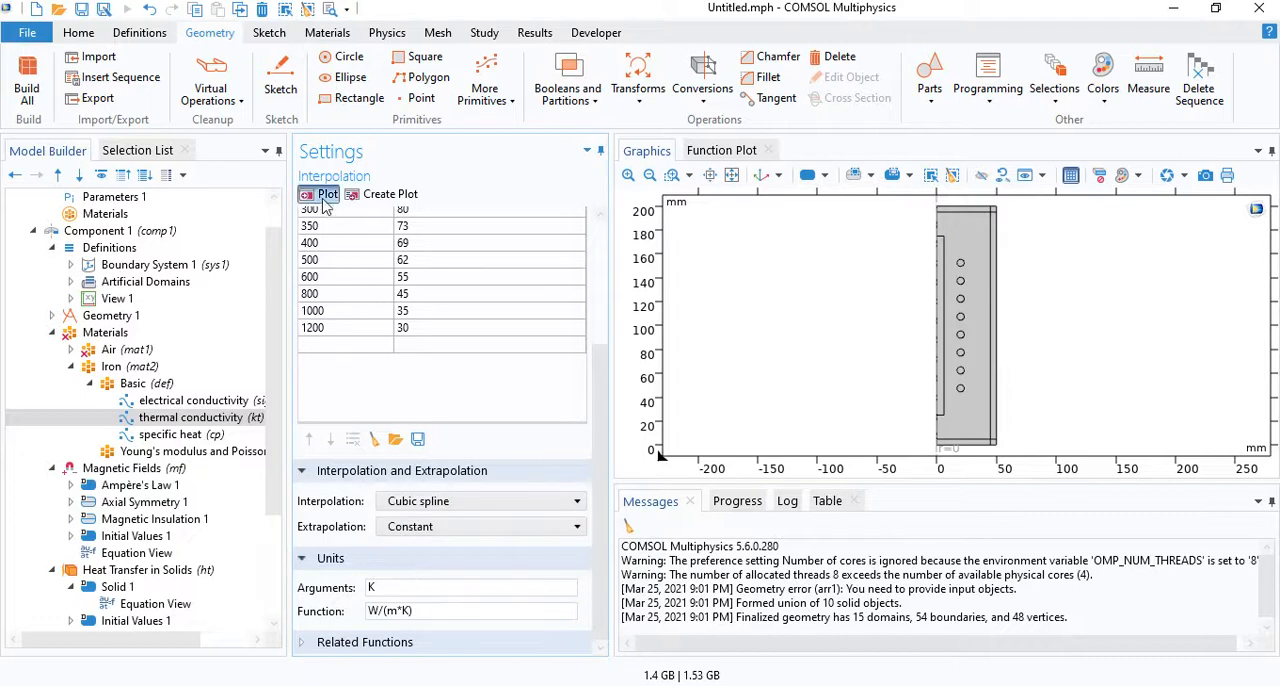
left_click(320, 193)
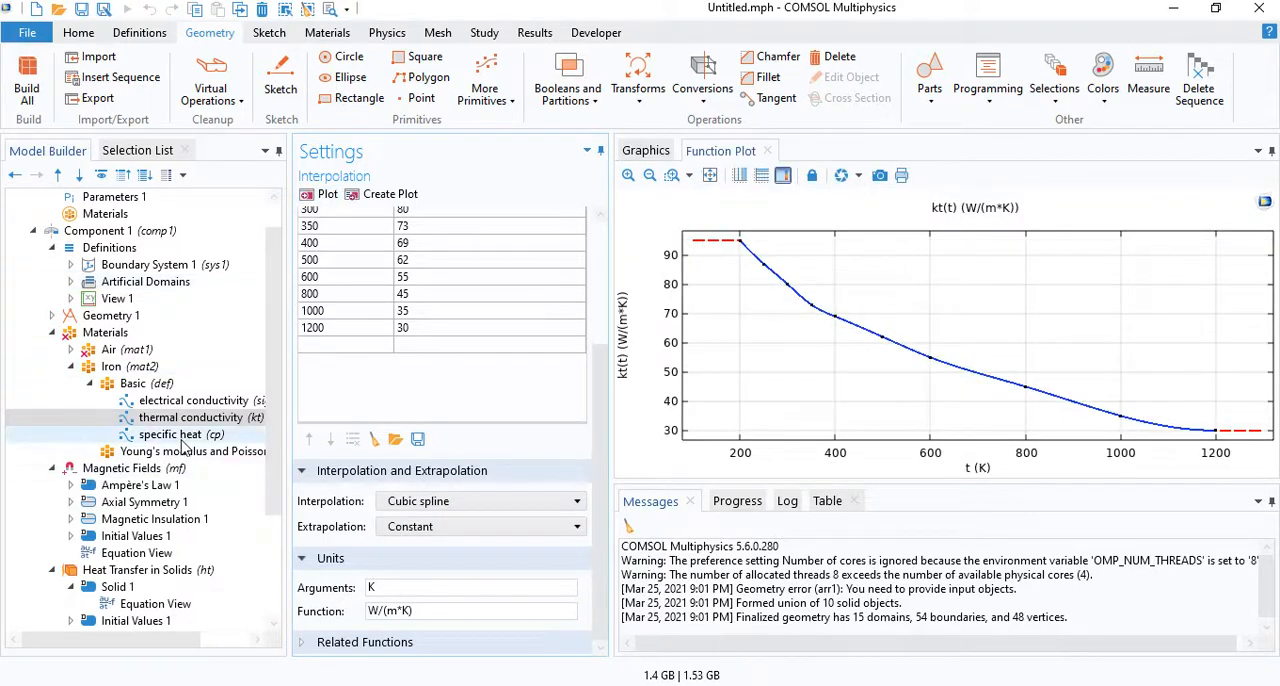
left_click(177, 433)
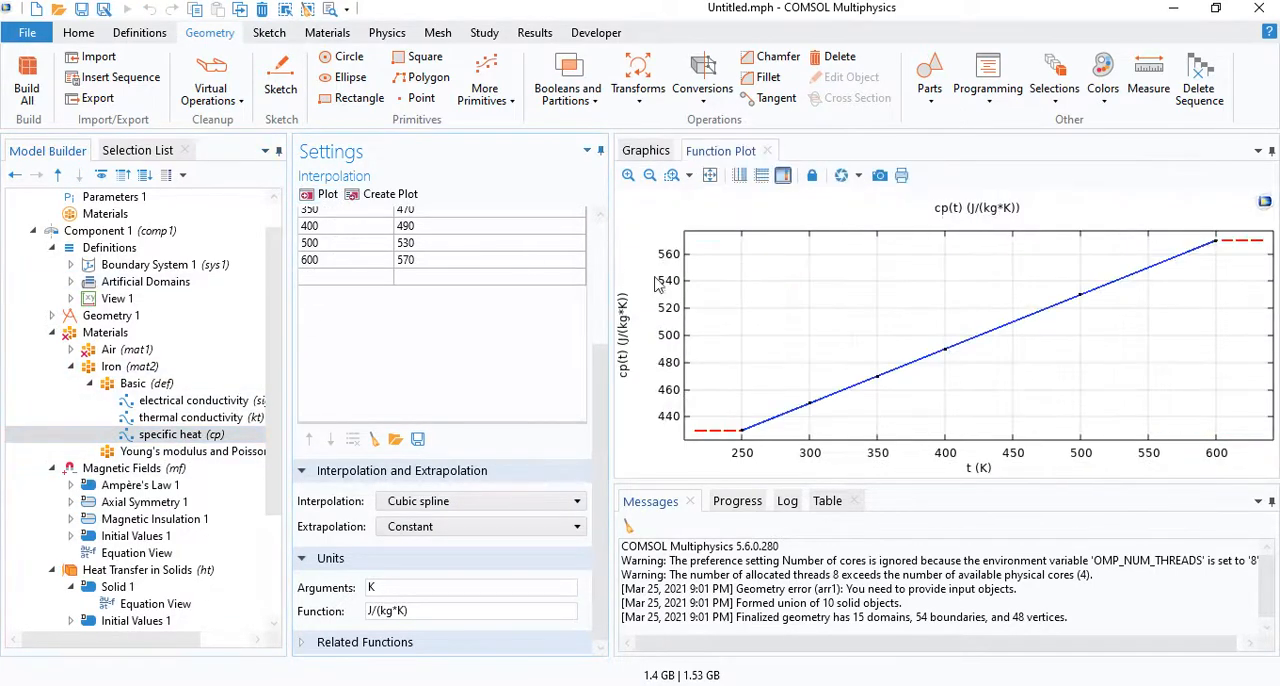
mouse_move(275, 375)
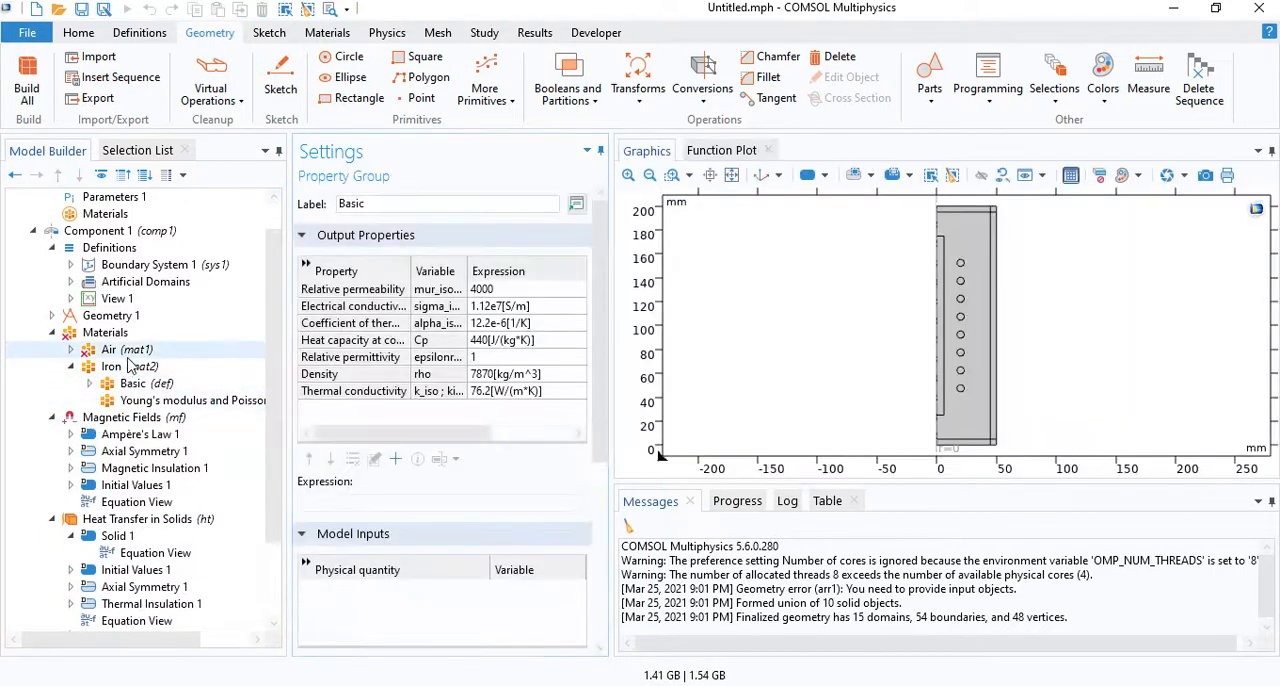
Step: Set Heat Transfer in Solids to manual domain 3, then recheck Air and the Materials overview
left_click(110, 349)
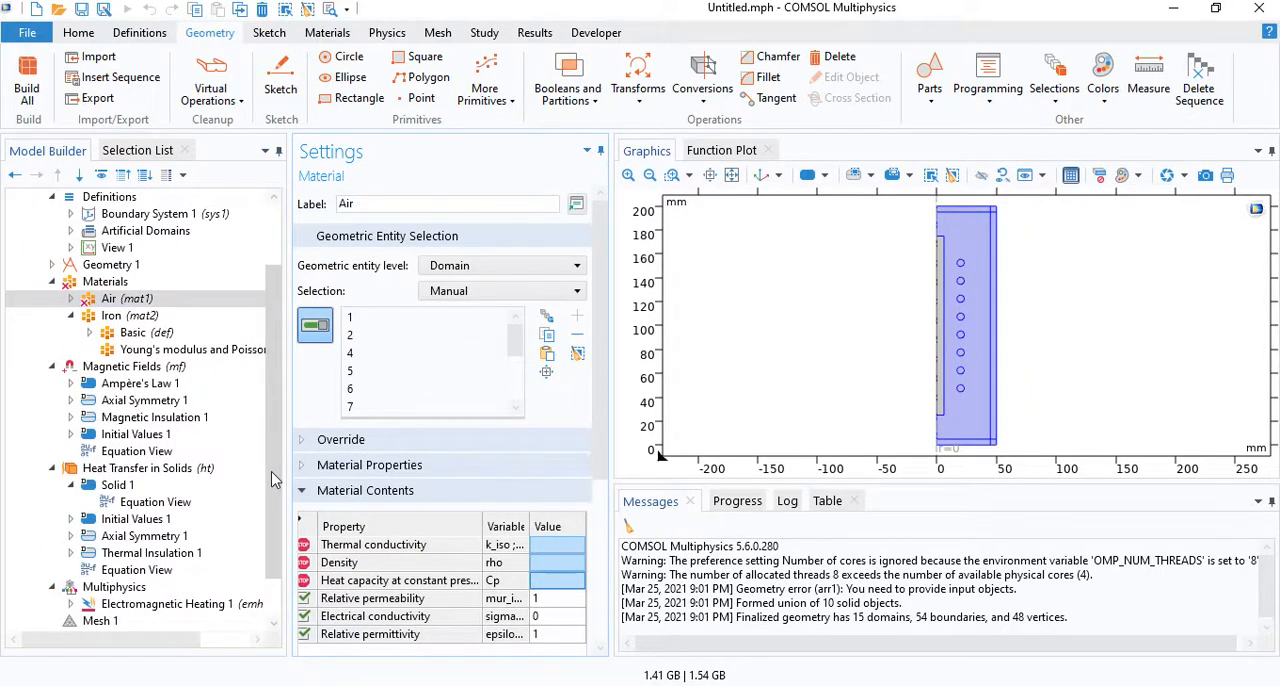
left_click(147, 468)
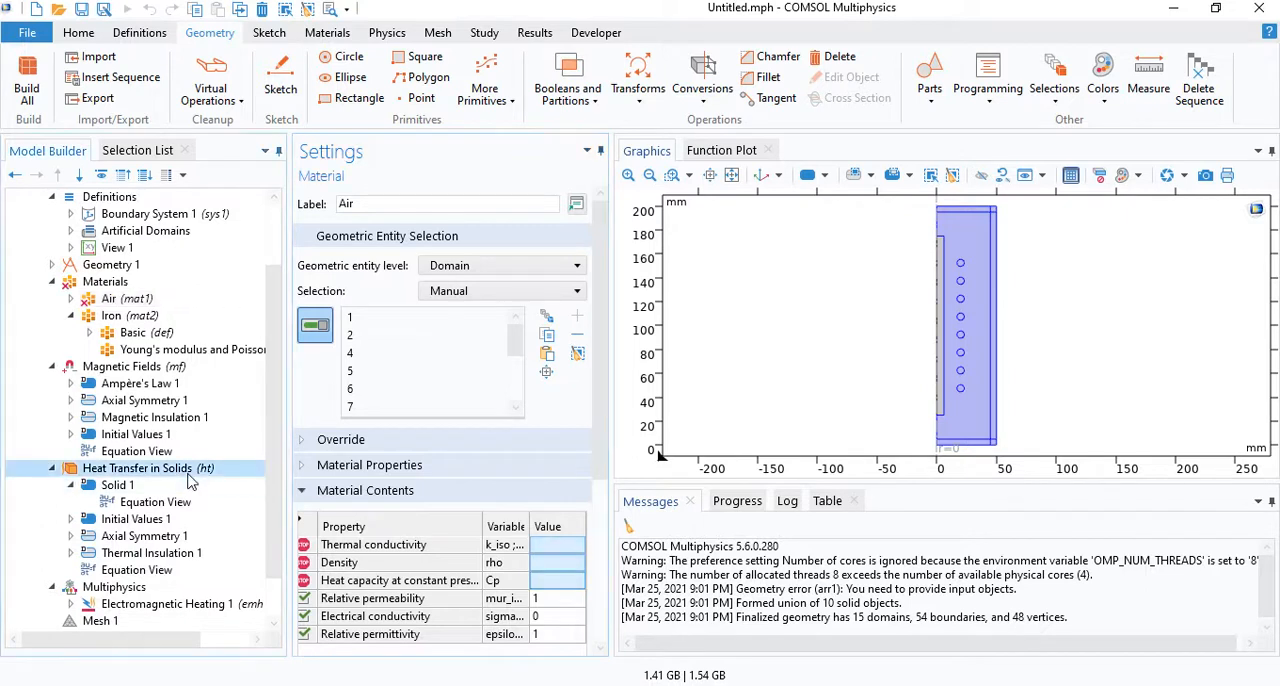
left_click(146, 468)
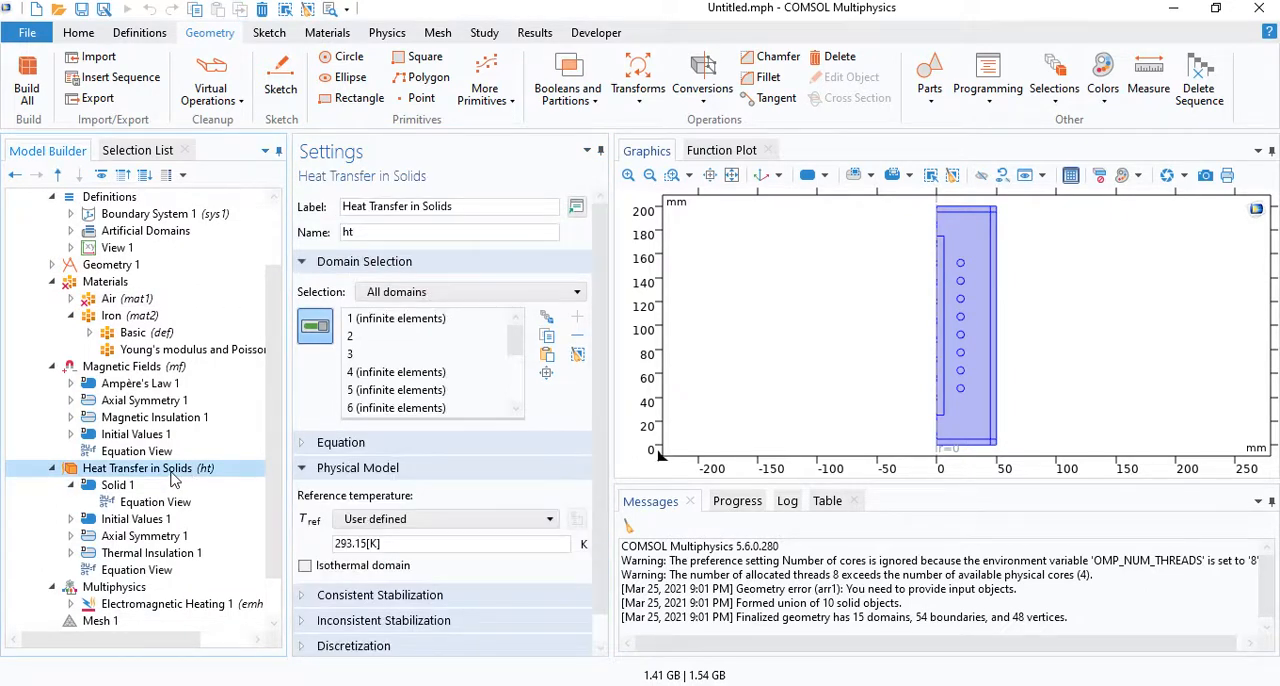
mouse_move(895, 175)
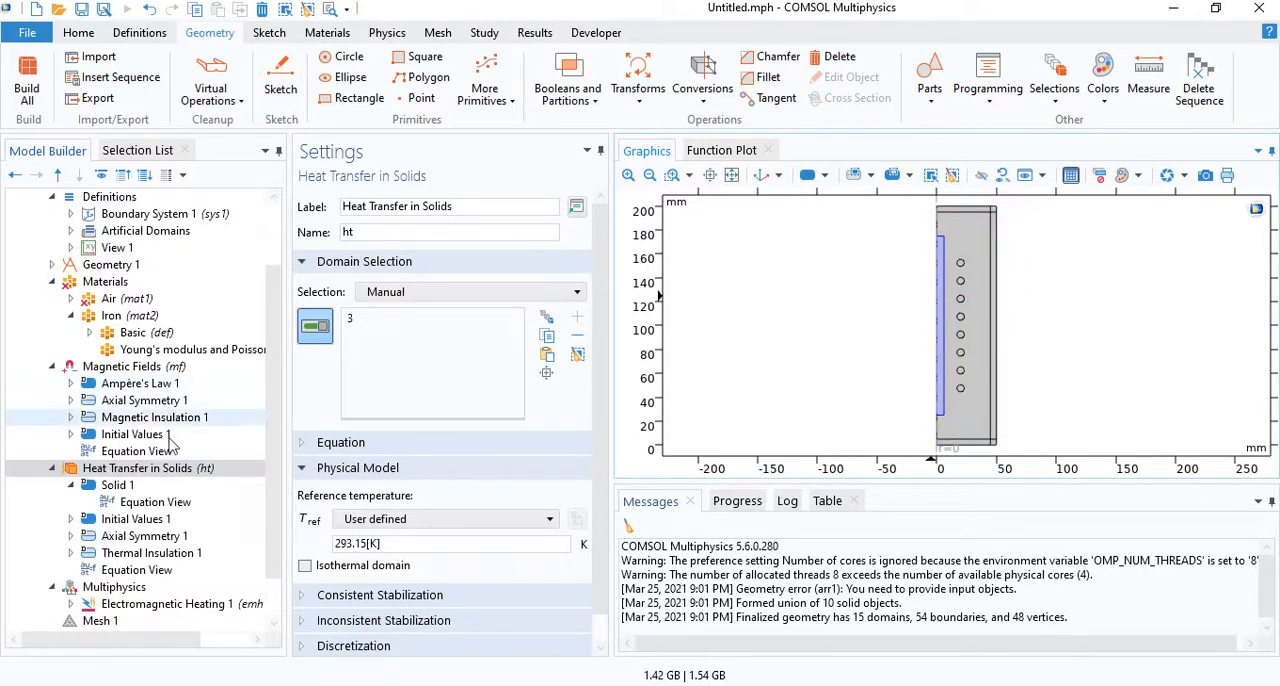
left_click(120, 299)
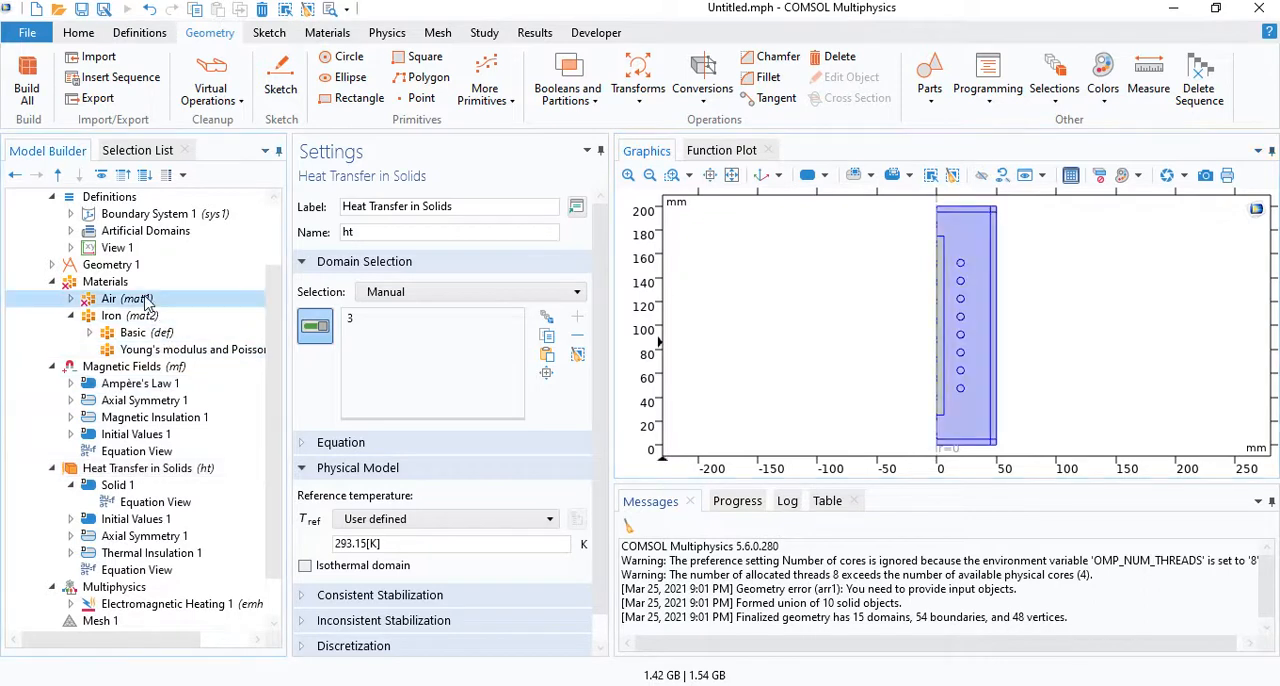
left_click(120, 298)
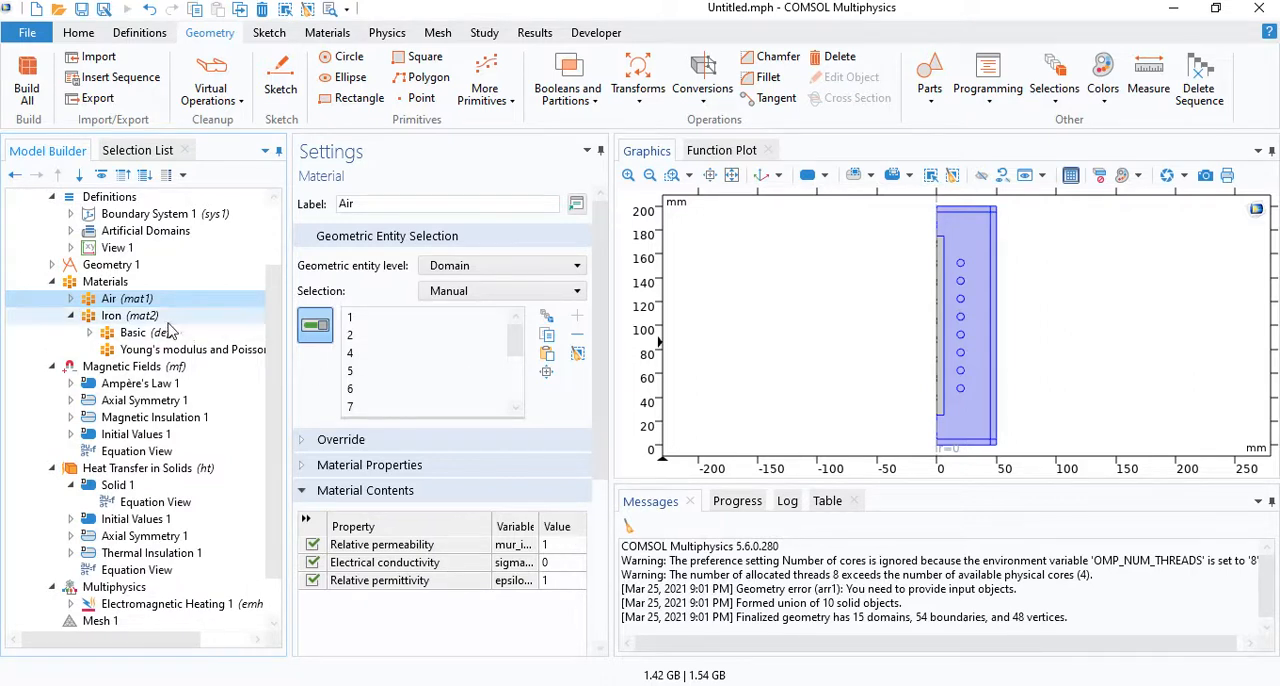
left_click(128, 315)
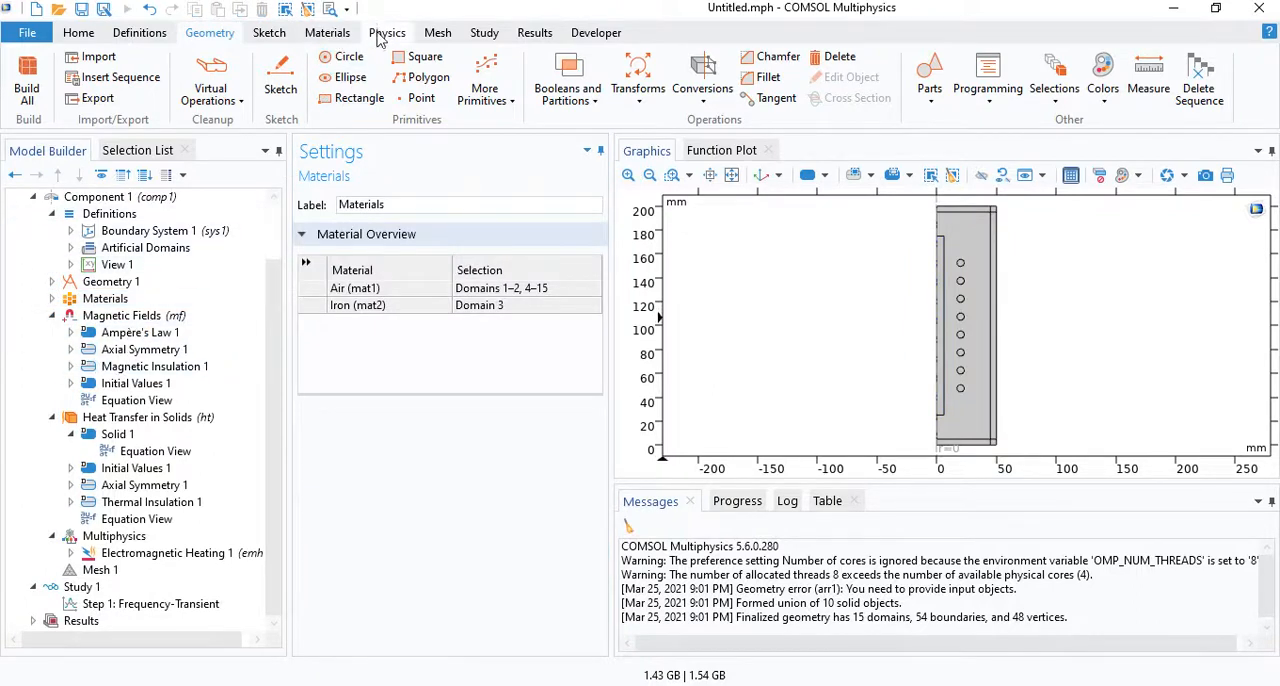
Step: Add a Coil to Magnetic Fields on the circular conductor domains
left_click(387, 32)
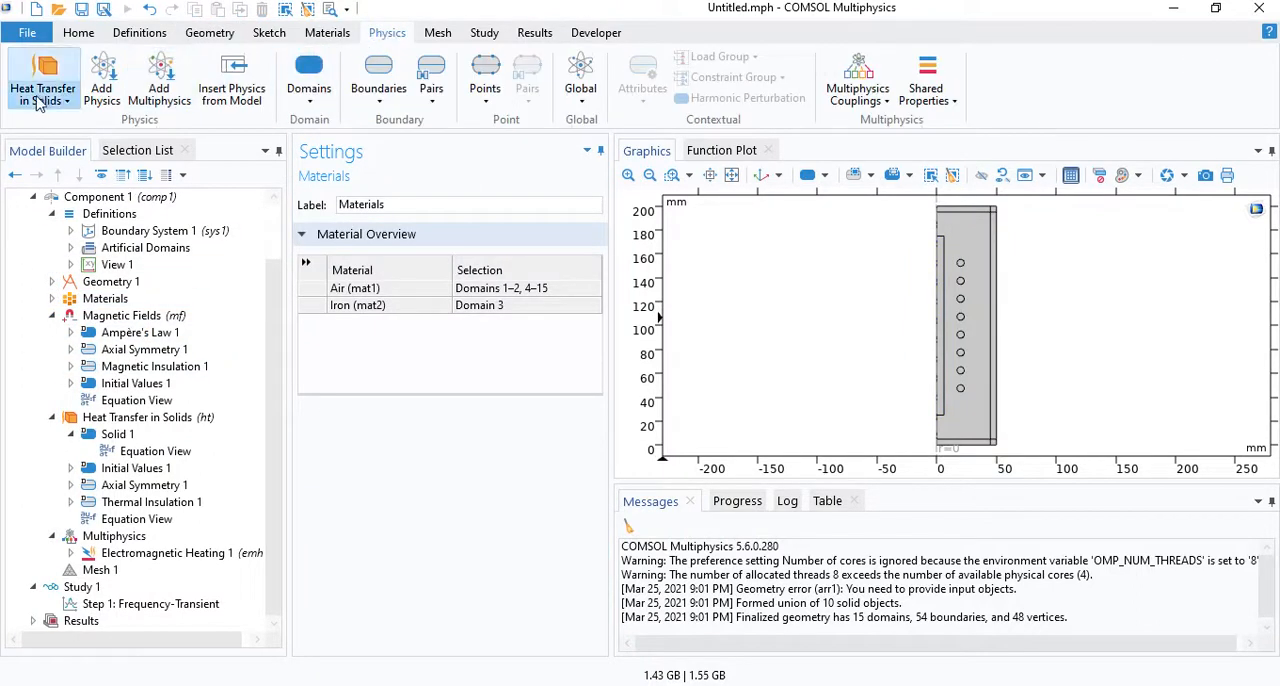
left_click(122, 315)
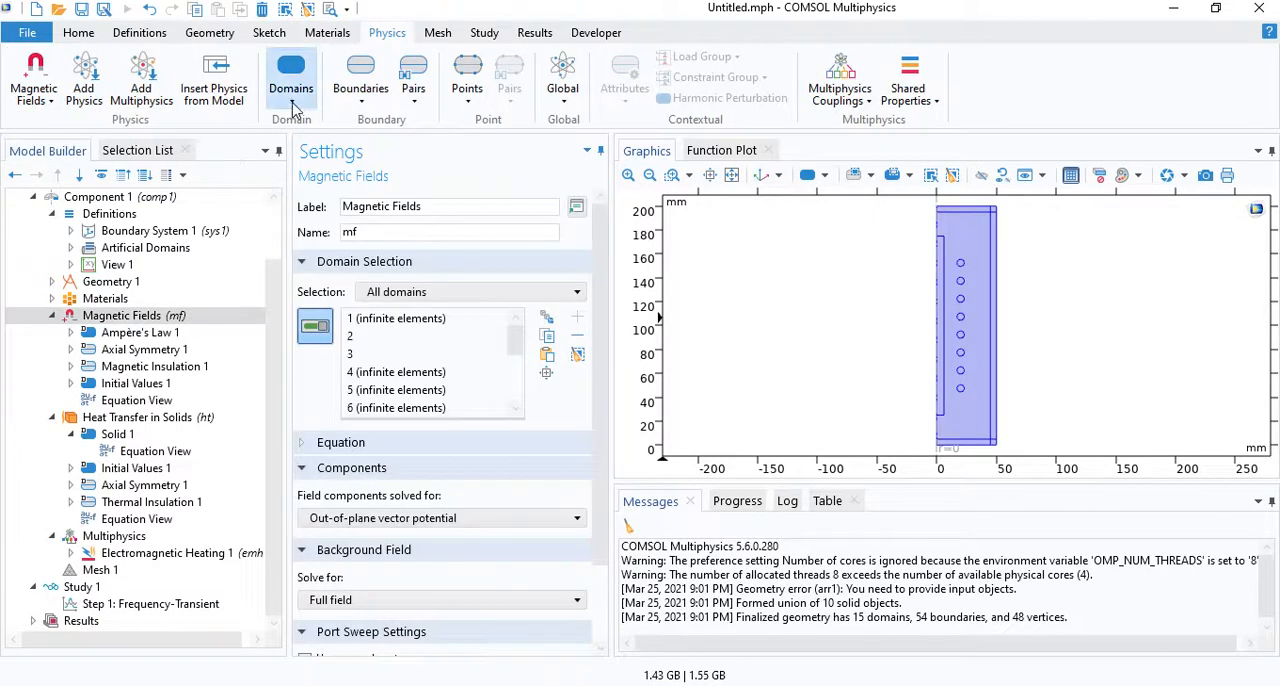
left_click(291, 75)
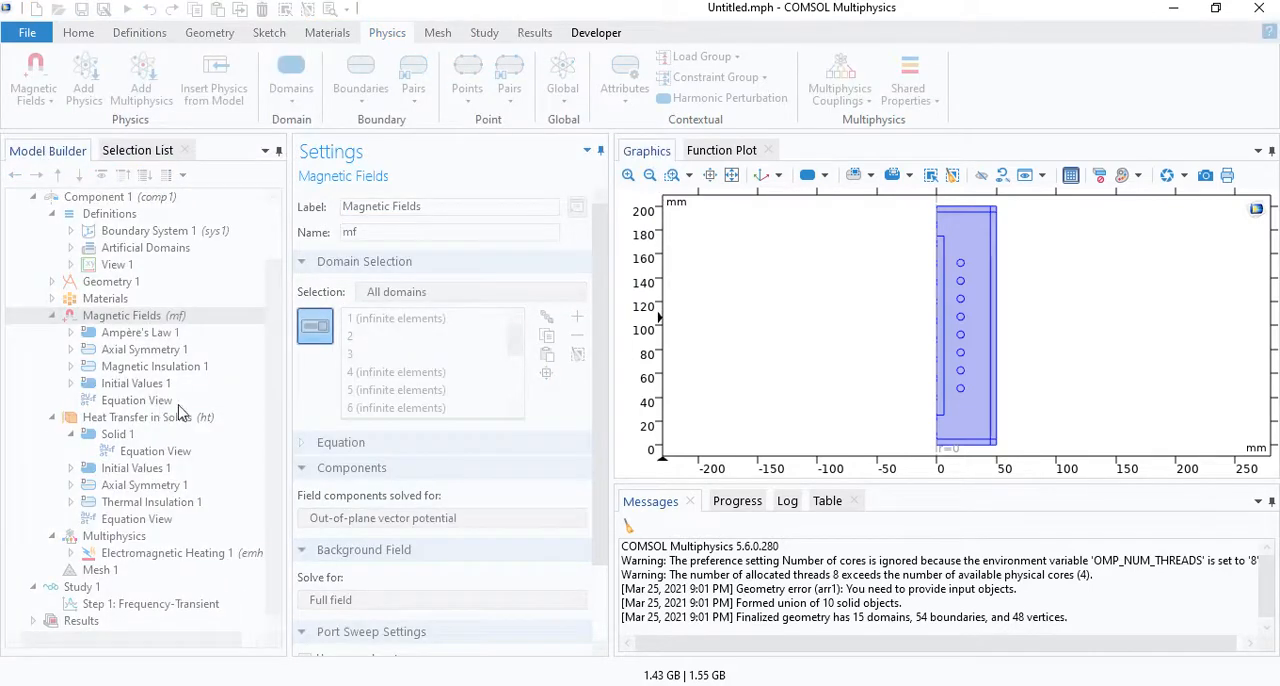
mouse_move(663, 395)
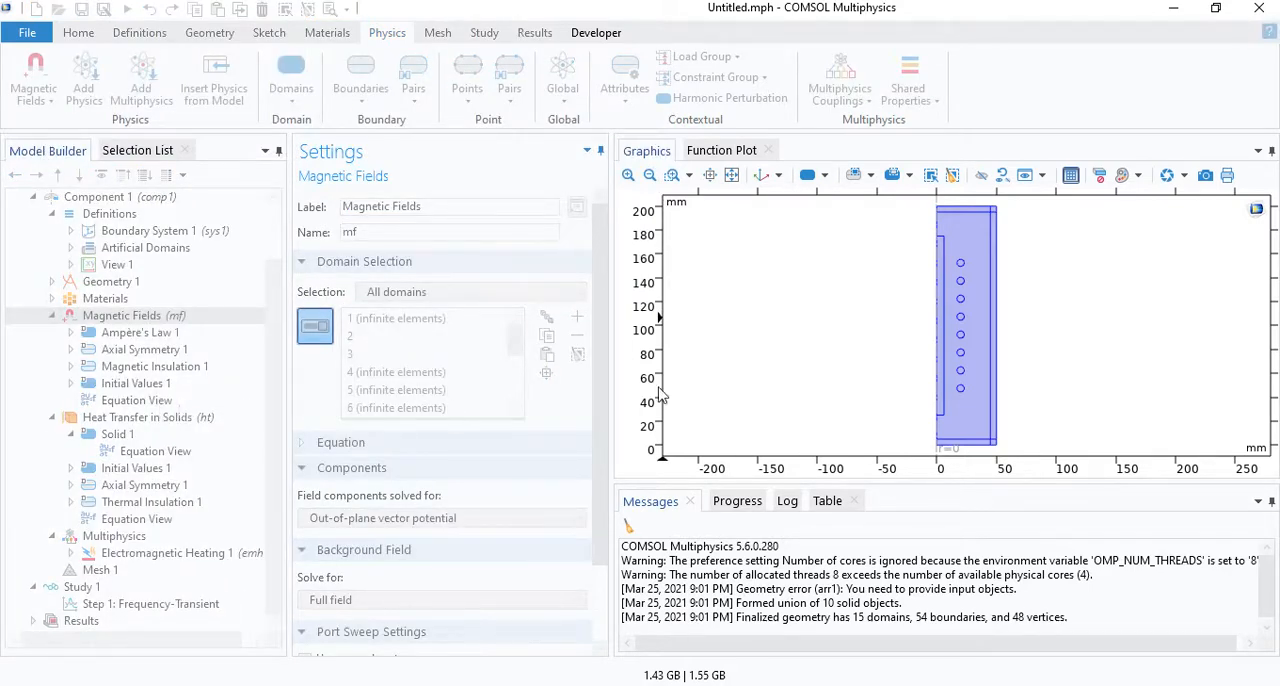
left_click(115, 400)
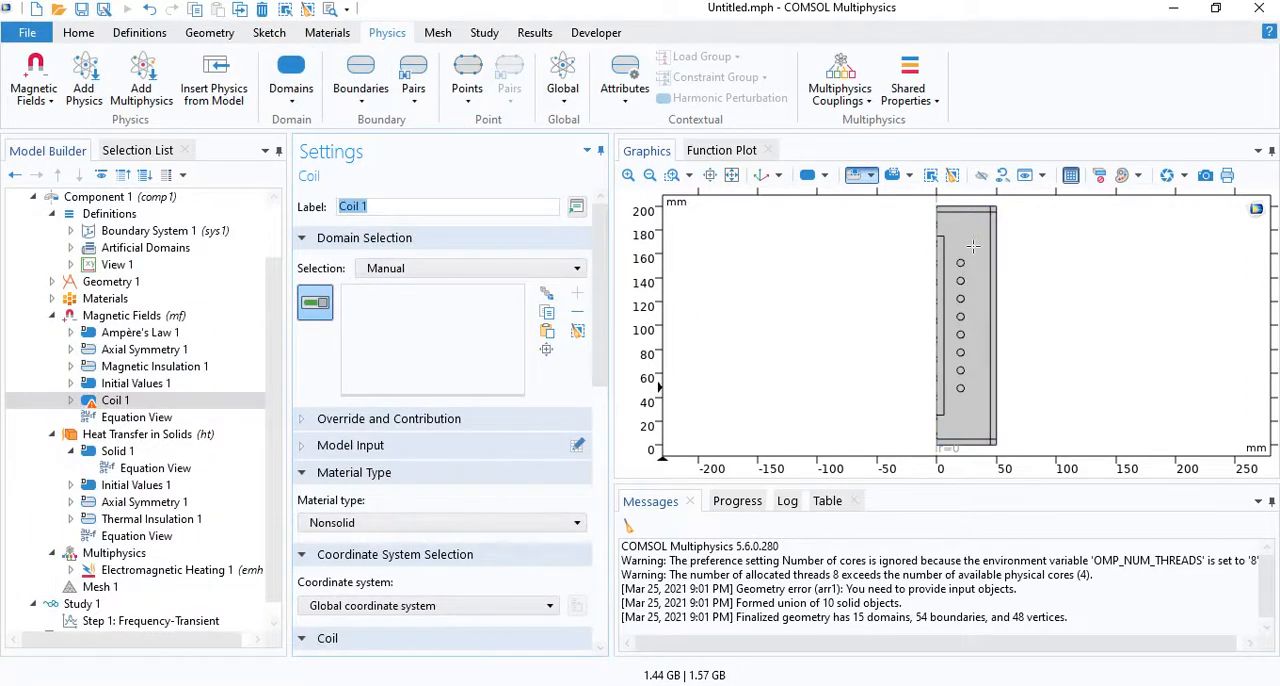
left_click(965, 330)
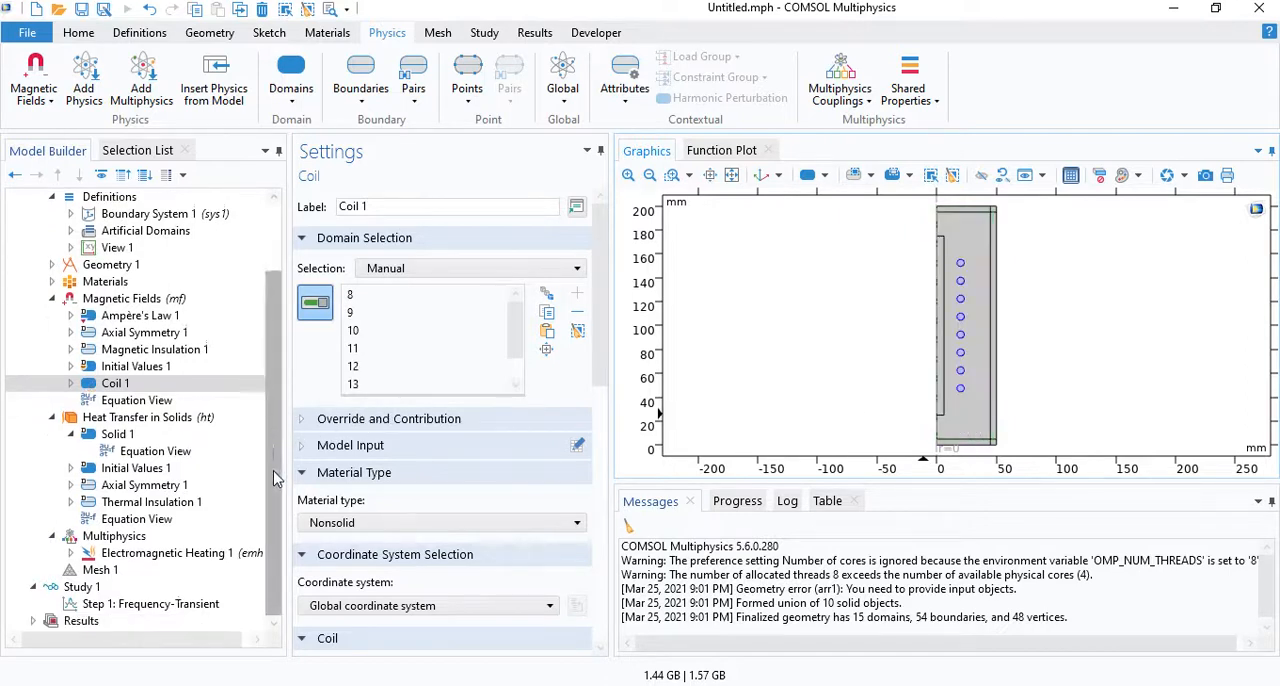
Step: Set the coil current to 100*8 and the number of turns to 1
scroll("down", 3)
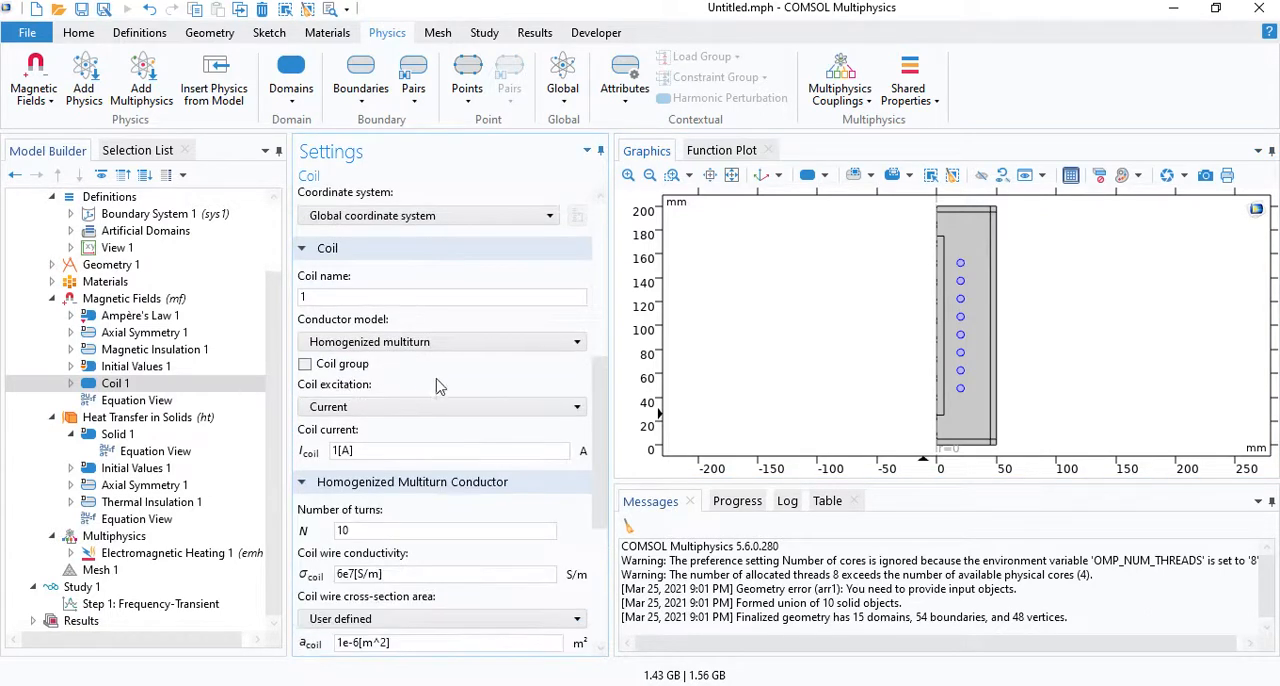
scroll("down", 3)
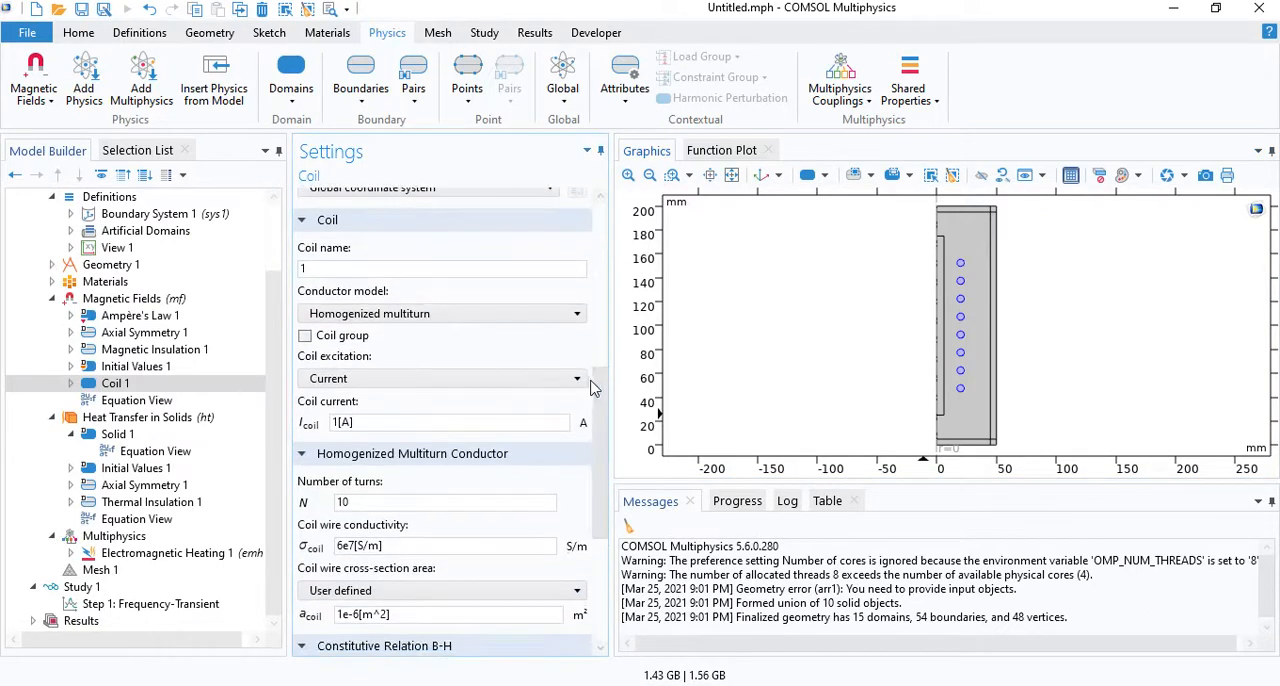
left_click(448, 422)
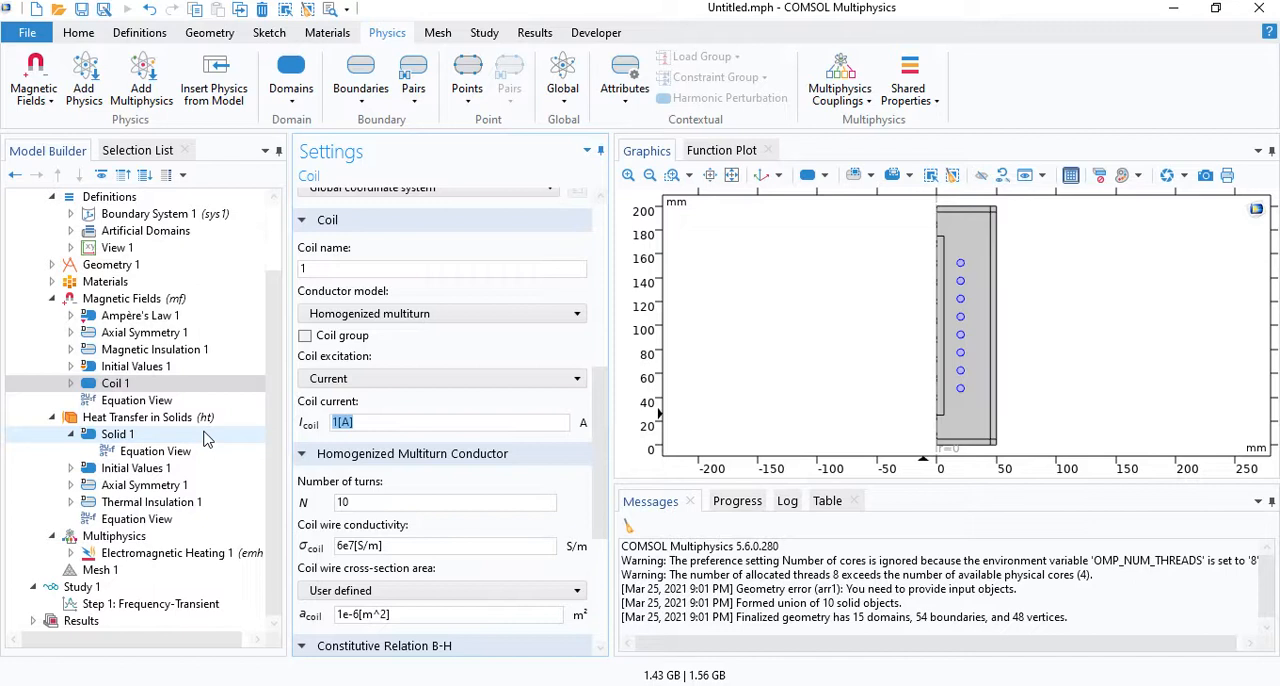
type("100*8")
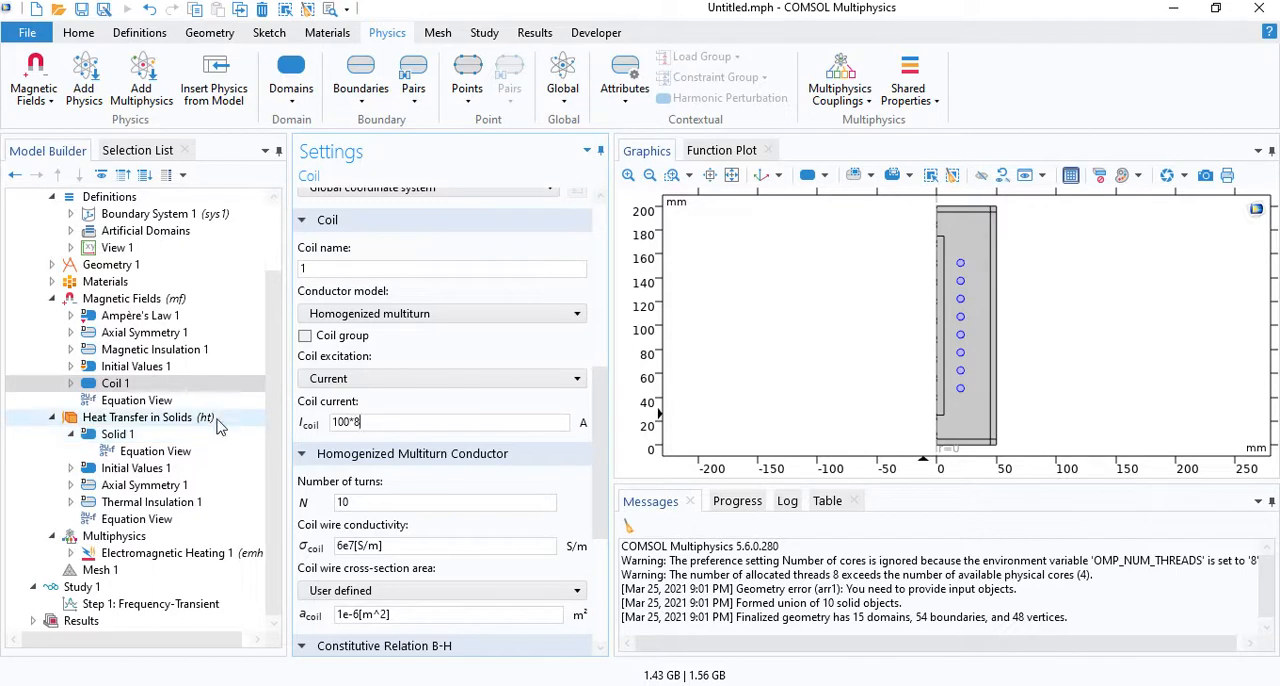
triple_click(447, 421)
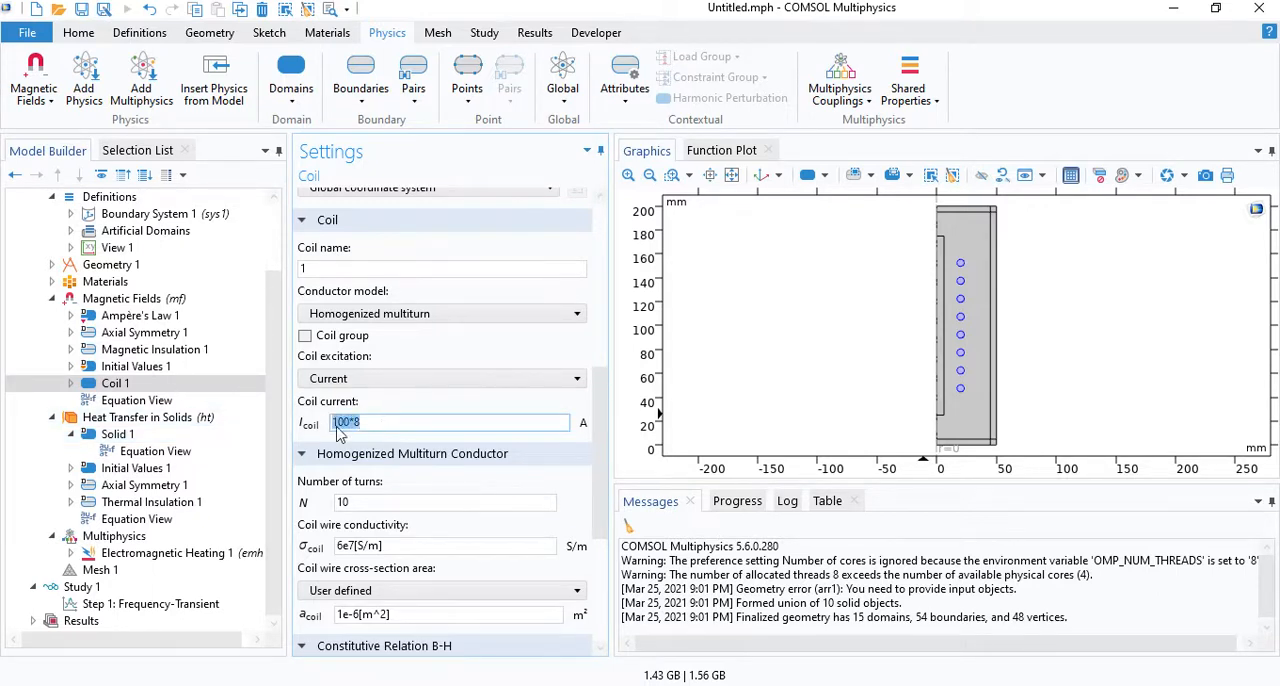
mouse_move(365, 437)
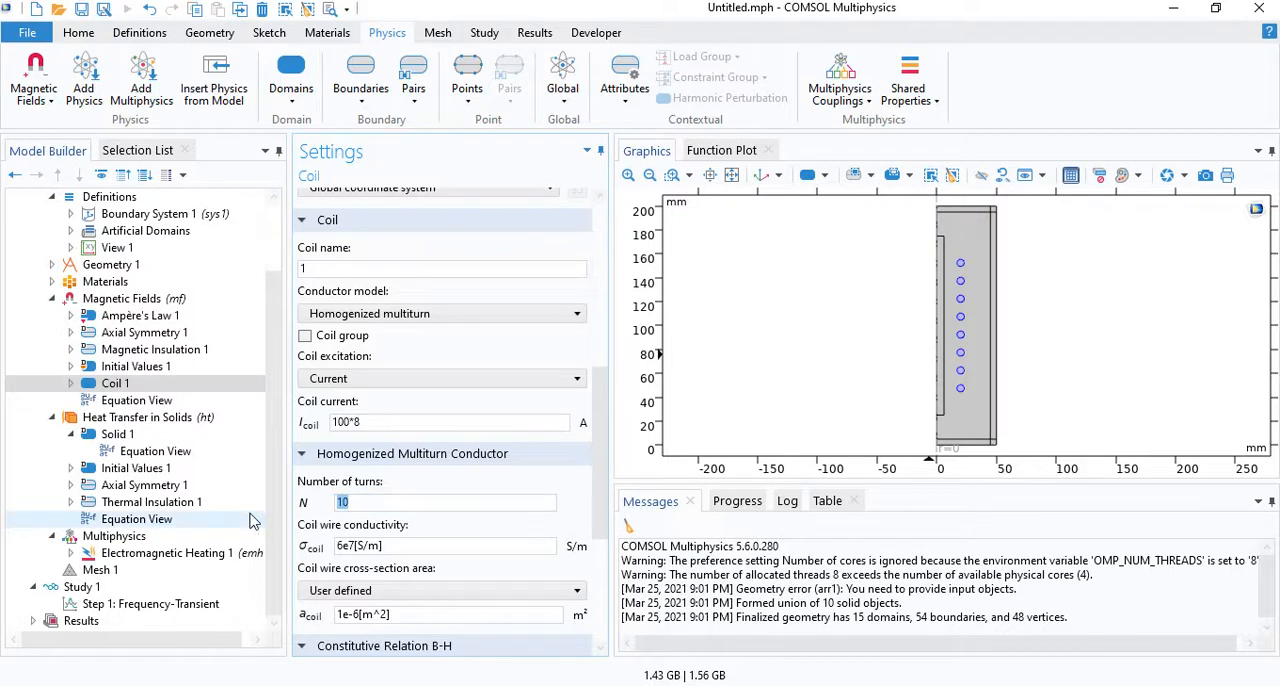
type("1")
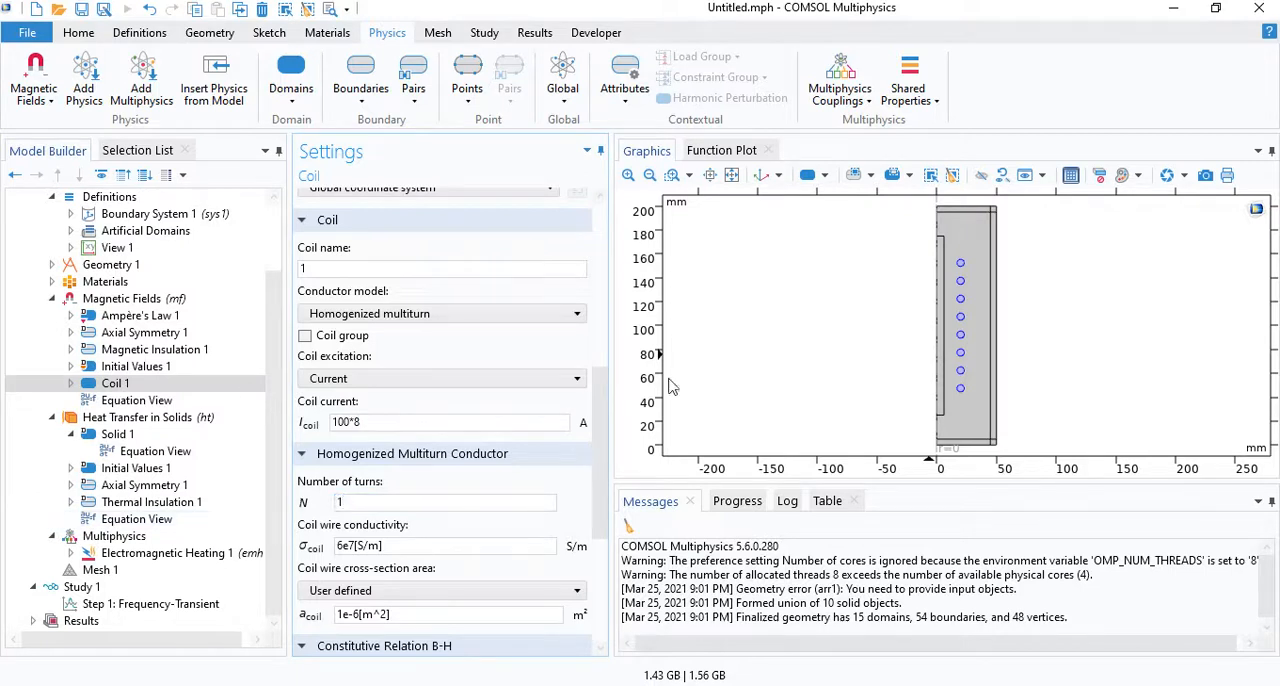
left_click(958, 270)
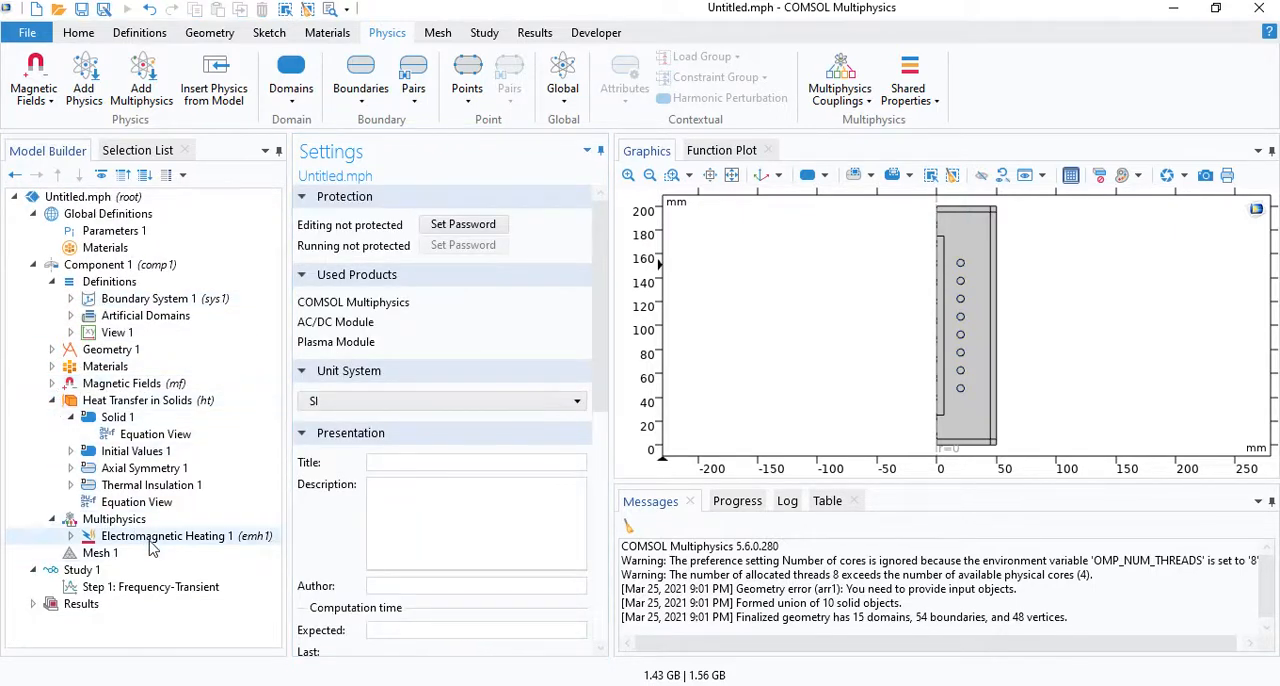
Step: Review the Electromagnetic Heating coupling and confirm Heat Transfer in Solids stays on domain 3
left_click(175, 536)
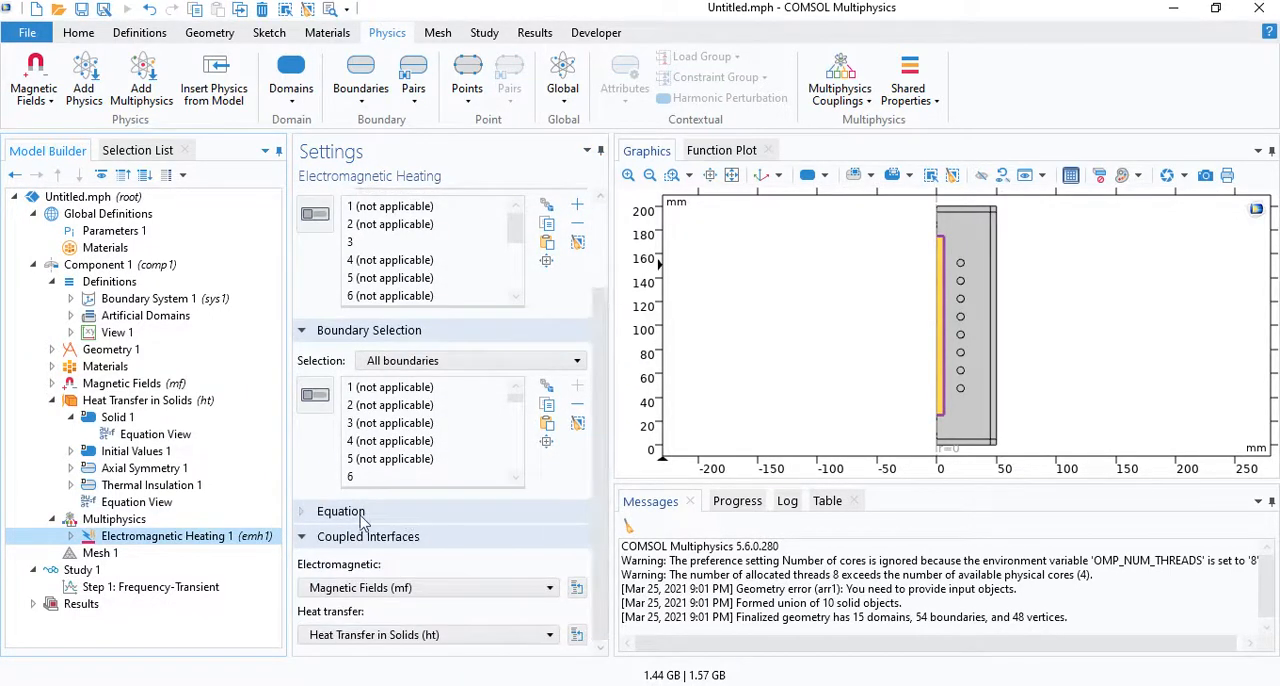
scroll("down", 3)
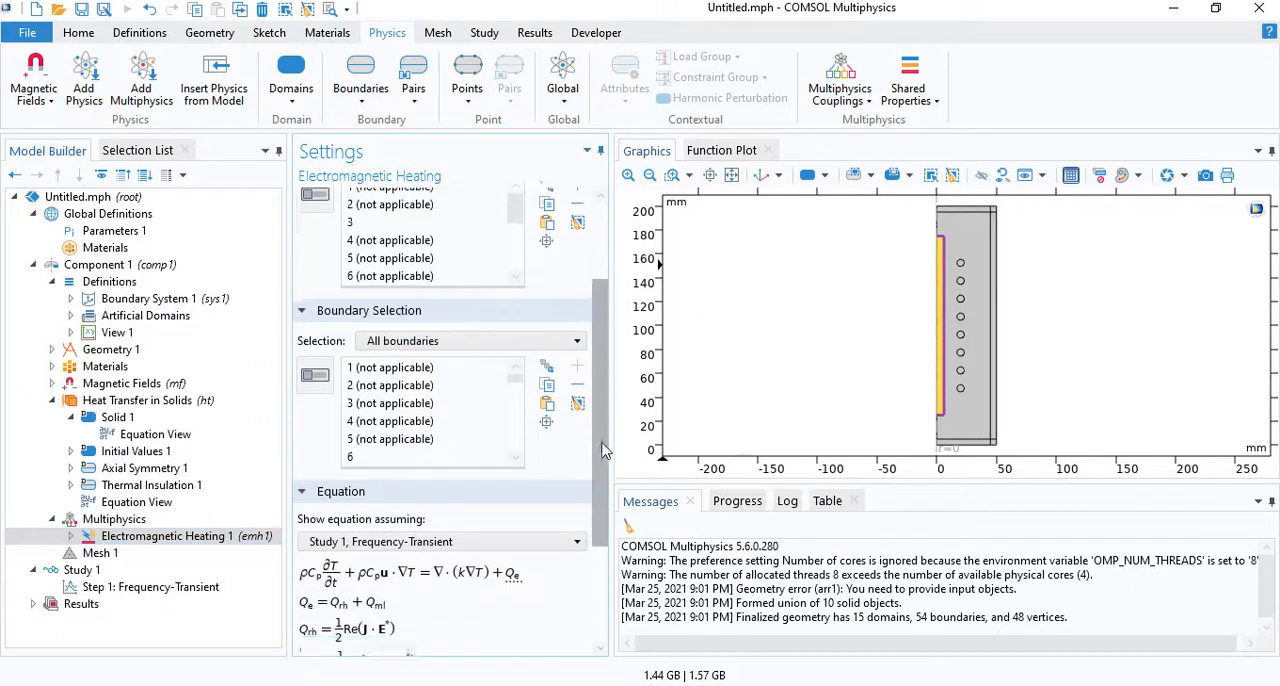
scroll("down", 3)
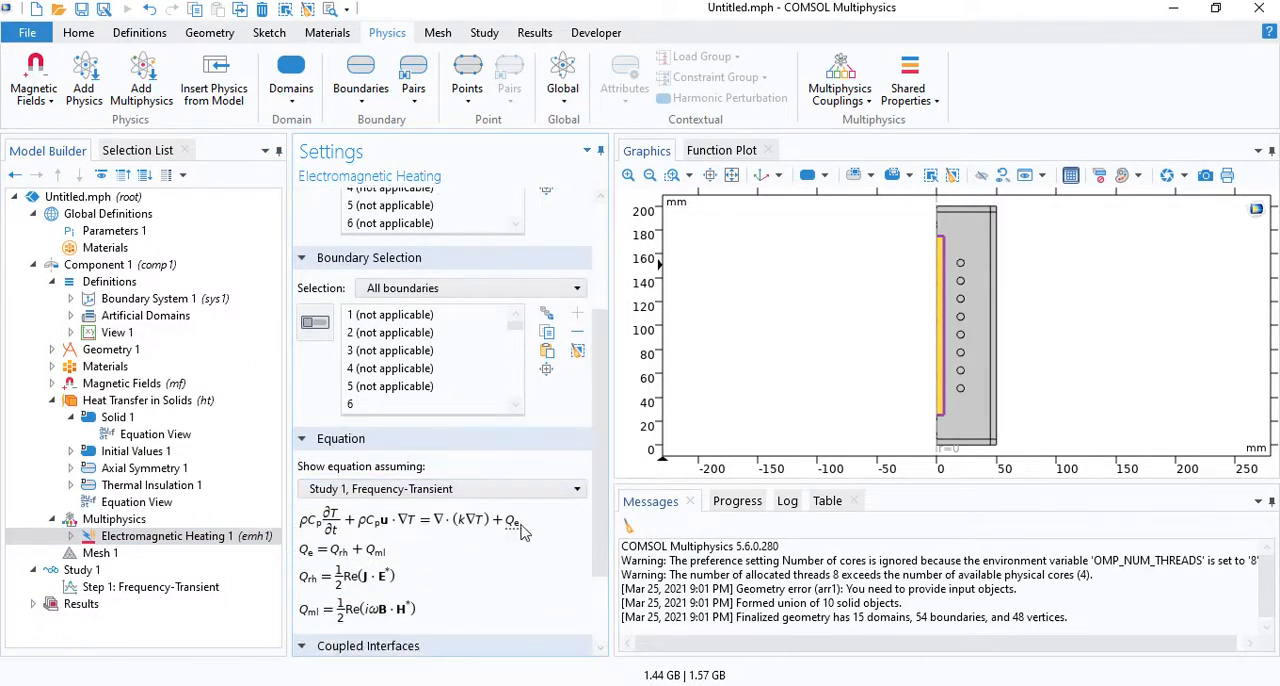
mouse_move(370, 557)
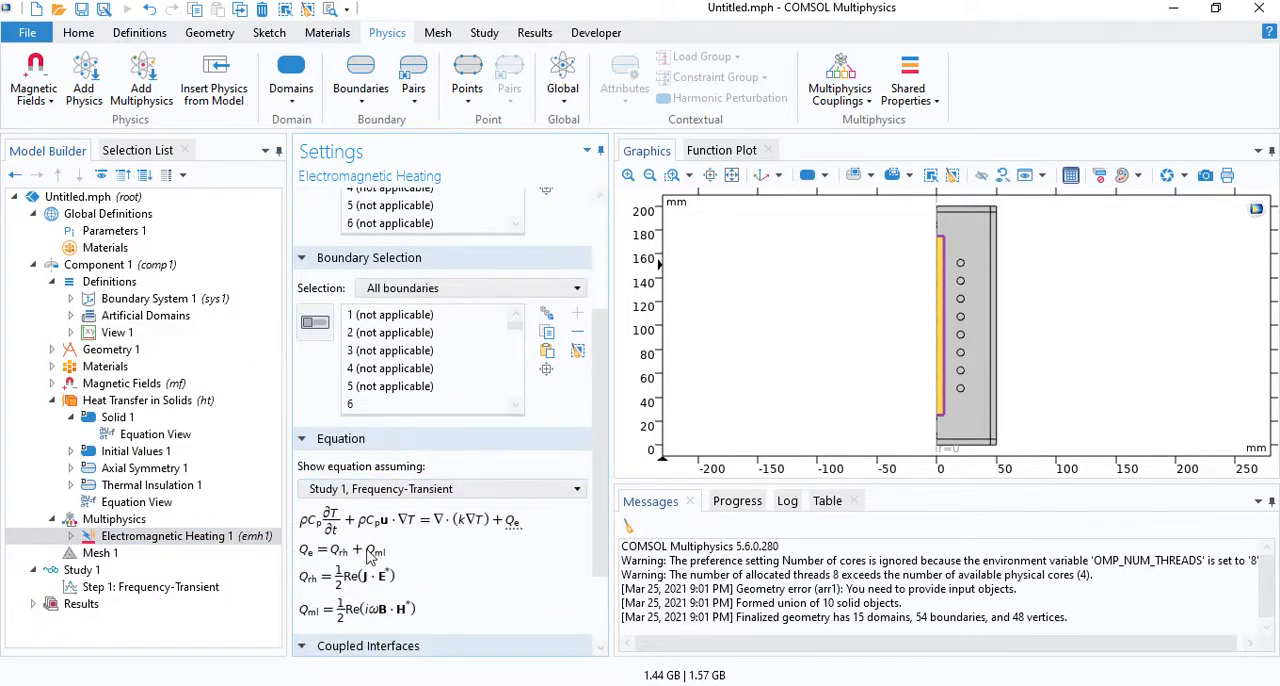
mouse_move(345, 555)
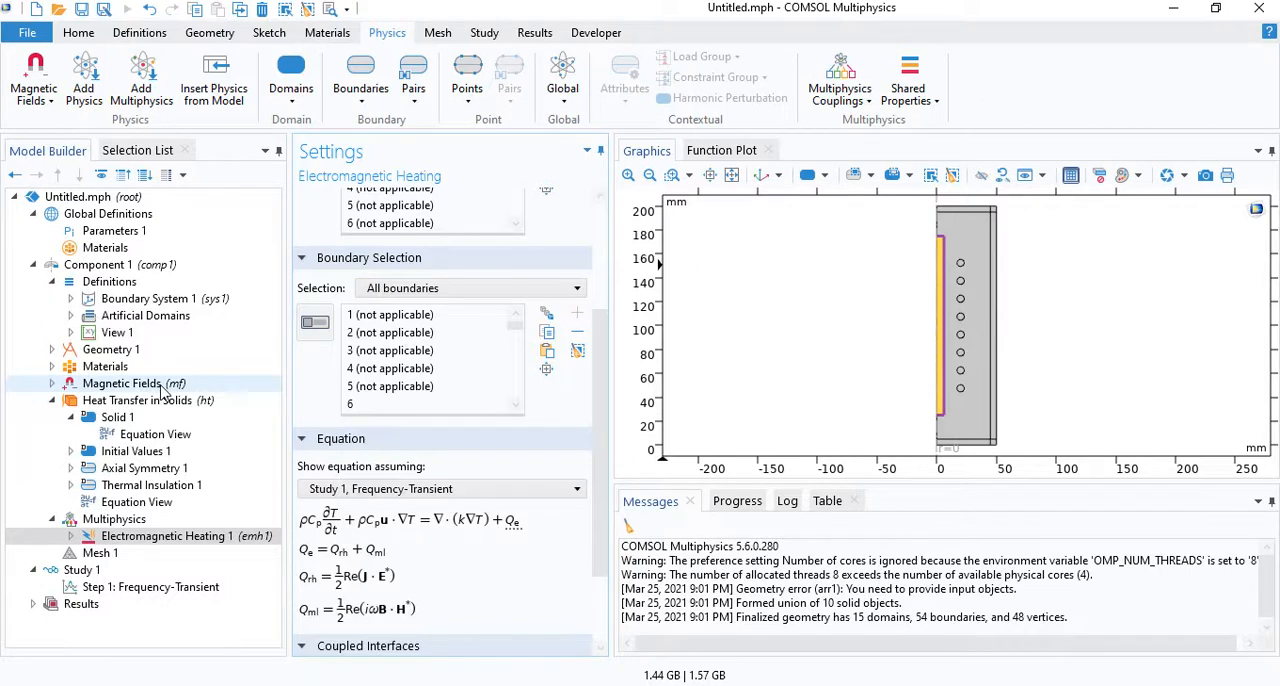
left_click(137, 400)
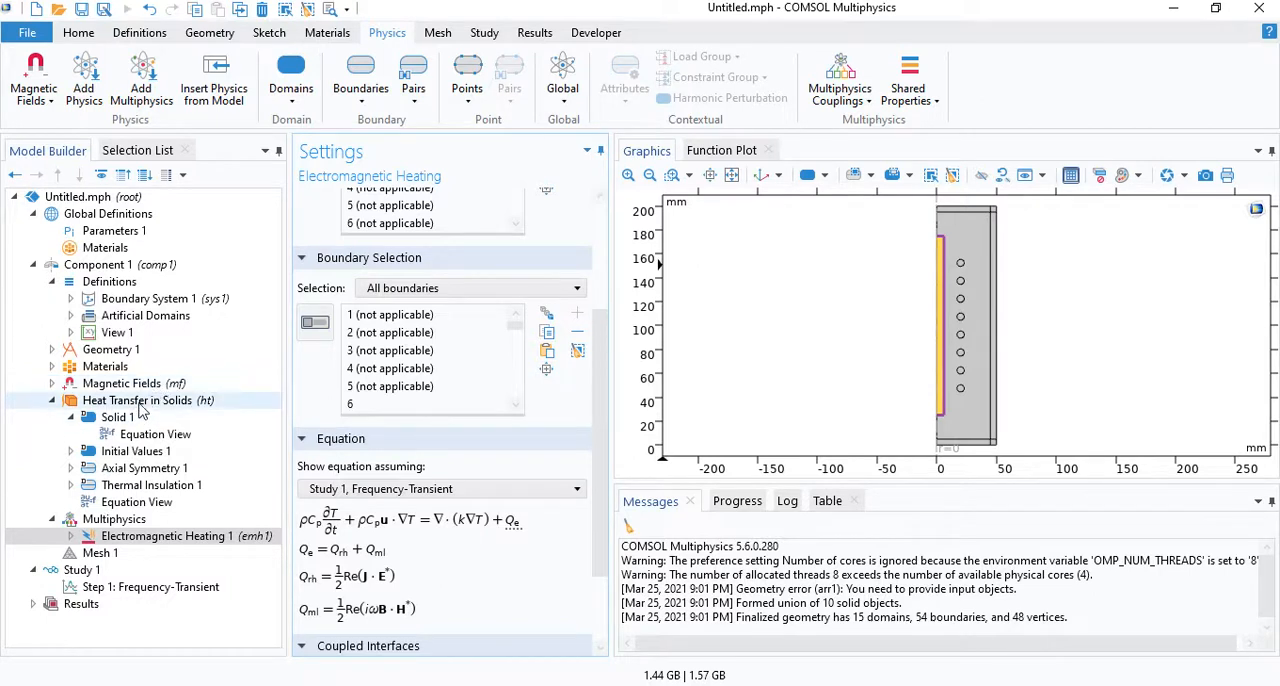
left_click(147, 400)
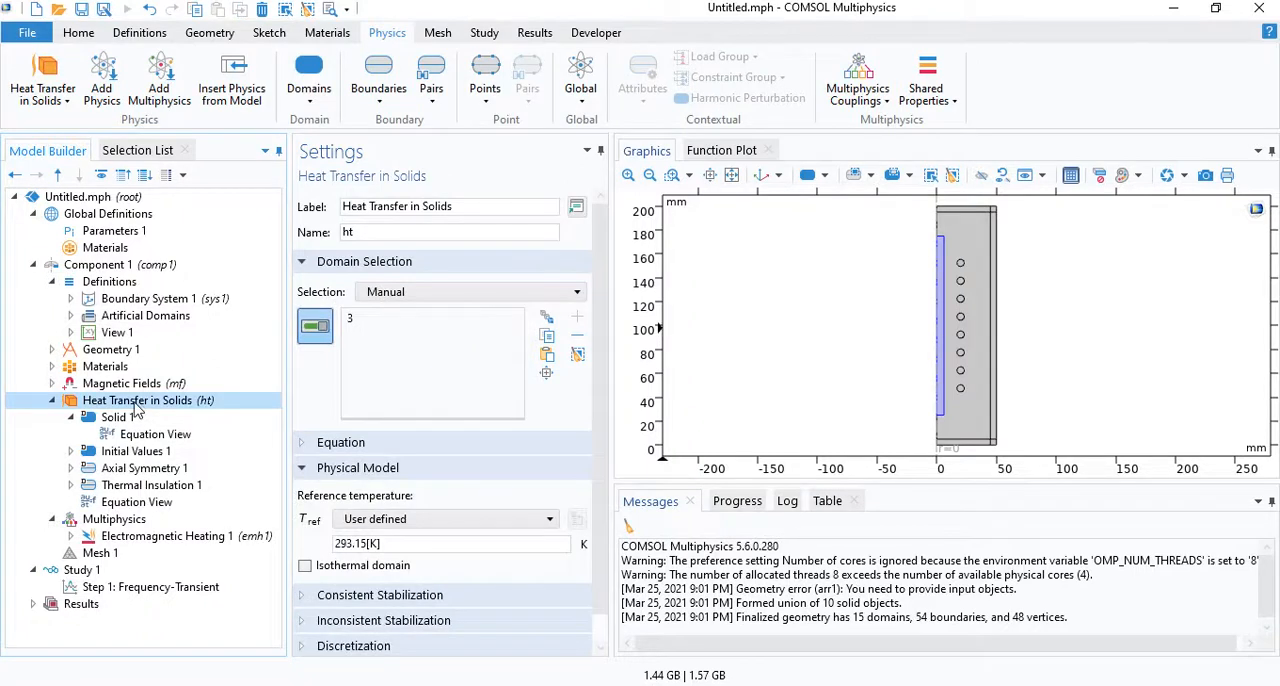
Step: Add a convective Heat Flux on boundaries 6, 8 and 12 with h = 20 W/(m²·K)
left_click(379, 78)
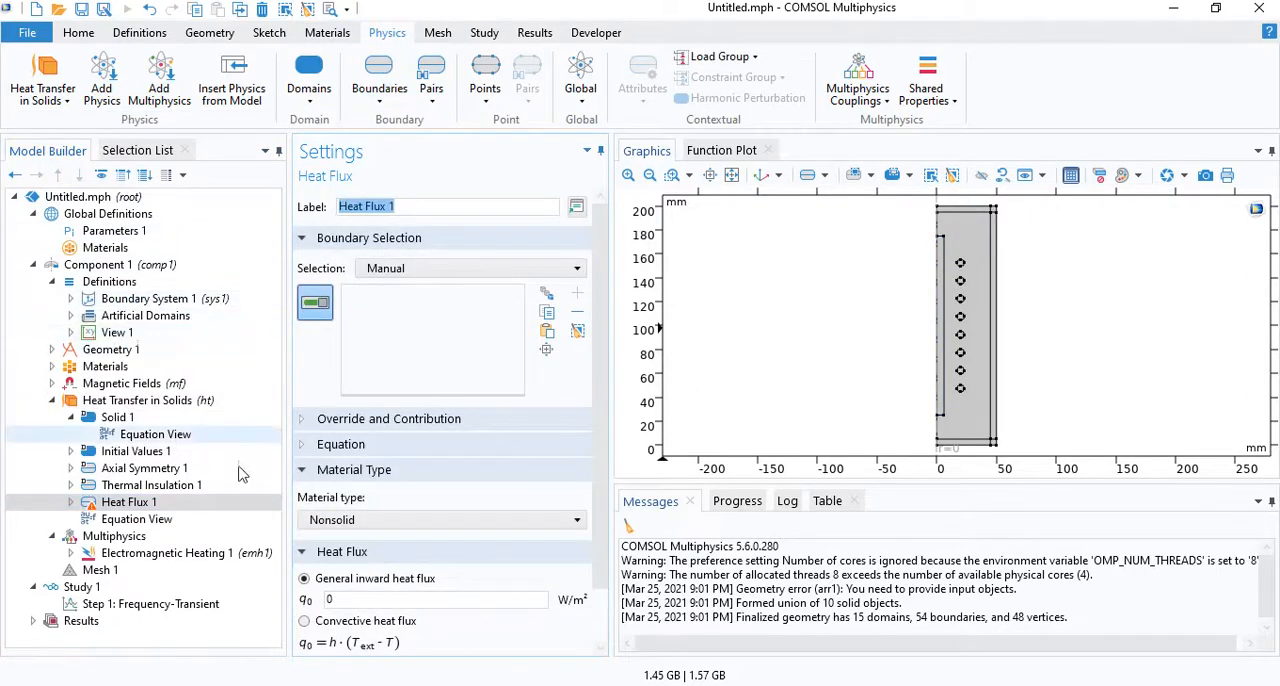
left_click(128, 501)
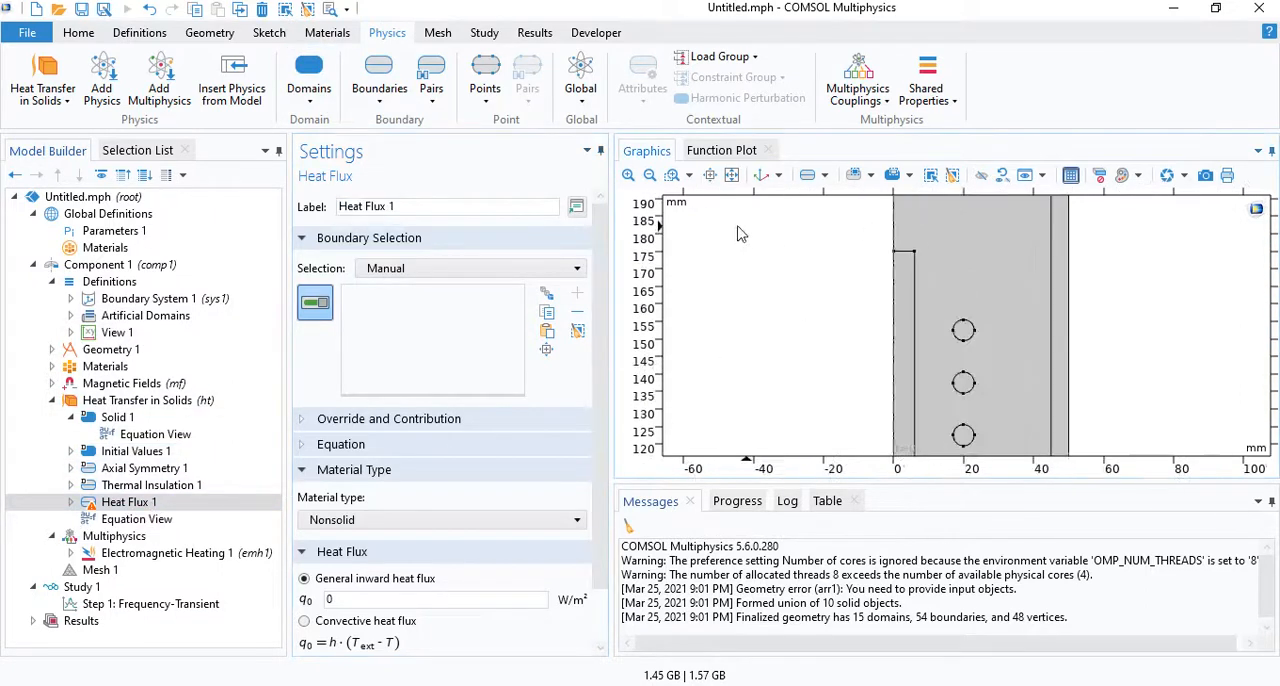
left_click(893, 275)
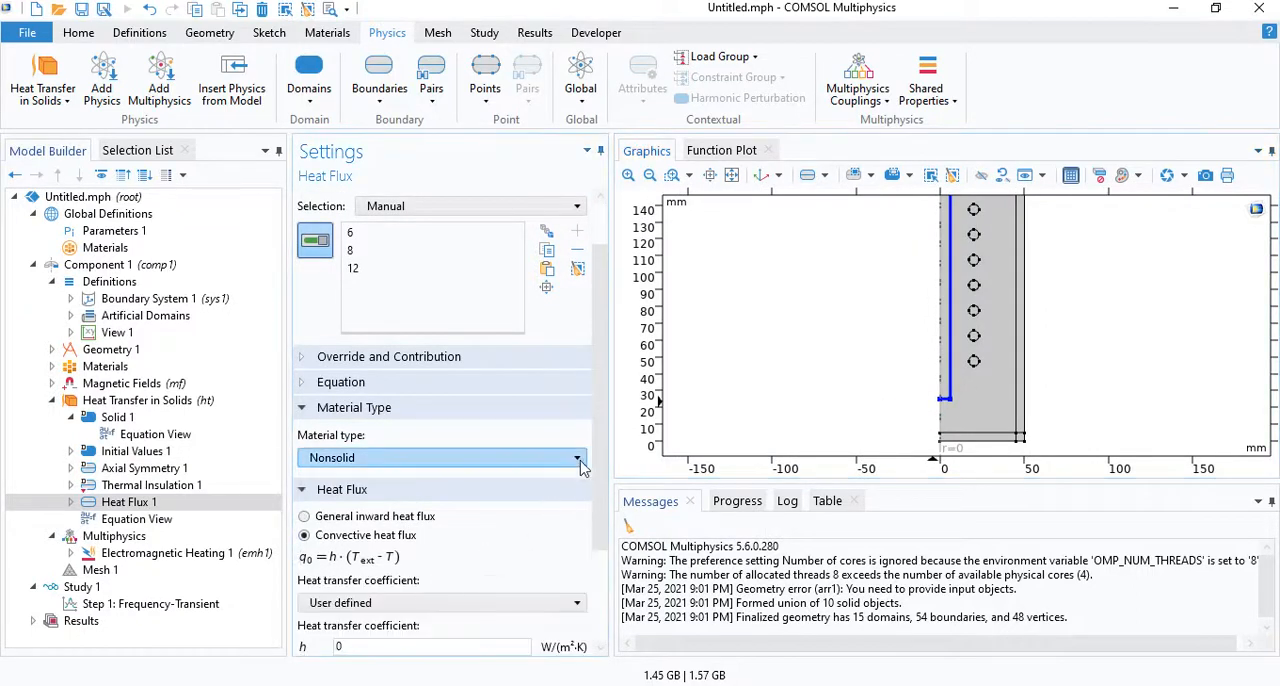
scroll("down", 3)
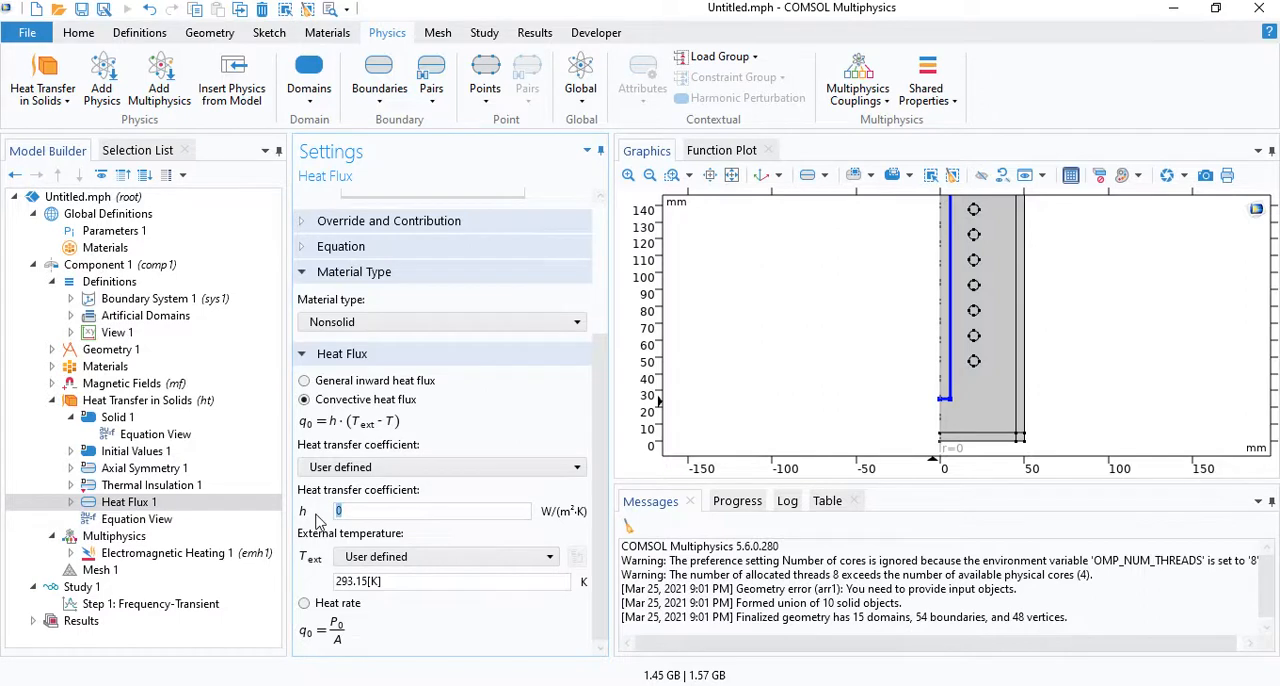
type("20")
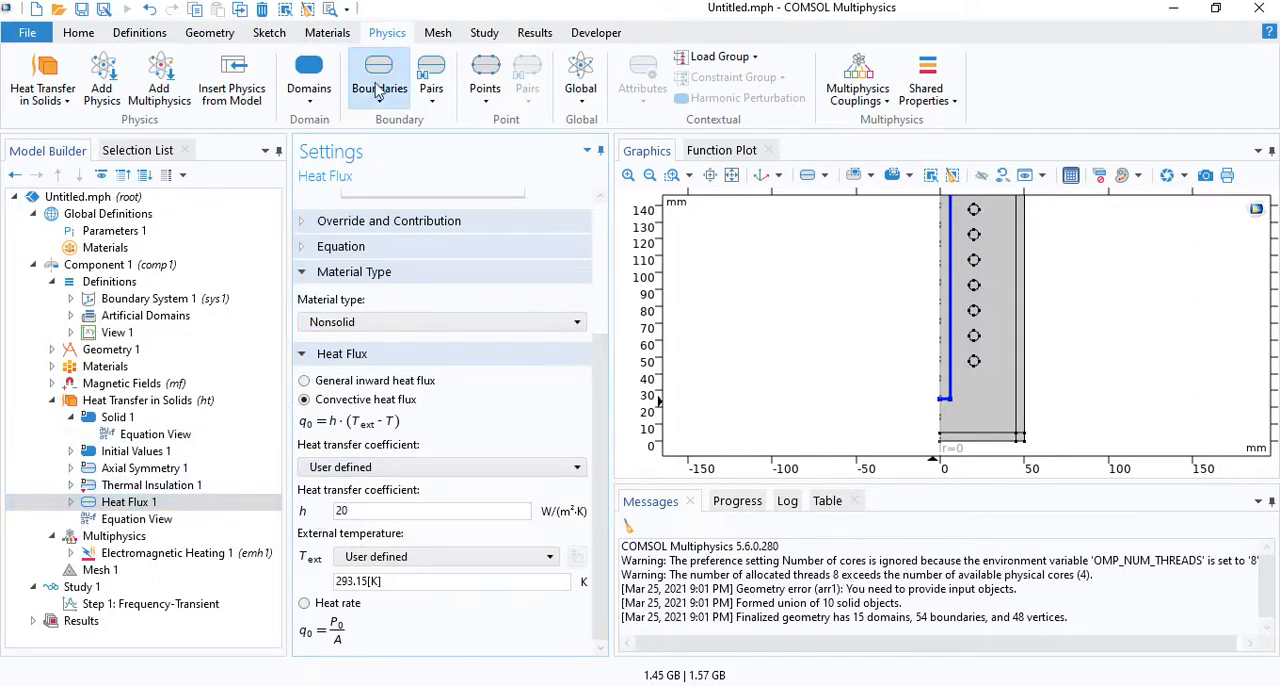
Step: Add Surface-to-Ambient Radiation with a user-defined surface emissivity of 0.4
left_click(379, 80)
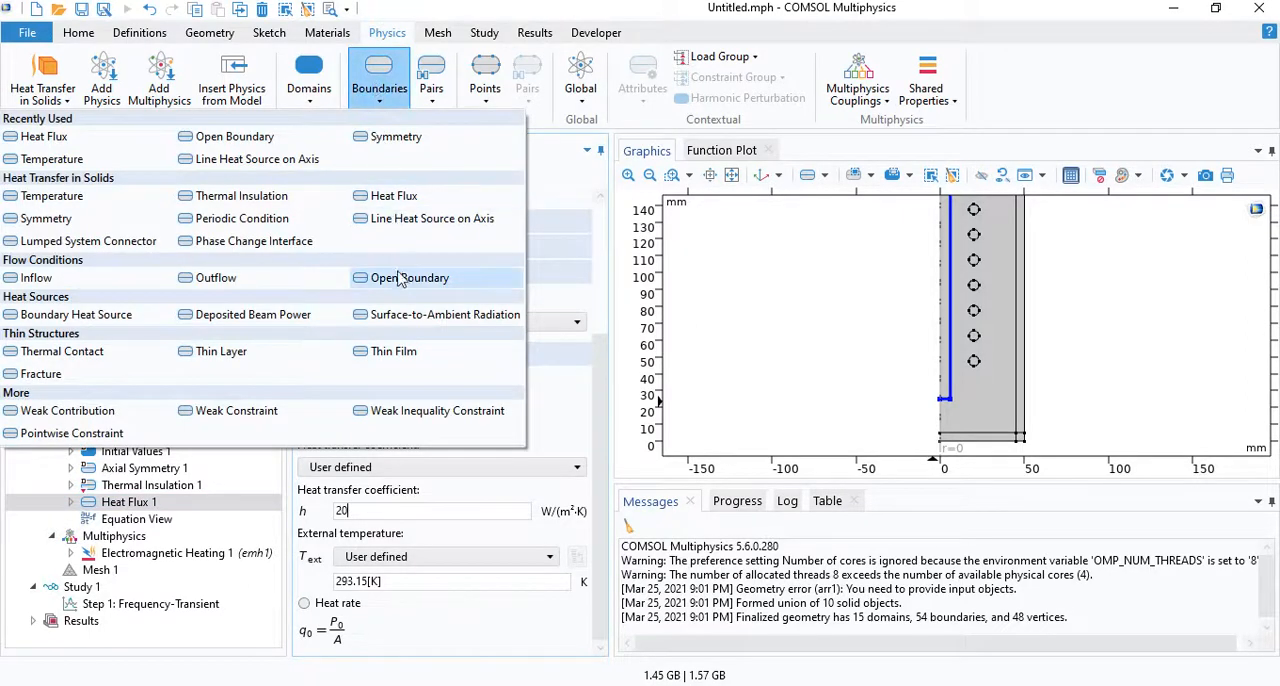
left_click(446, 314)
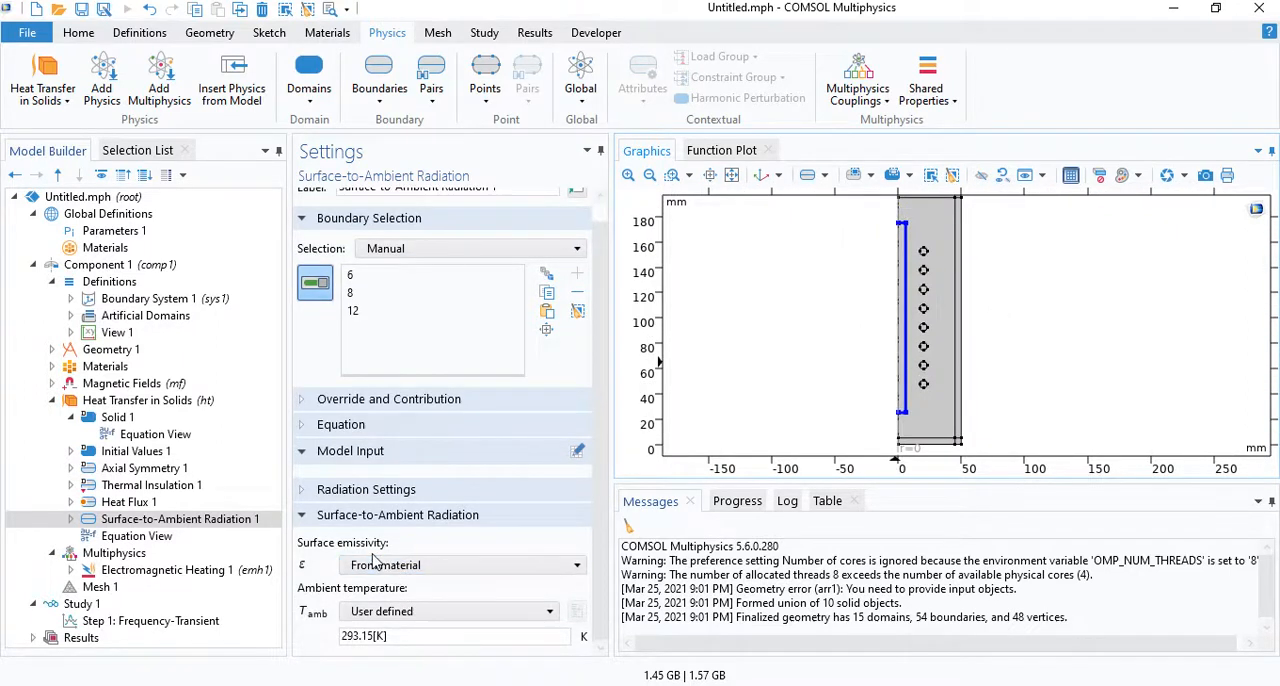
left_click(460, 564)
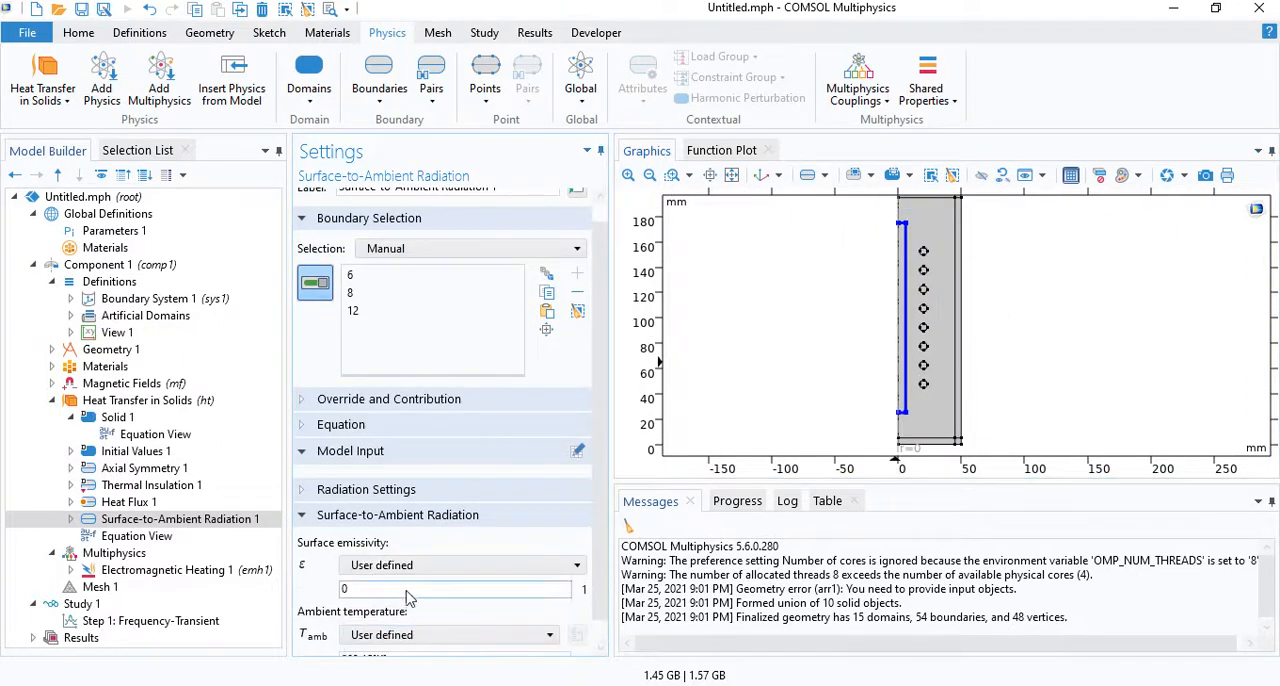
left_click(165, 569)
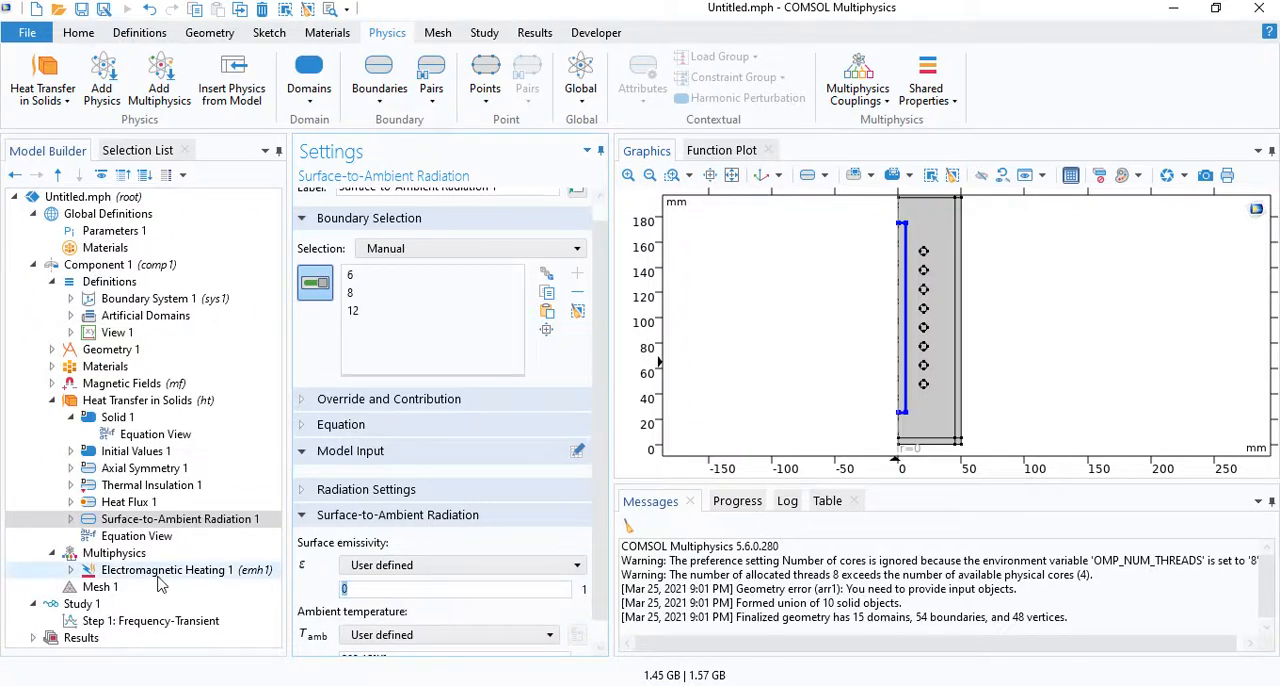
type("0.4")
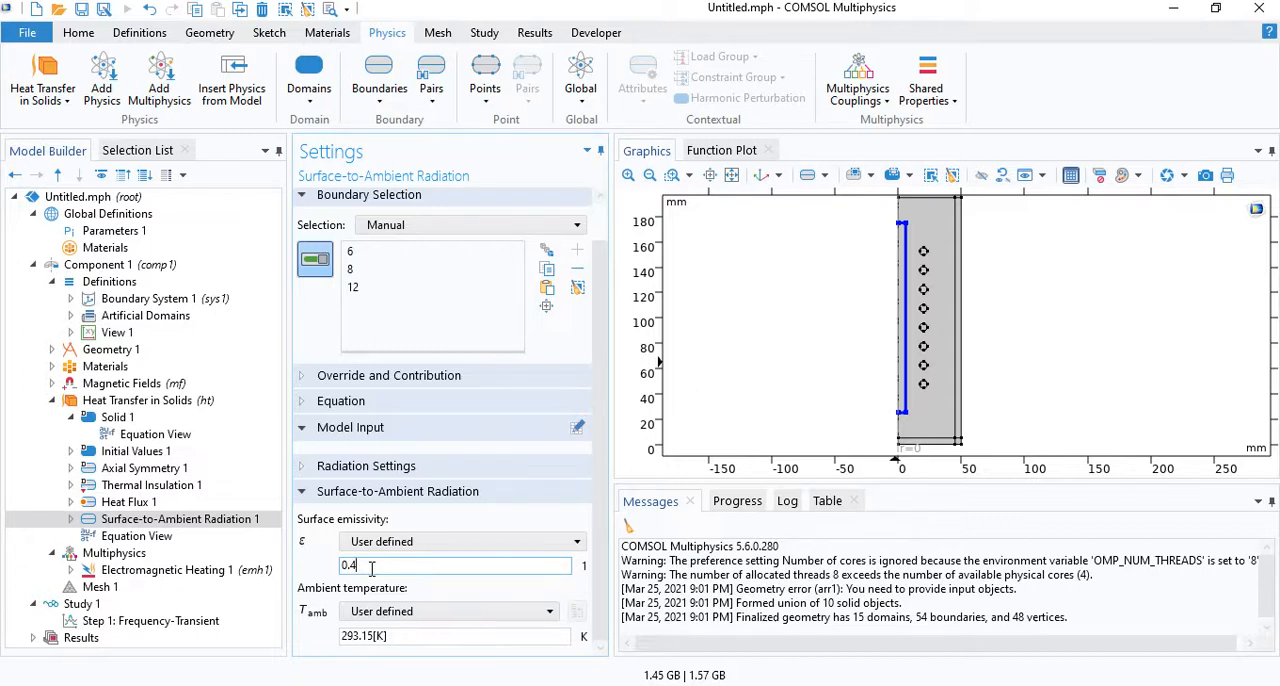
type("0.7")
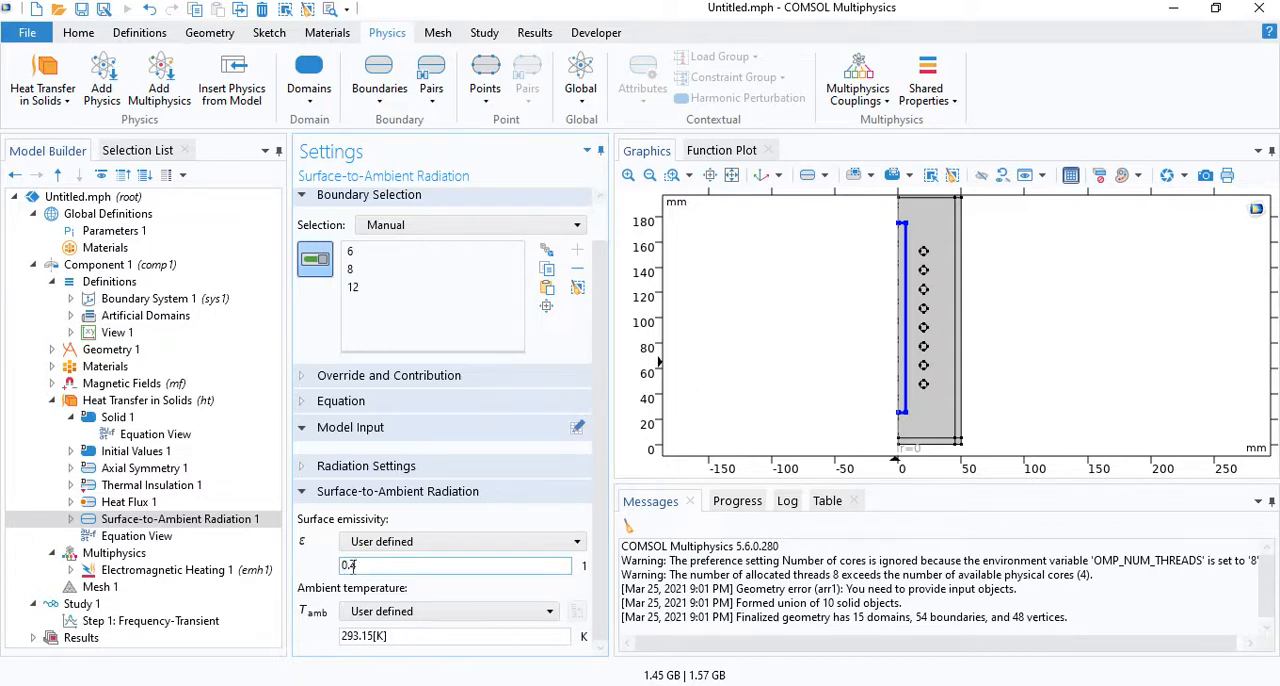
type("0.4")
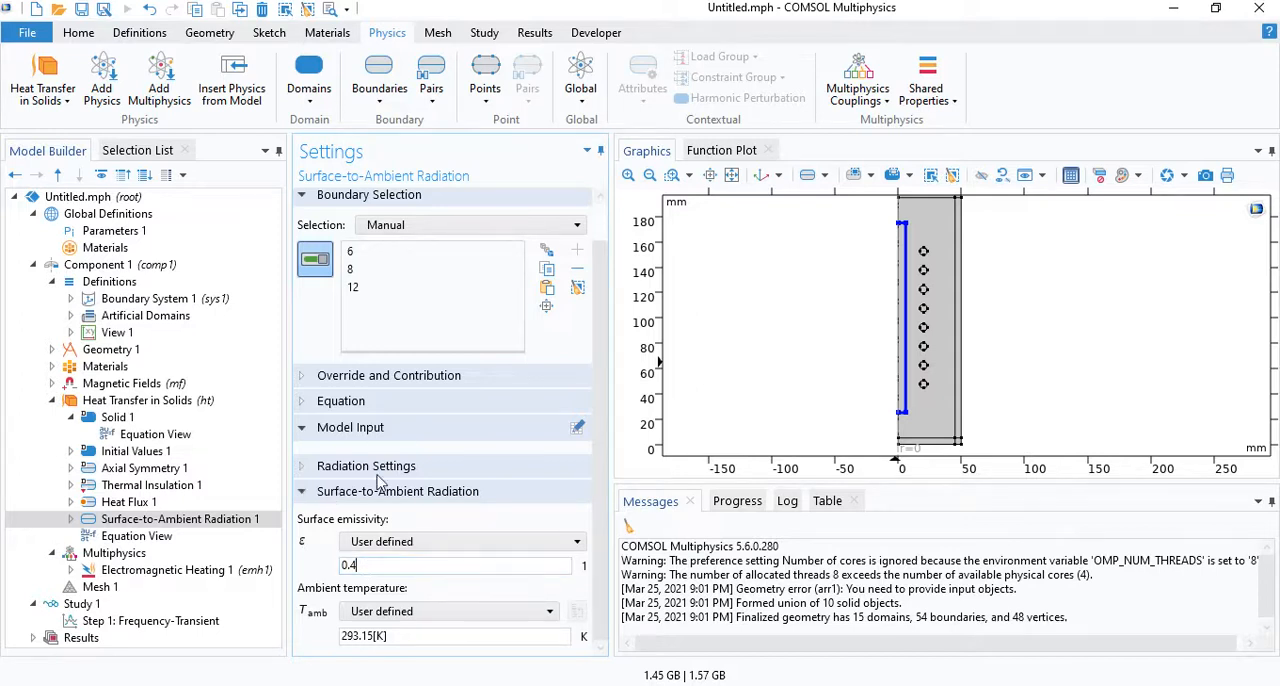
Step: In Iron (mat2), enter relative permeability 300 and start entering sigma(T) for electrical conductivity
left_click(128, 501)
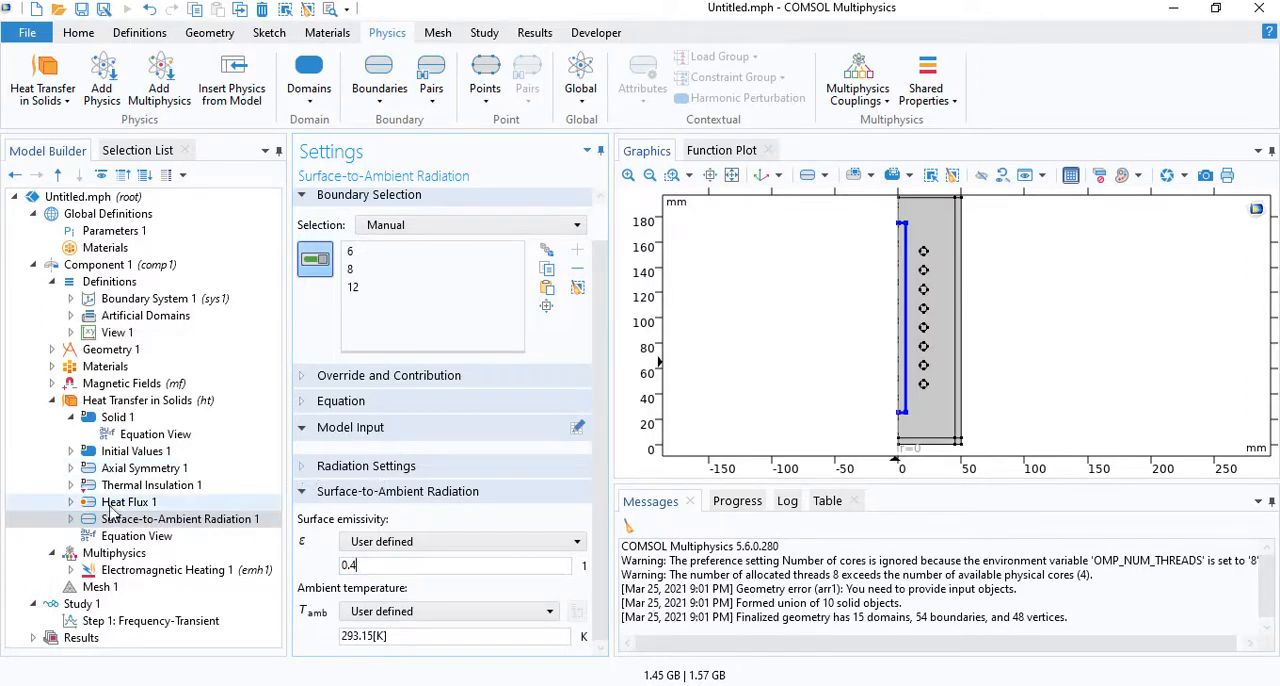
left_click(52, 400)
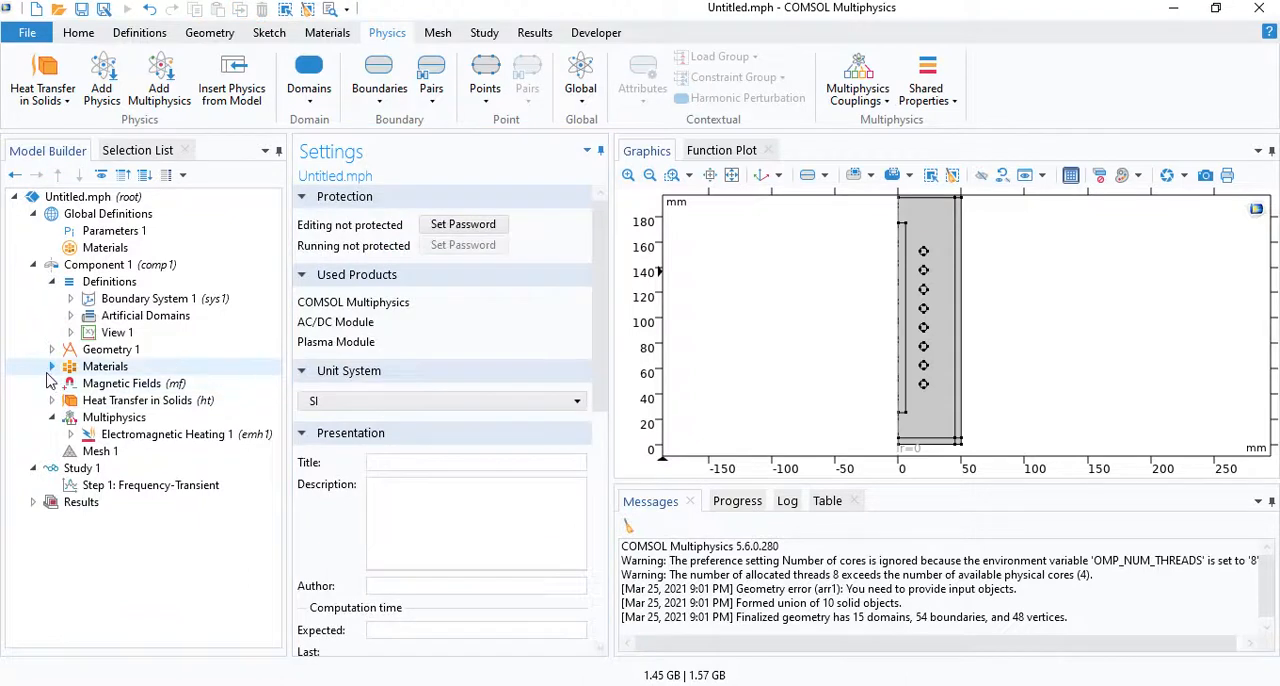
left_click(52, 366)
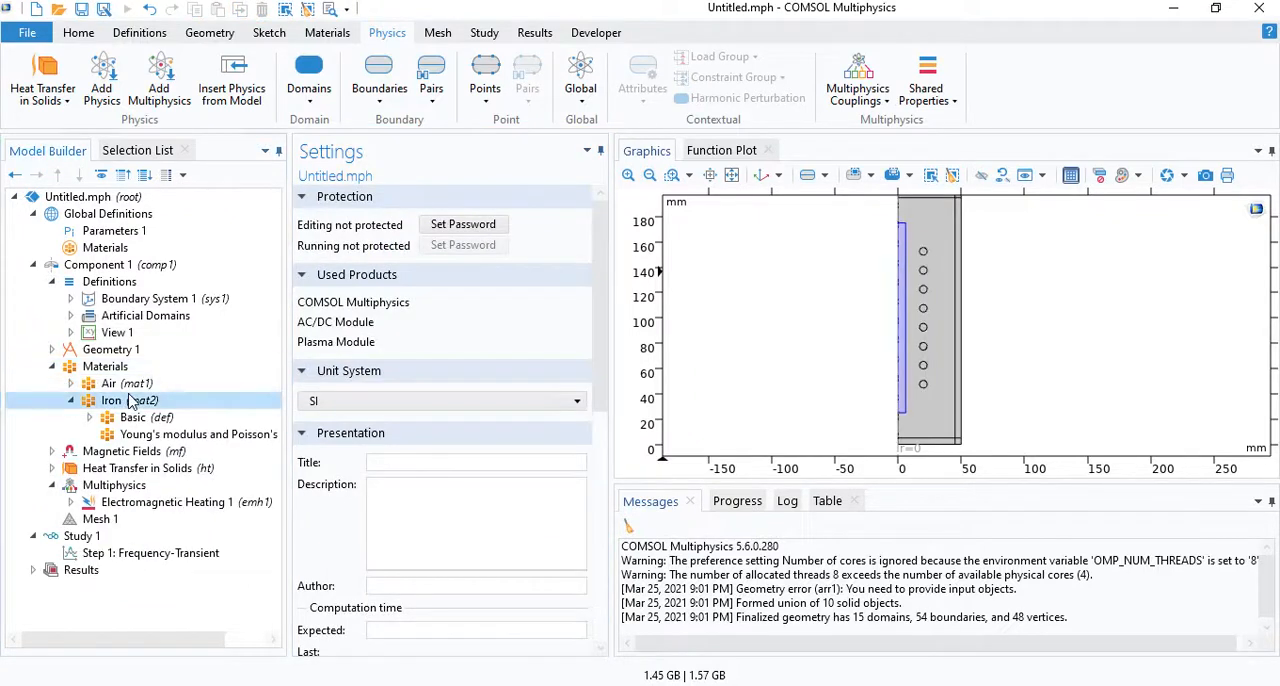
left_click(112, 400)
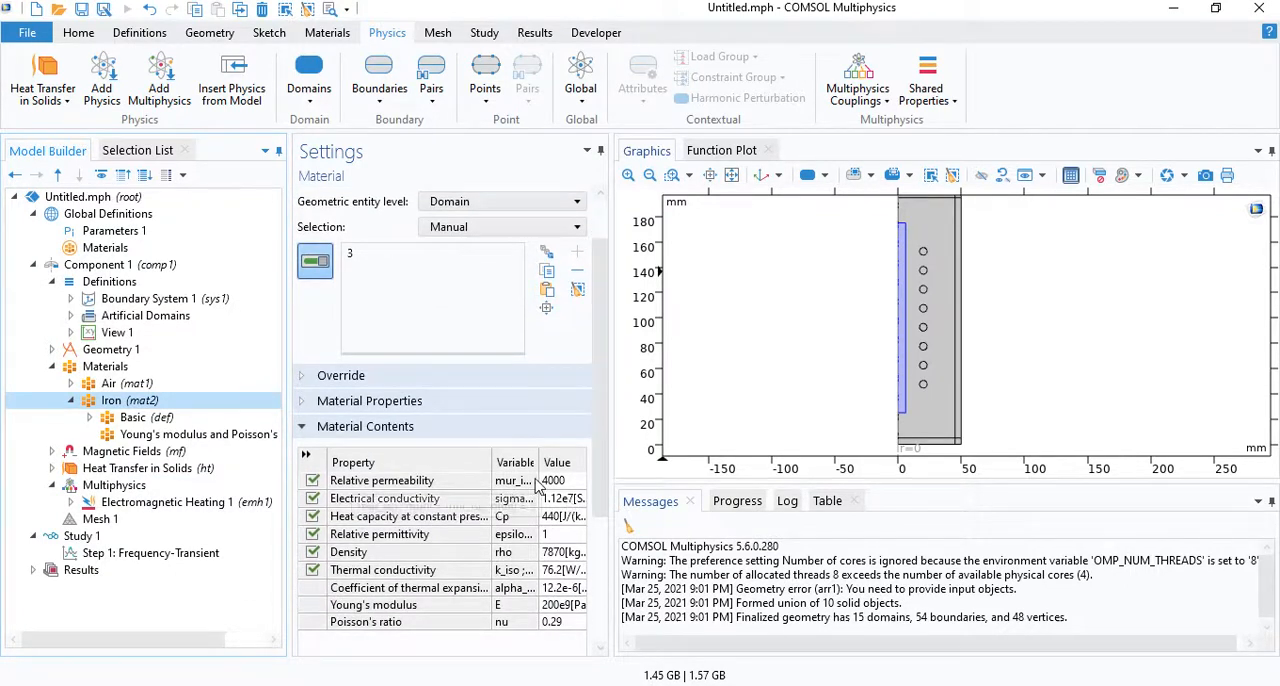
left_click(555, 480)
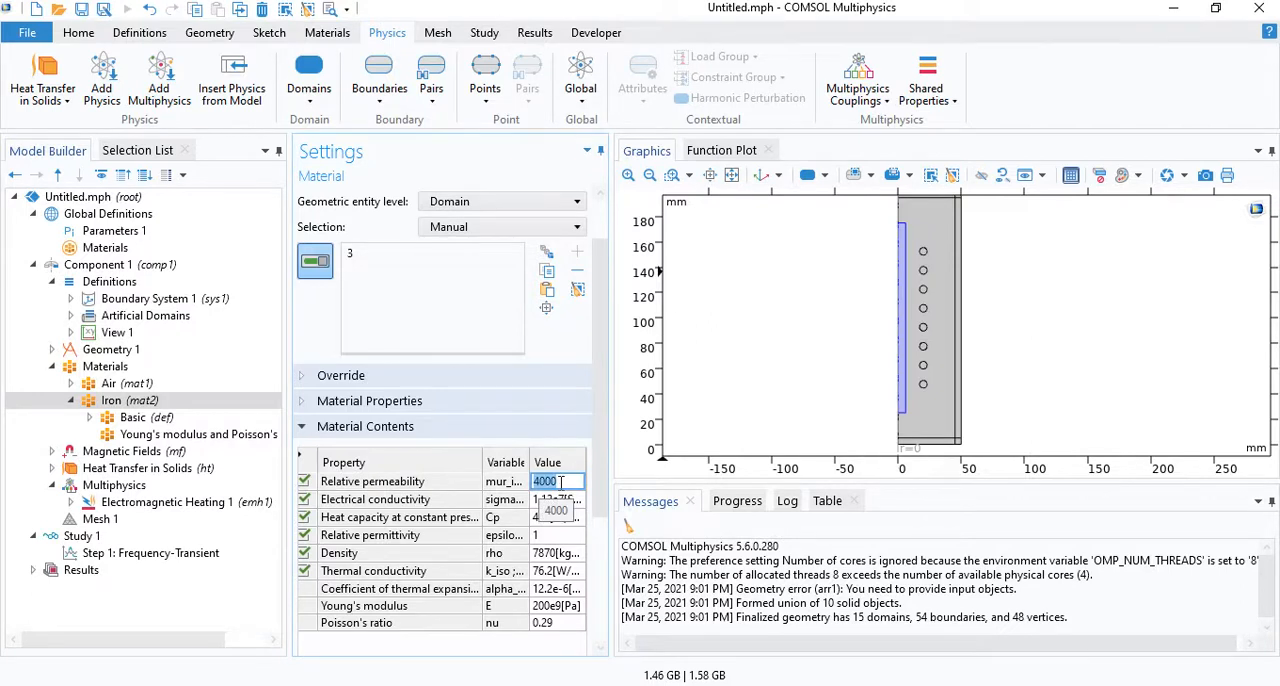
type("300")
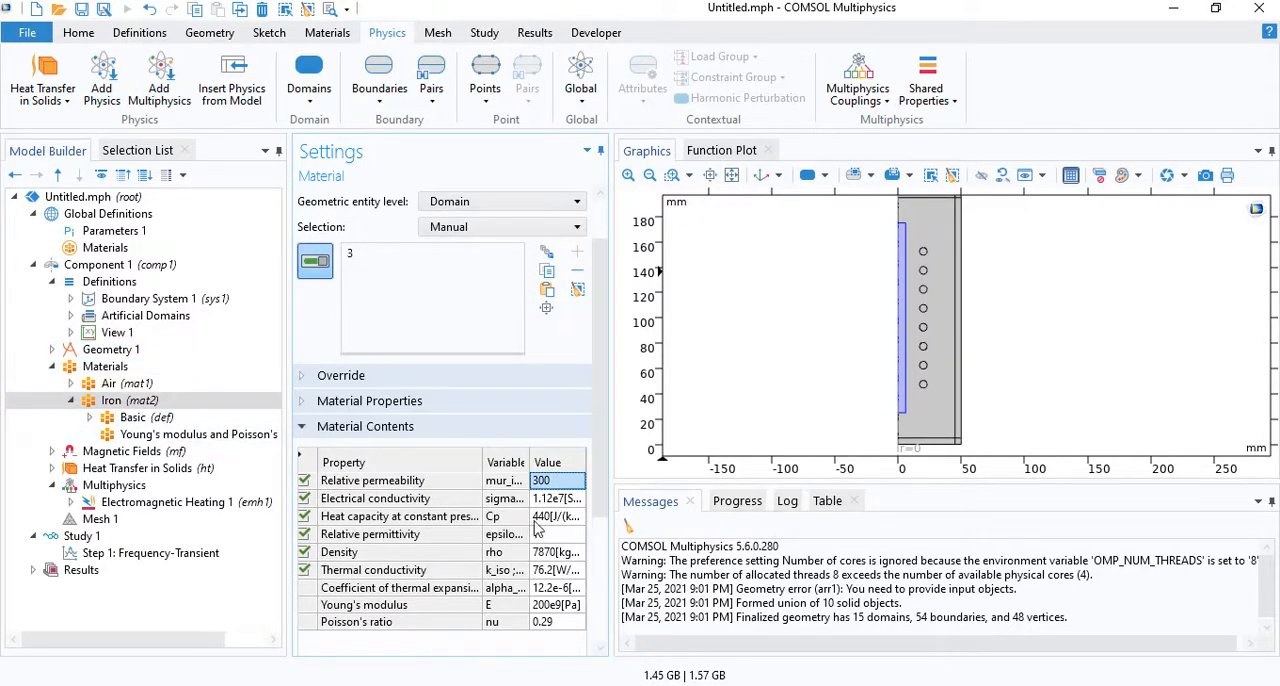
left_click(557, 498)
type("s")
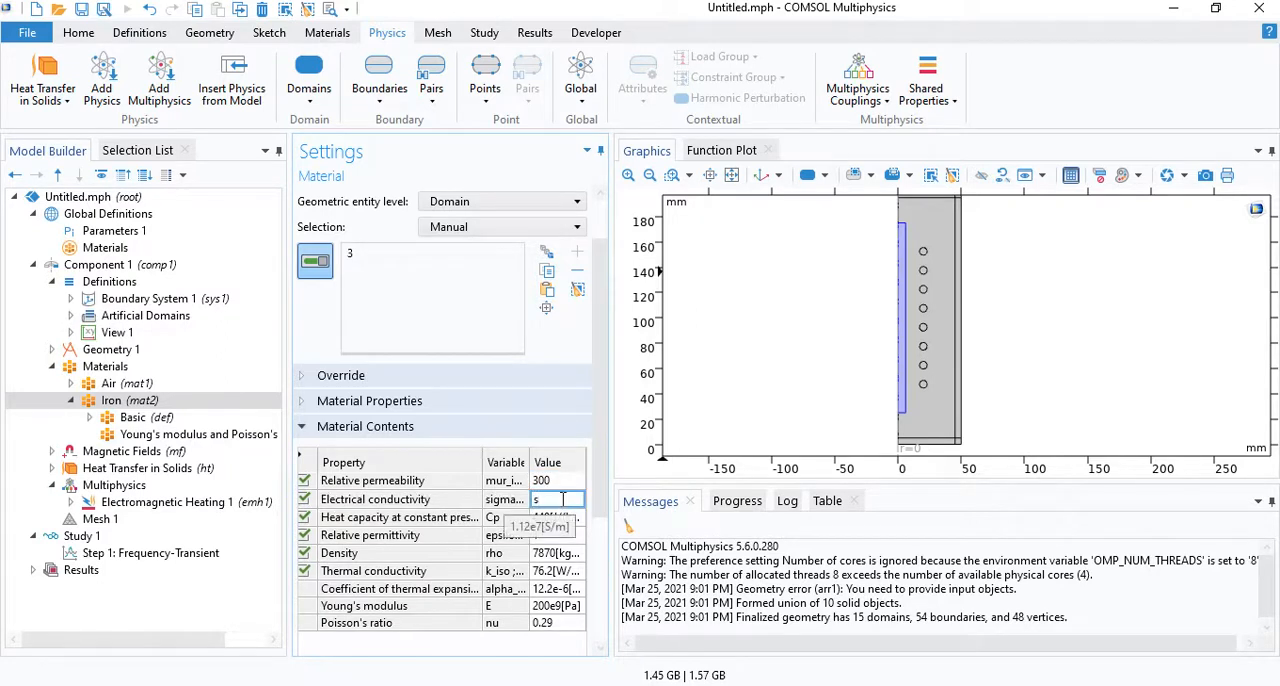
type("igma(T")
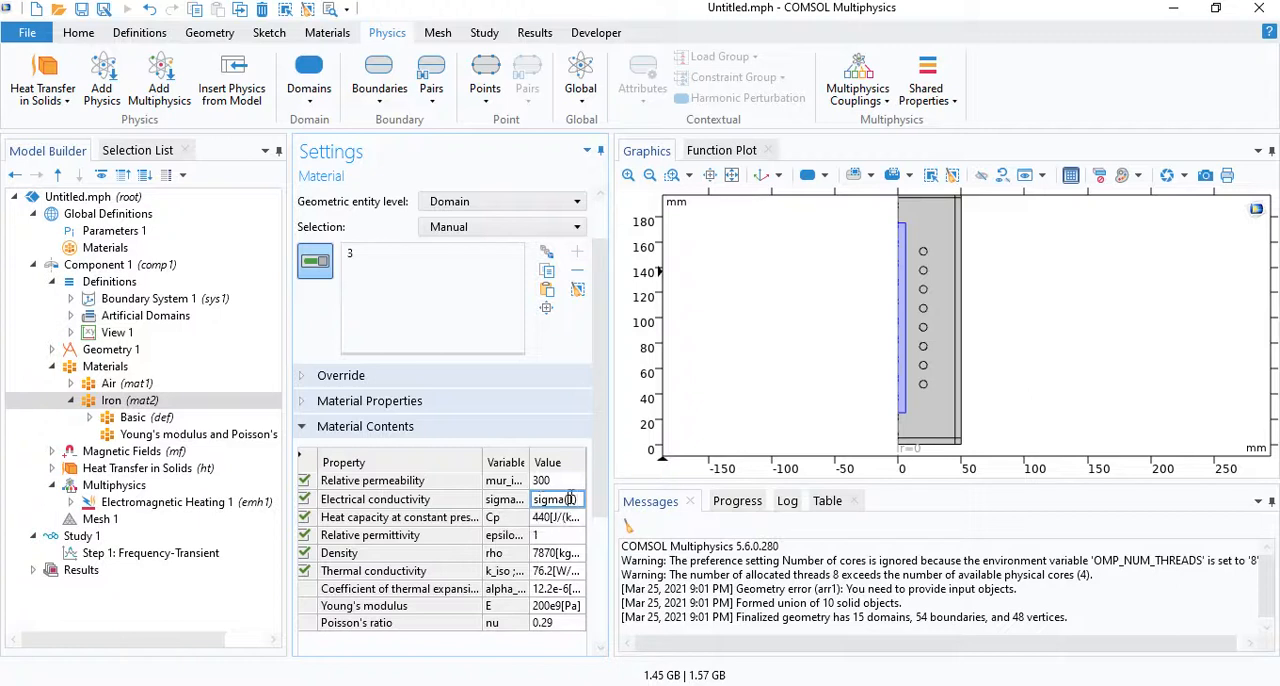
Step: Enter cp(T) for Iron's heat capacity and kt(T) for thermal conductivity, then view Materials
left_click(146, 468)
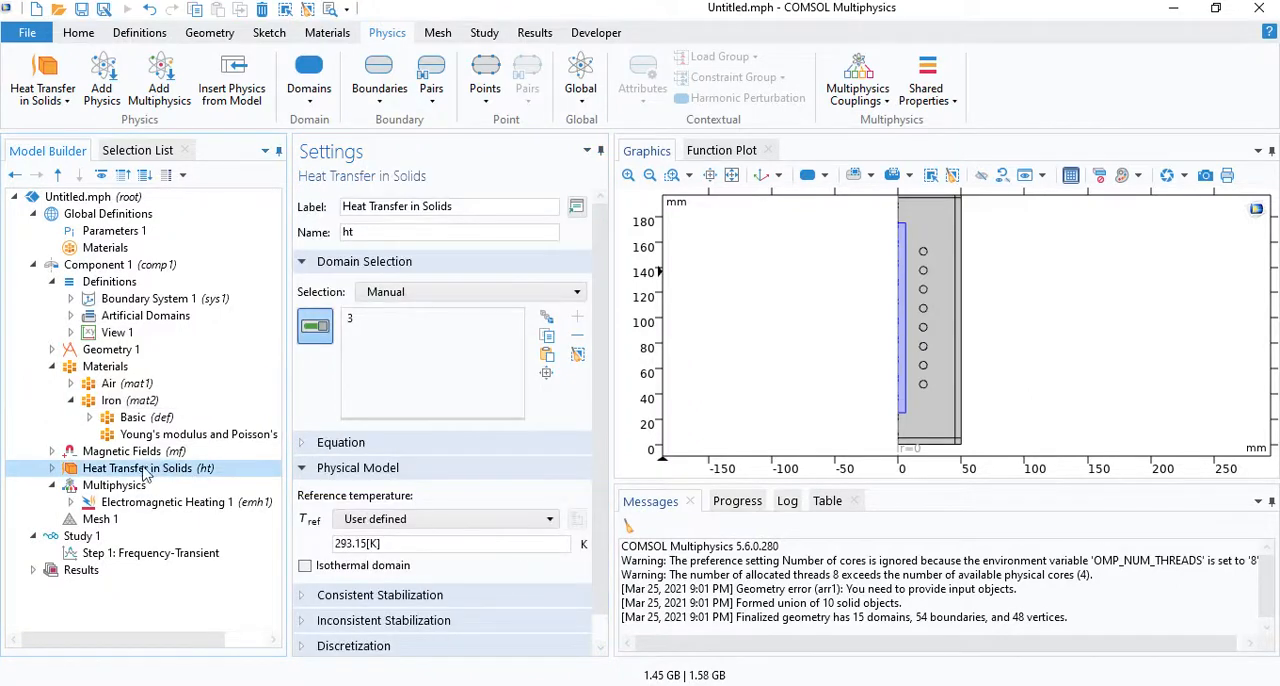
left_click(111, 400)
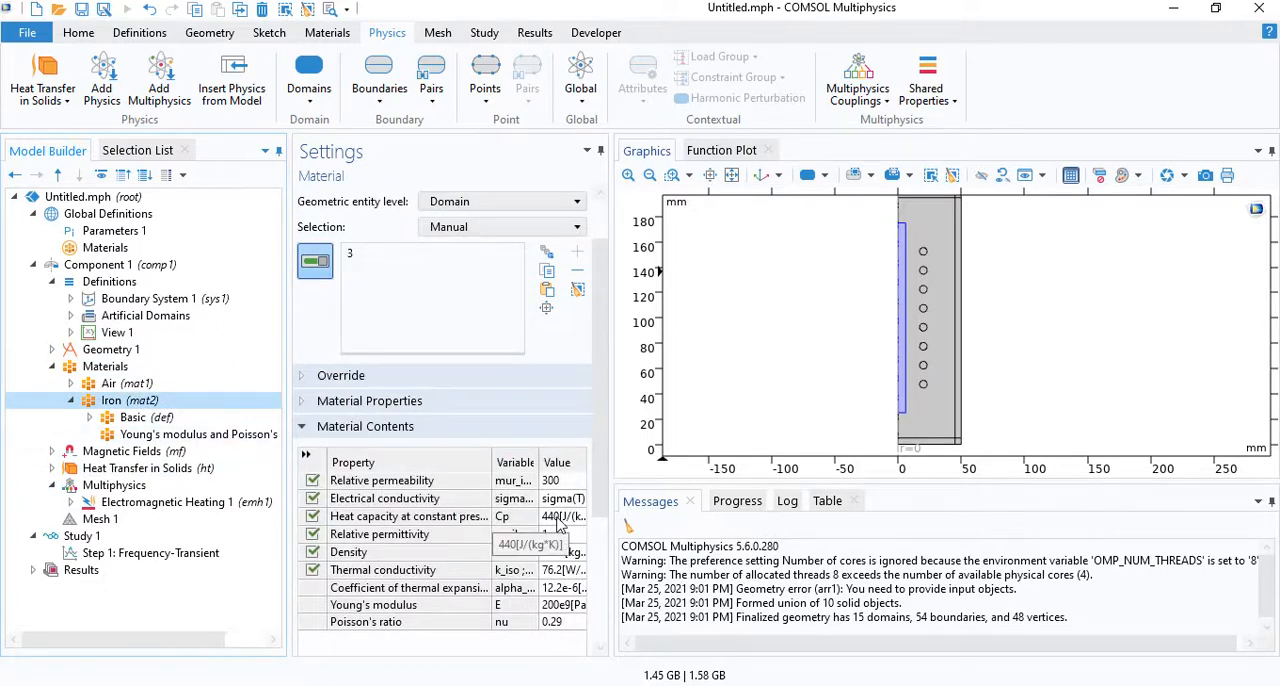
left_click(557, 516)
type("cp(T)")
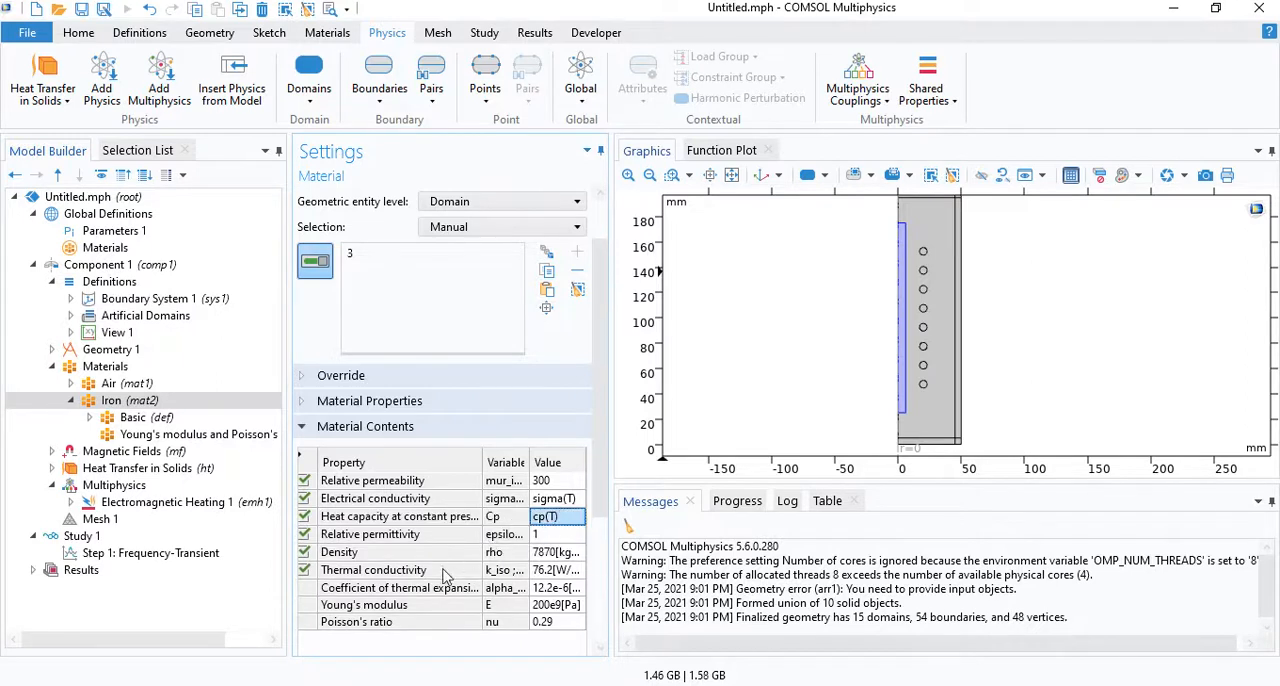
left_click(555, 570)
type("kt(T)")
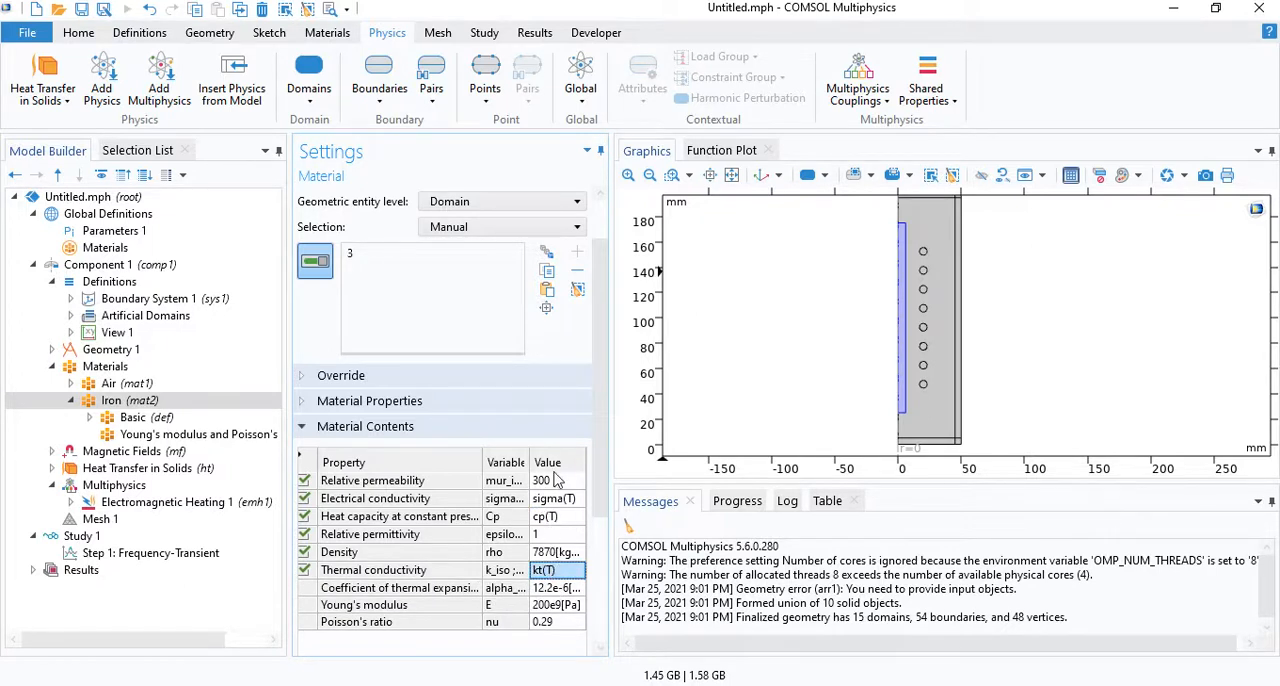
left_click(556, 570)
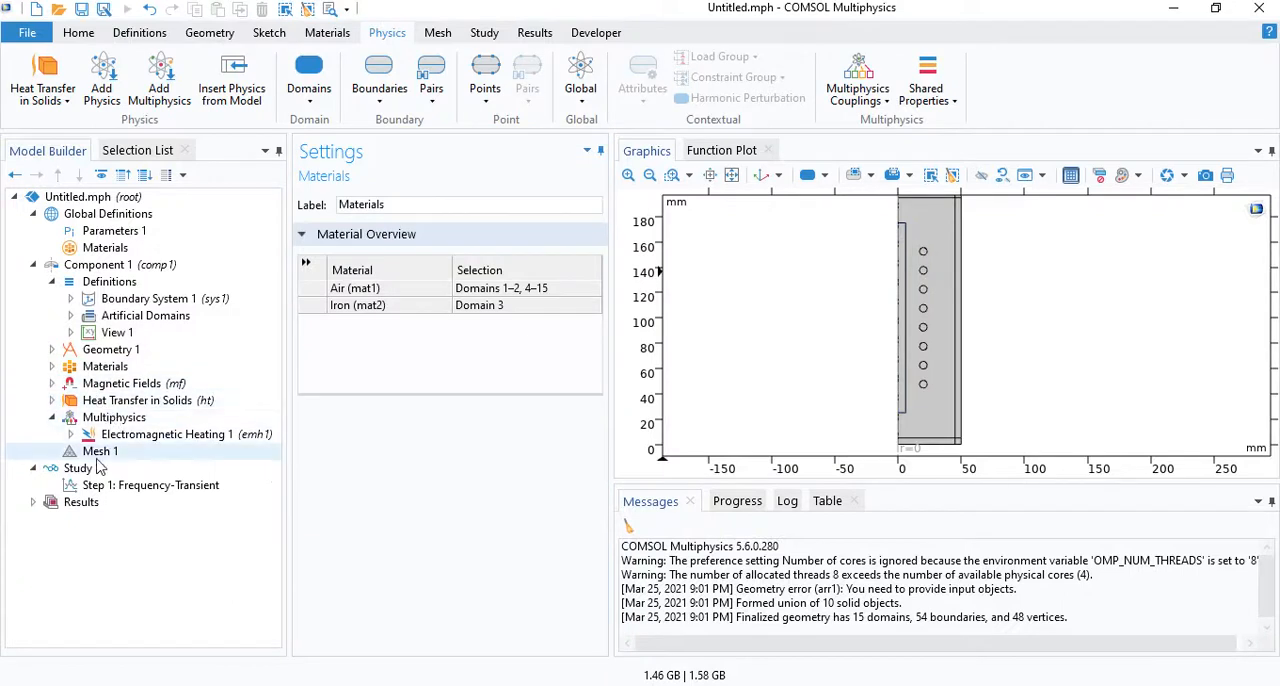
Step: Switch the mesh to user-controlled and remove the existing distribution operation
left_click(99, 451)
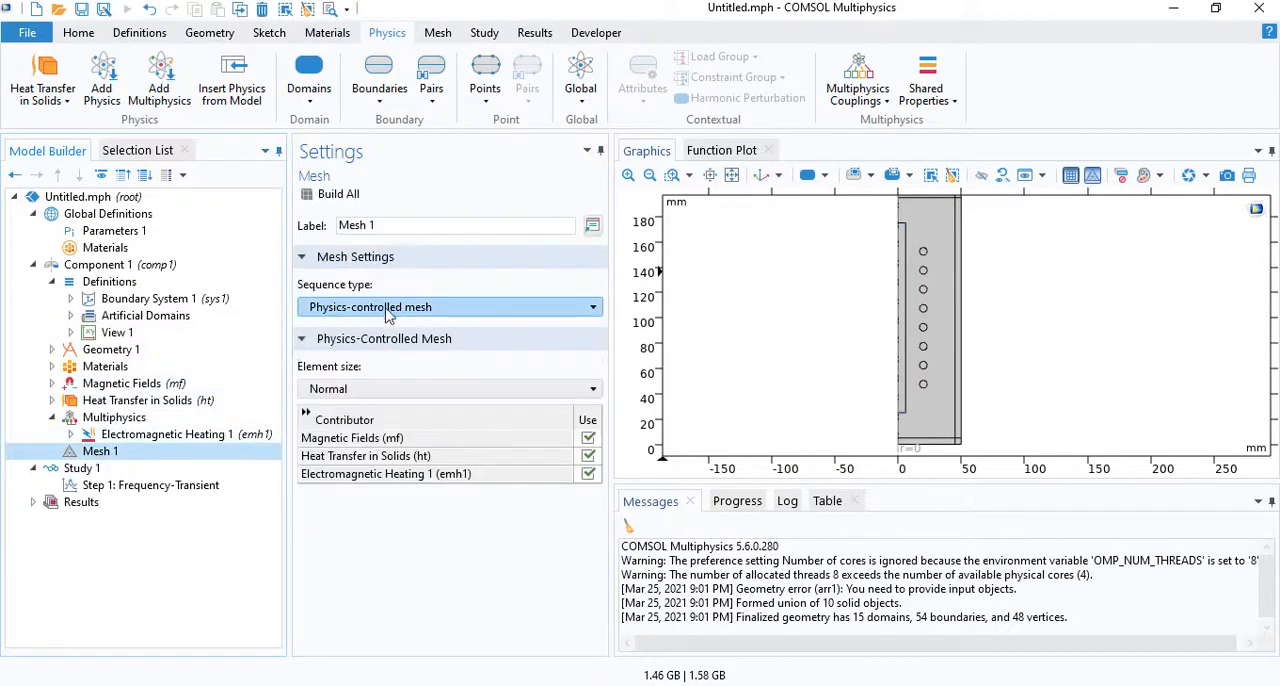
left_click(450, 307)
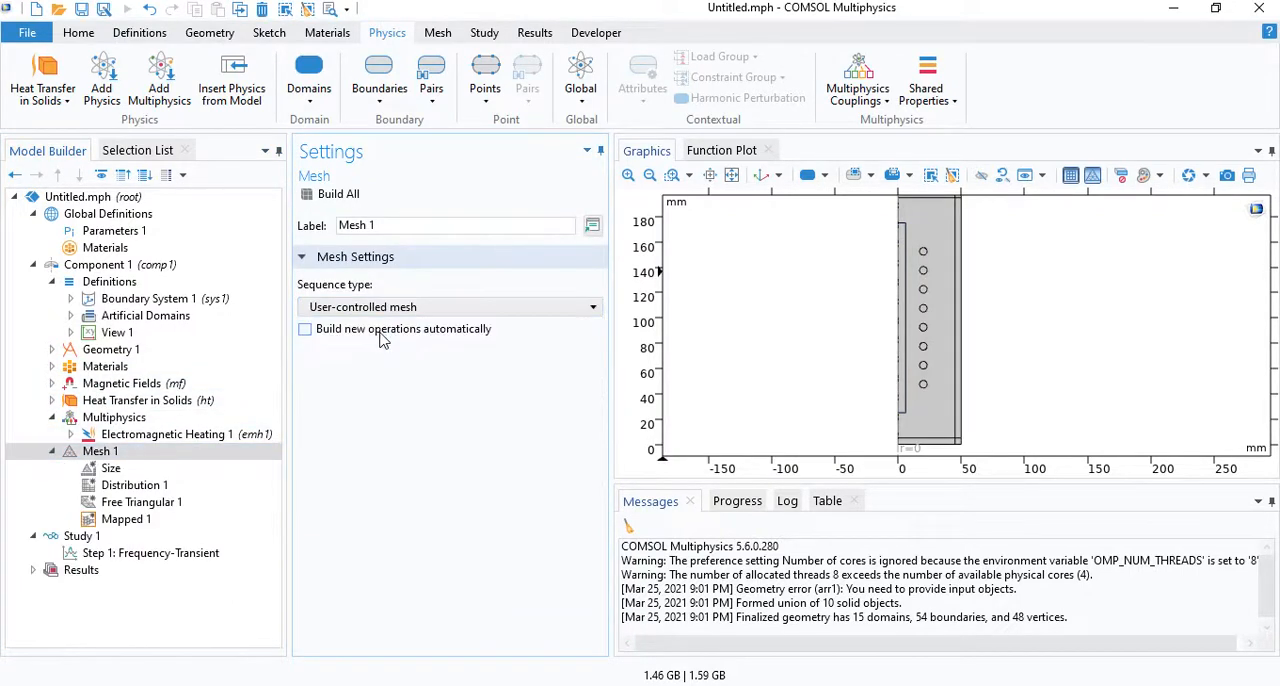
left_click(134, 484)
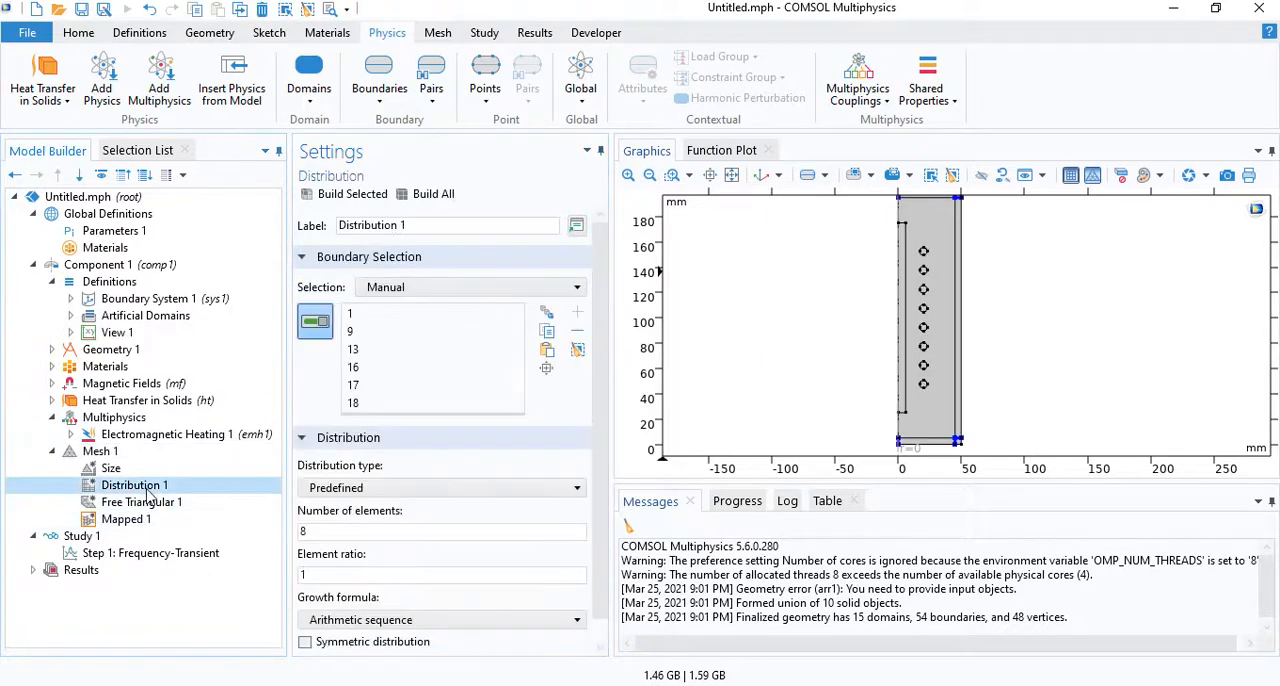
left_click(100, 451)
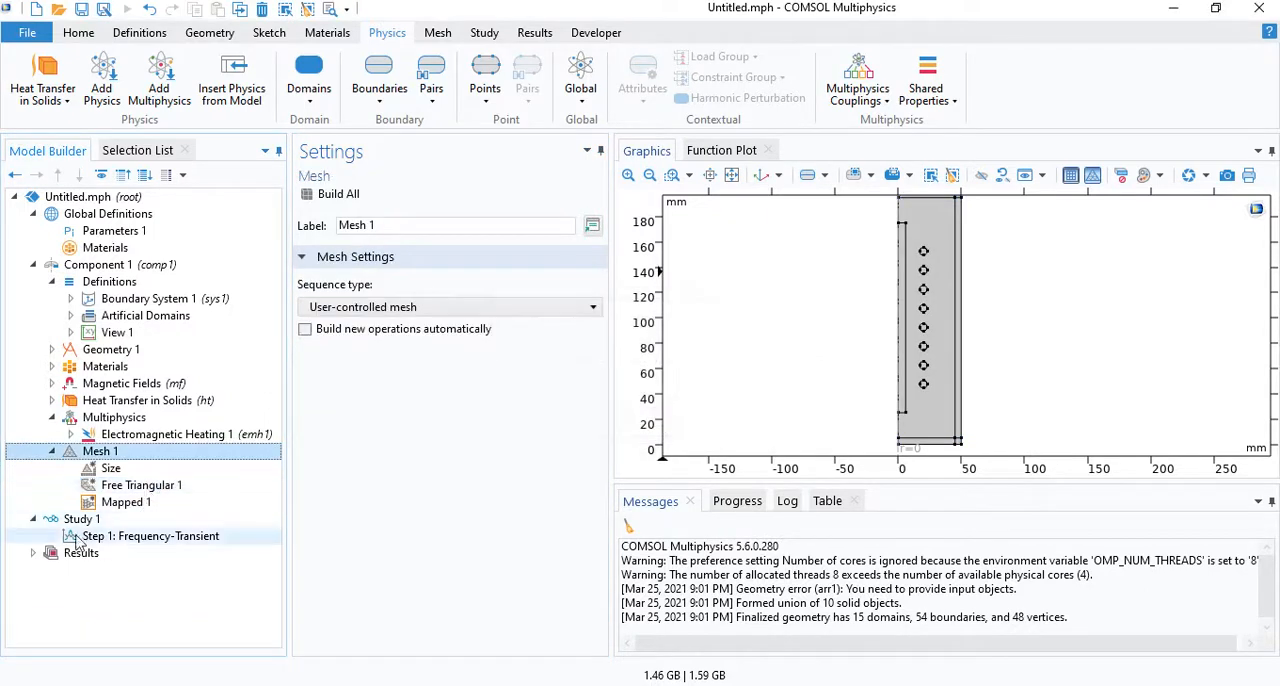
left_click(126, 485)
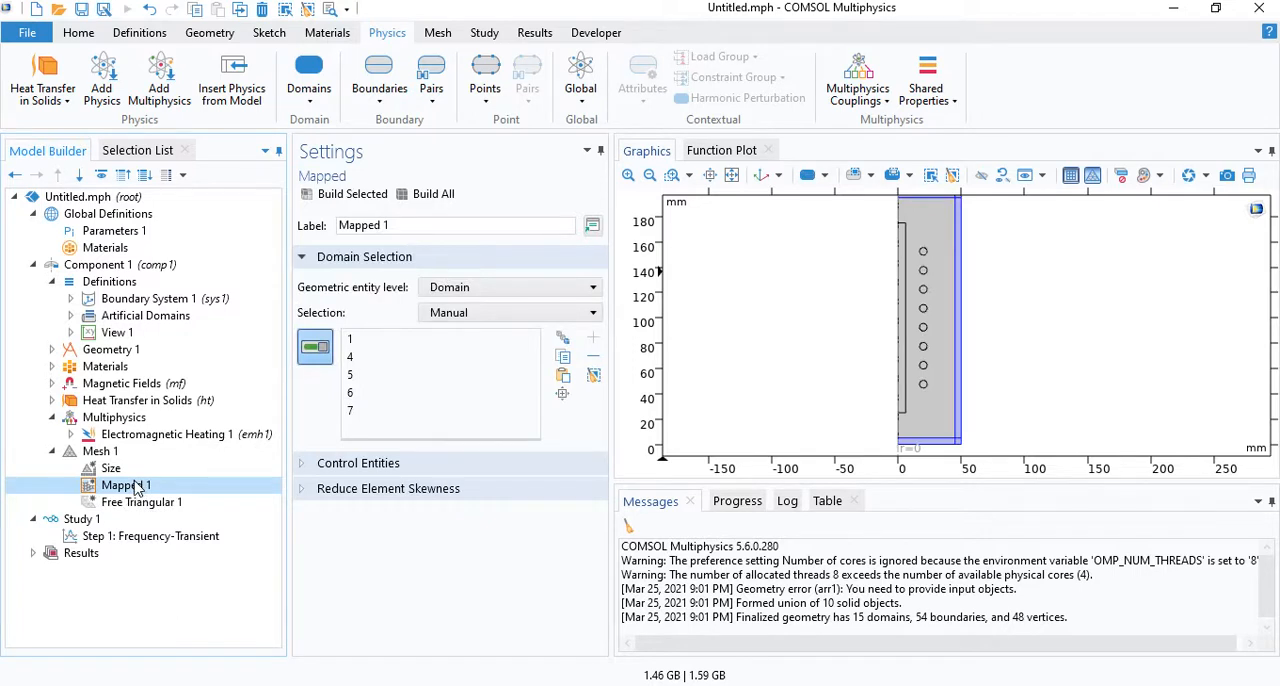
Step: Add a 5-element distribution on boundaries 13, 16, 17, 18 and Finer size, then build
right_click(126, 485)
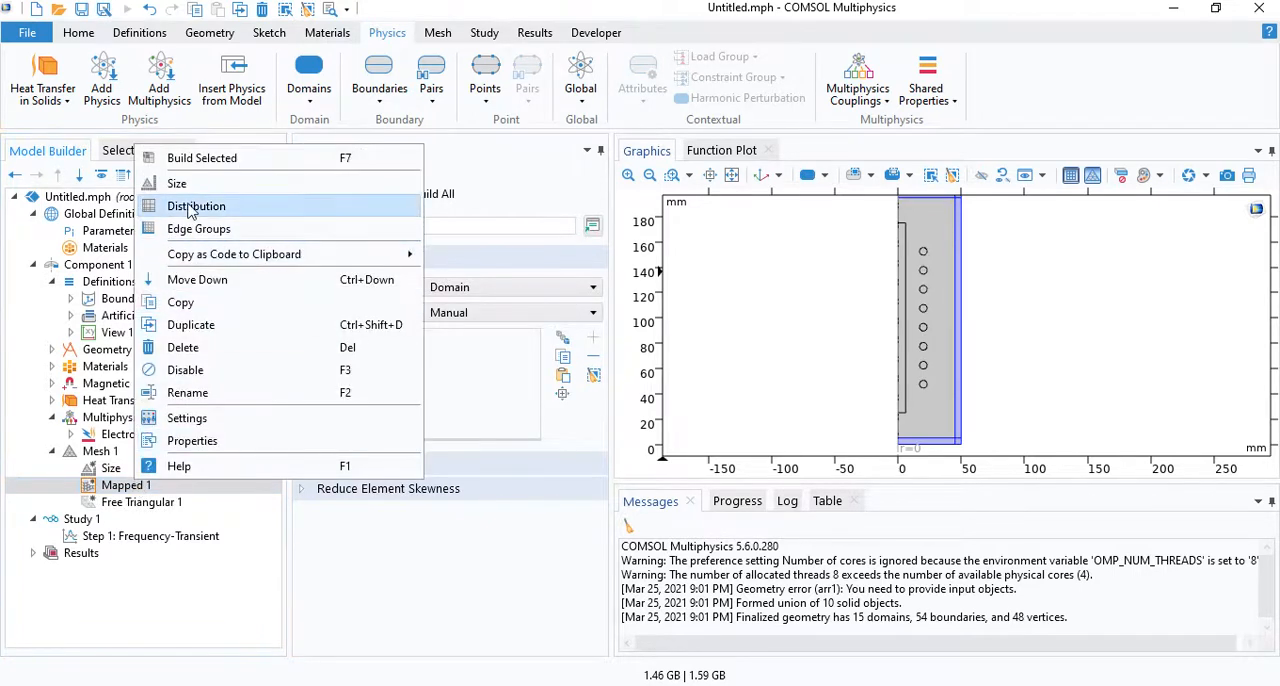
left_click(196, 206)
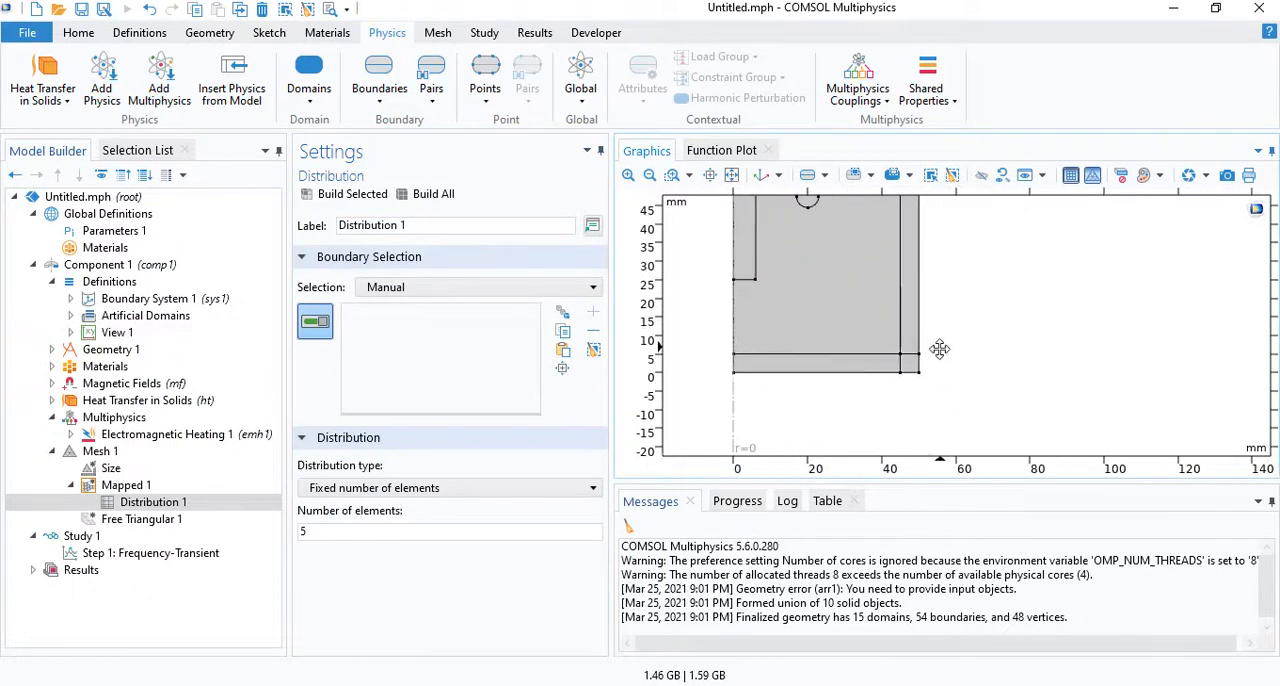
left_click(878, 365)
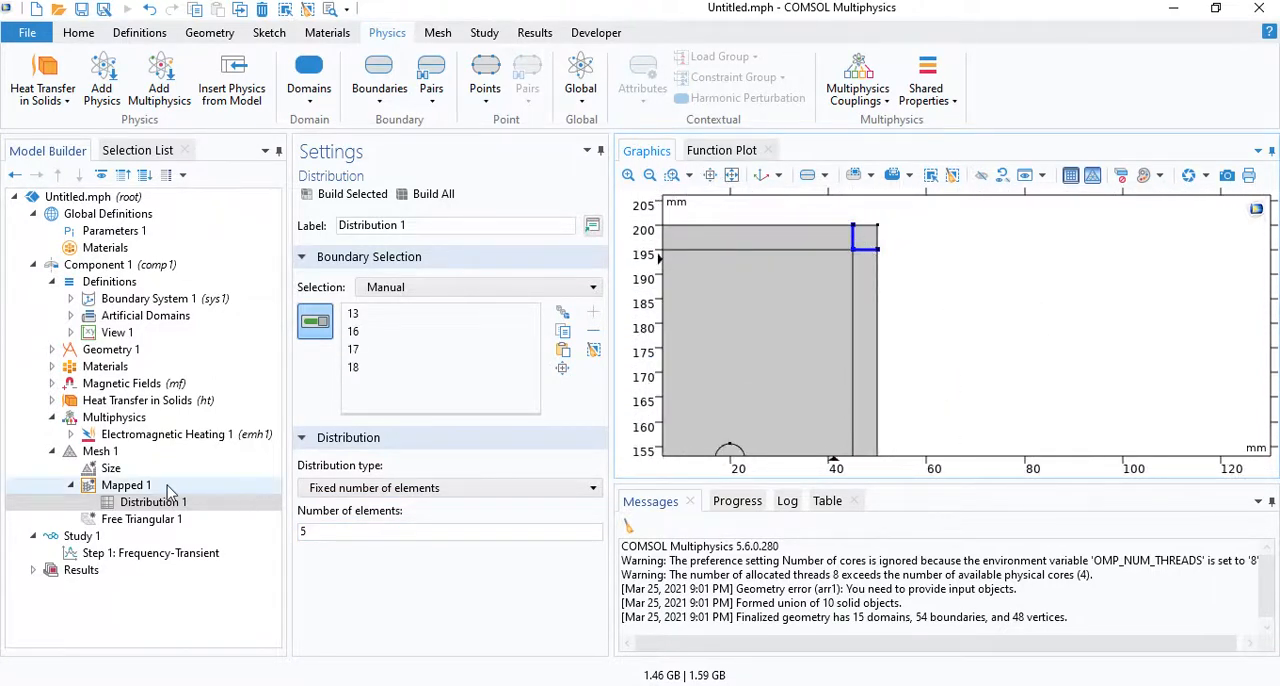
left_click(133, 518)
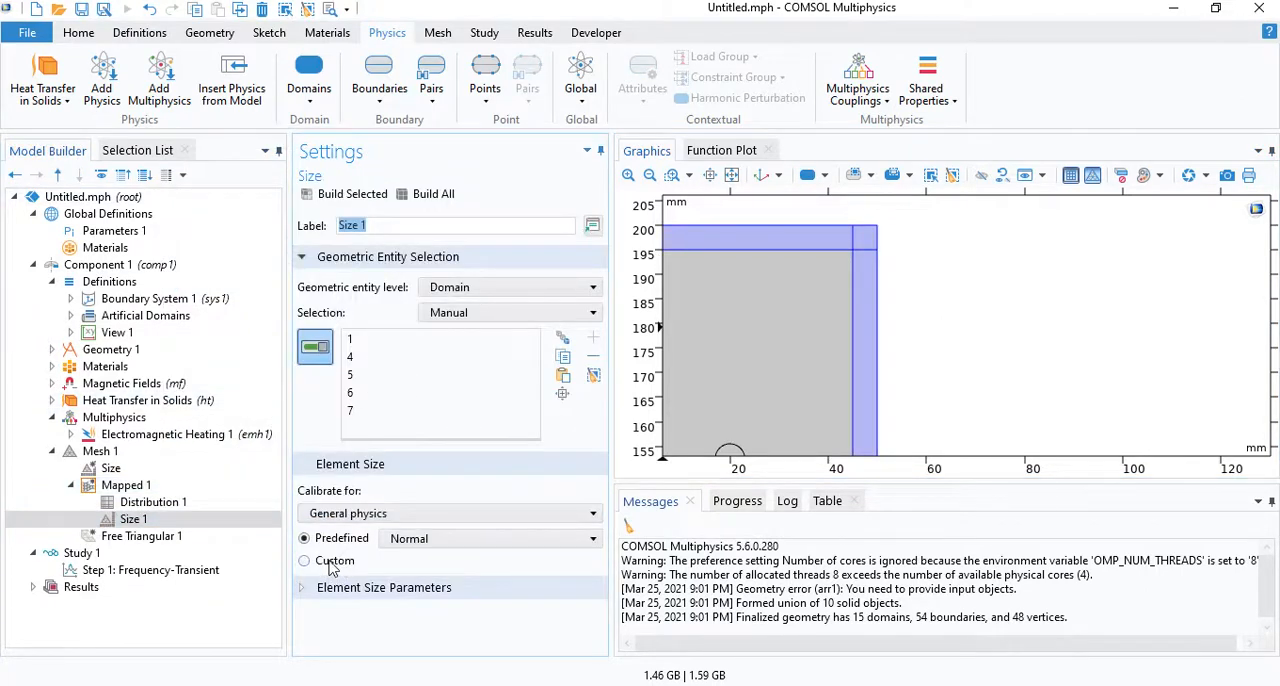
left_click(489, 538)
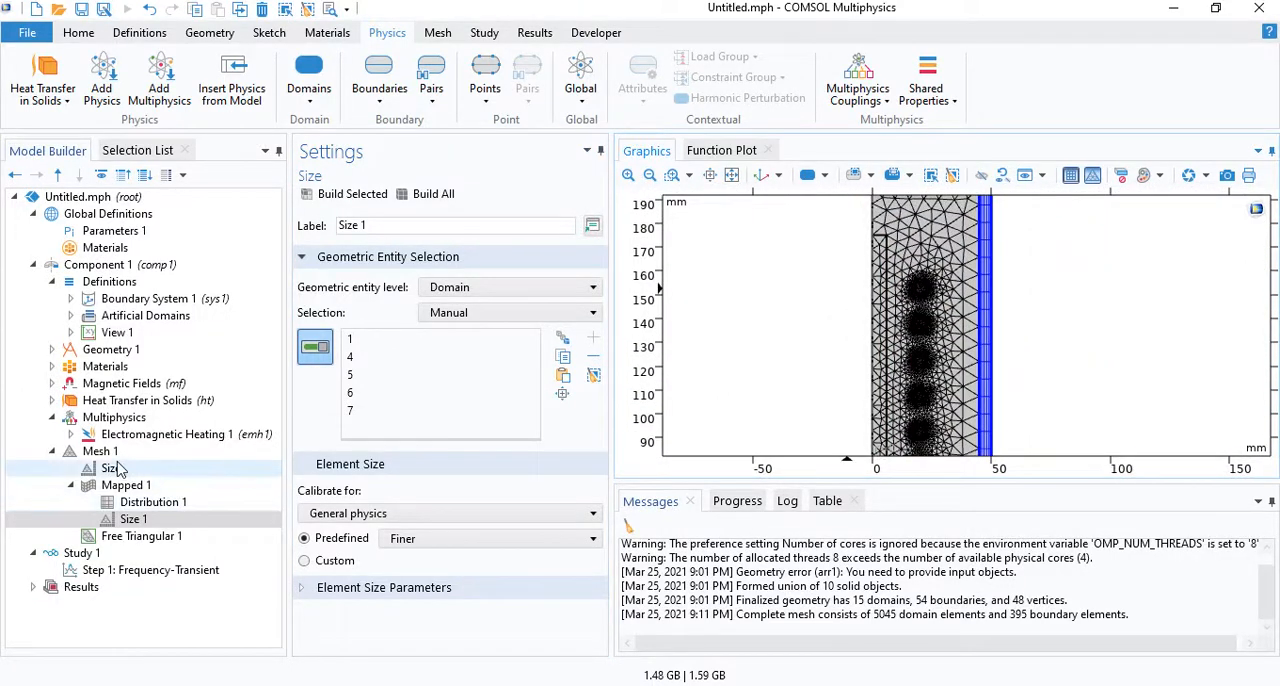
left_click(100, 451)
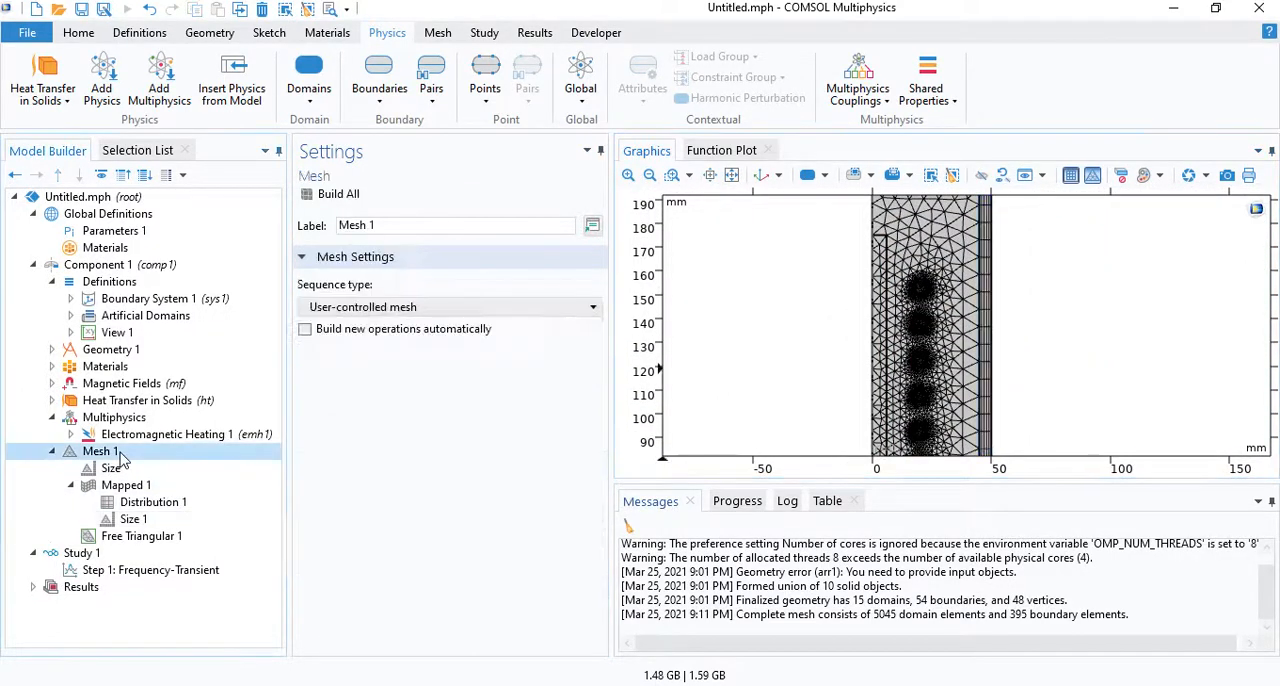
Step: Add a Boundary Layers node to Mesh 1
right_click(101, 451)
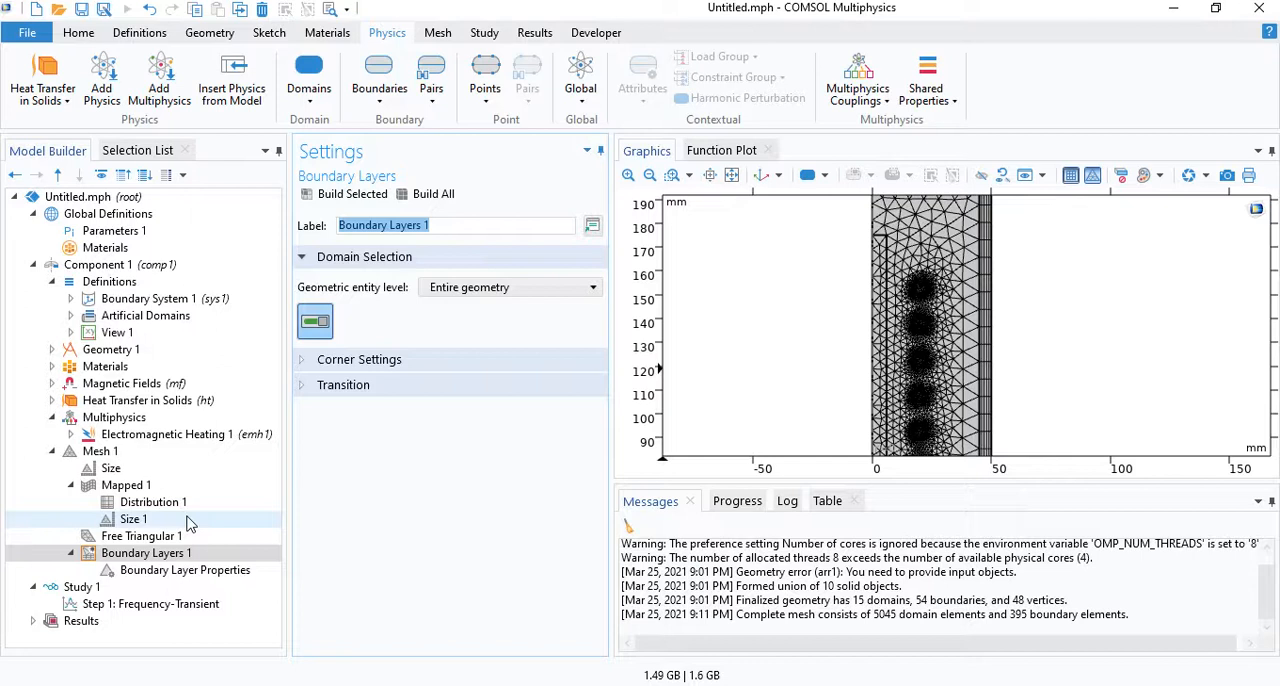
left_click(146, 553)
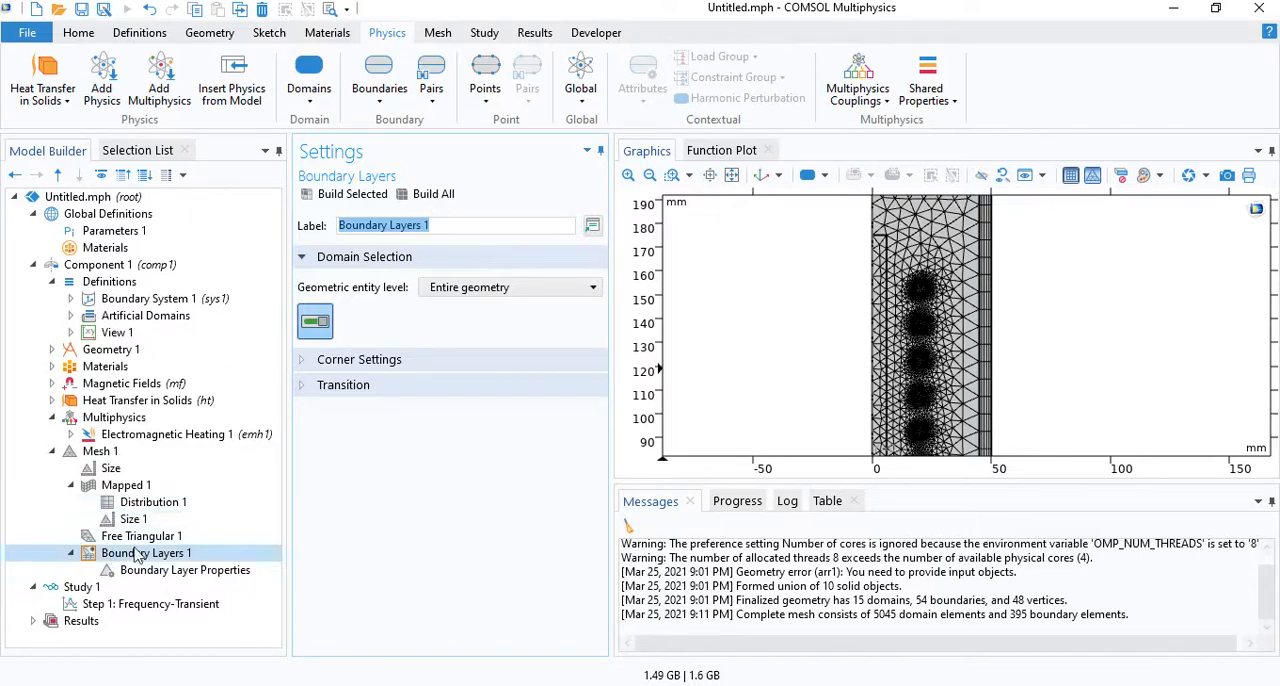
left_click(115, 231)
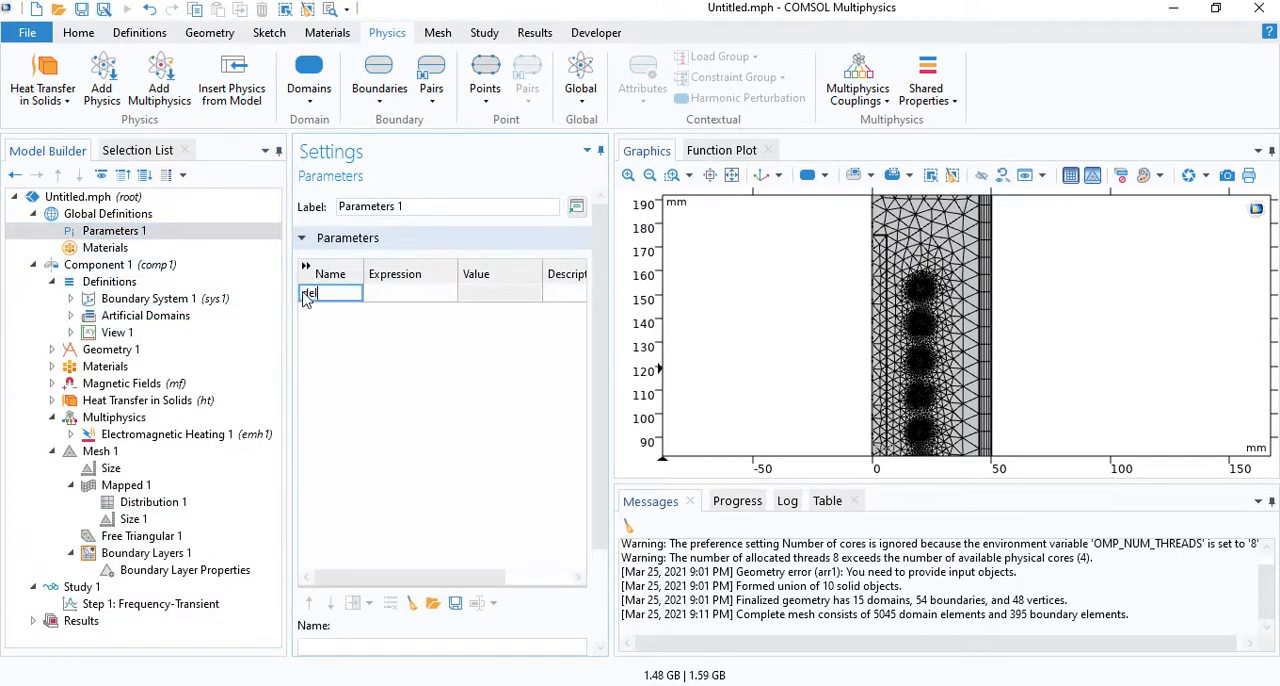
Step: Define parameter delta = 1/sqrt(pi*mu0_const*300*200[kHz]), evaluating to 1.8757E-5 m
type("delta")
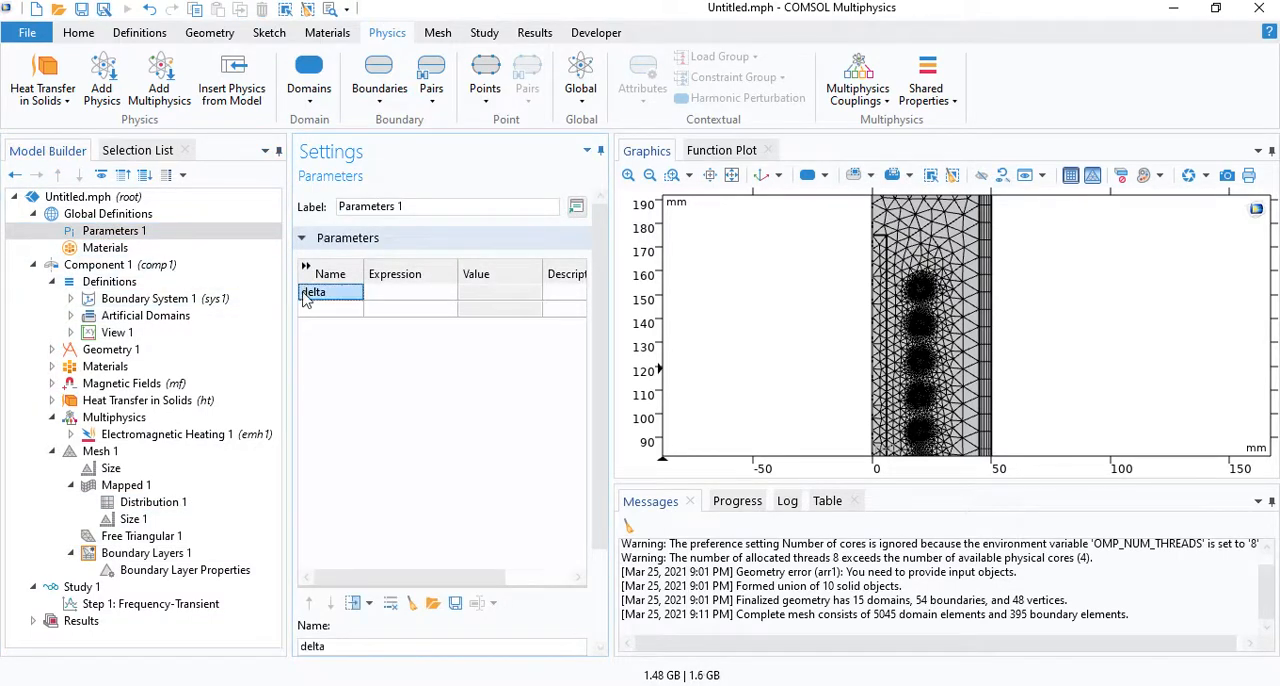
left_click(410, 291)
type("1")
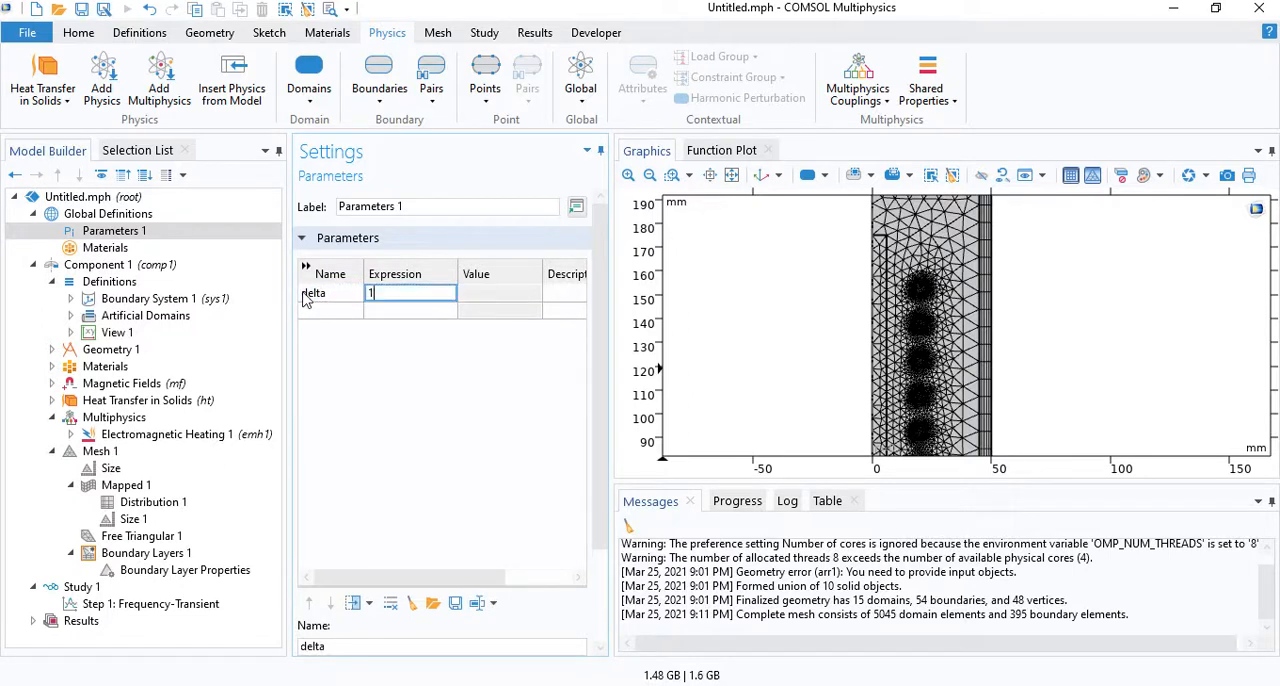
type("/sqrt()")
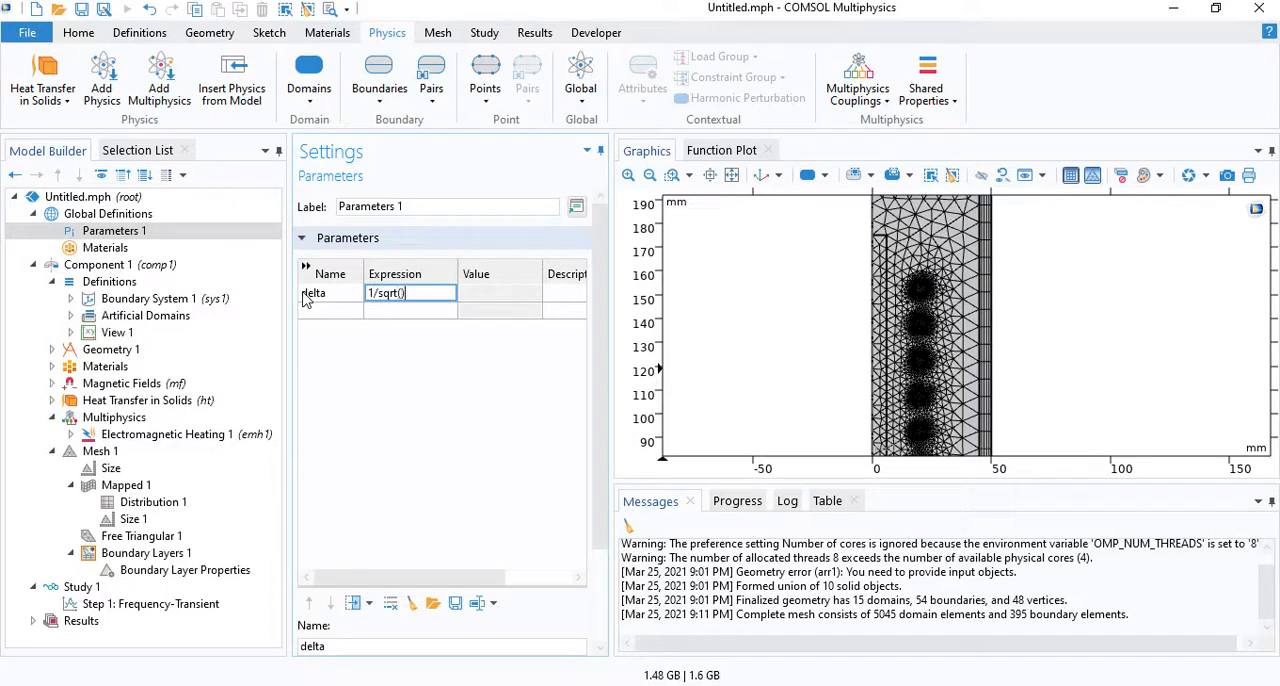
type("pi*")
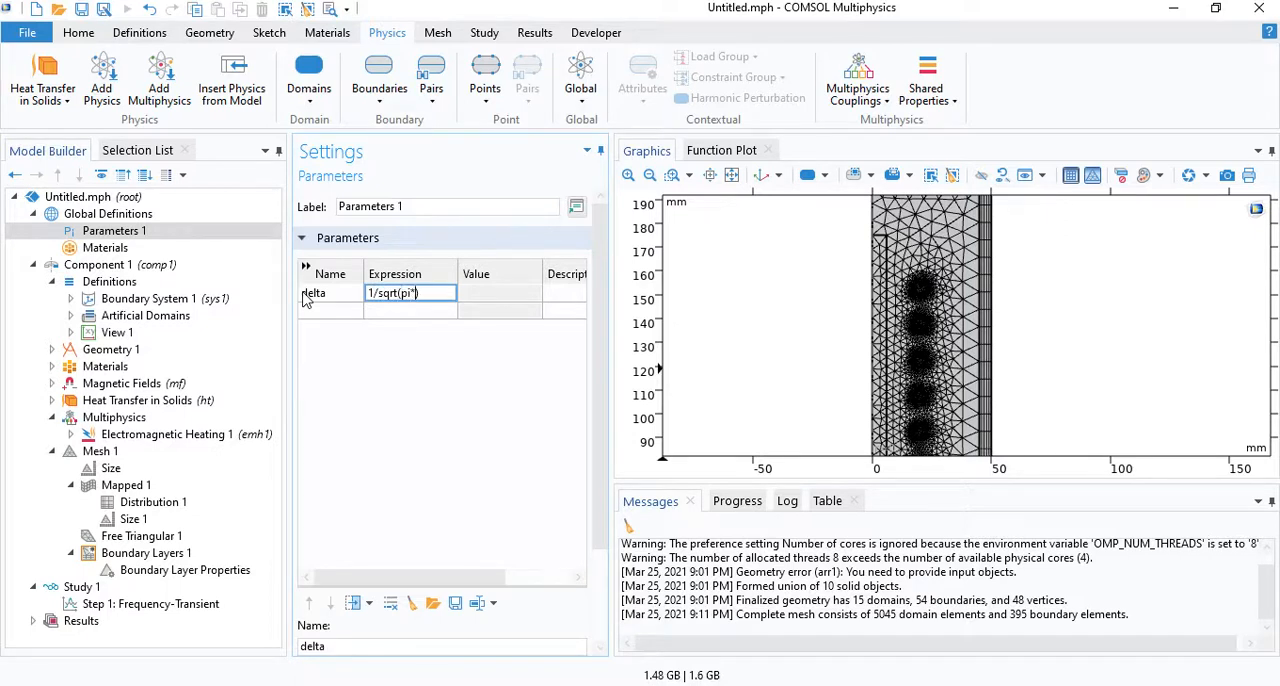
type("mu")
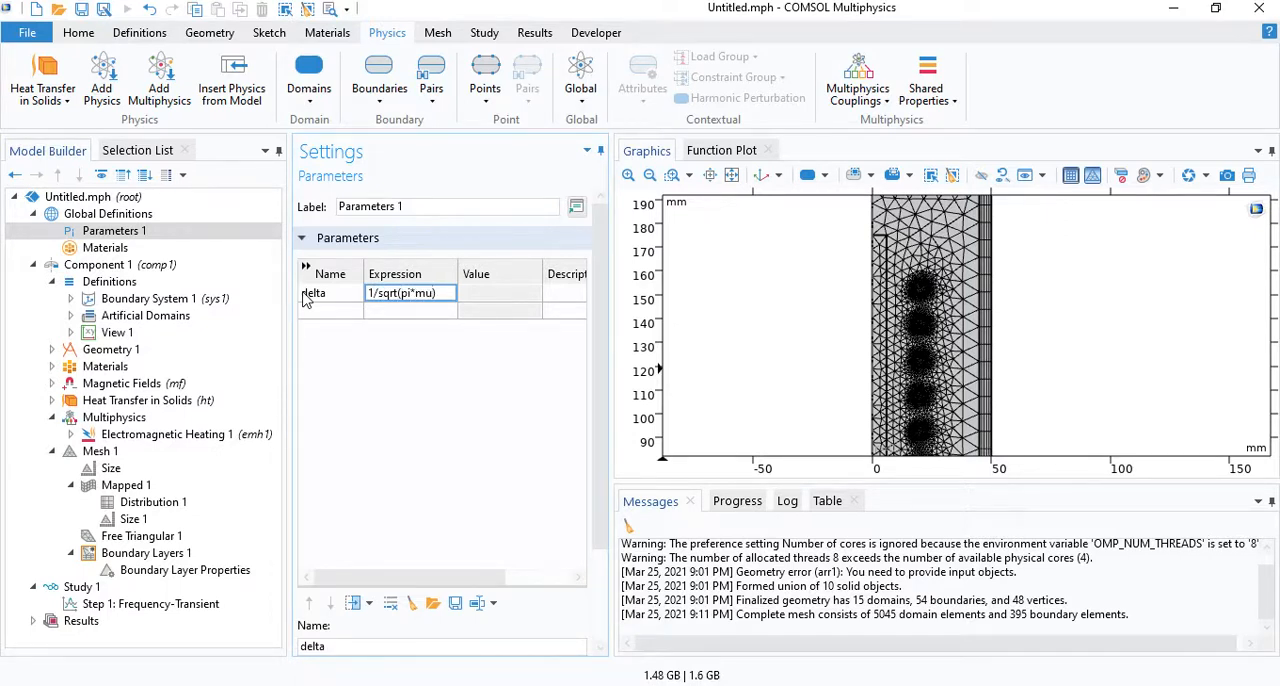
type("0_const*")
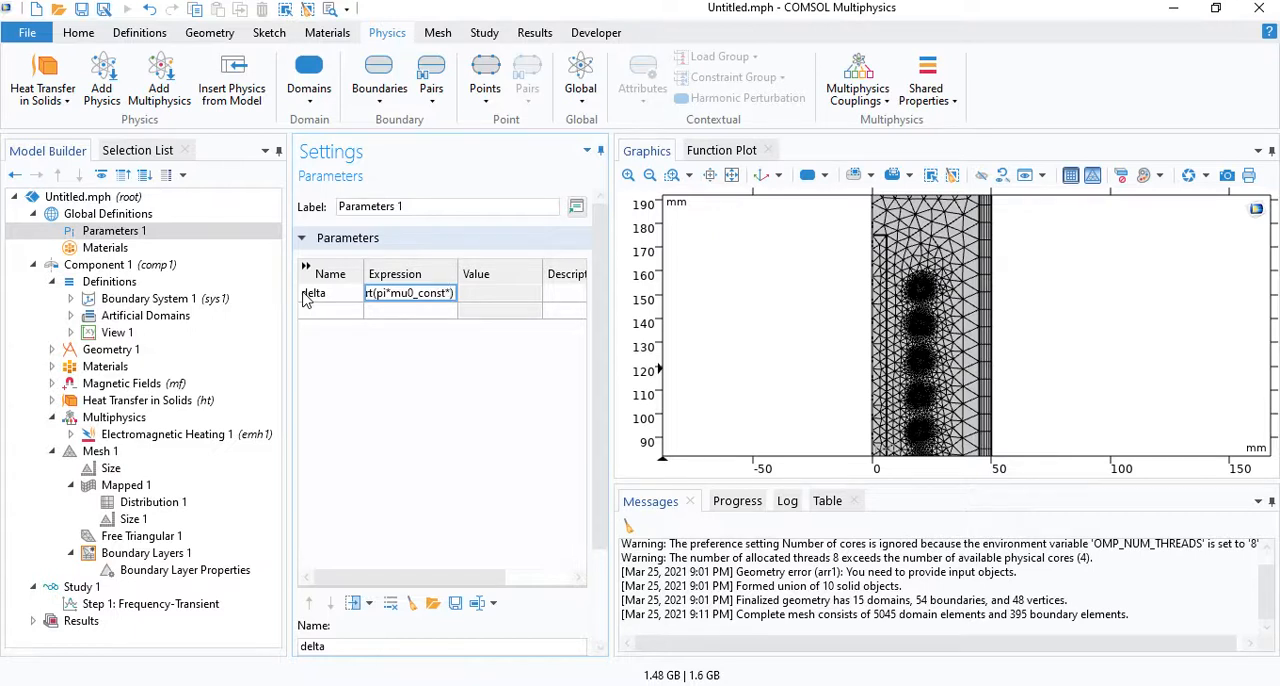
type("pi*mu0_const*30")
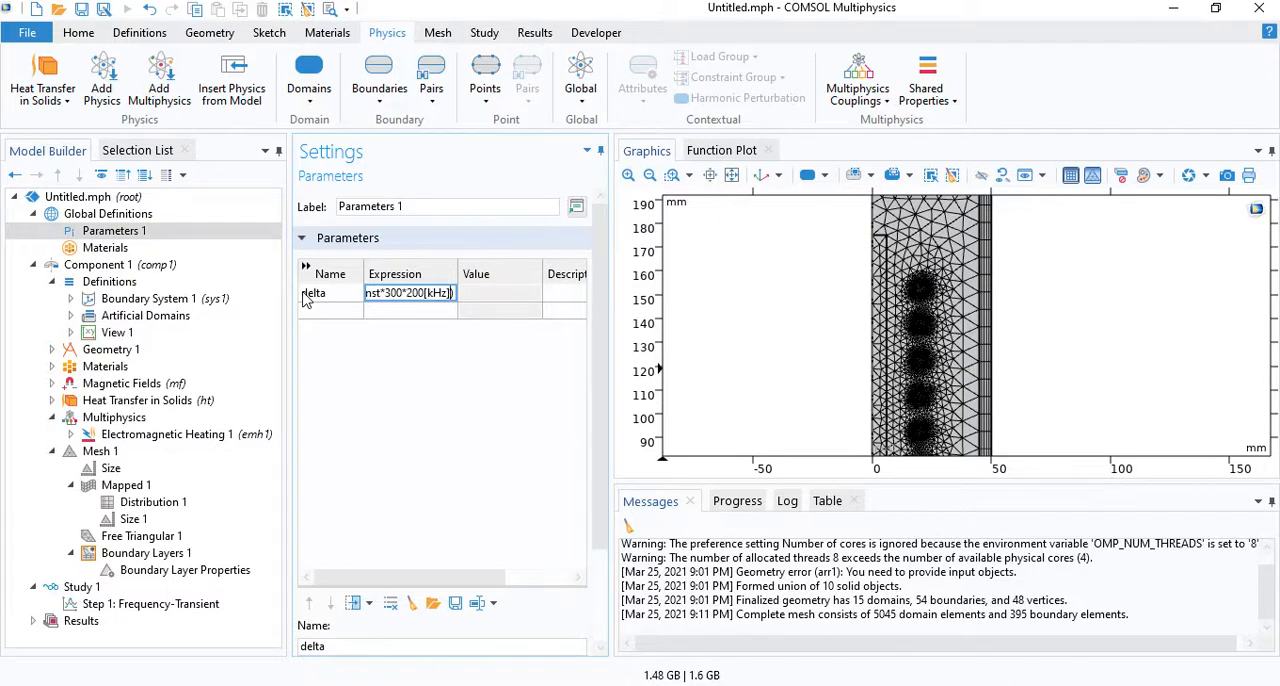
type("*)")
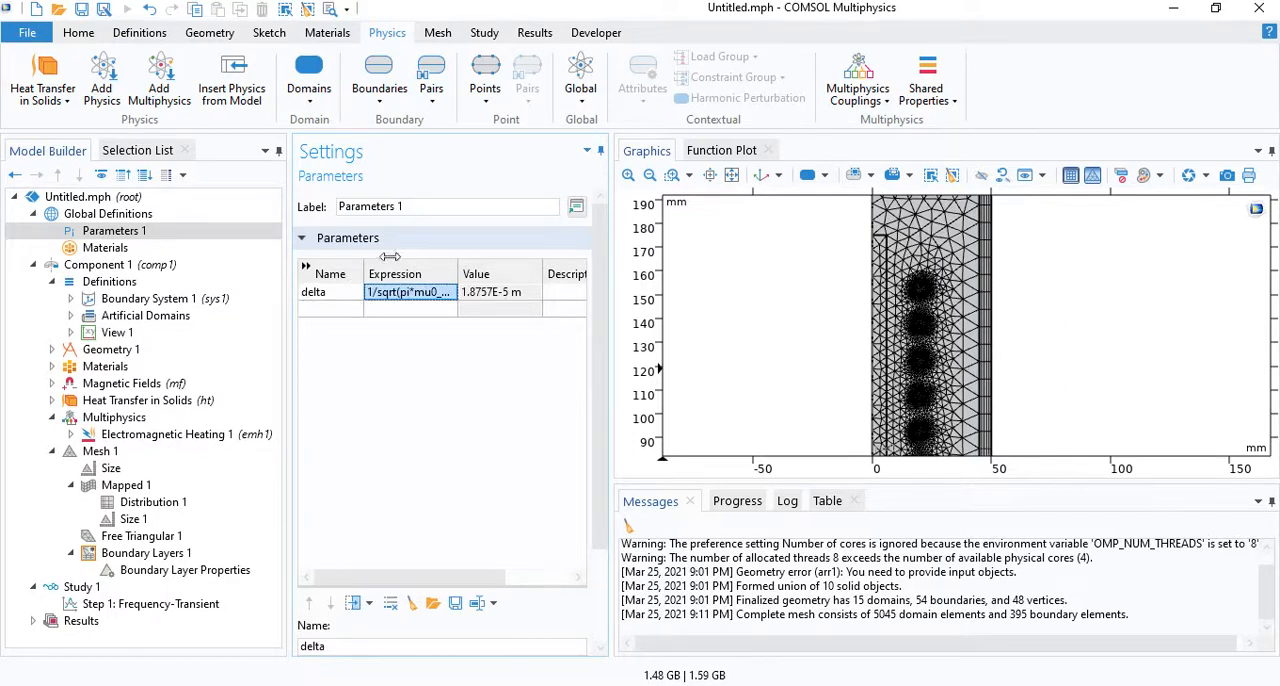
left_click(100, 451)
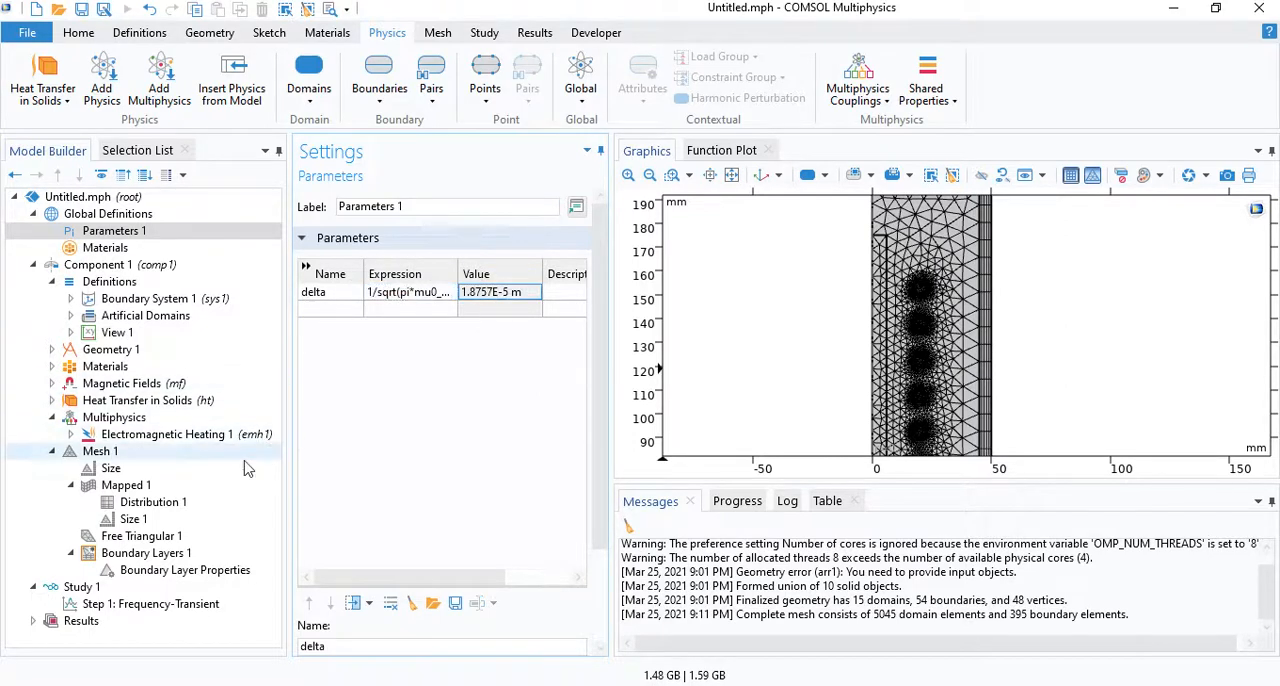
Step: Put boundary layers on domain 3, boundaries 6, 8, 12, with first-layer thickness delta/4
left_click(185, 569)
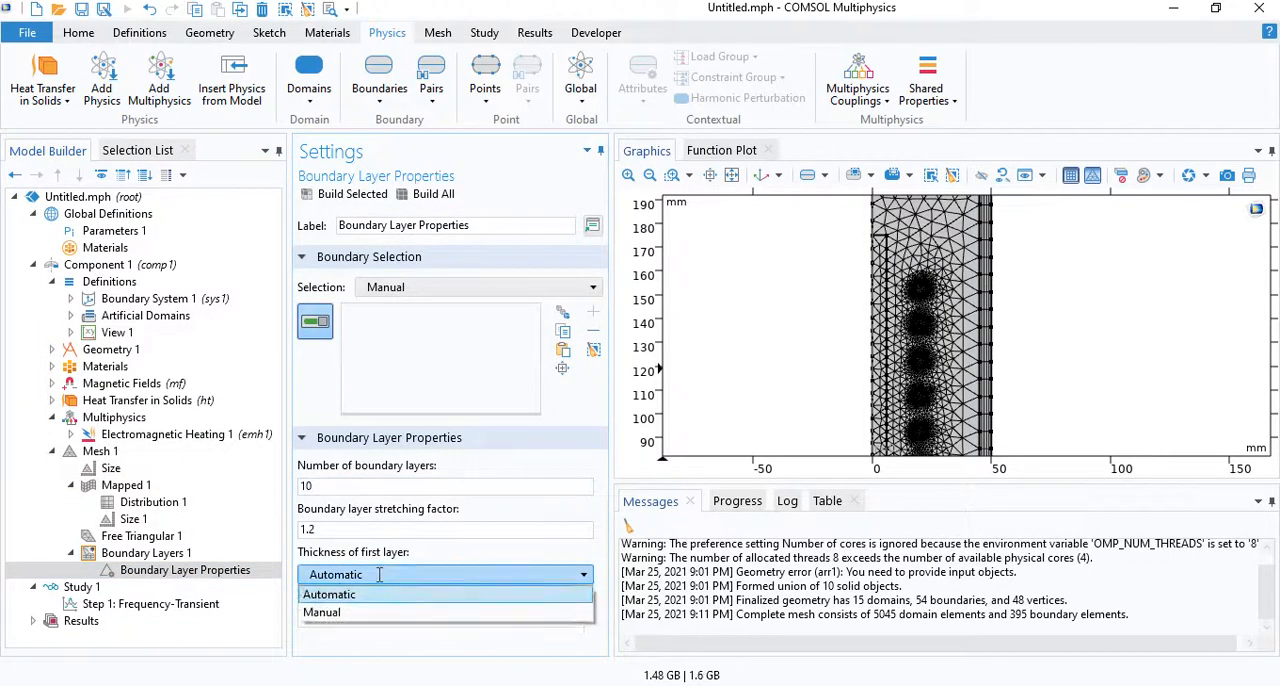
left_click(322, 611)
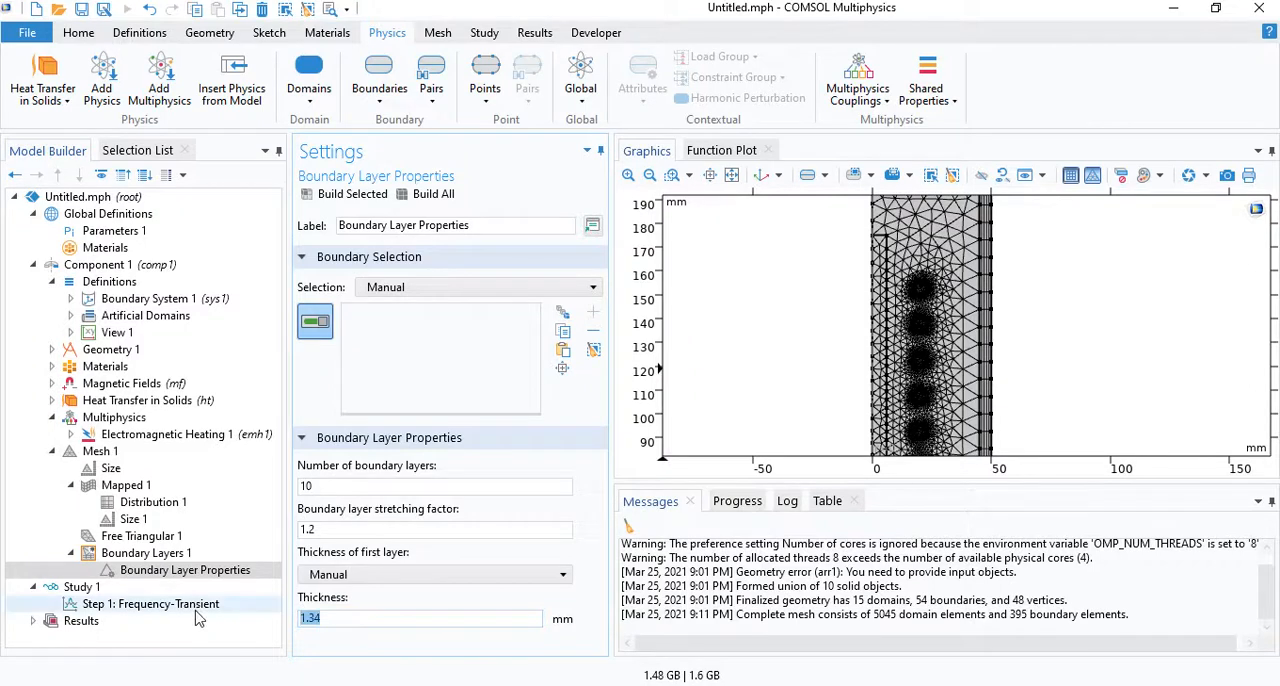
type("delta/4")
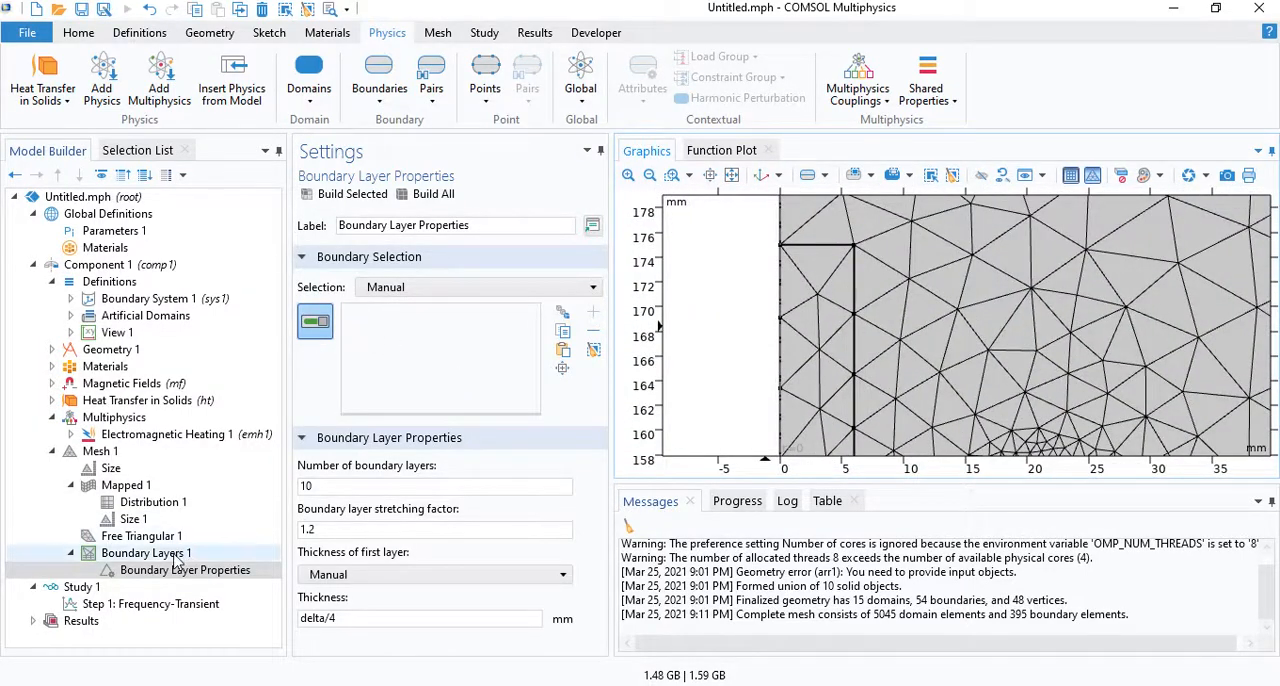
left_click(145, 552)
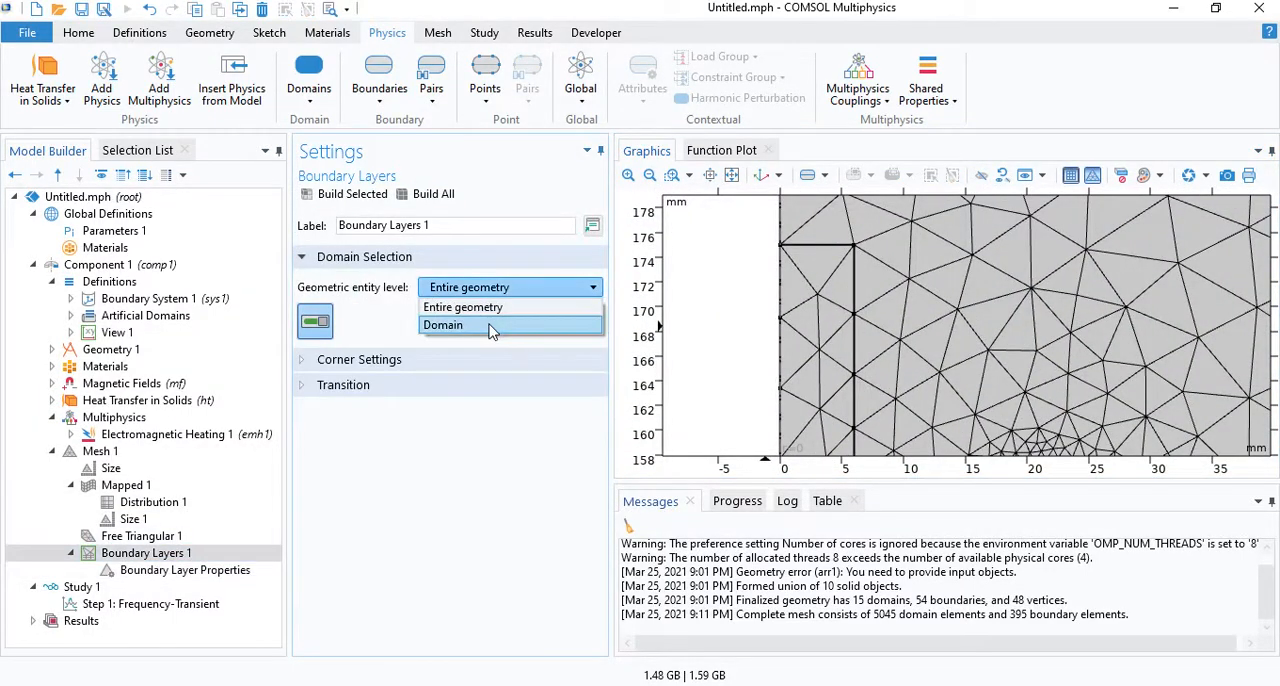
left_click(443, 324)
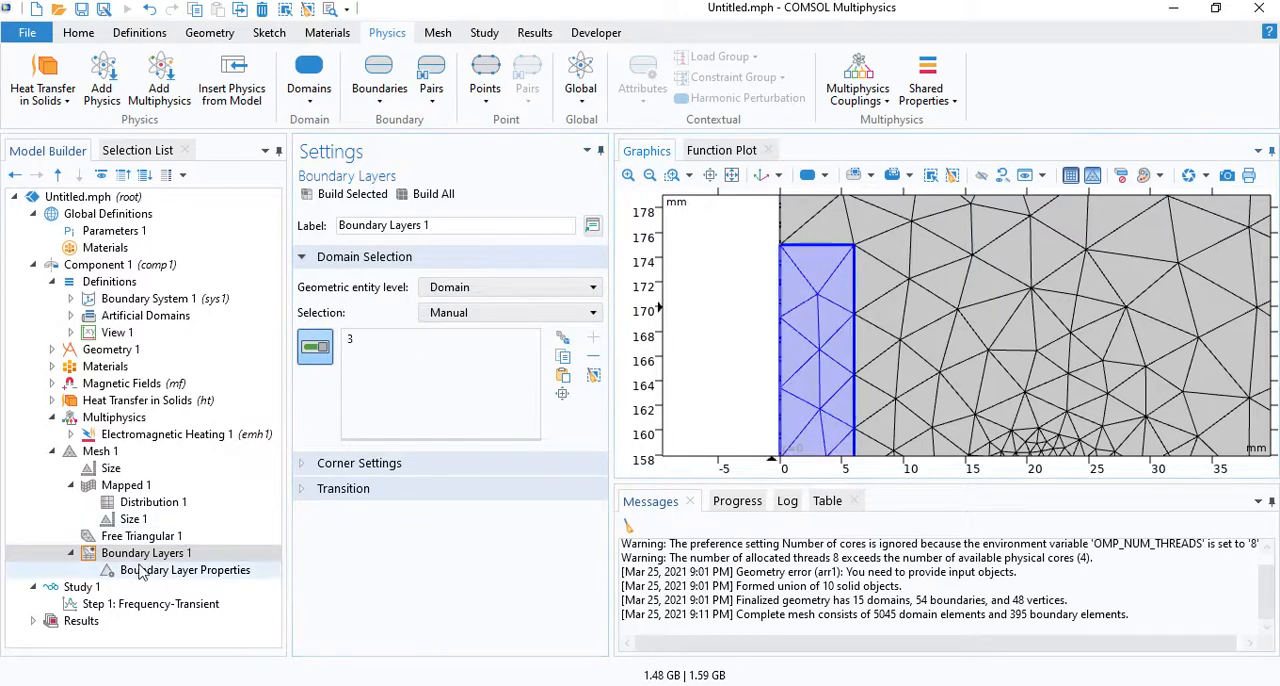
left_click(185, 569)
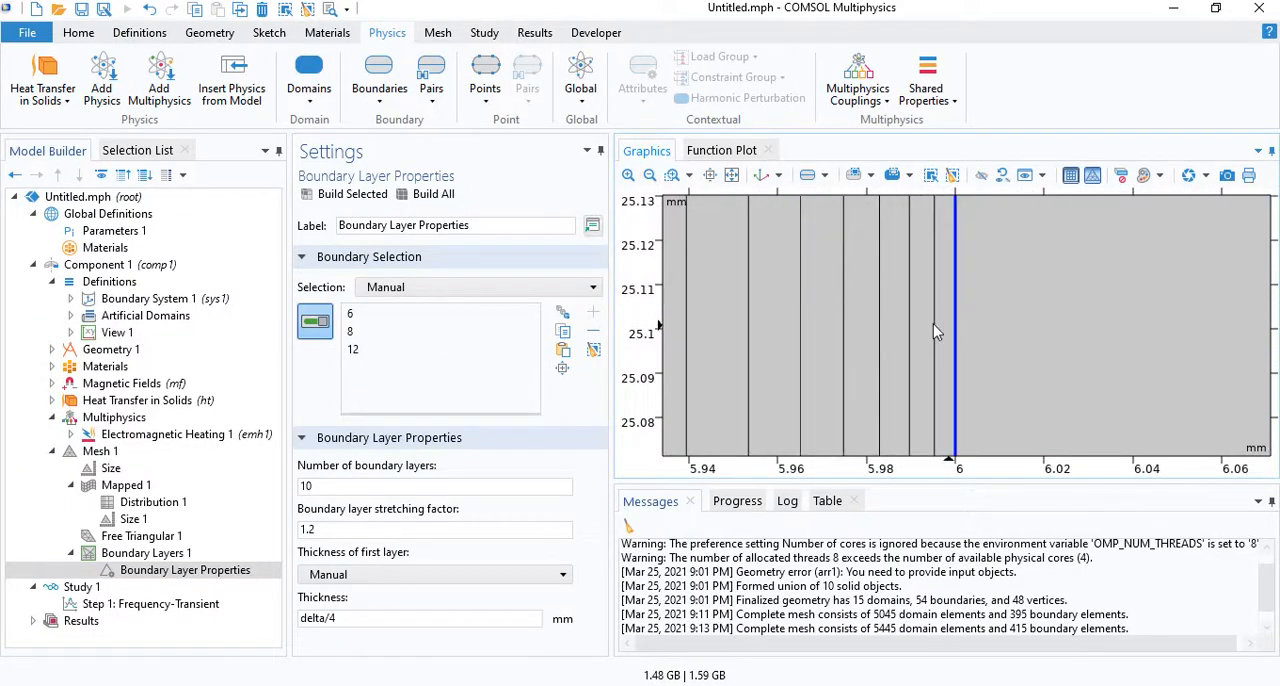
mouse_move(935, 336)
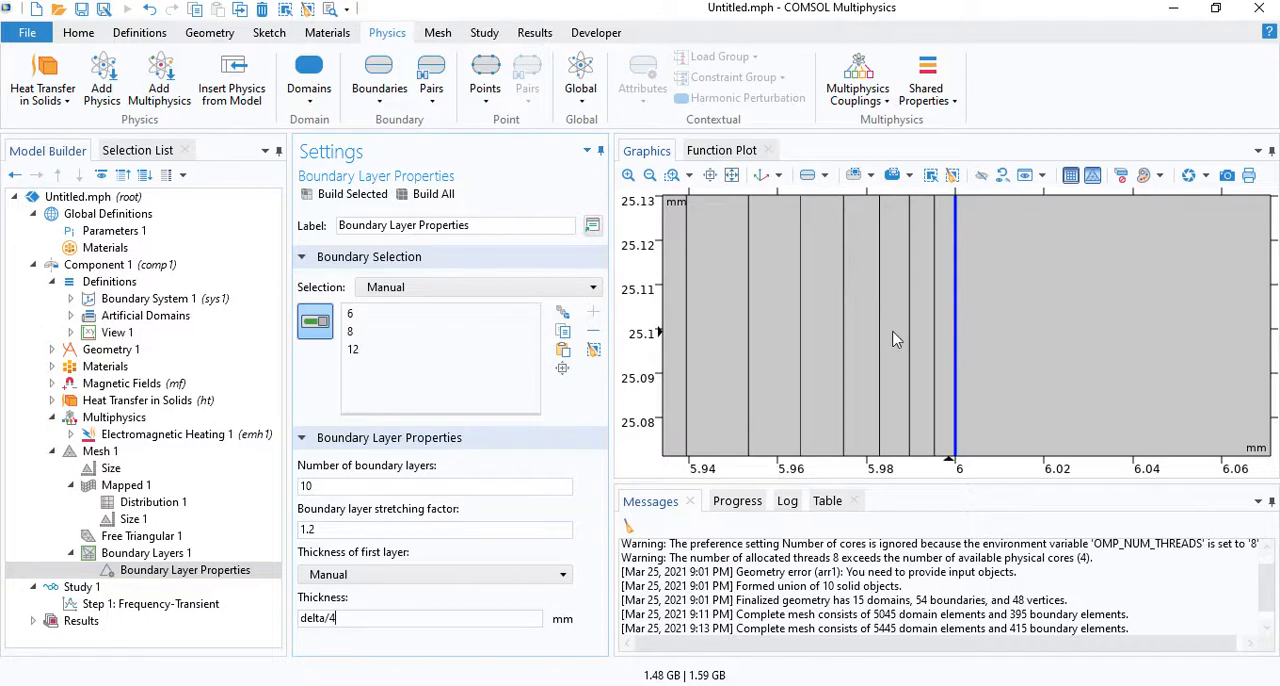
mouse_move(743, 325)
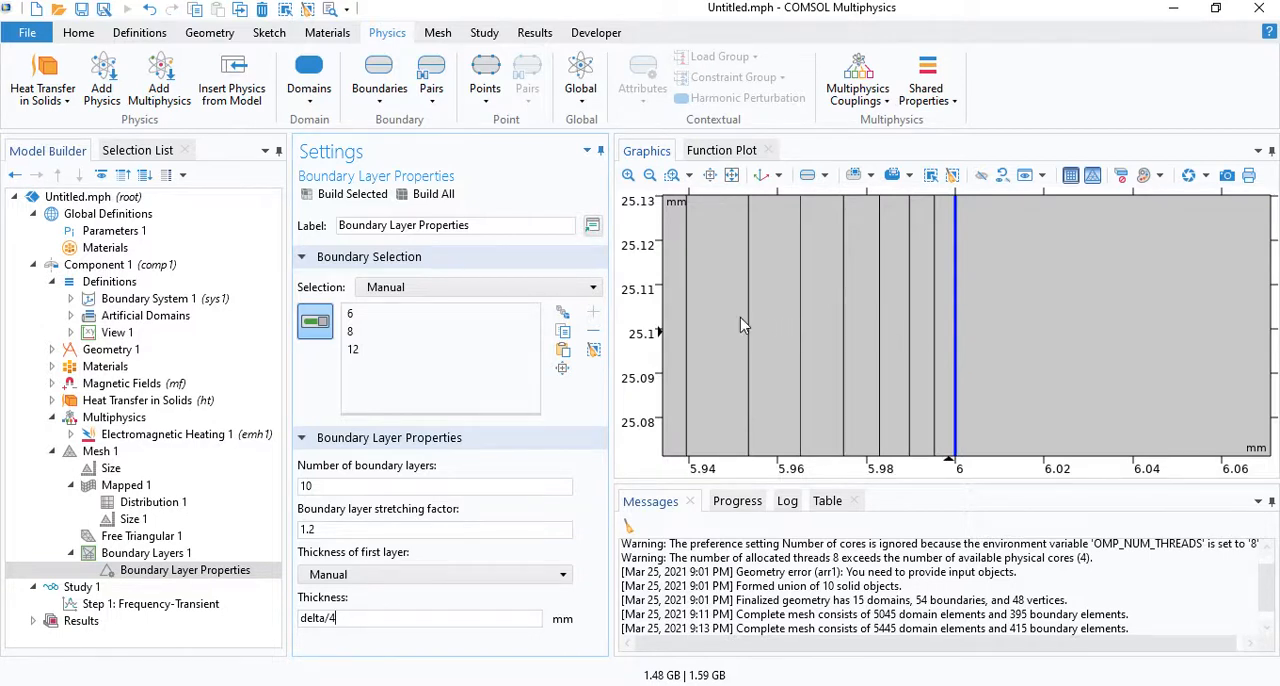
left_click(434, 530)
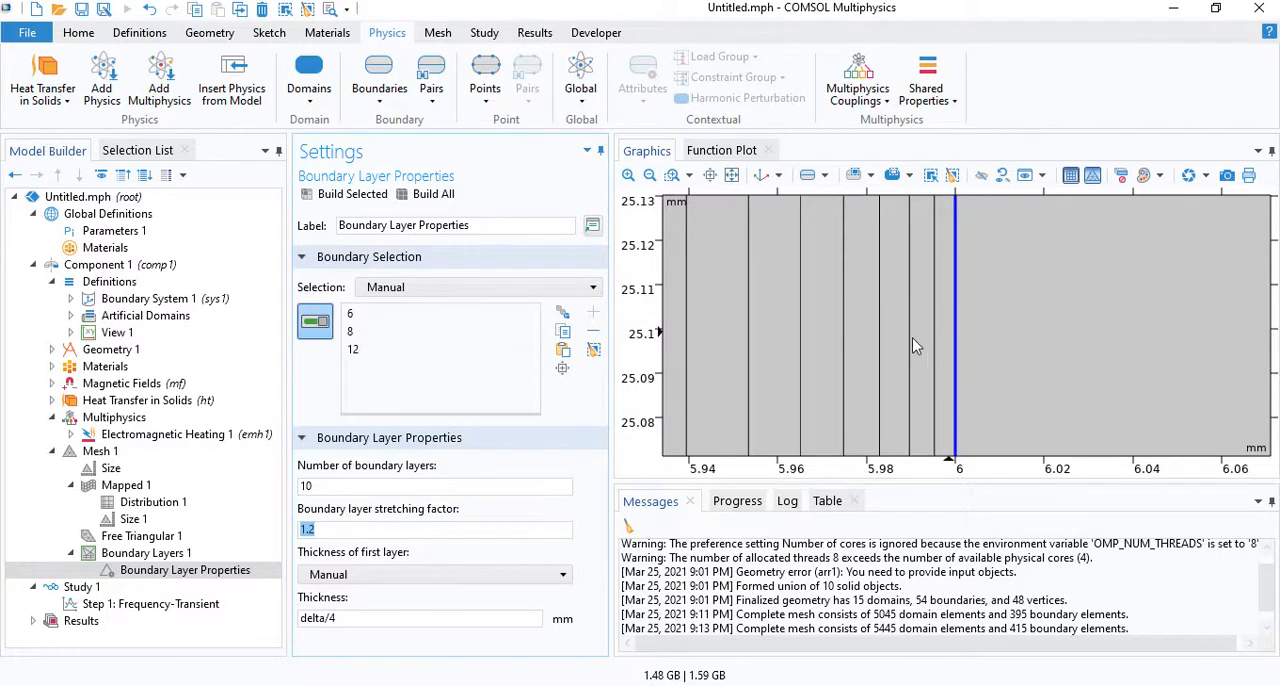
mouse_move(918, 360)
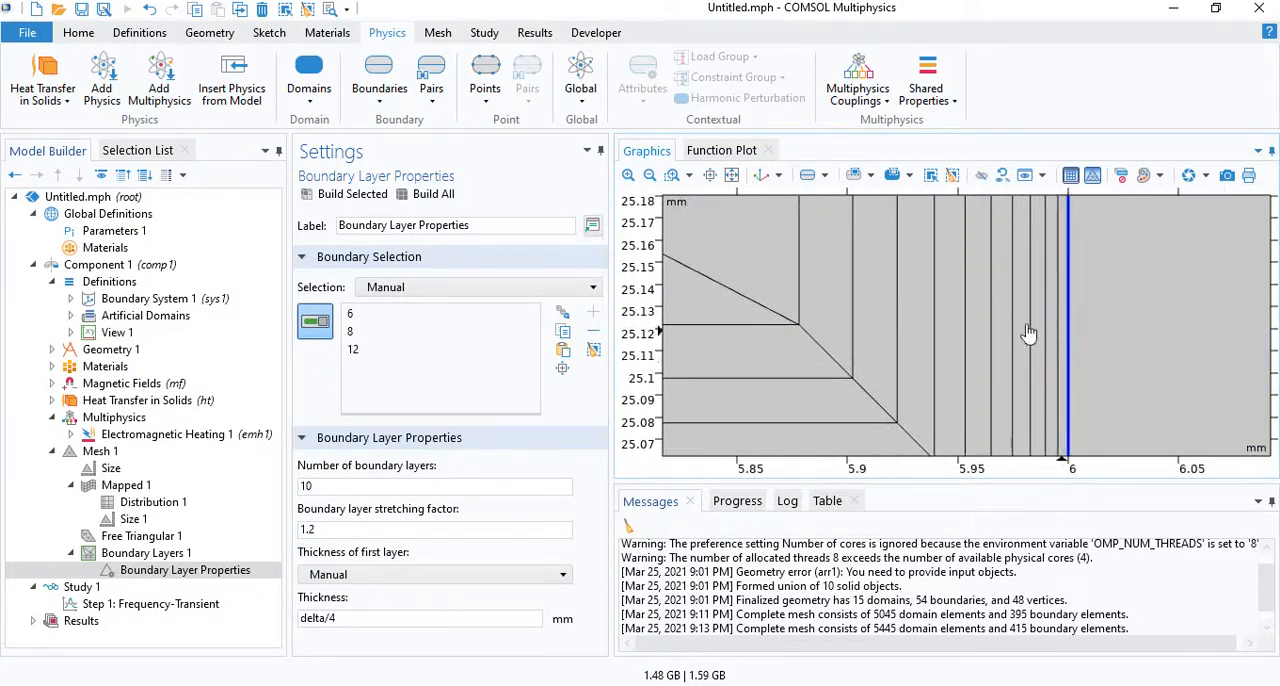
left_click(434, 486)
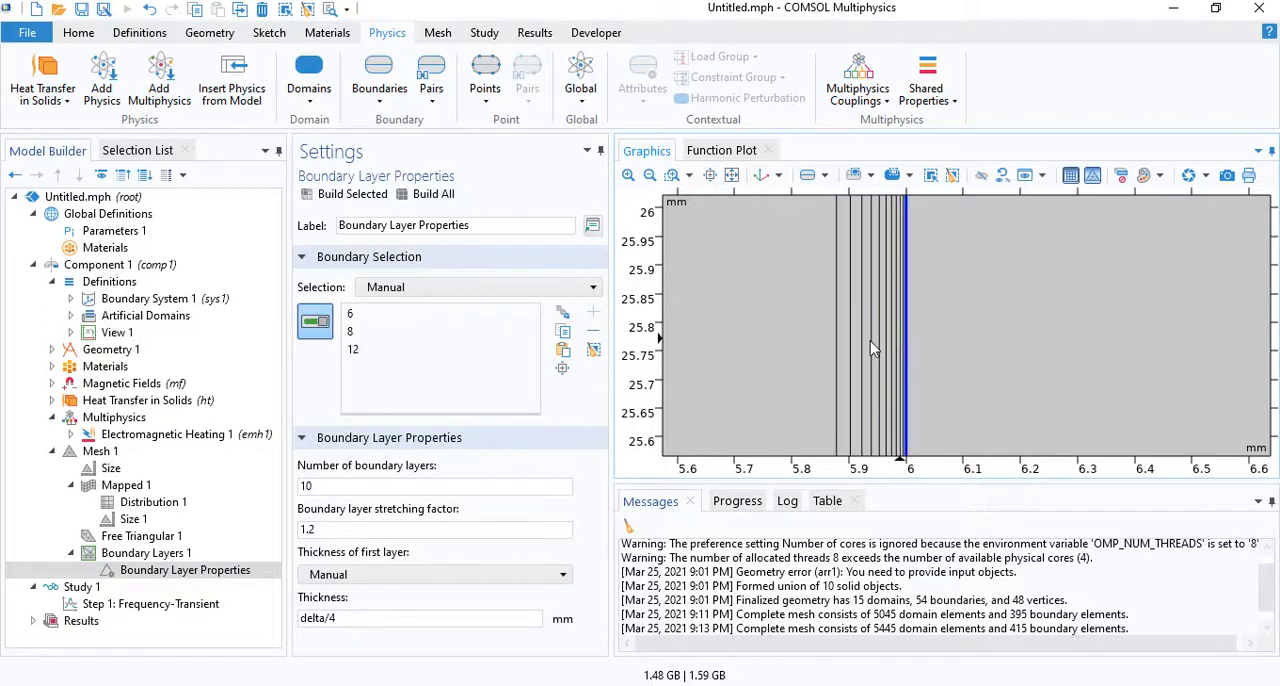
mouse_move(840, 348)
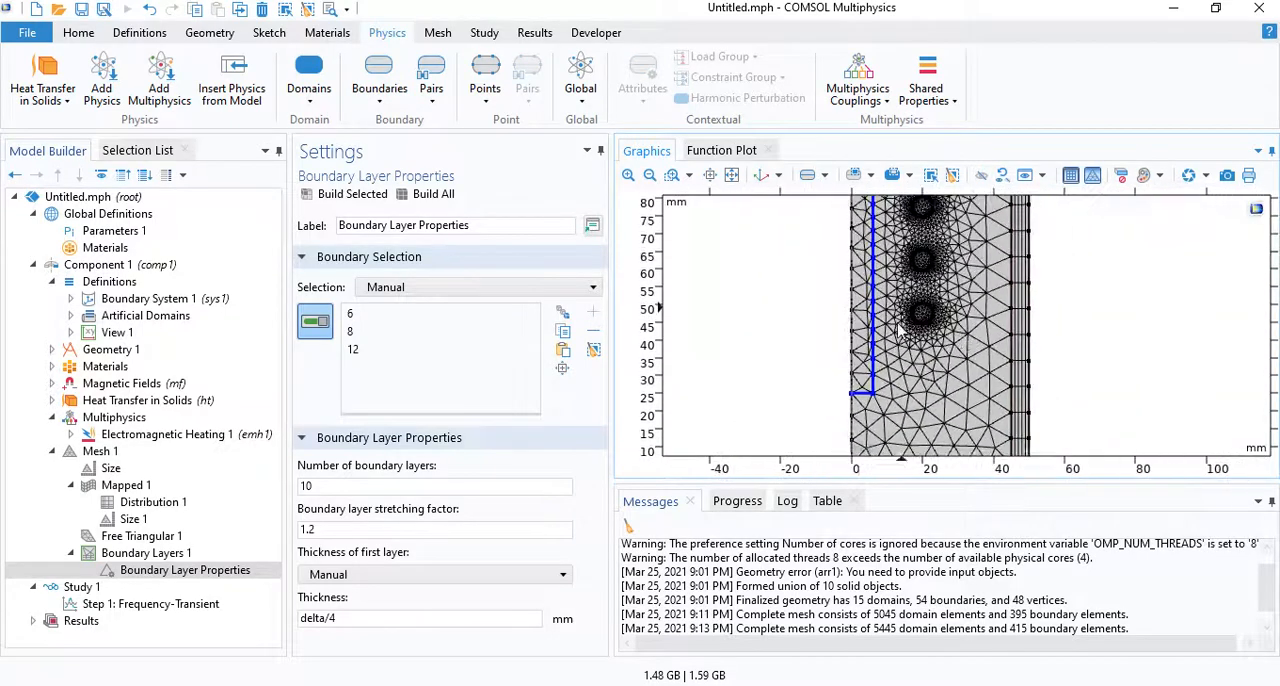
left_click(110, 467)
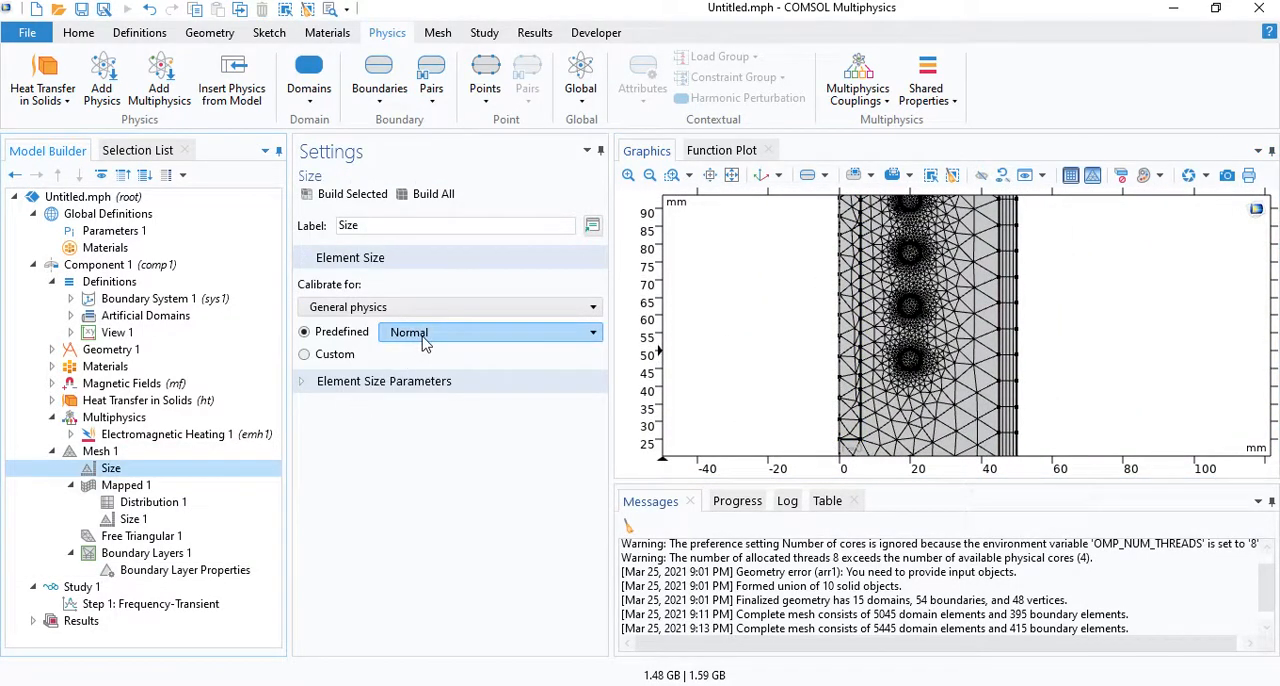
Step: Switch the mesh size preset to Finer and rebuild into 6050 domain elements
left_click(490, 331)
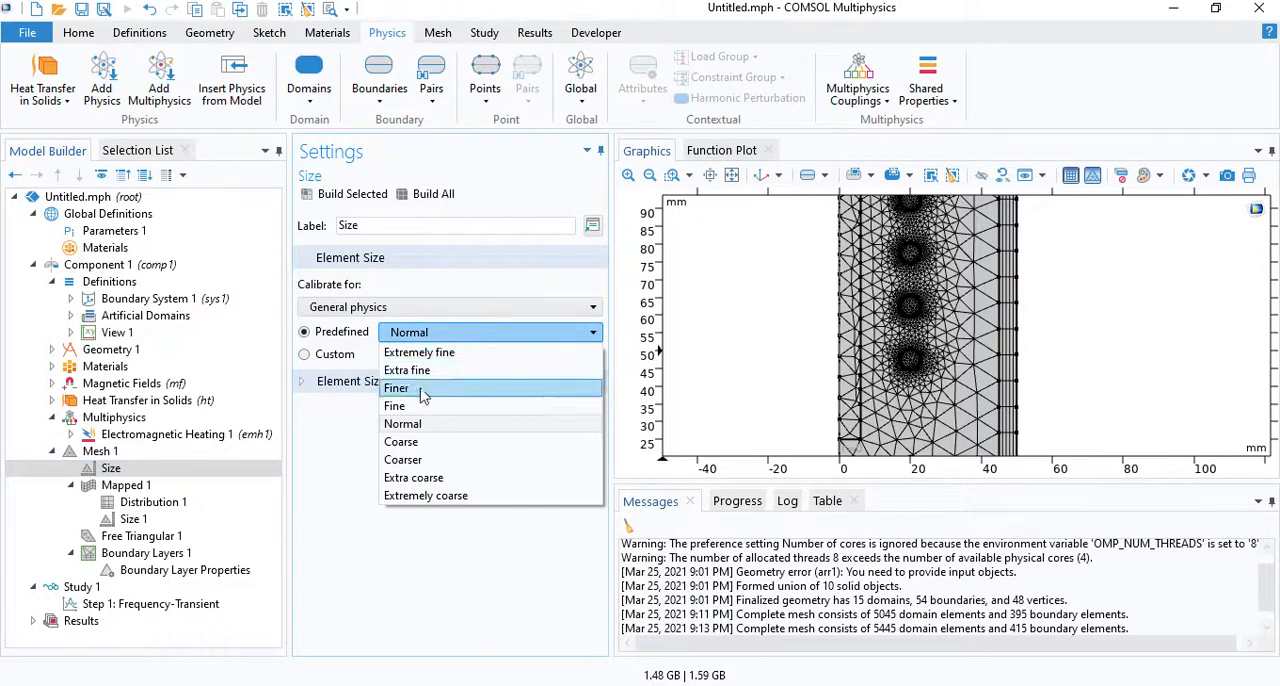
left_click(397, 388)
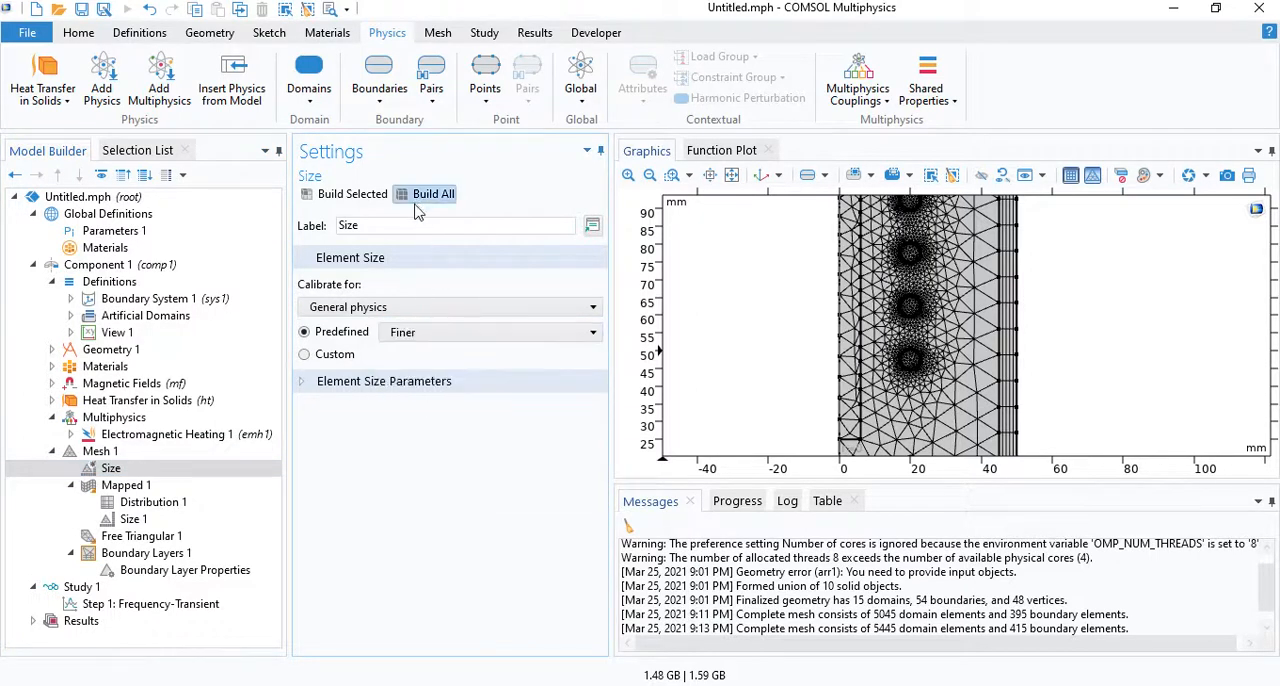
left_click(432, 193)
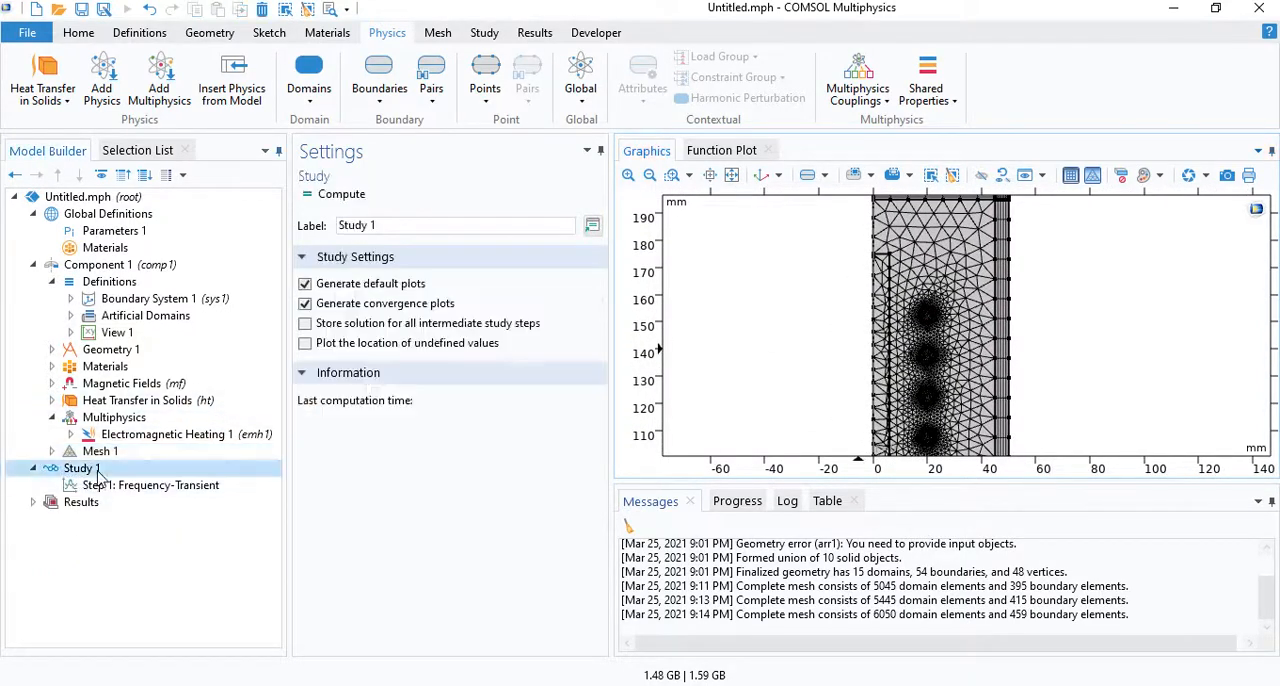
Step: Generate the default solver and show Time-Dependent Solver 1's time stepping settings
right_click(78, 467)
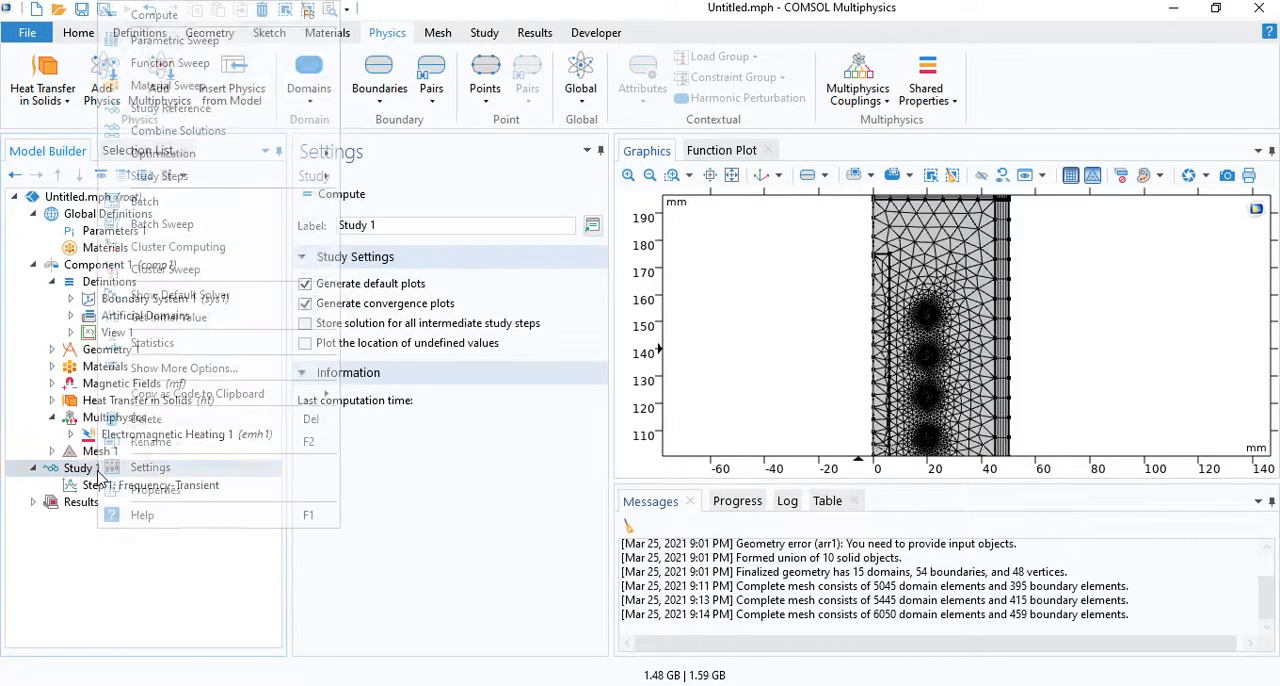
mouse_move(168, 317)
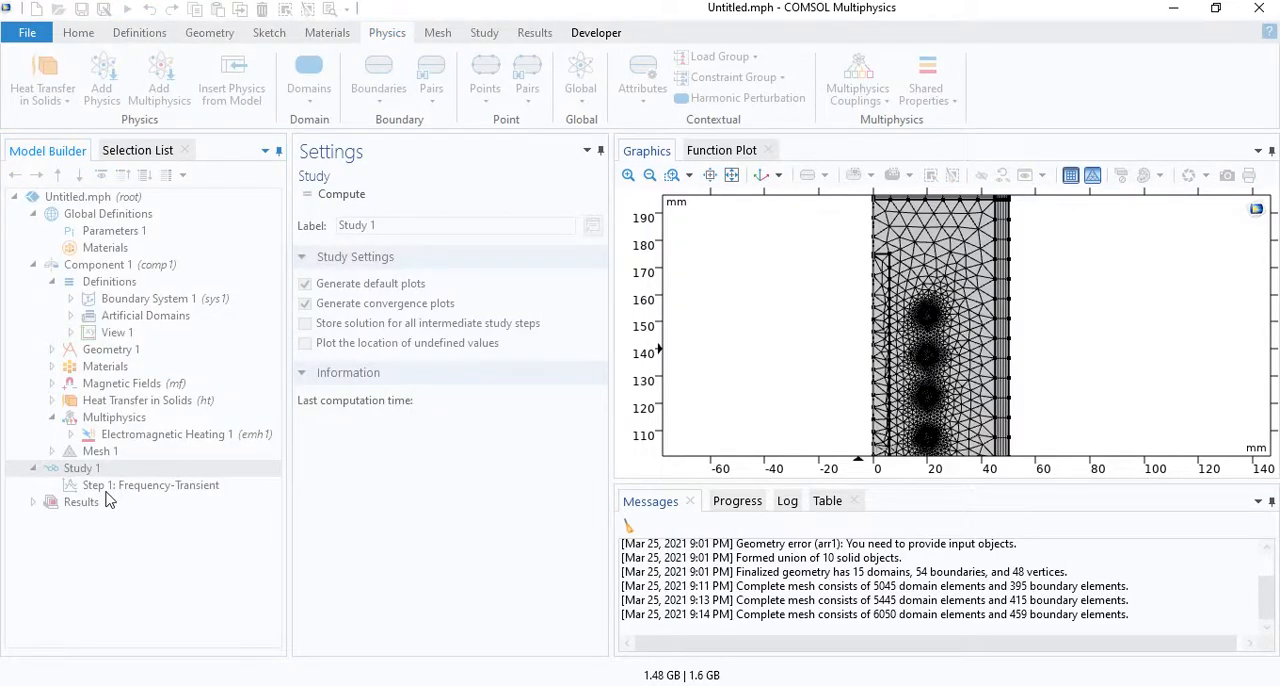
left_click(140, 519)
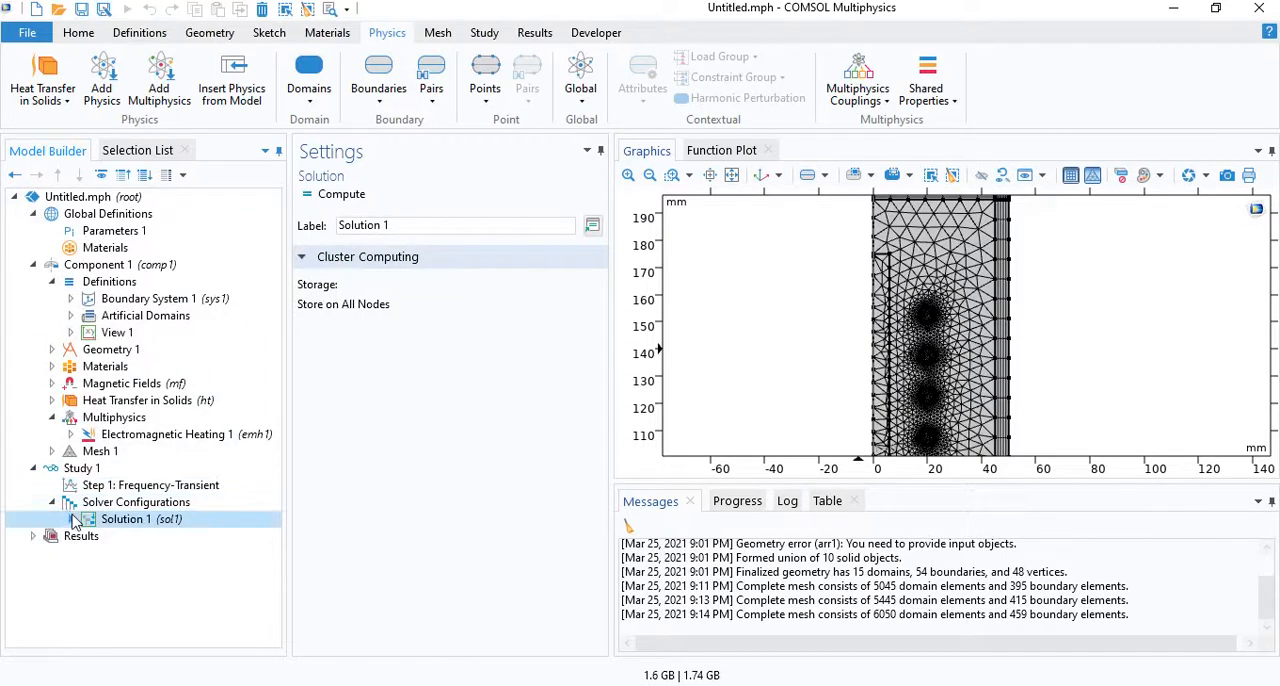
left_click(52, 518)
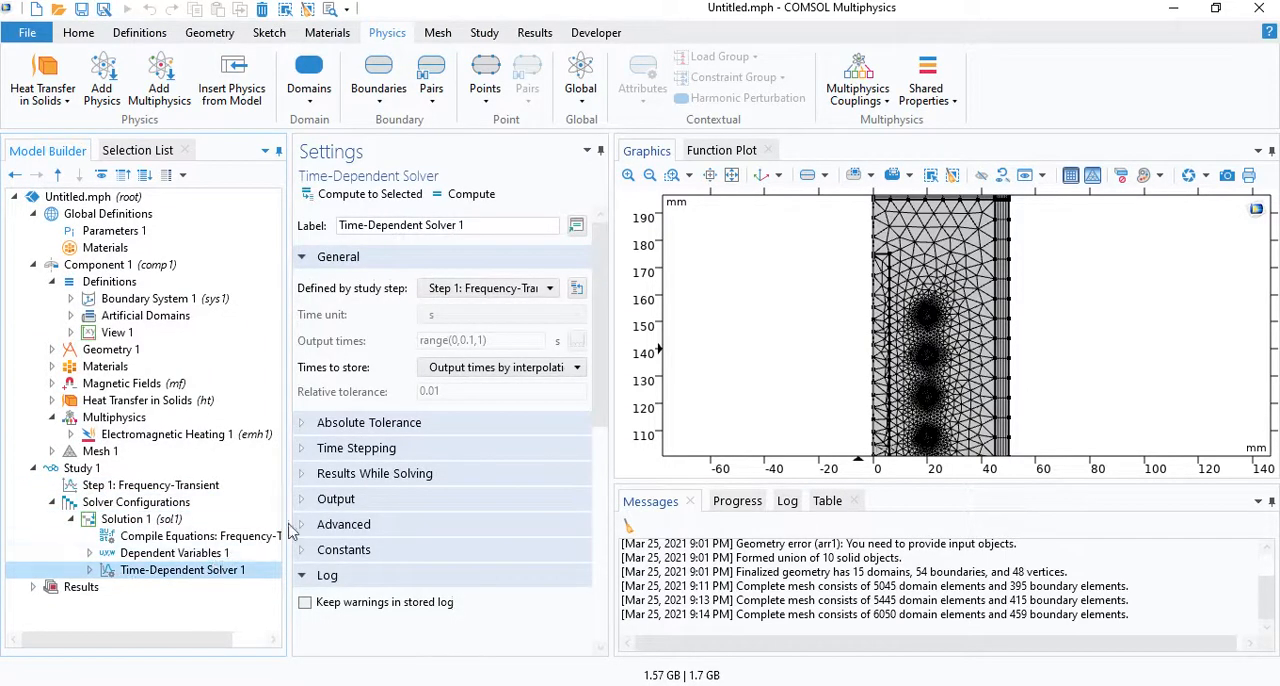
left_click(356, 447)
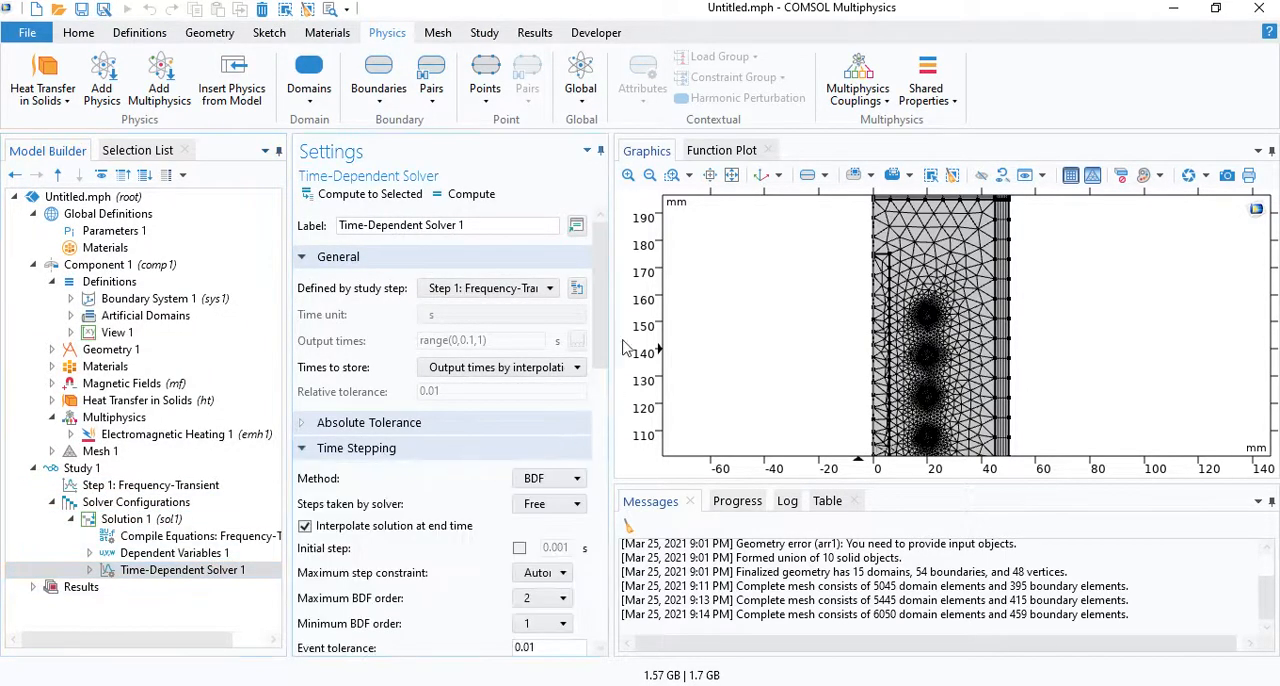
scroll("down", 3)
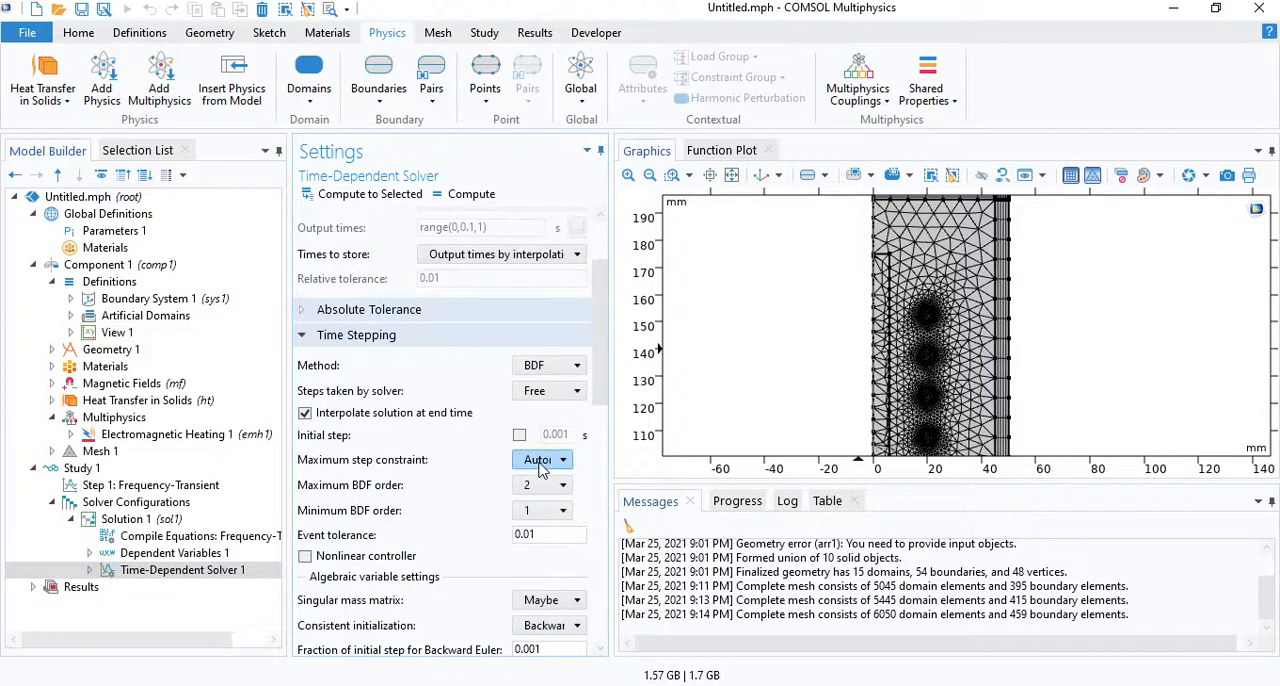
Step: Set a constant maximum step of 0.5 s and expand the solver sub-nodes
left_click(570, 459)
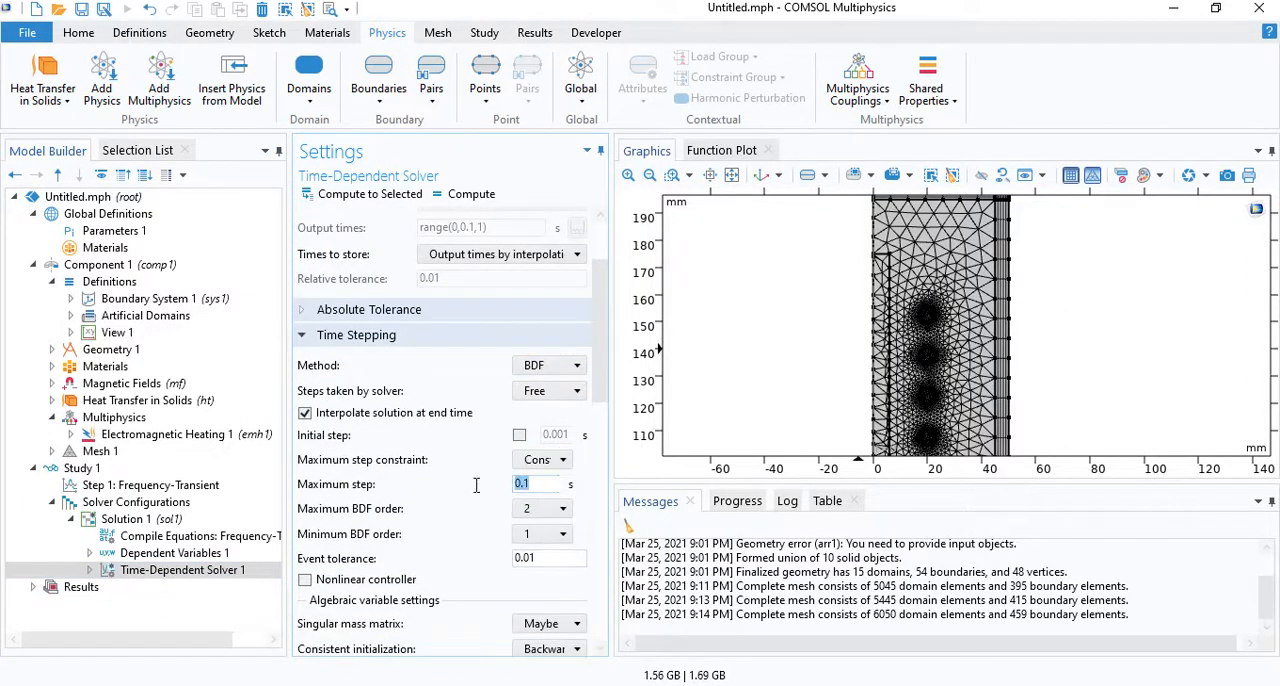
type("0.5")
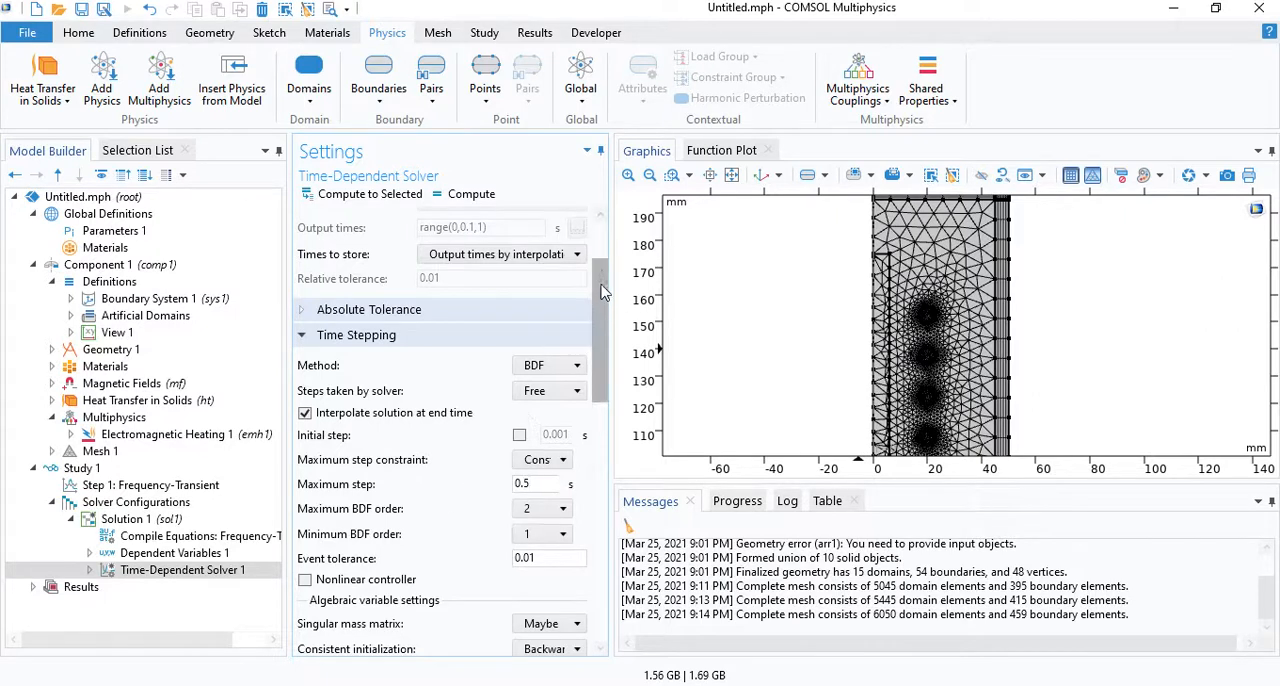
left_click(140, 519)
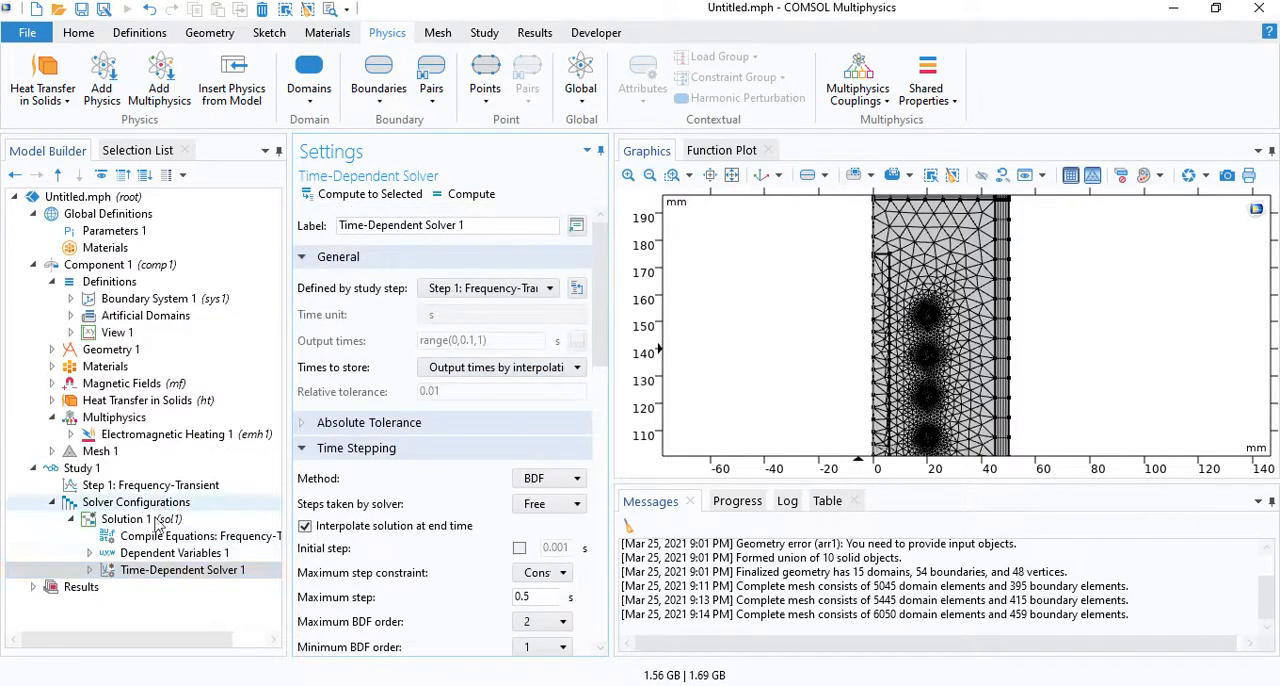
left_click(90, 569)
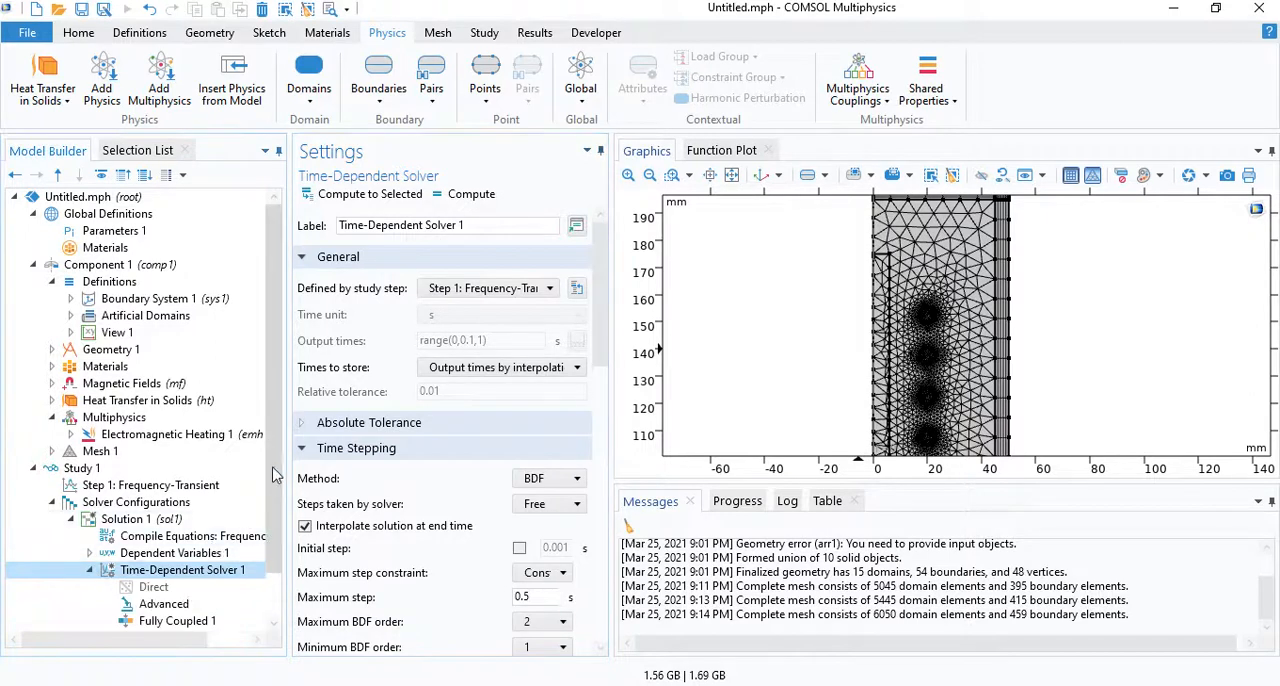
left_click(200, 604)
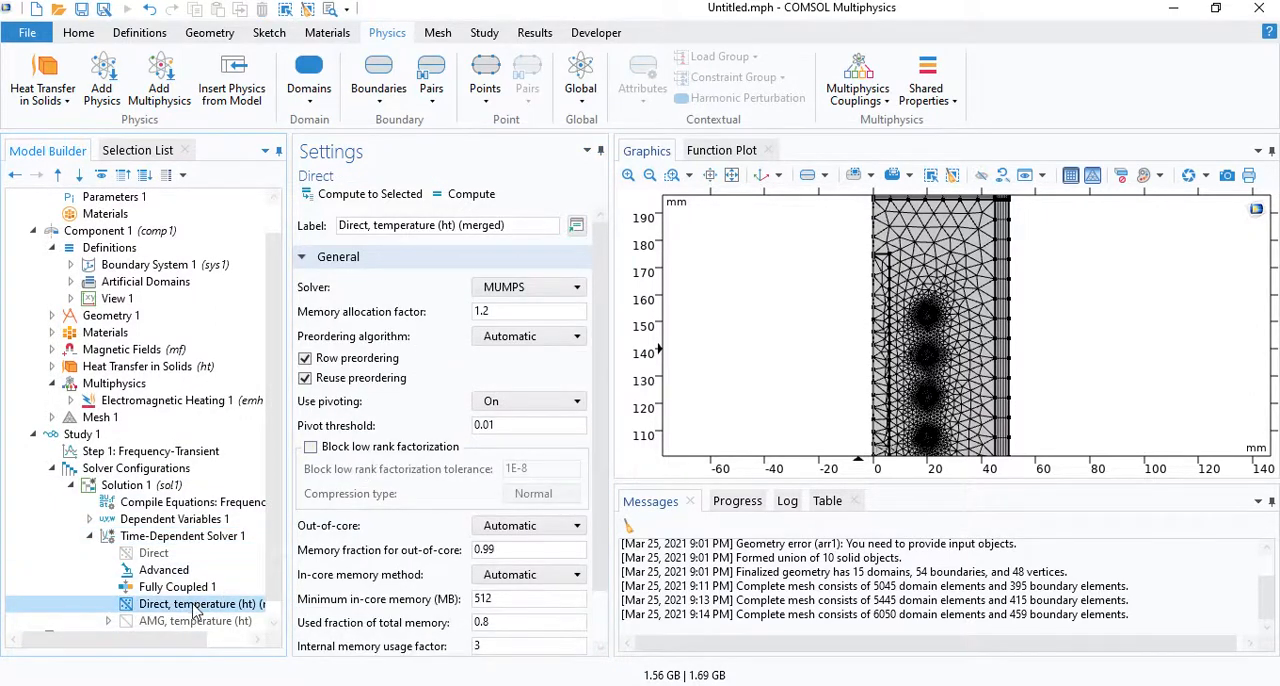
left_click(181, 536)
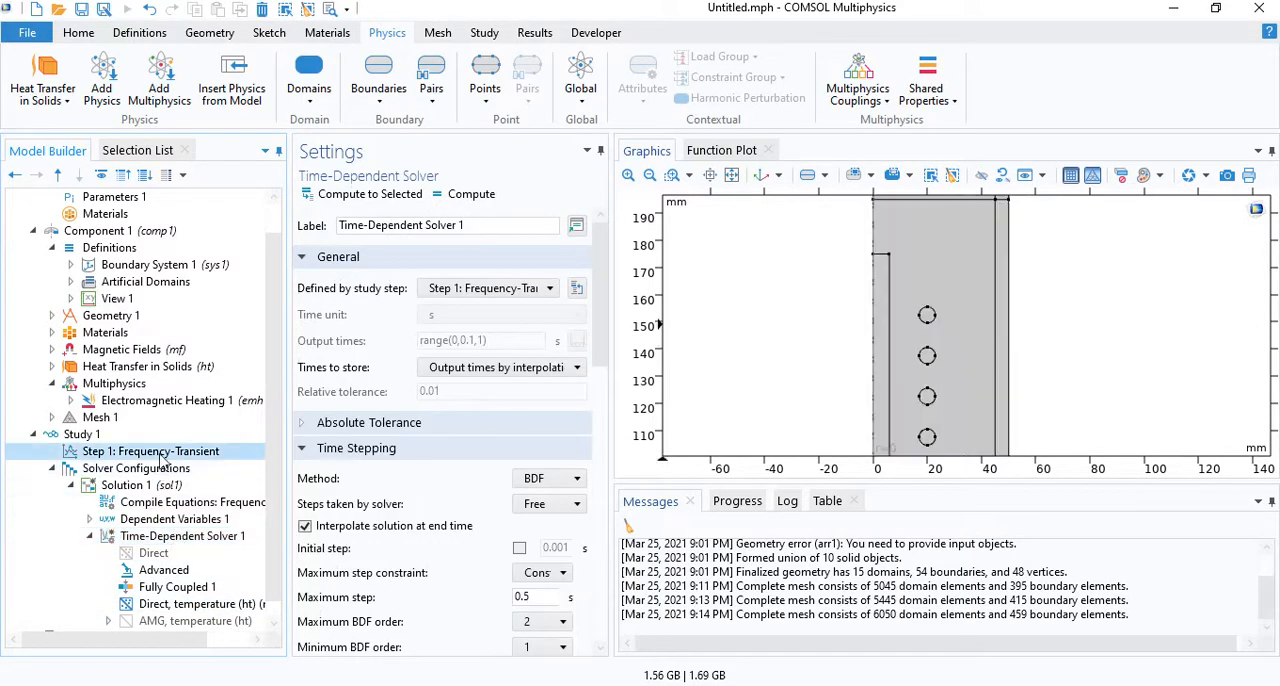
Step: Set the Frequency-Transient step to 200e3 Hz with output times range(0,1,60)
left_click(151, 451)
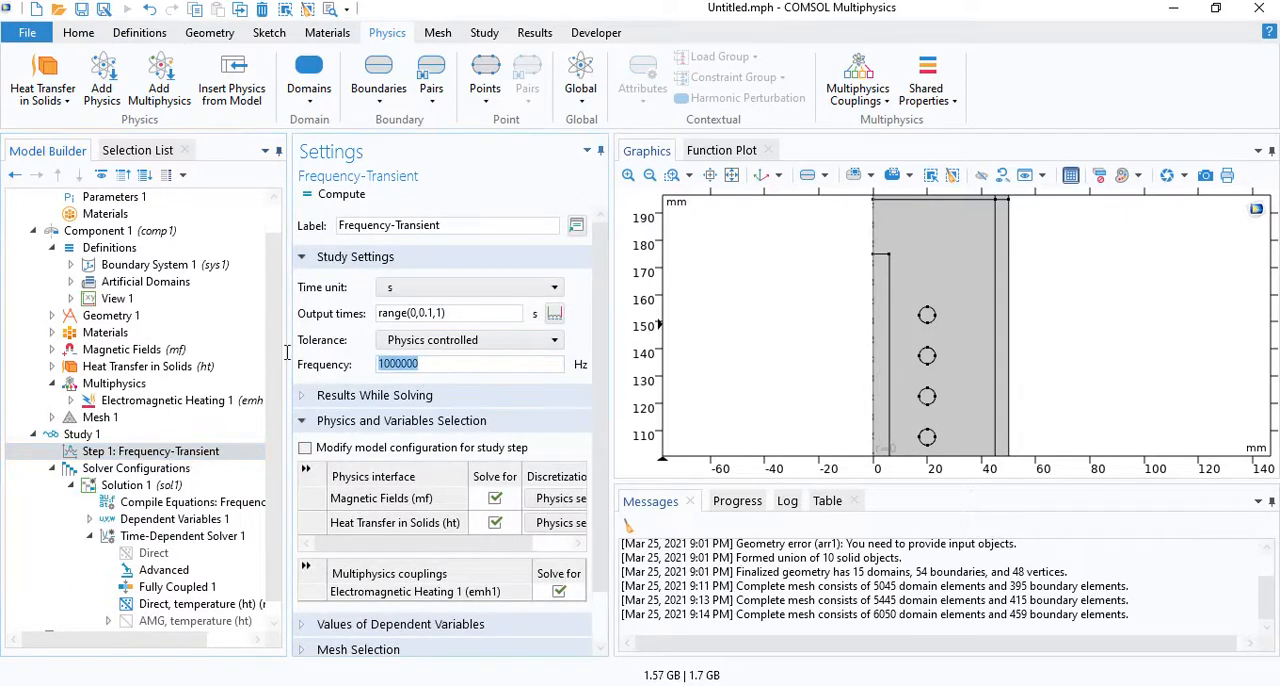
type("200e3")
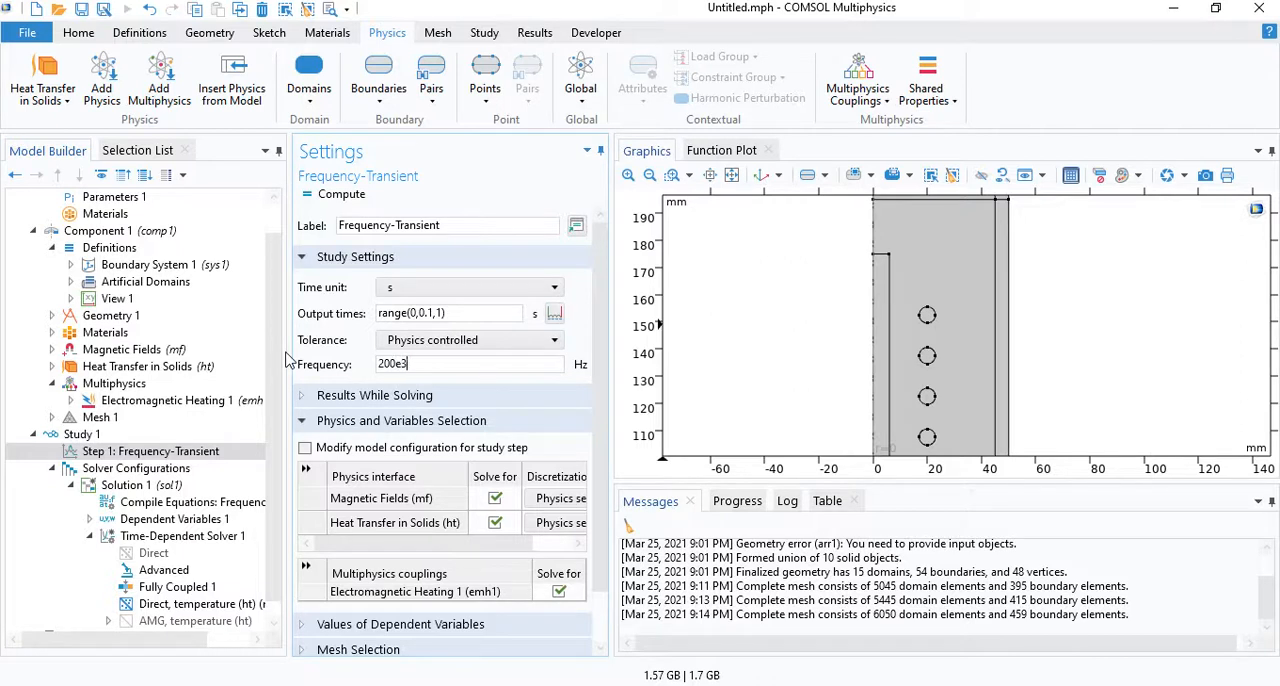
mouse_move(347, 335)
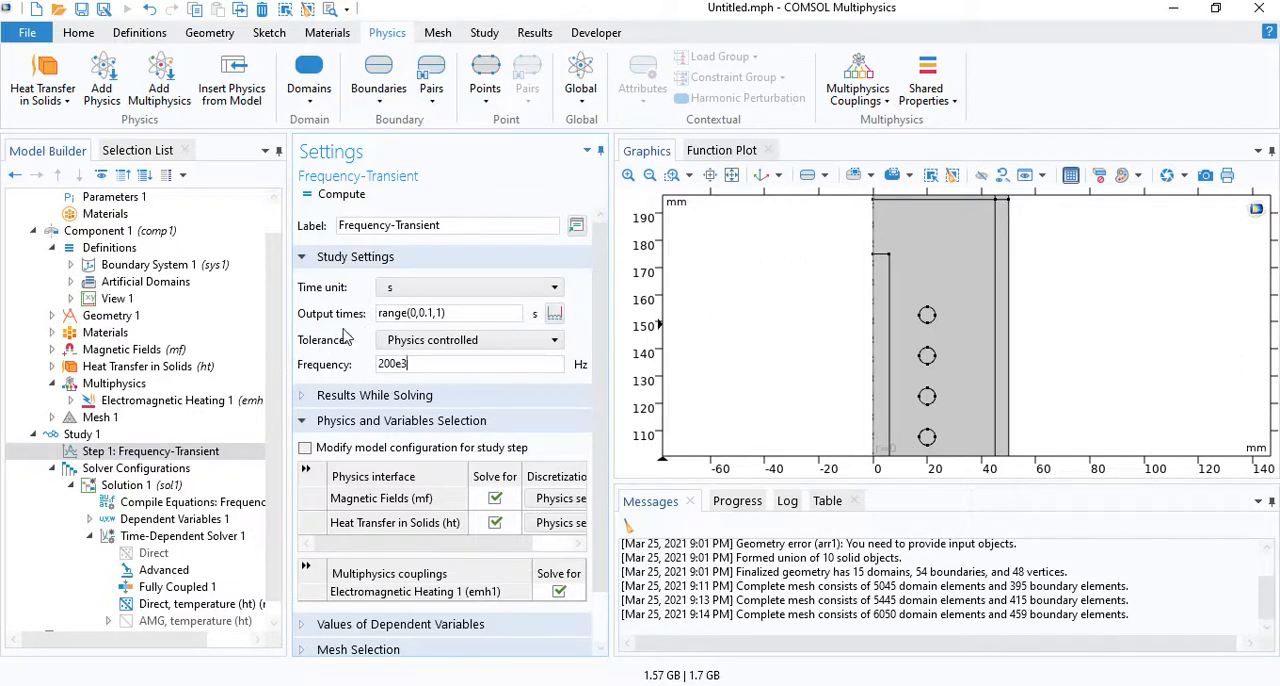
left_click(448, 313)
type("60")
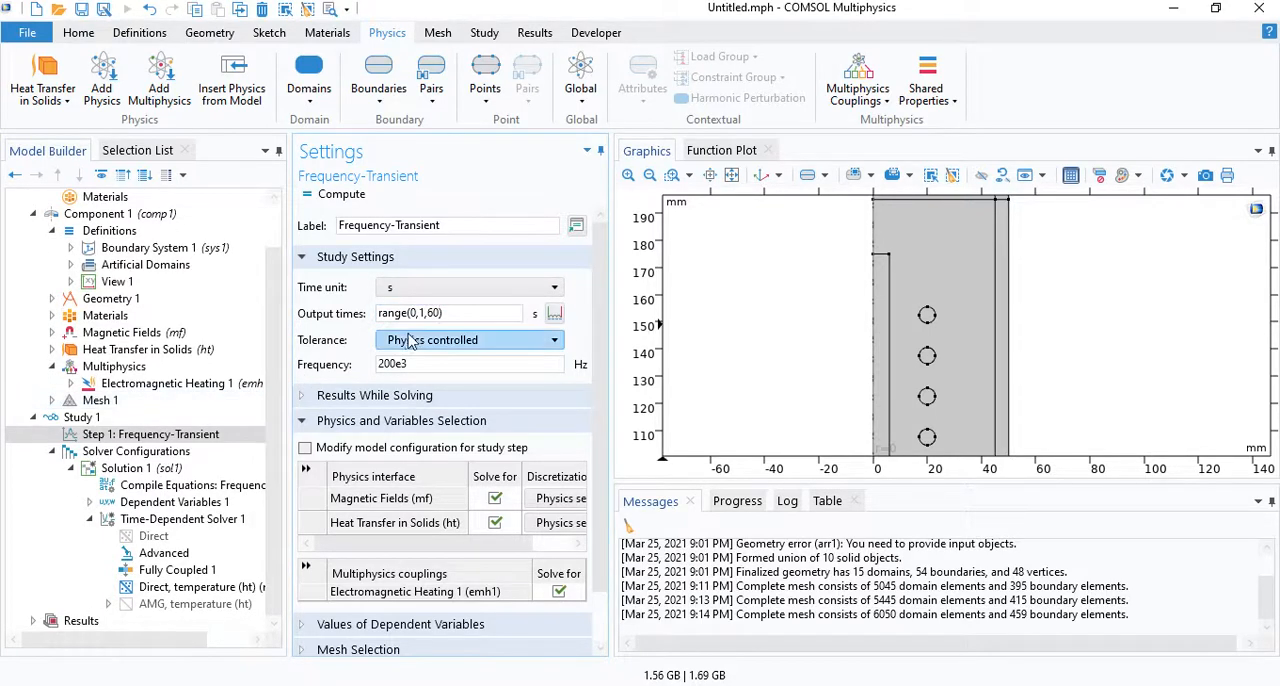
left_click(447, 313)
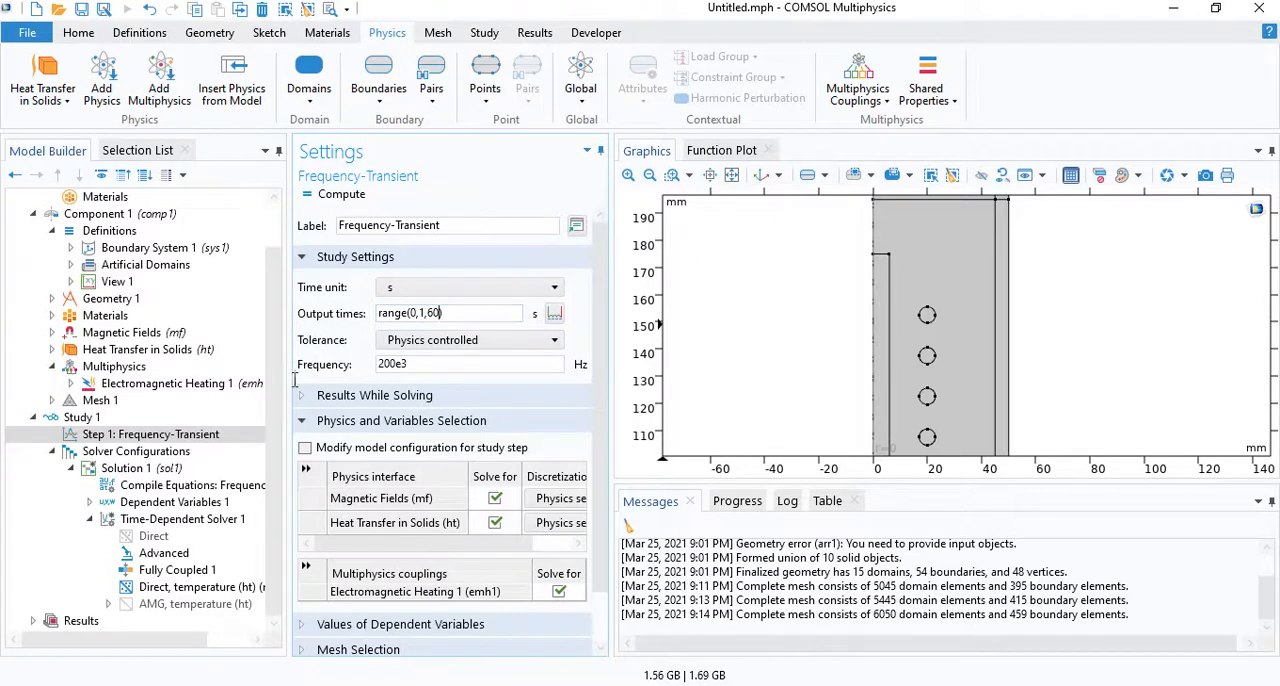
mouse_move(280, 424)
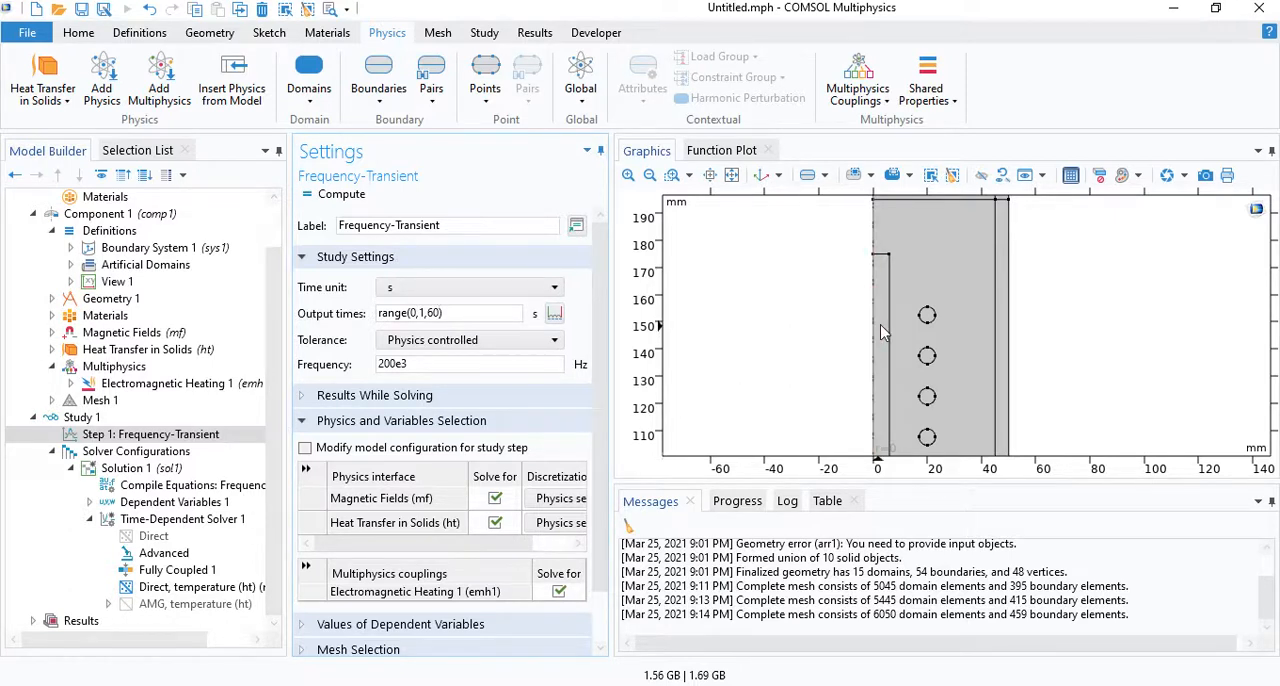
mouse_move(843, 334)
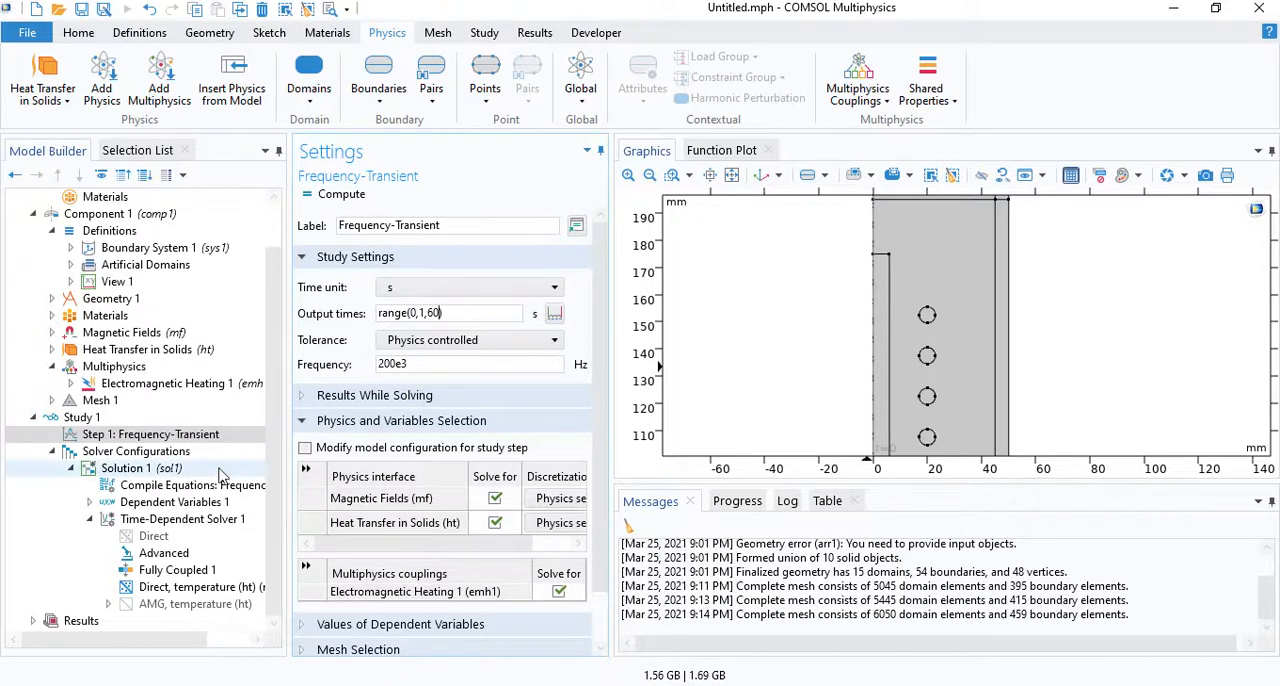
Step: Add a Stop Condition to Time-Dependent Solver 1 with one empty expression row
left_click(183, 518)
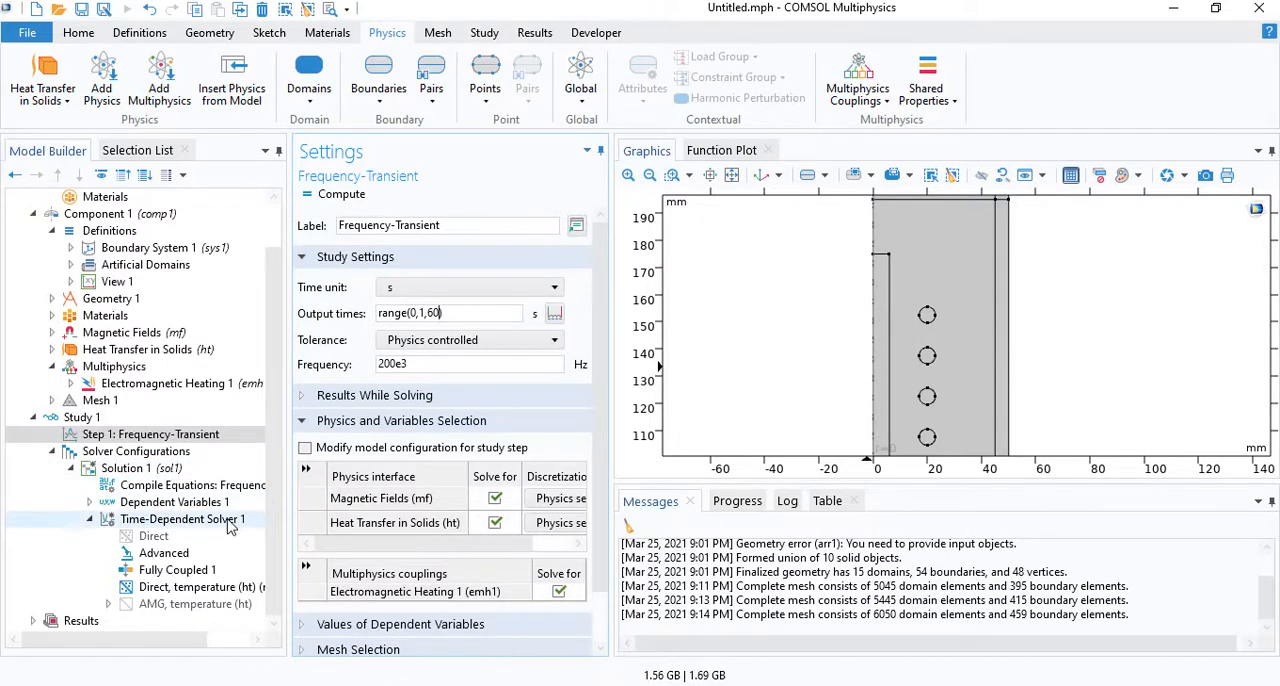
right_click(180, 518)
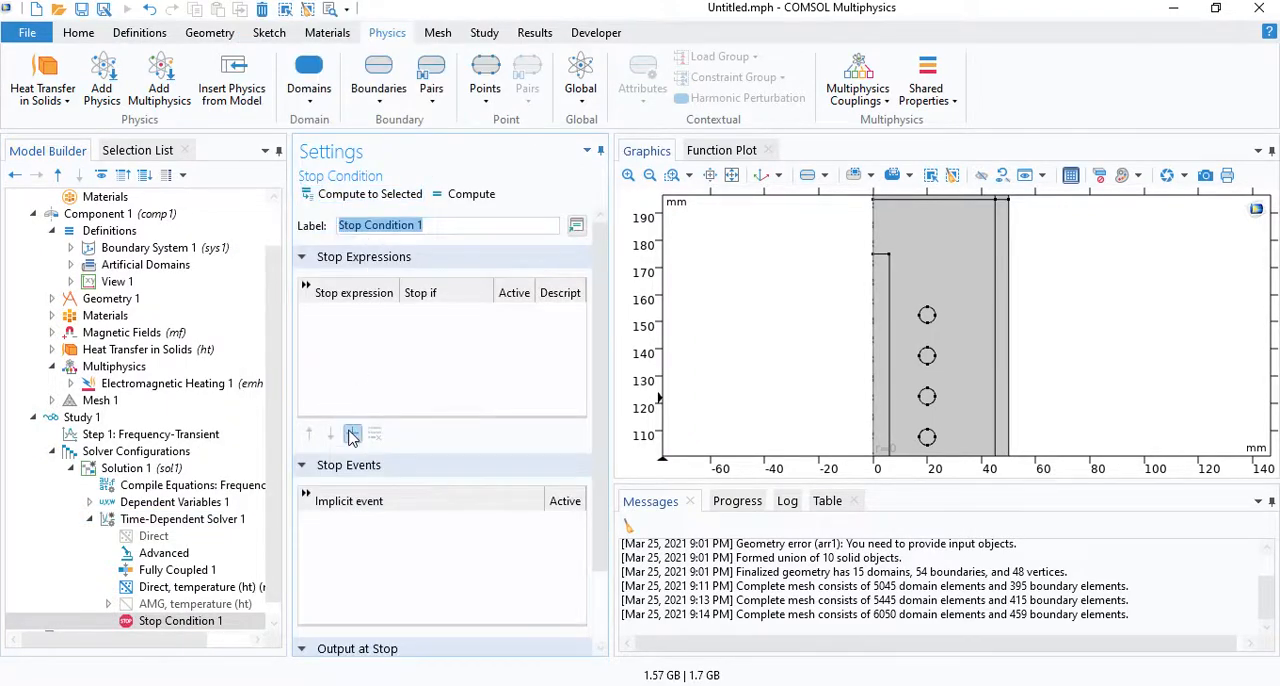
left_click(352, 433)
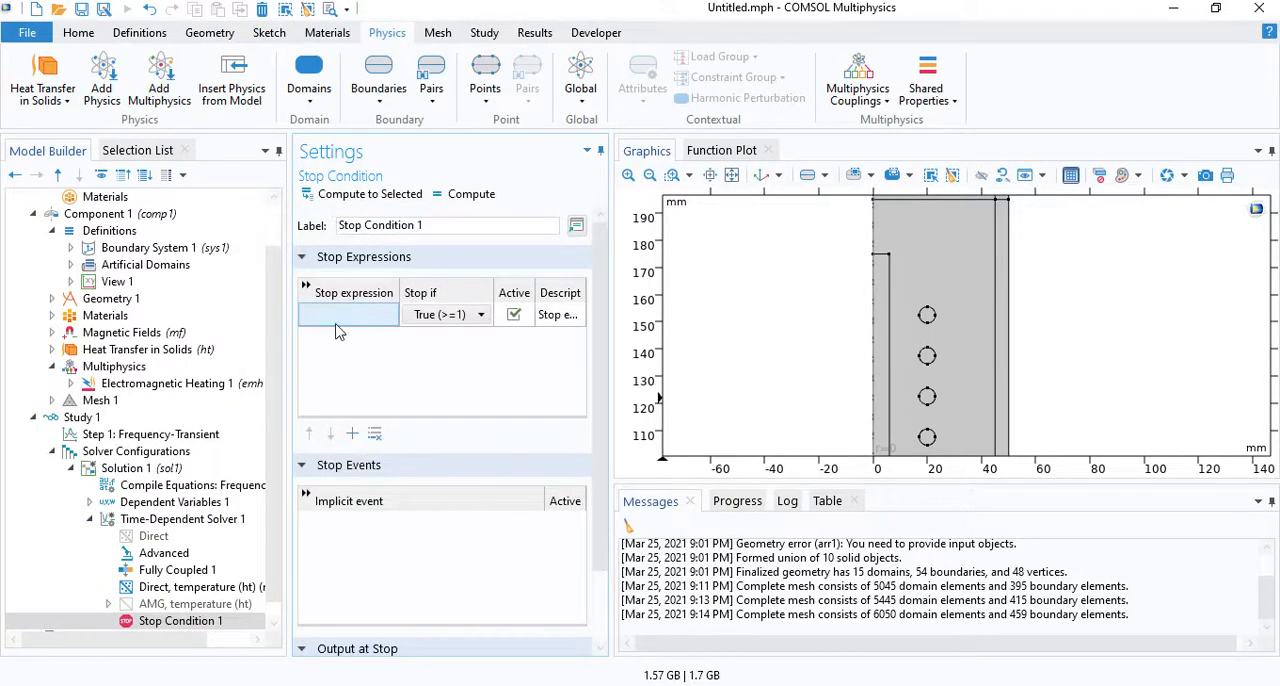
left_click(347, 314)
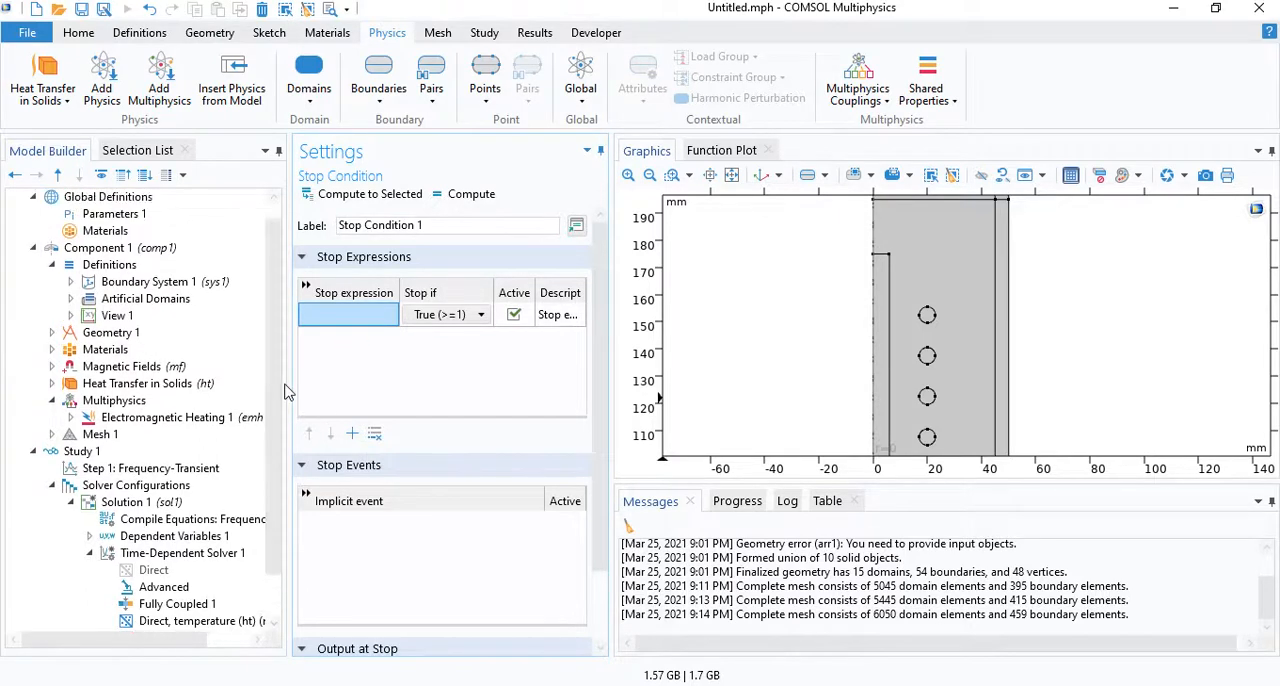
mouse_move(277, 390)
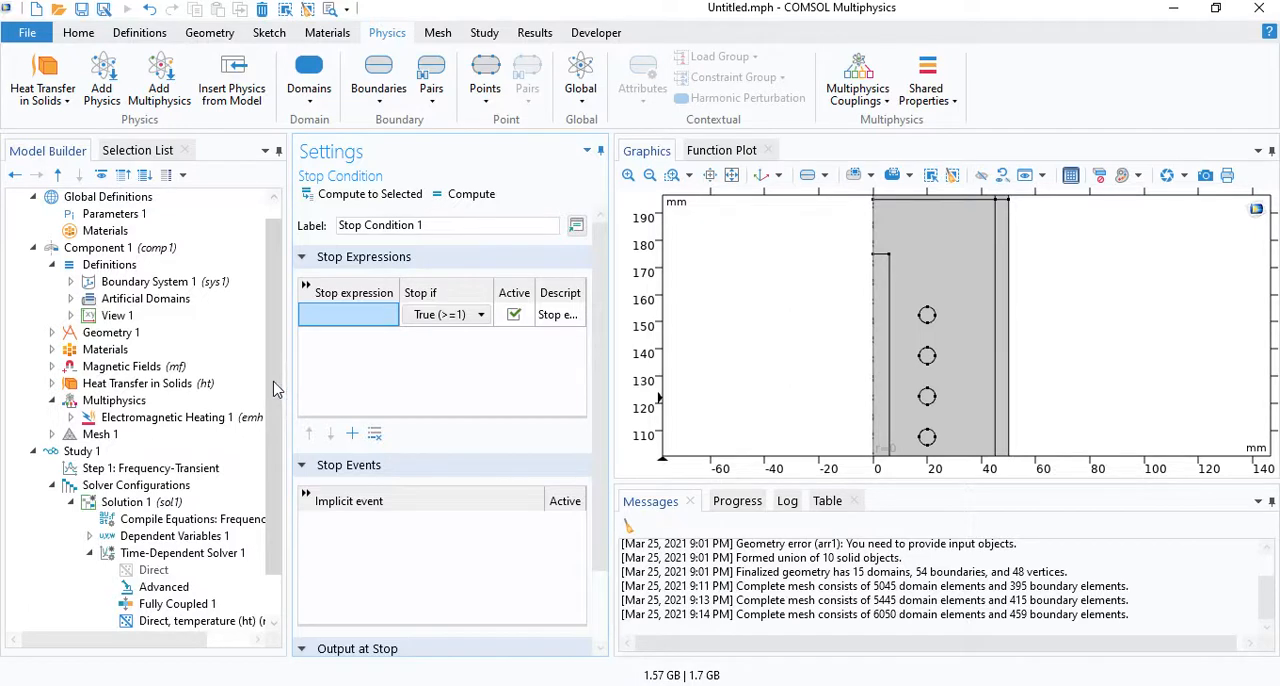
left_click(109, 264)
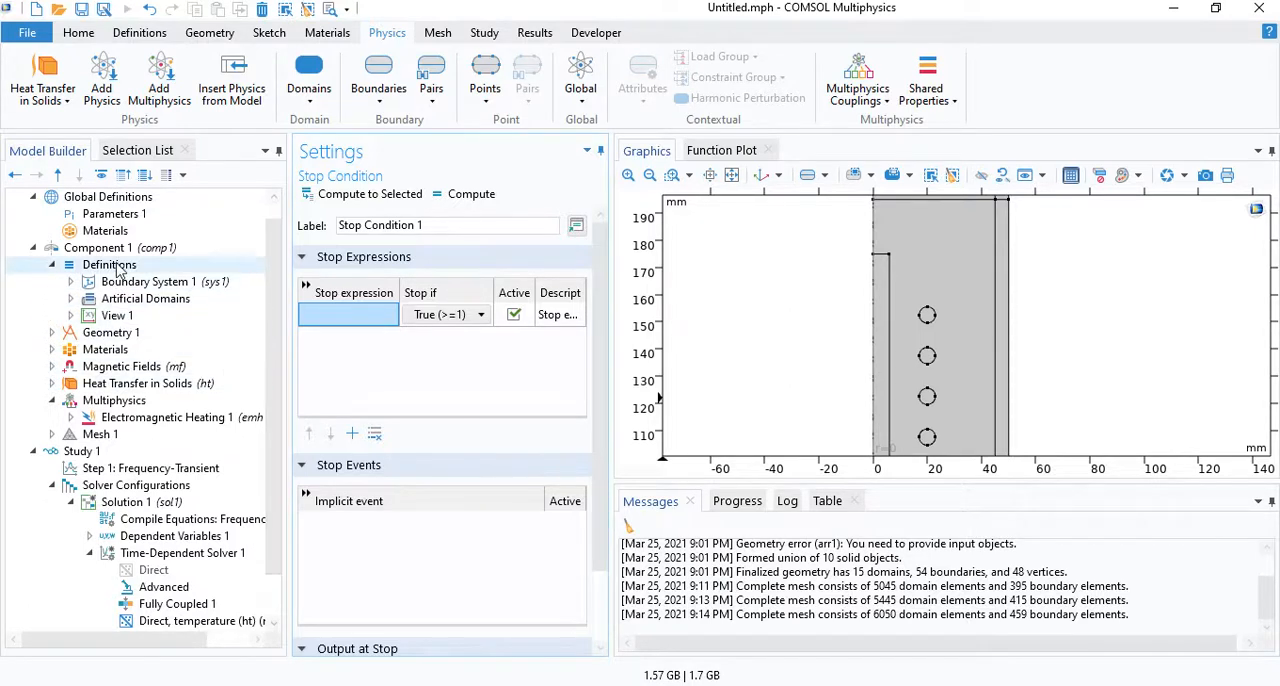
Step: Add a Maximum nonlocal coupling named maxop over domain 3
right_click(109, 264)
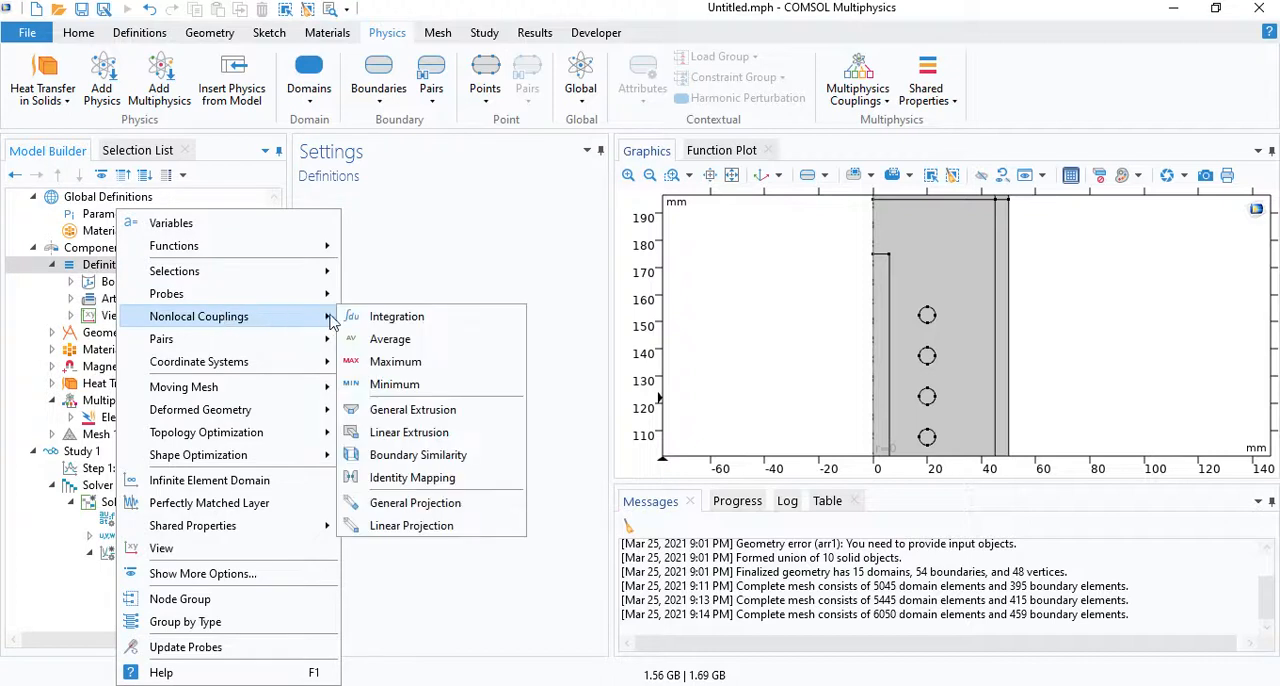
mouse_move(395, 368)
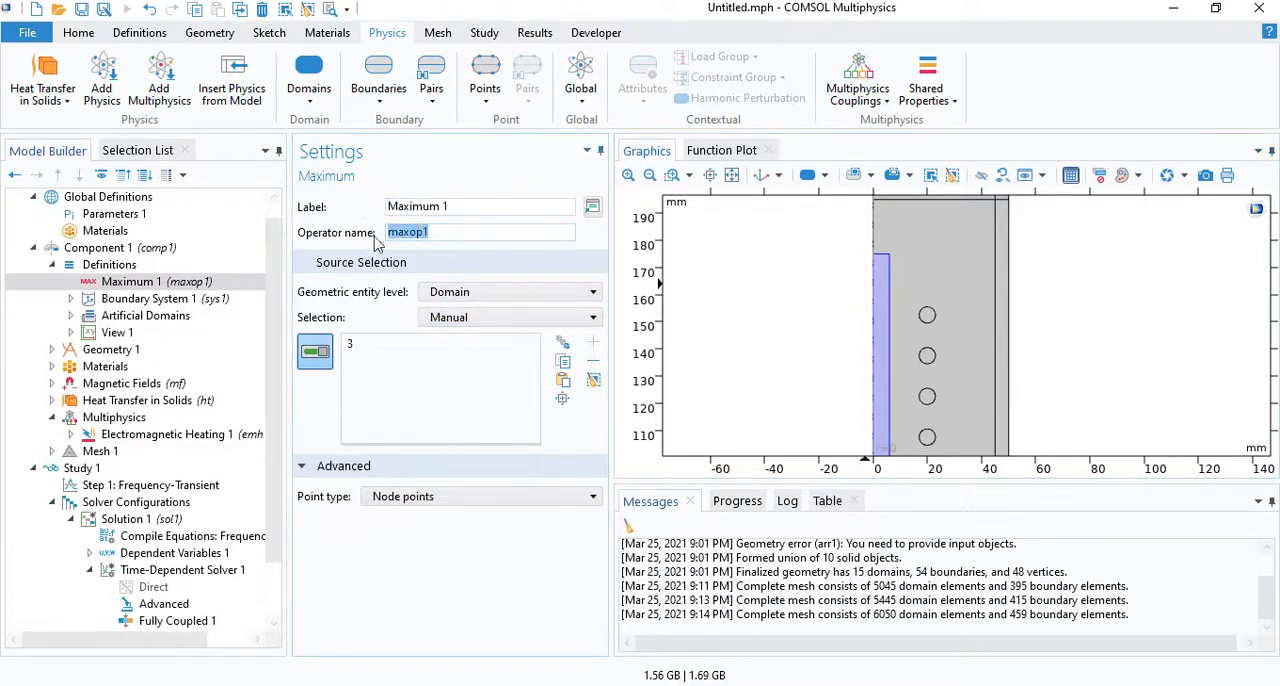
left_click(479, 232)
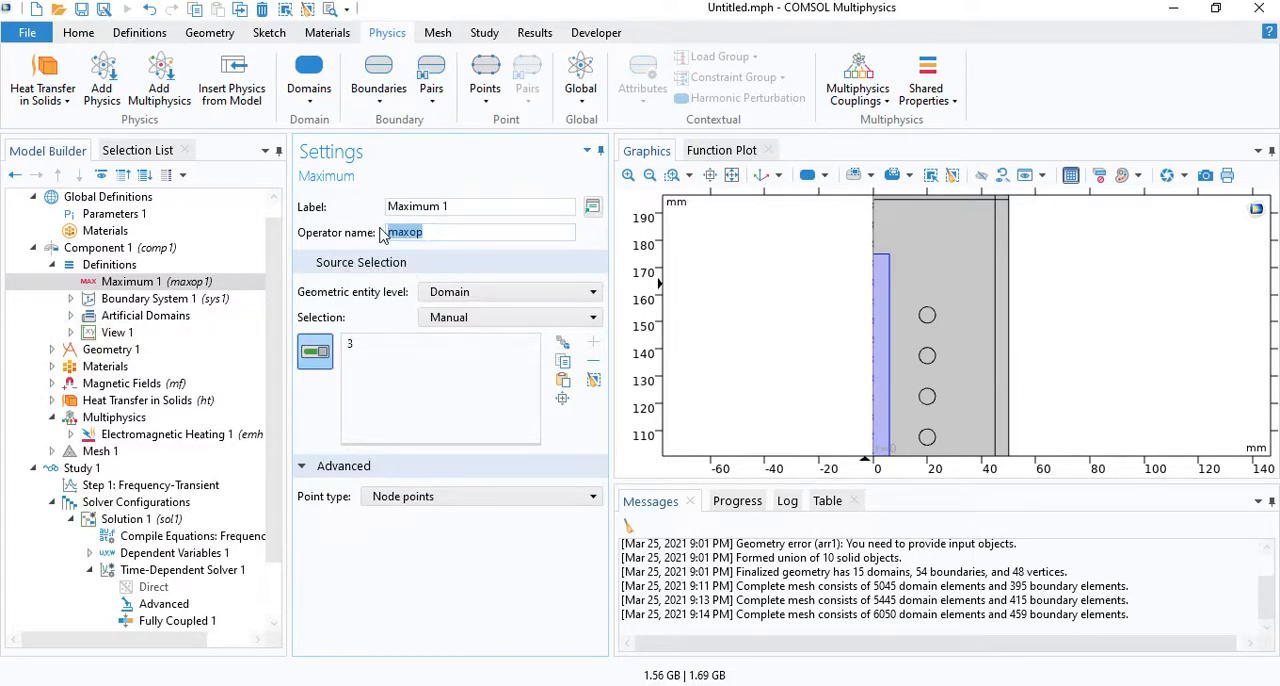
scroll("down", 3)
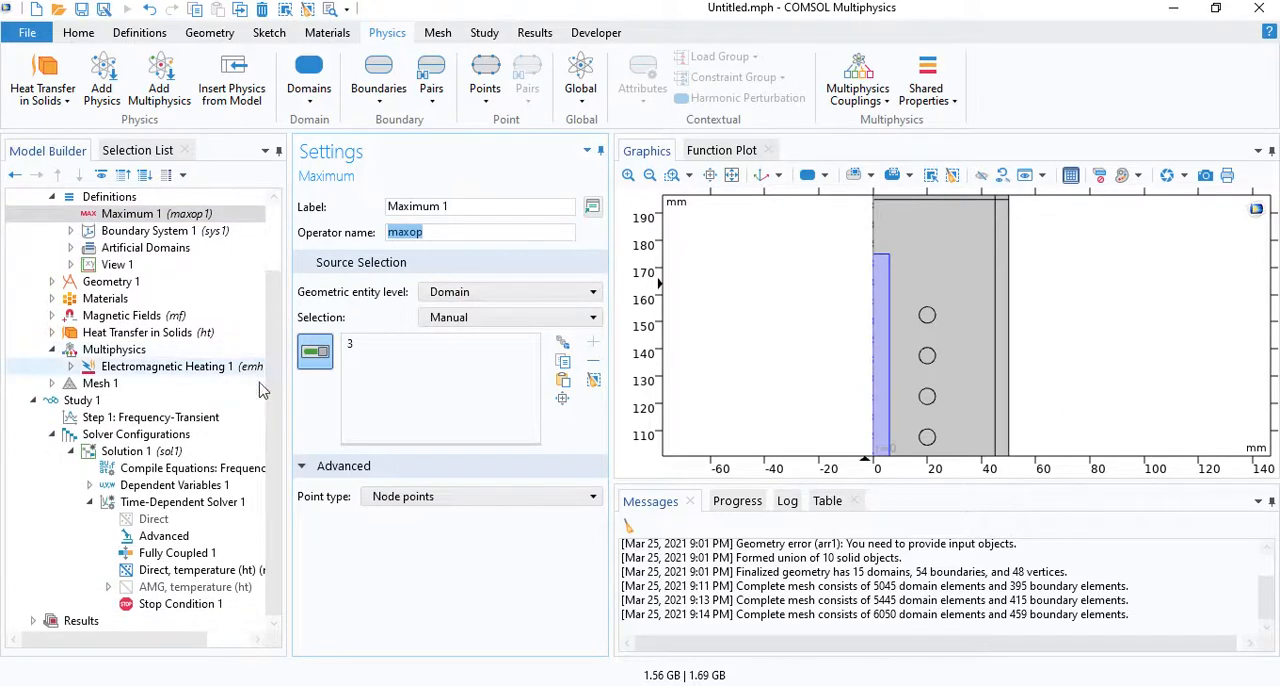
Step: Enter stop expression comp1.maxop(comp1.T)>400[degC], stopping when true
left_click(181, 603)
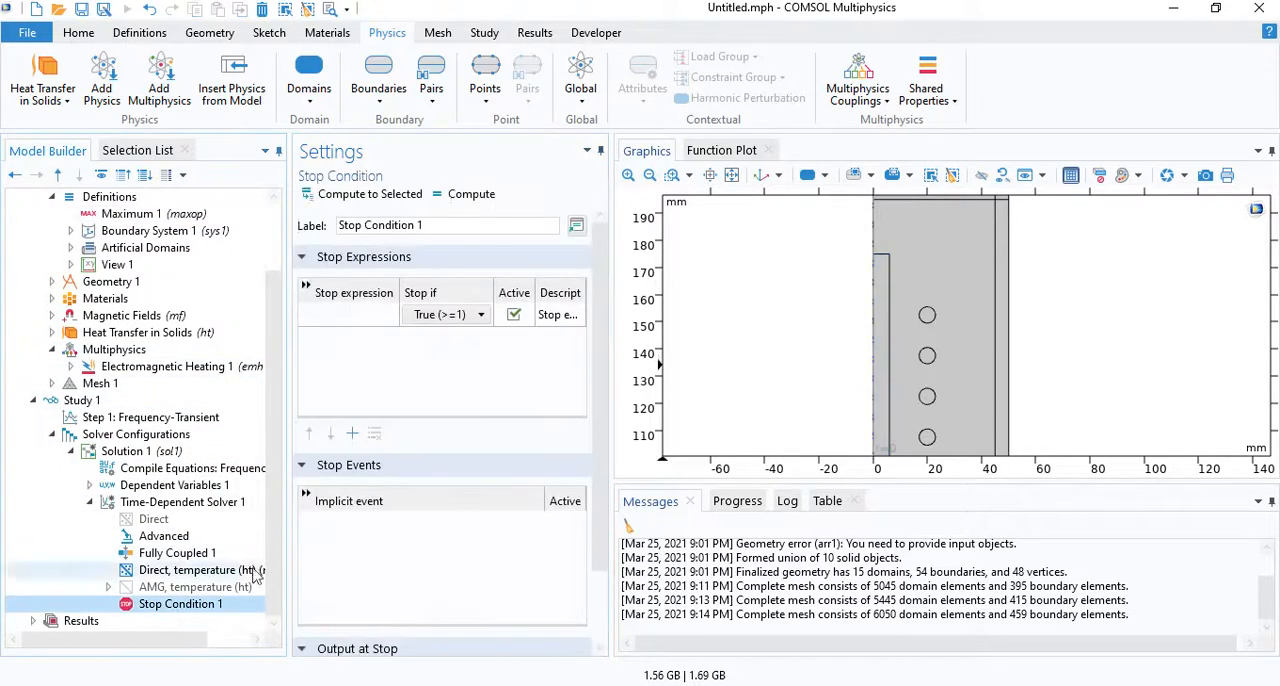
left_click(348, 314)
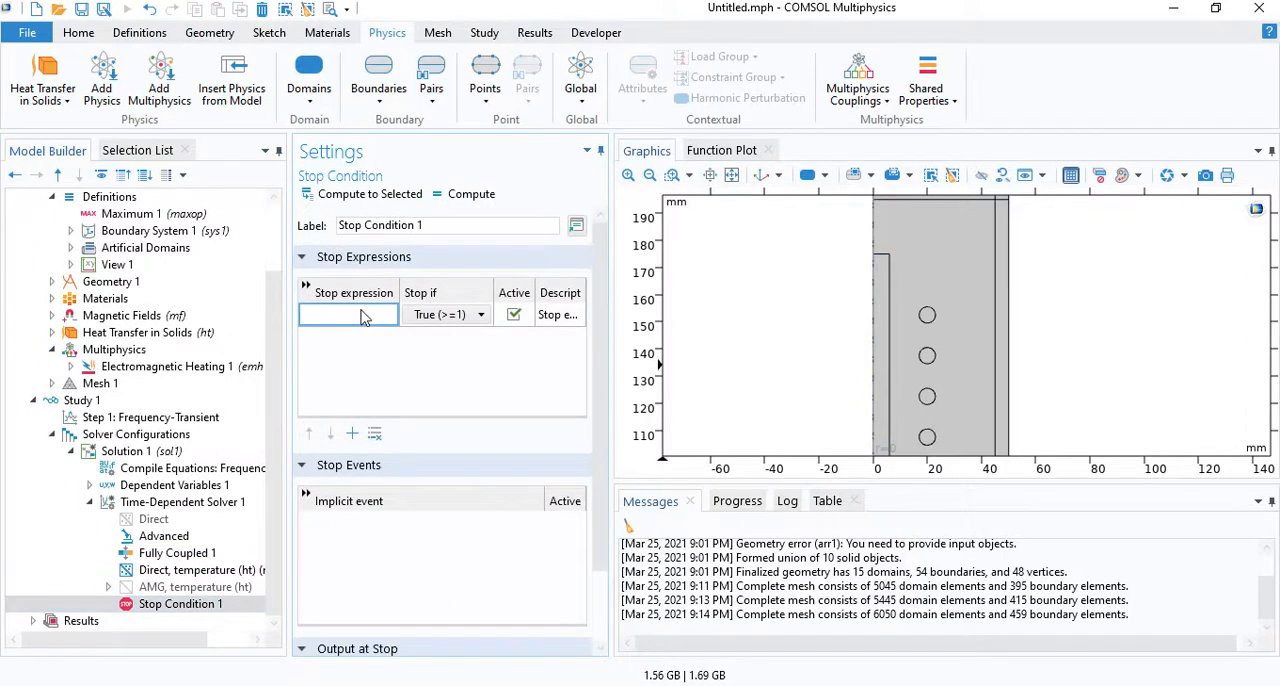
type("comp1.")
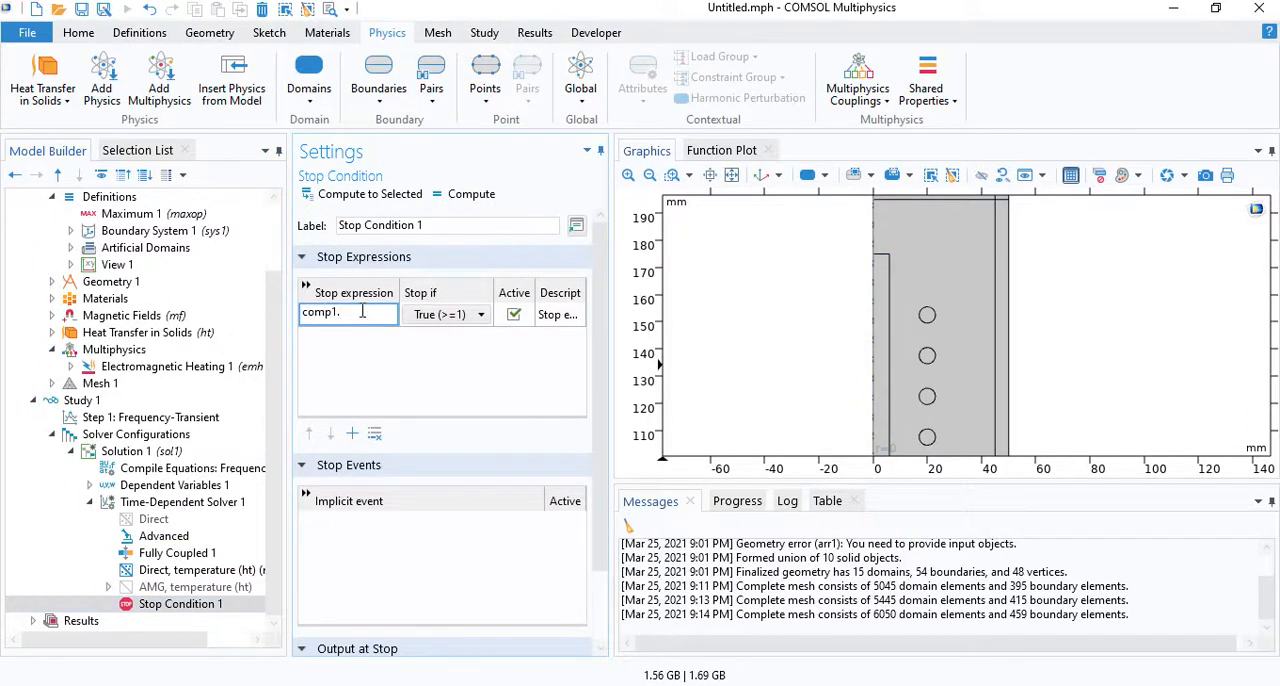
type("maxop")
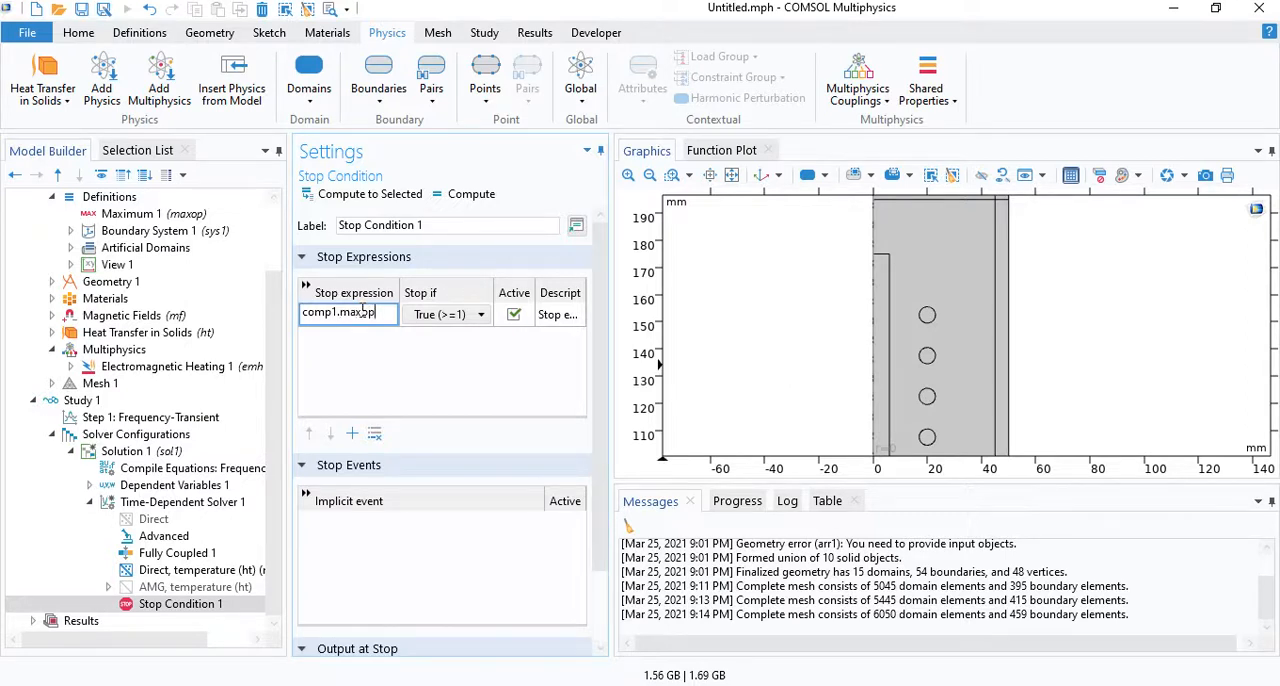
type("()")
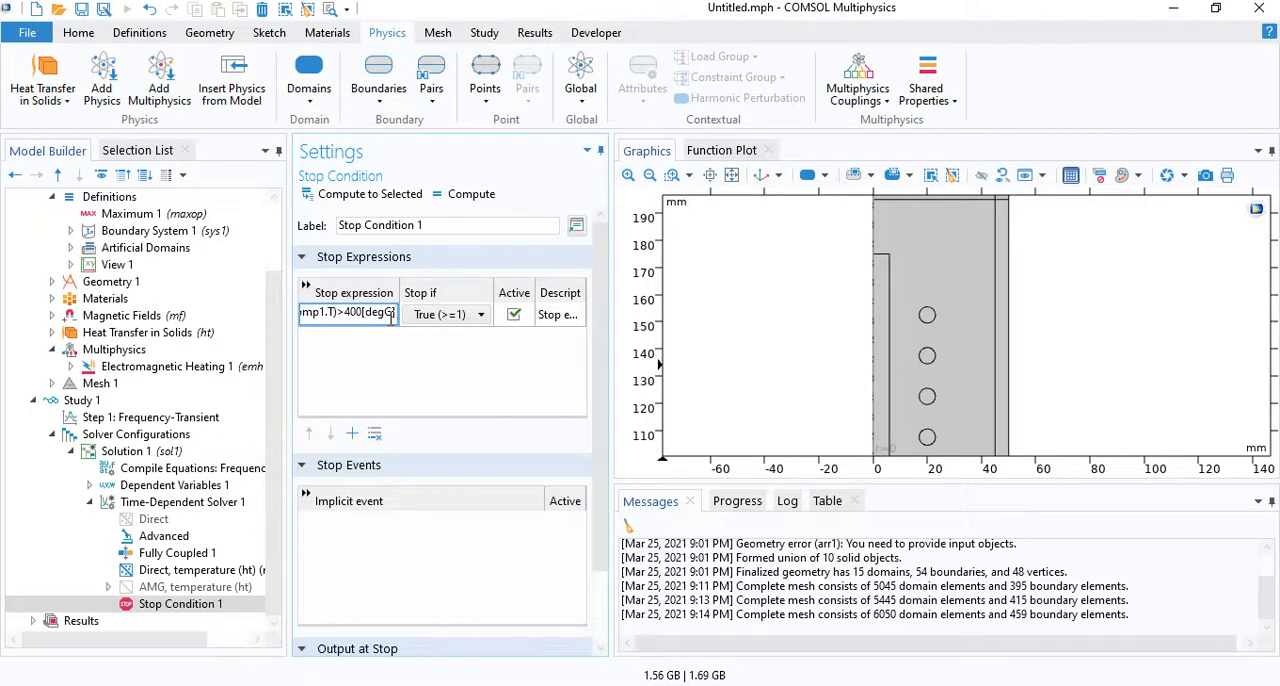
left_click(347, 314)
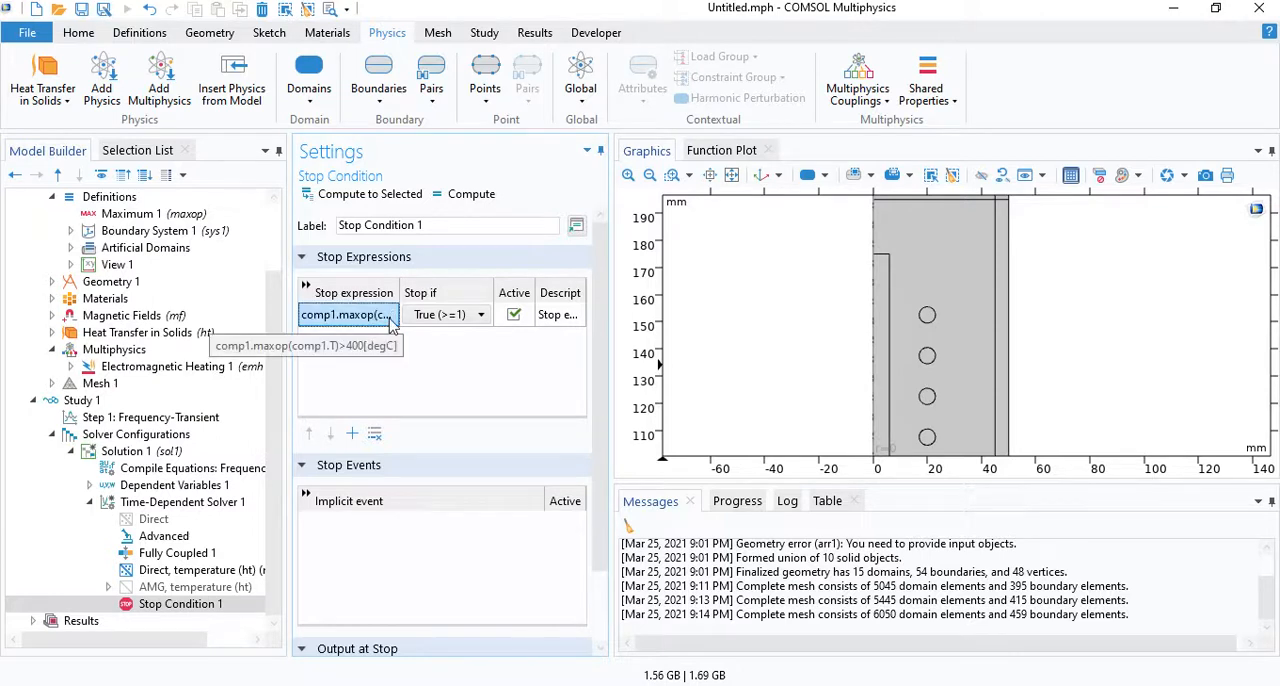
mouse_move(365, 315)
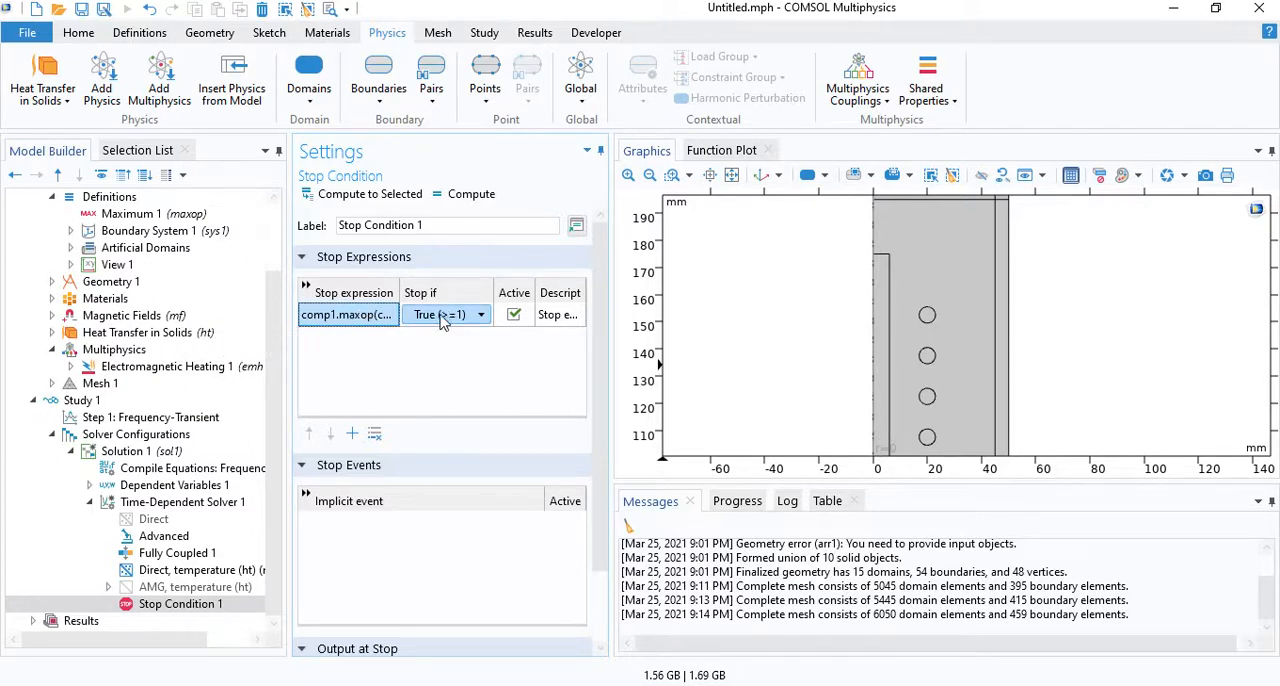
left_click(443, 314)
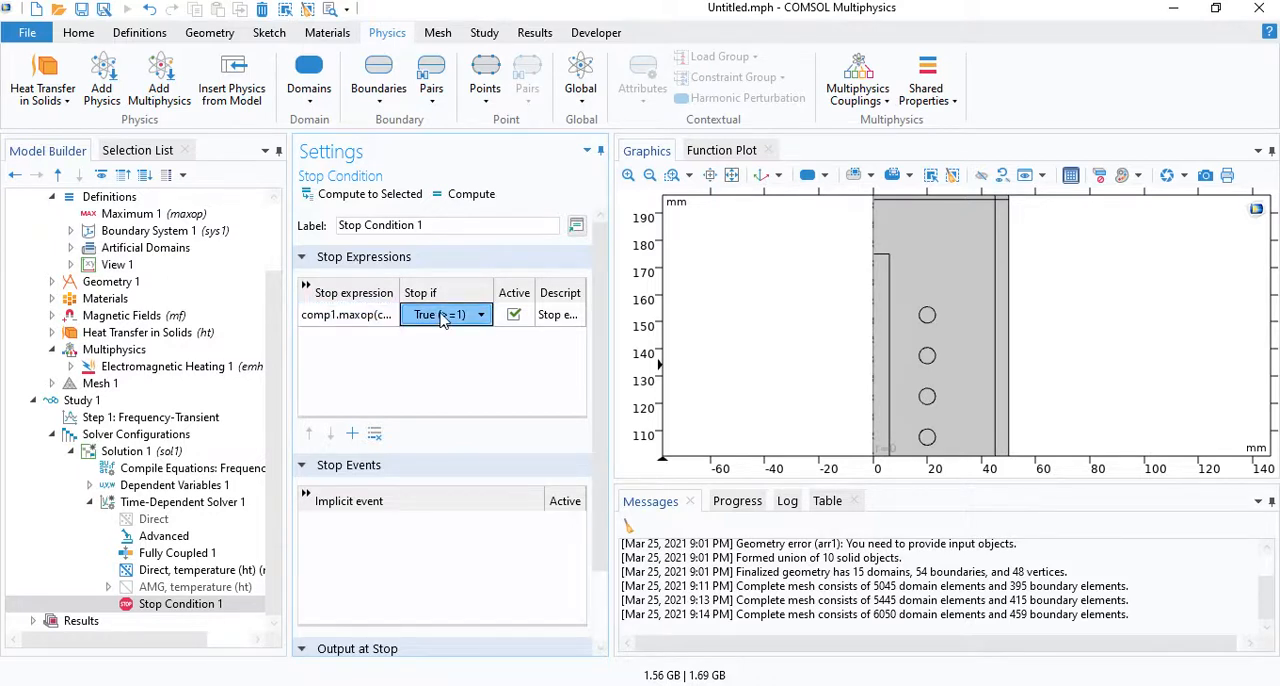
Step: Set Output at Stop to add steps before and after the stop
scroll("down", 3)
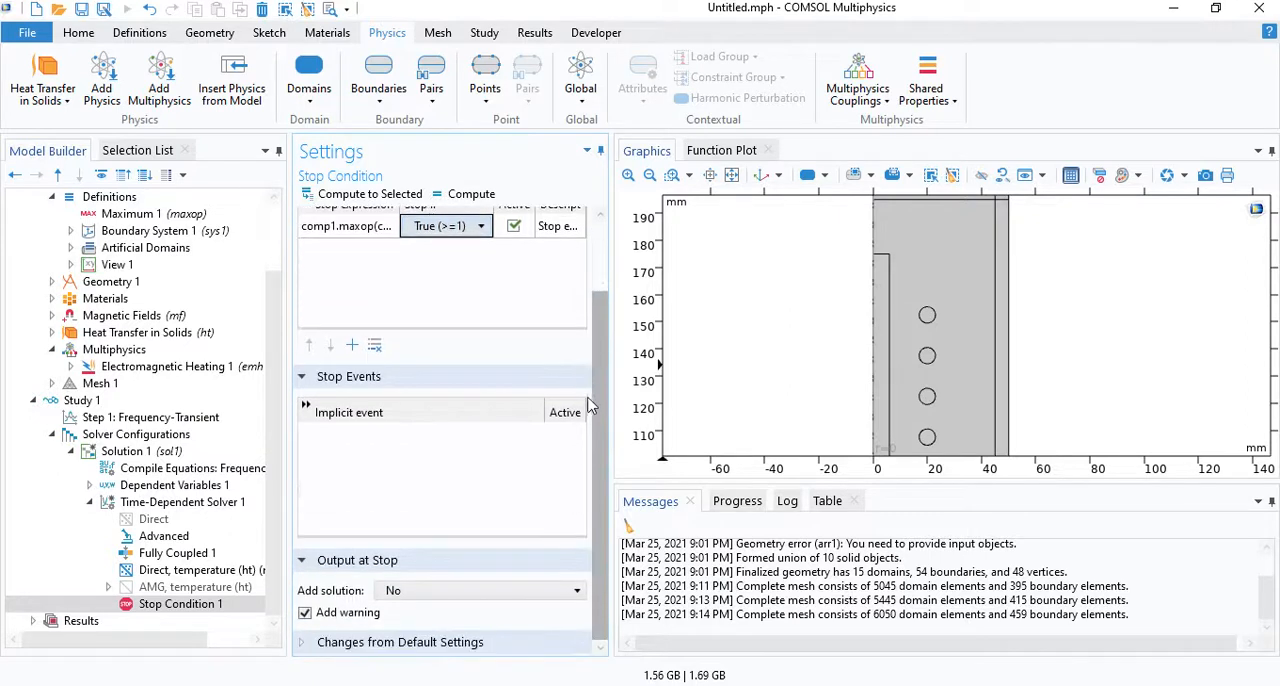
left_click(480, 590)
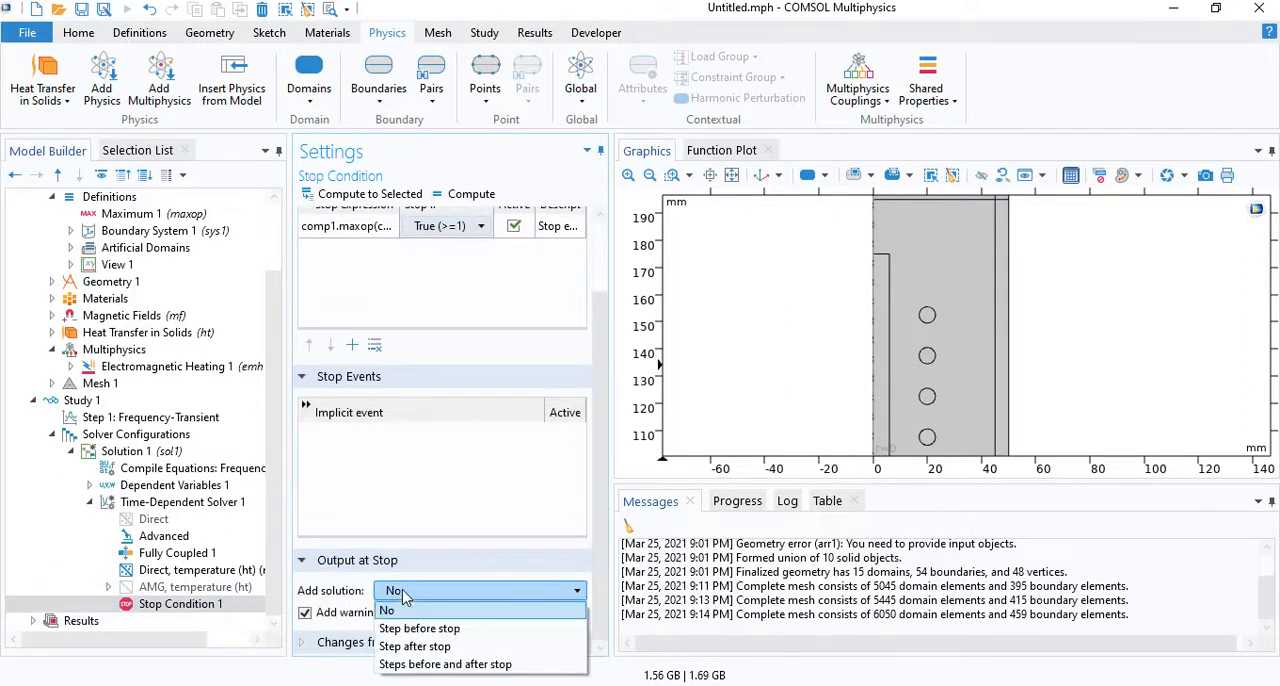
mouse_move(419, 628)
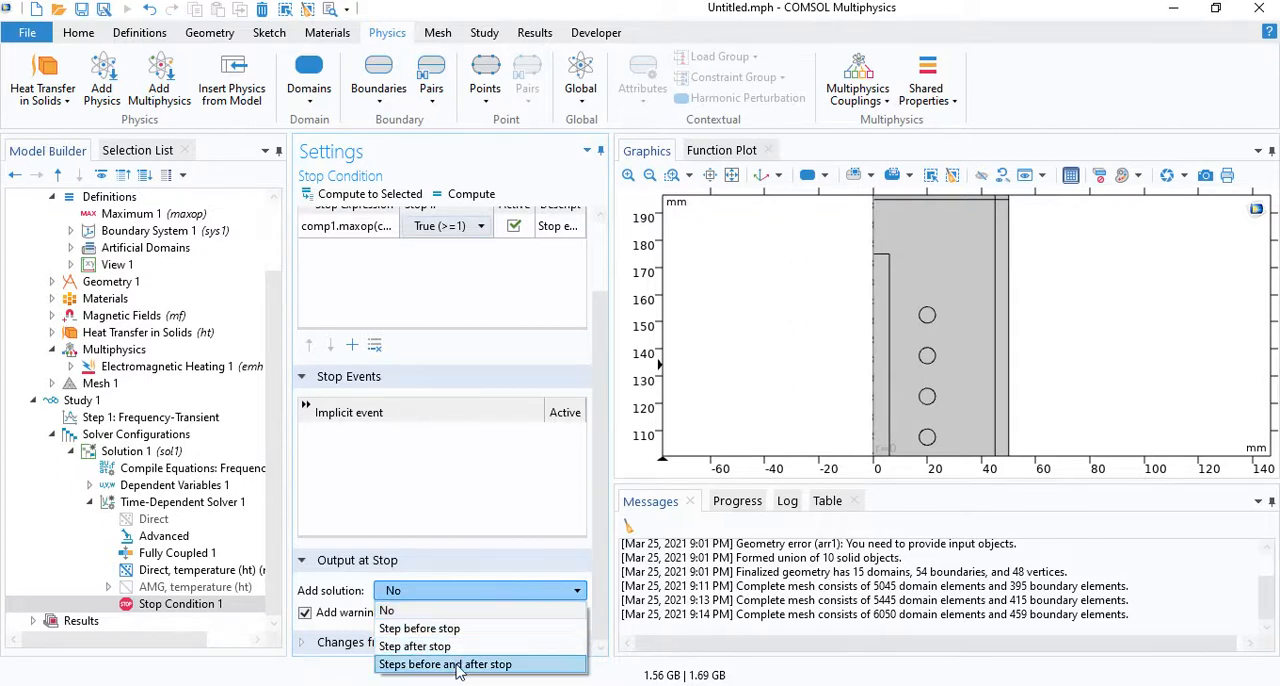
left_click(444, 664)
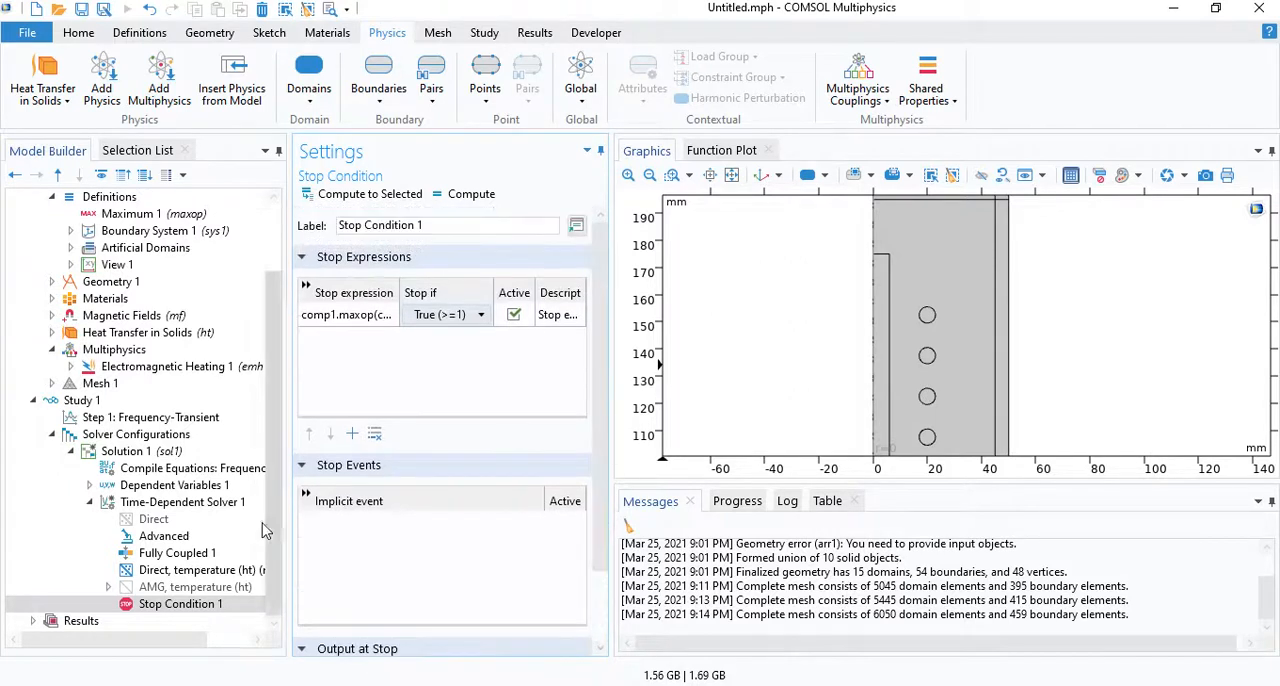
Step: Compute the Frequency-Transient study, which stops at t = 37.553 s
left_click(150, 417)
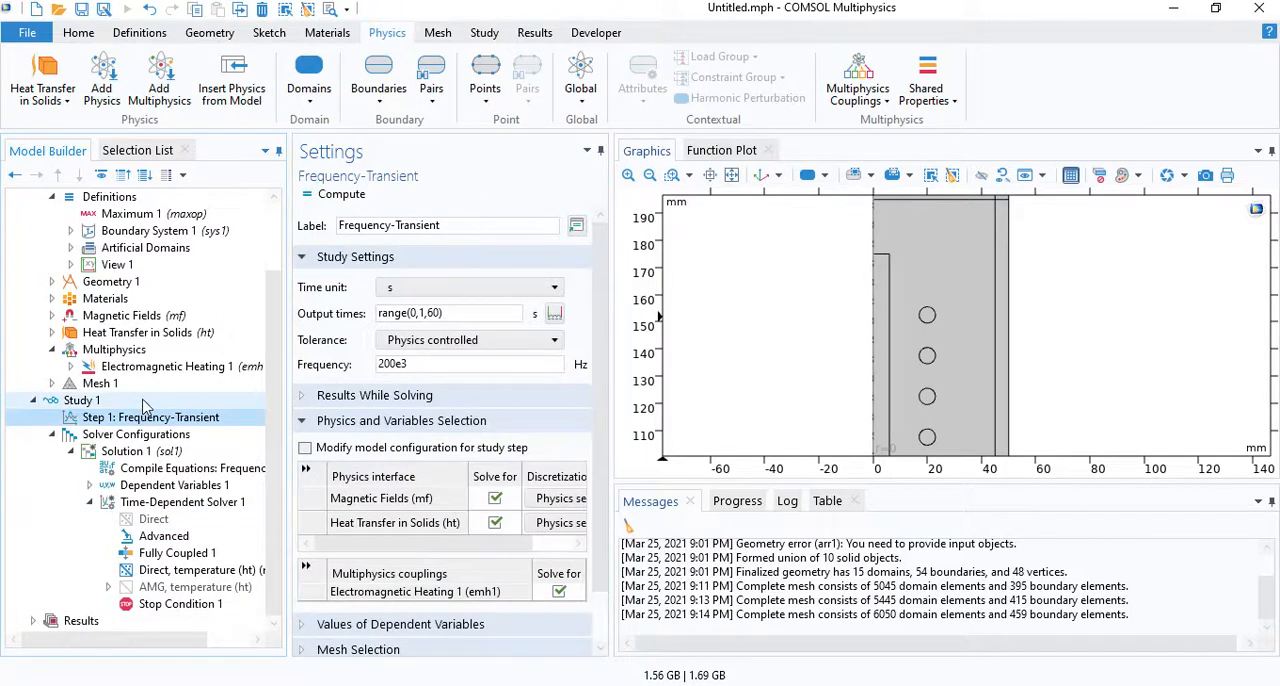
left_click(150, 417)
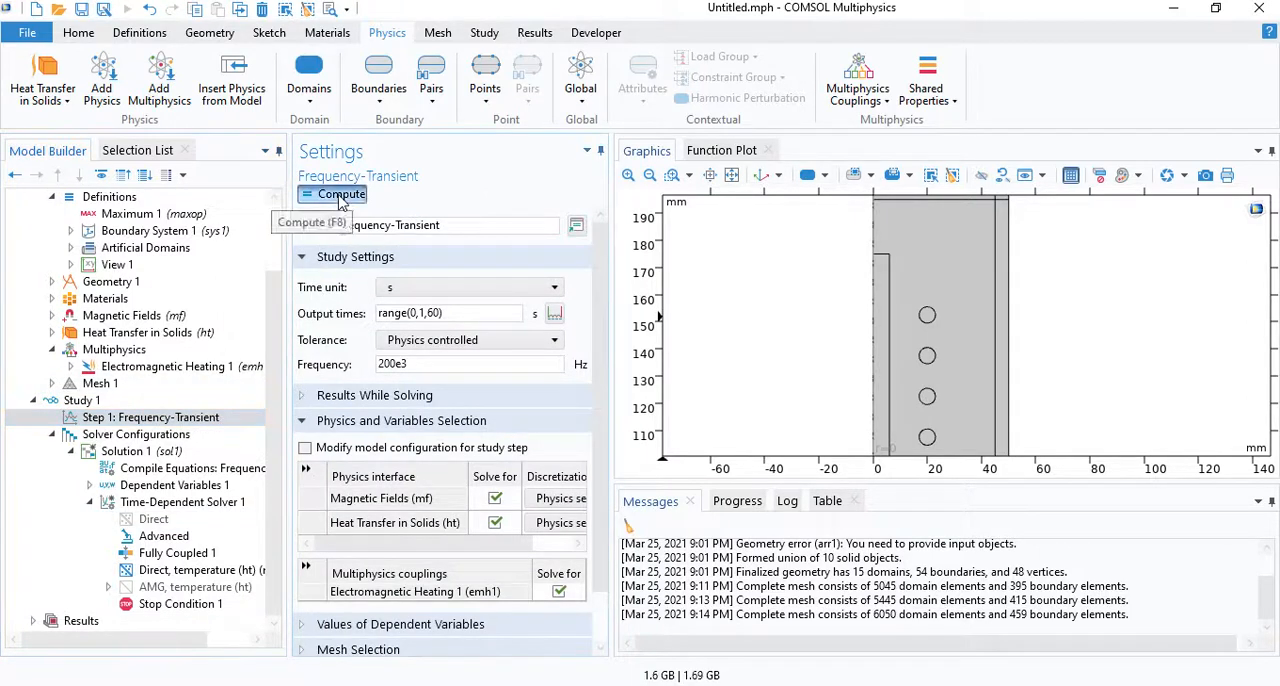
left_click(340, 194)
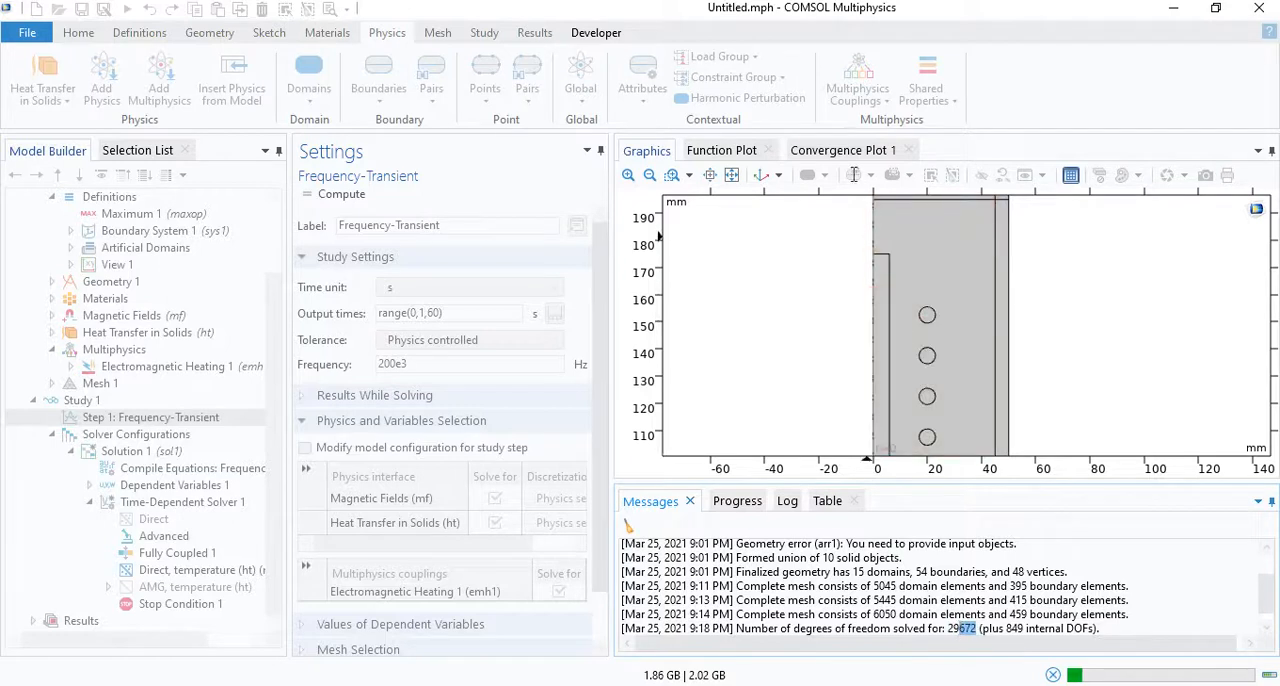
left_click(842, 150)
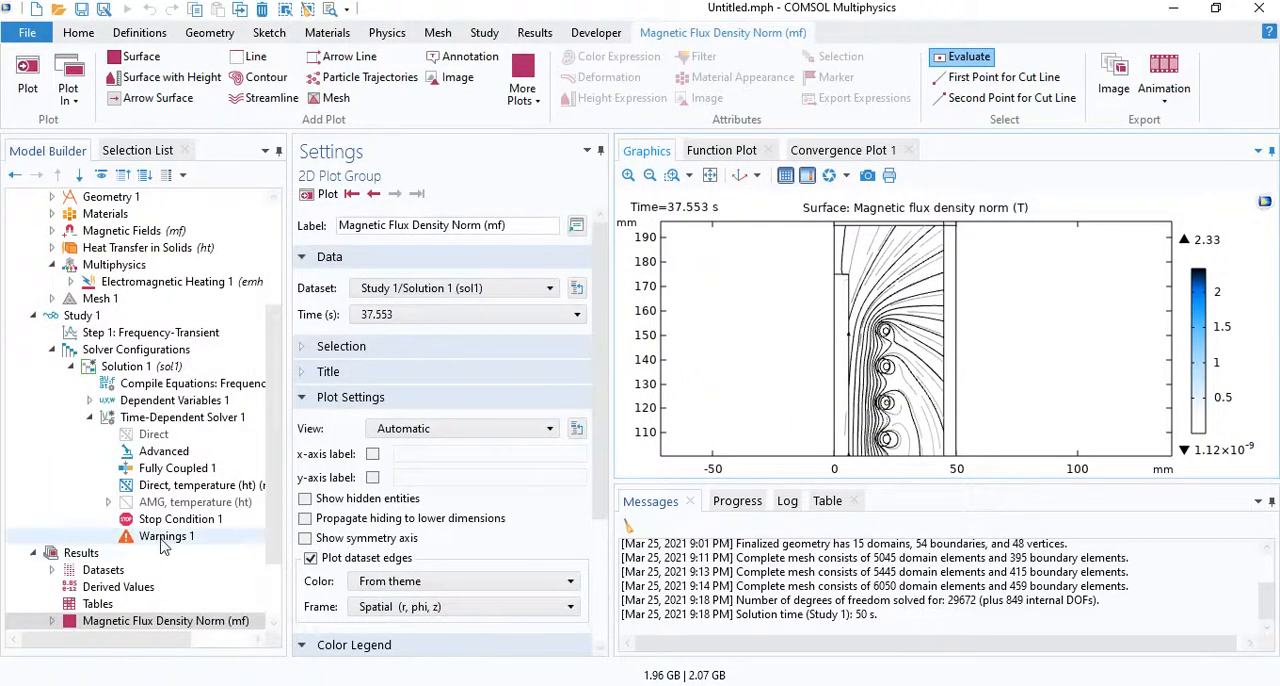
Step: Read the stop-condition warning at 37.553 s, then show the revolved 3D magnetic flux density norm plot
left_click(167, 536)
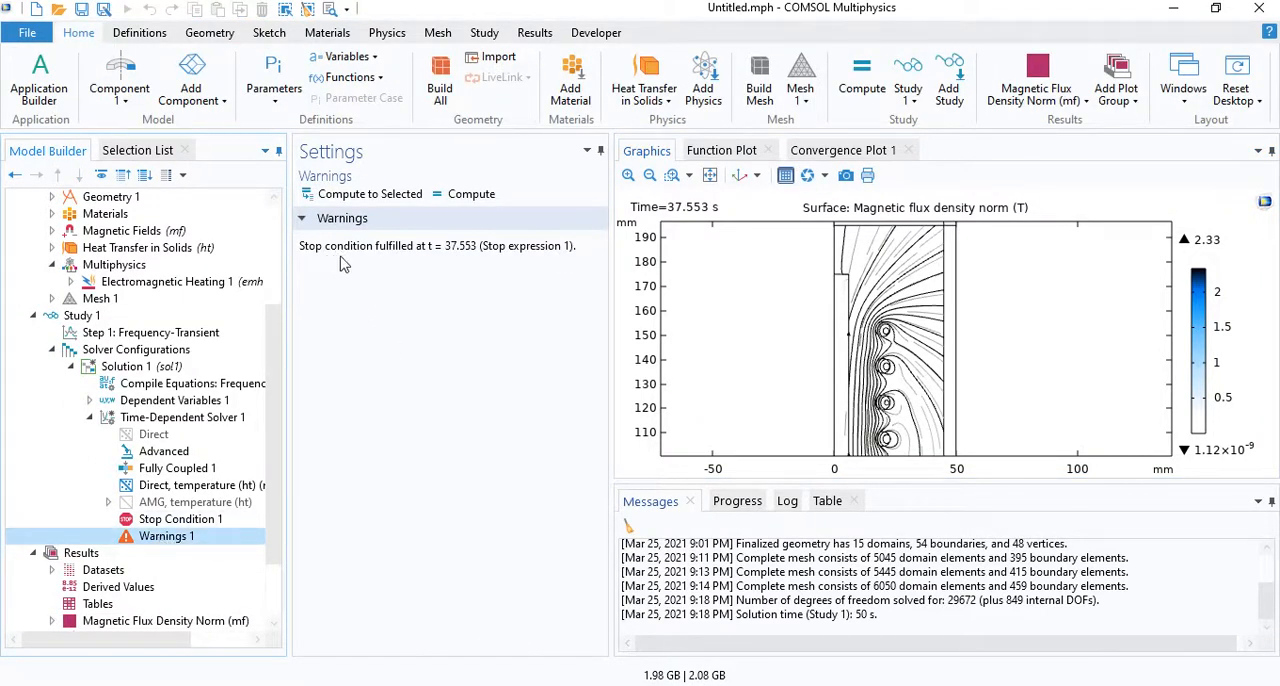
mouse_move(452, 263)
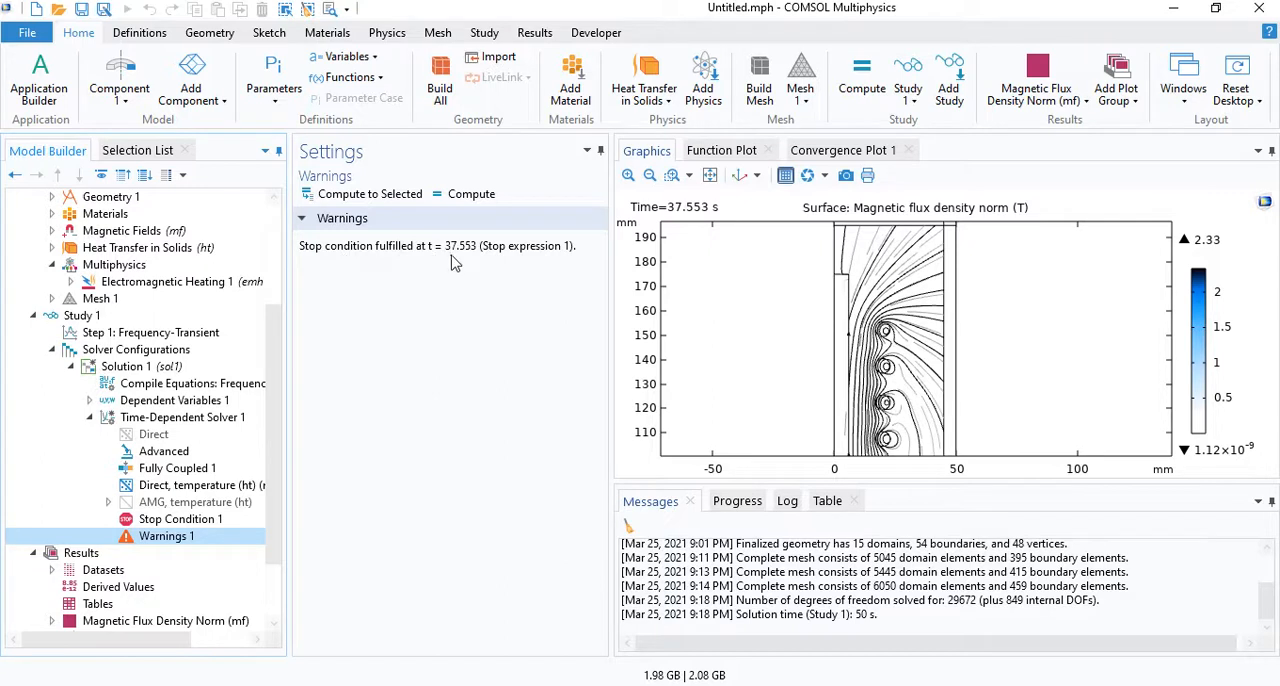
mouse_move(308, 380)
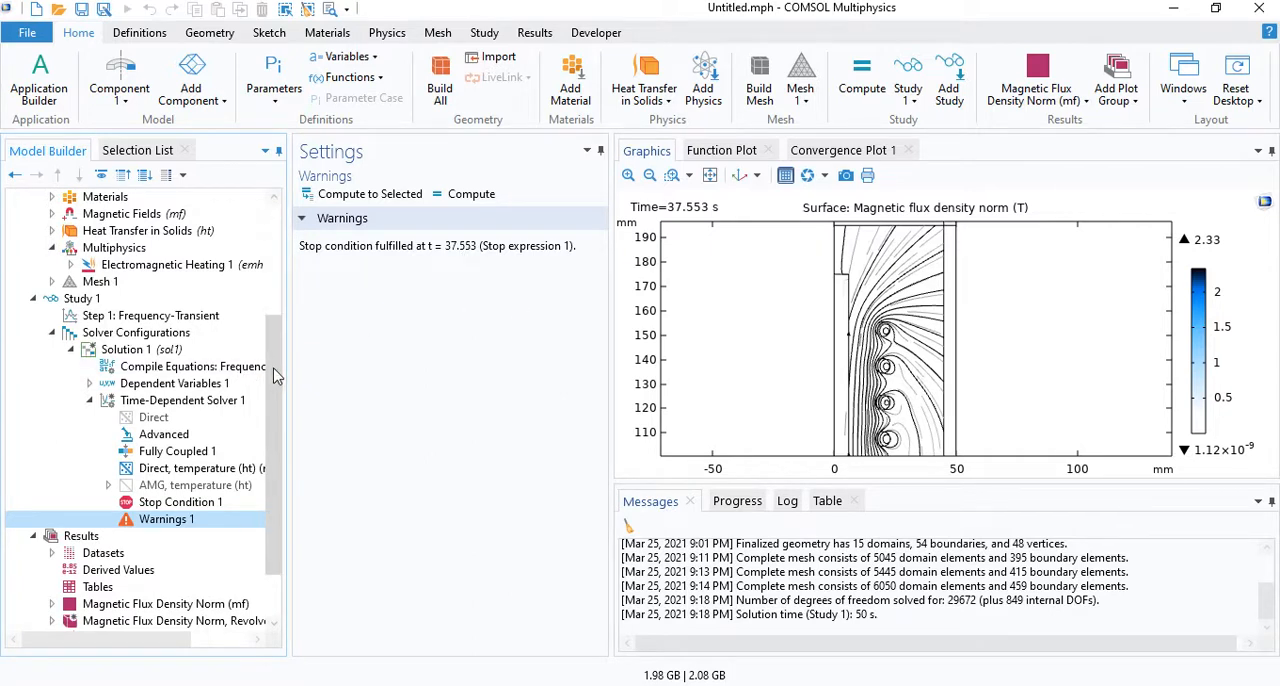
scroll("down", 3)
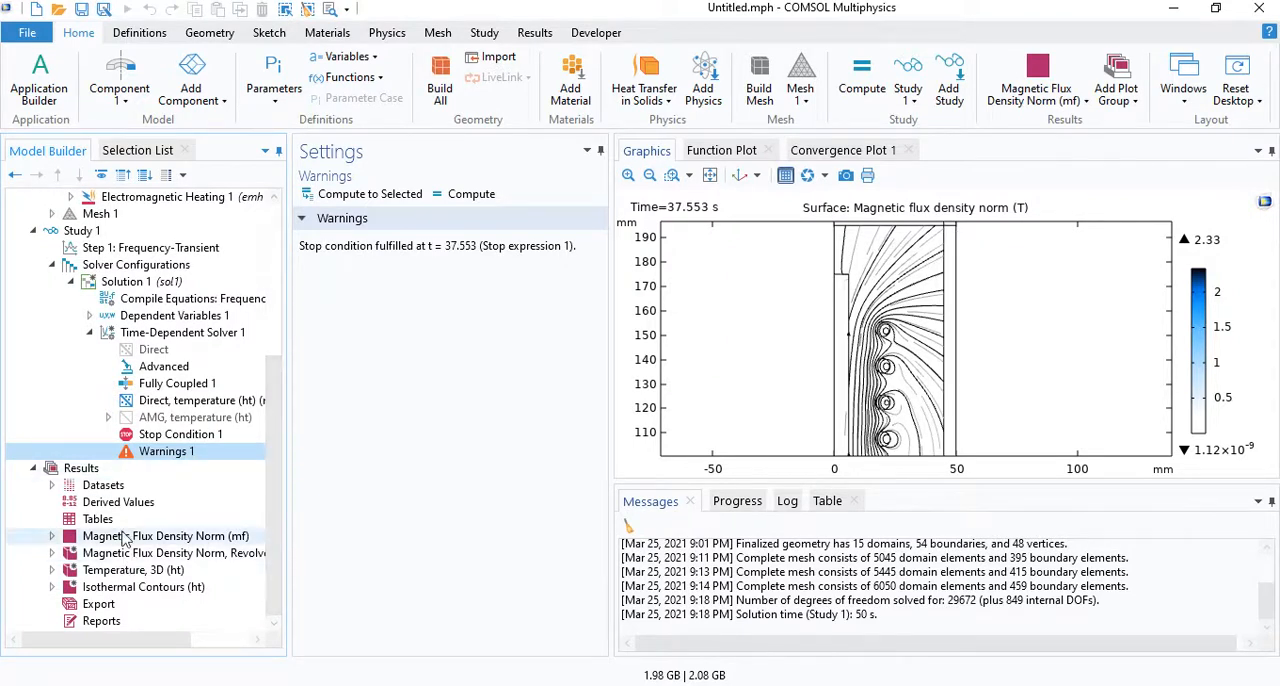
mouse_move(157, 547)
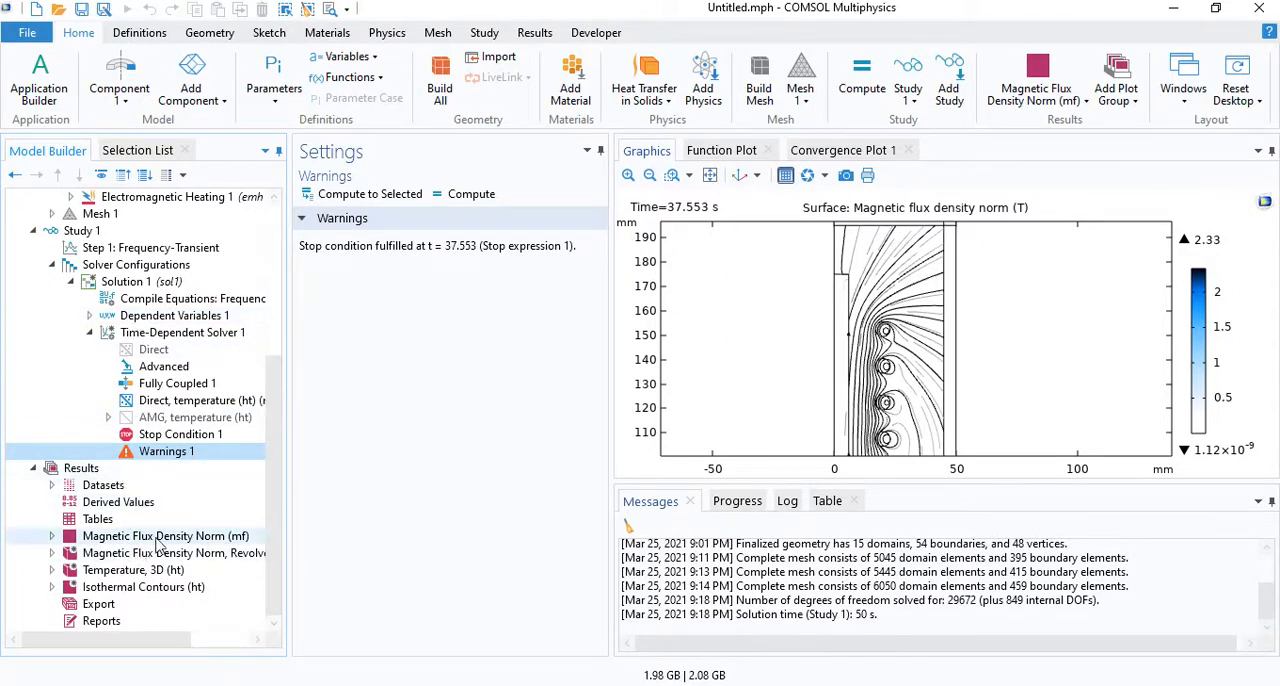
left_click(133, 569)
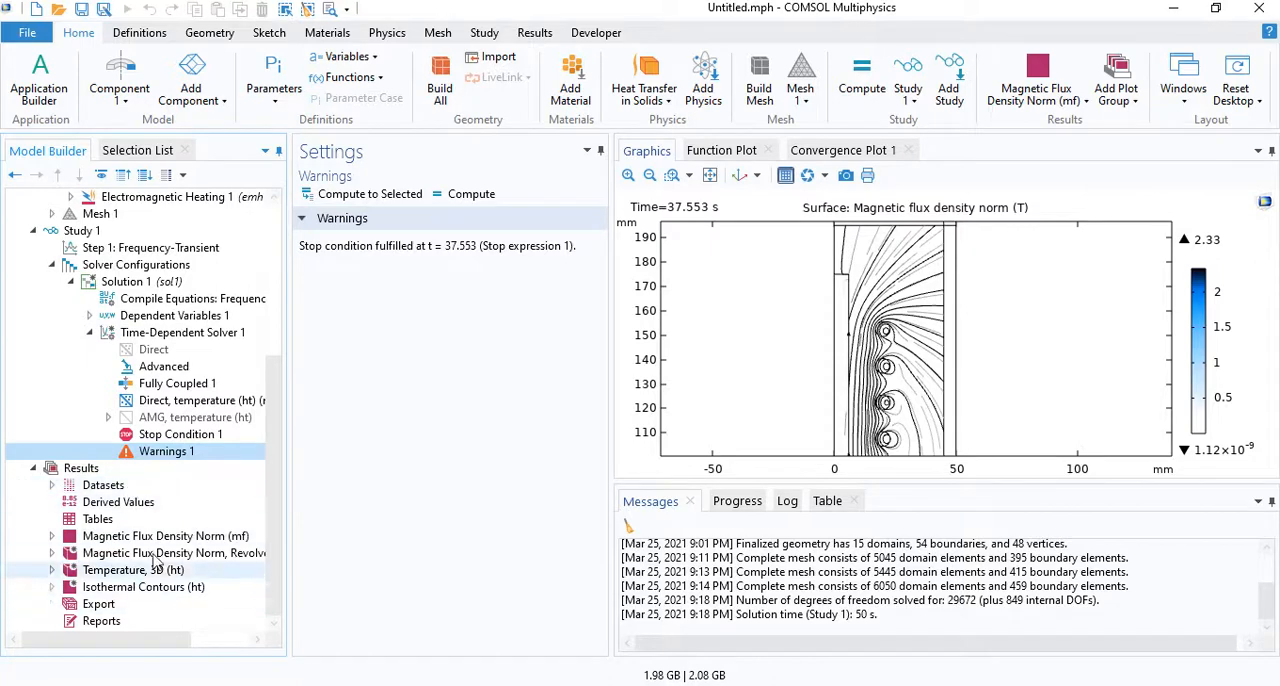
left_click(173, 553)
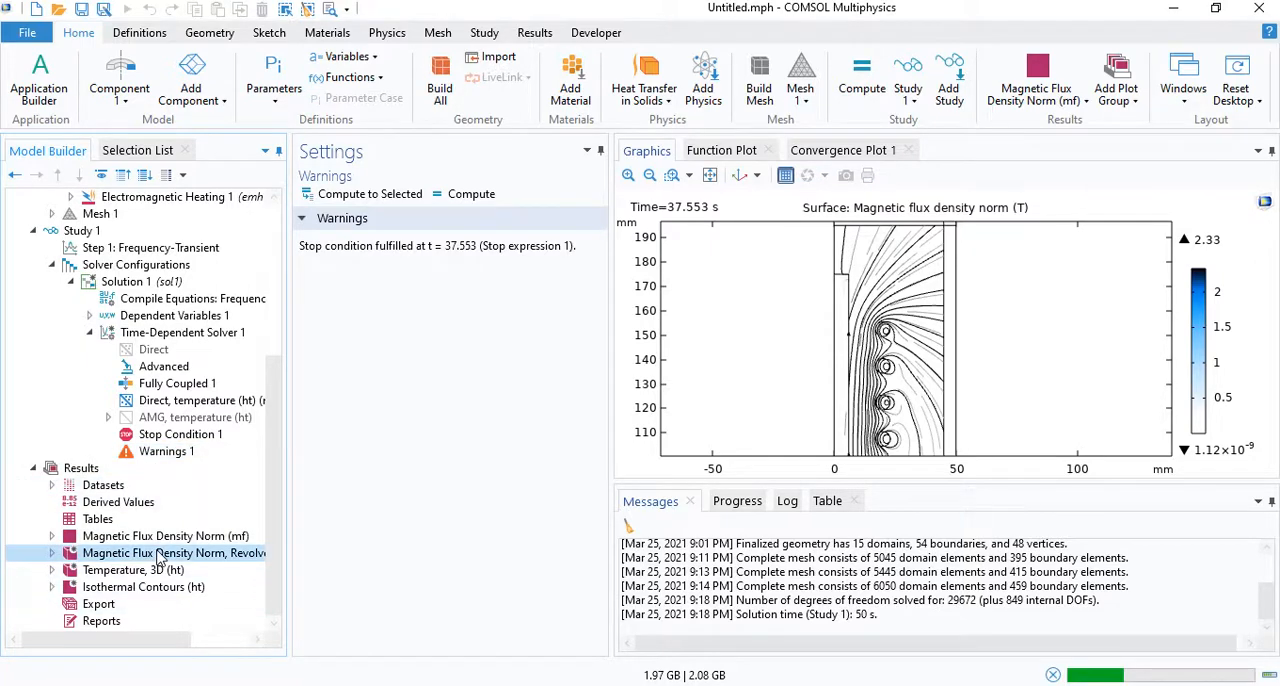
left_click(172, 553)
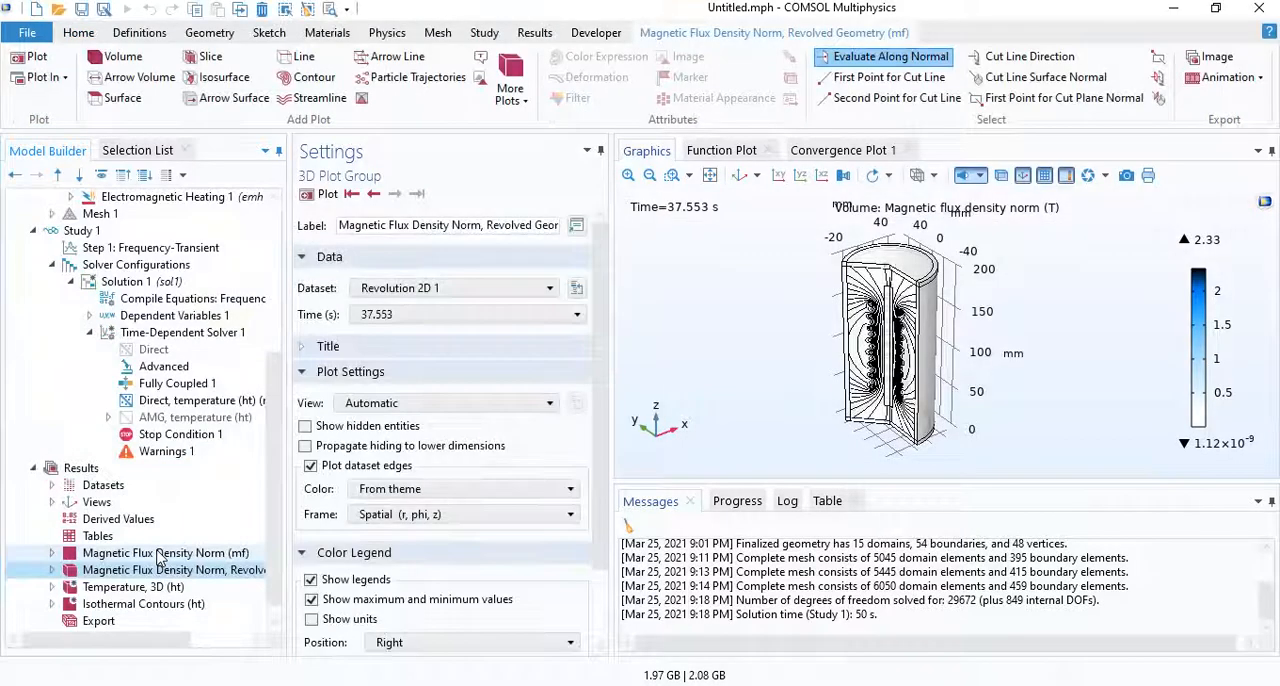
Step: Replot the 3D temperature surface in degC and change its color table
left_click(133, 587)
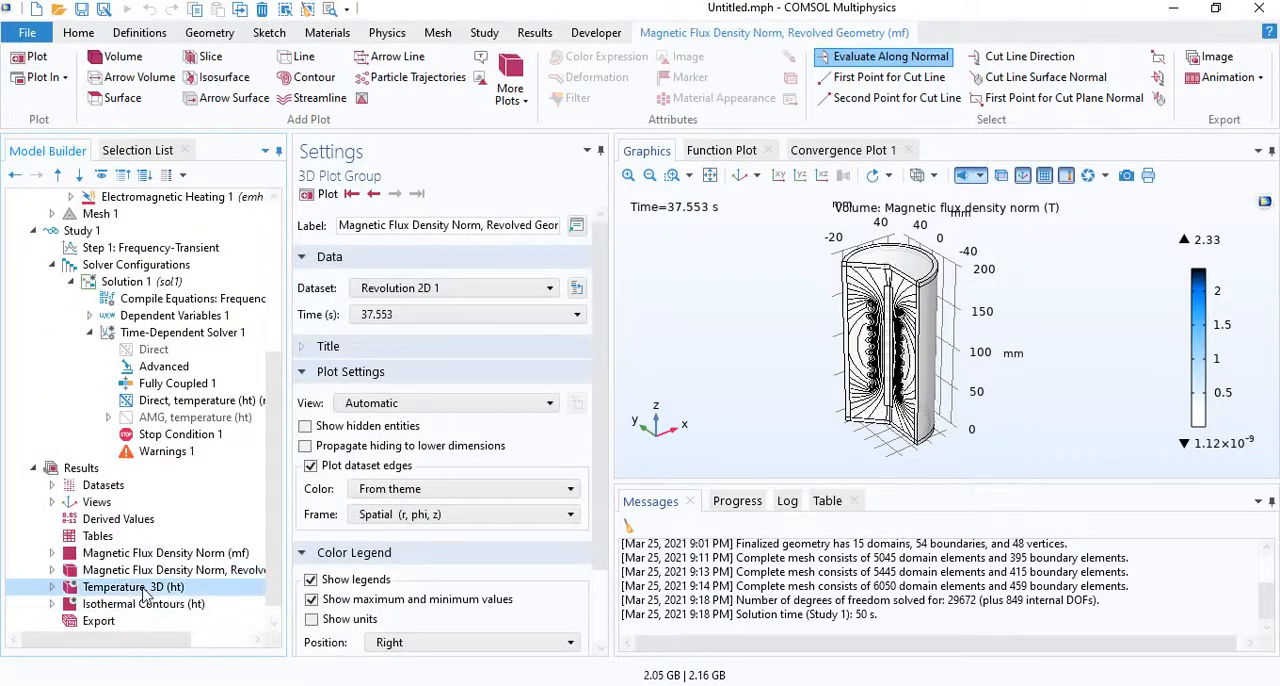
left_click(133, 587)
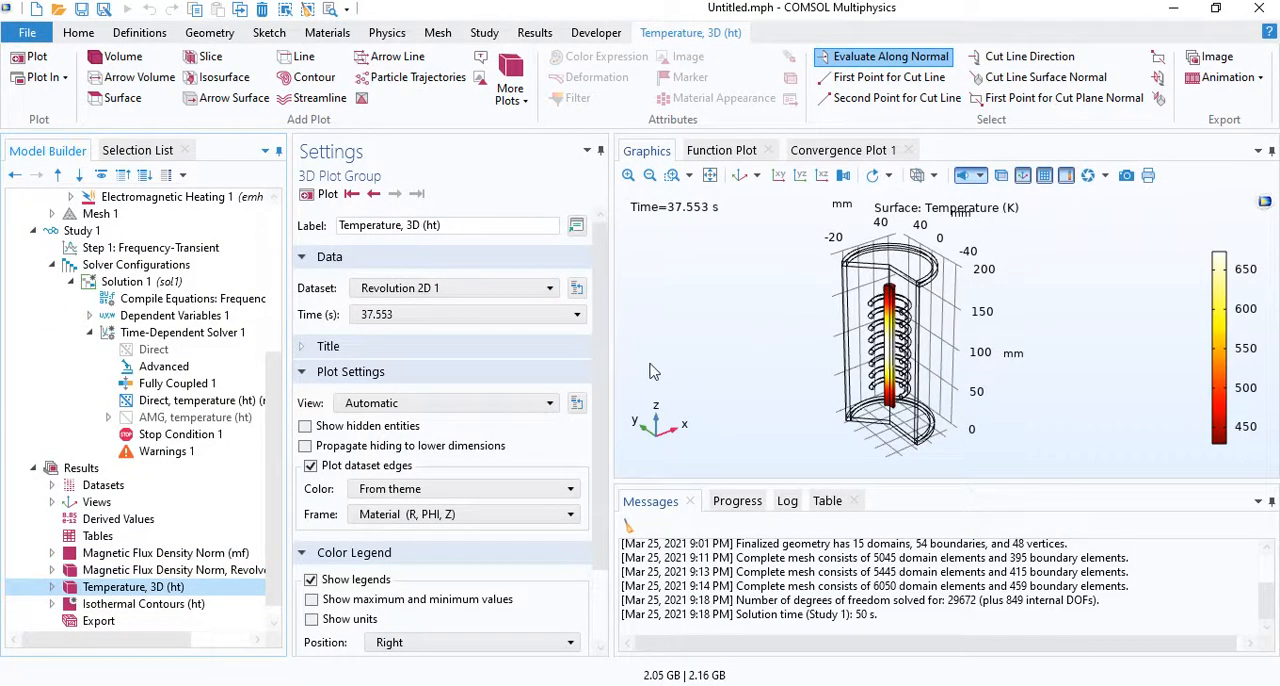
left_click(52, 587)
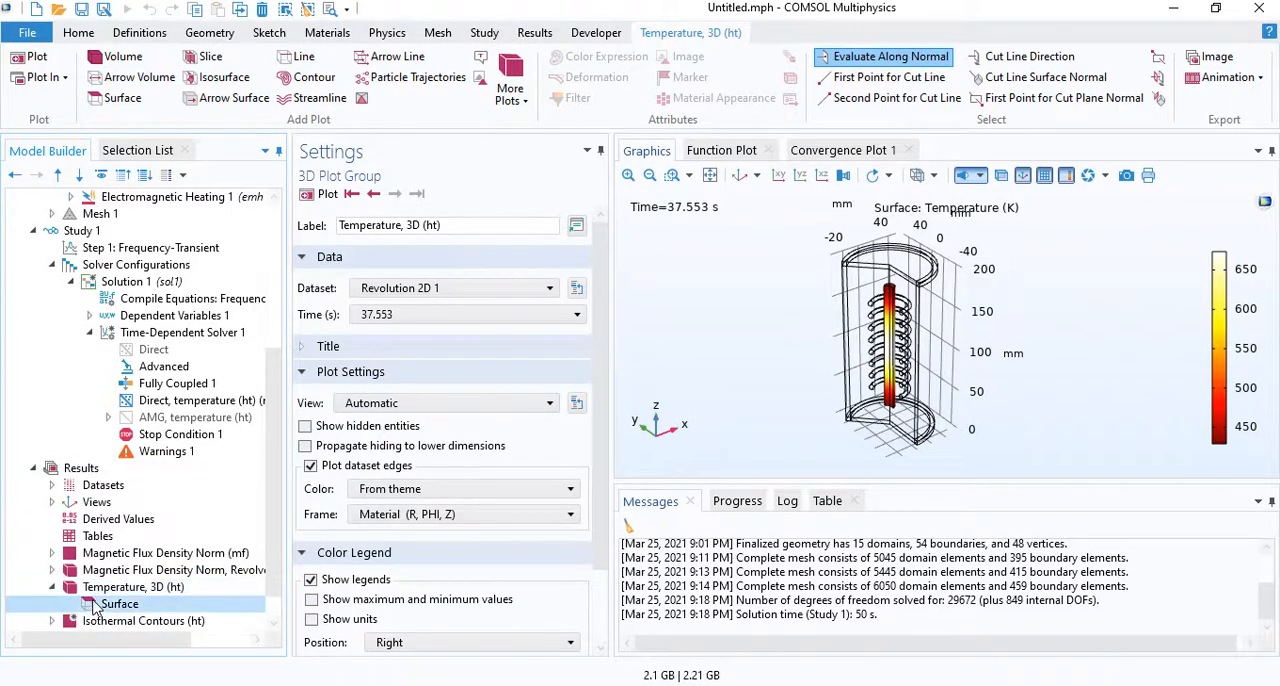
left_click(118, 603)
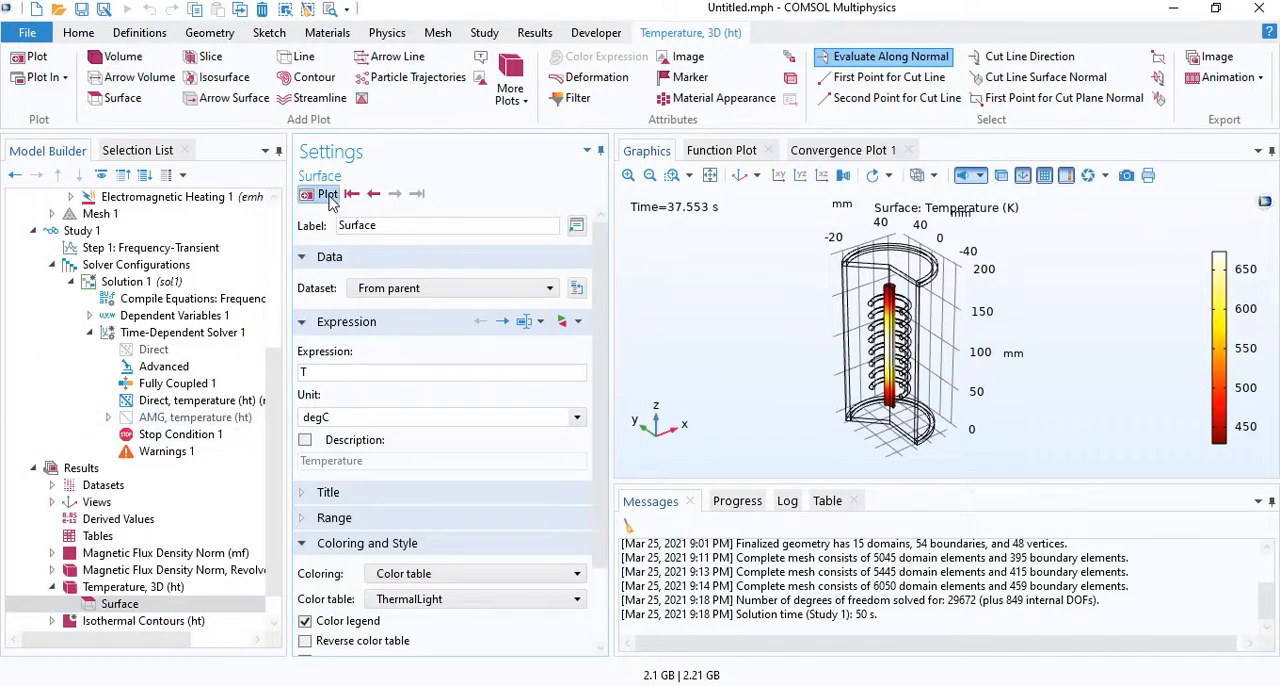
left_click(323, 194)
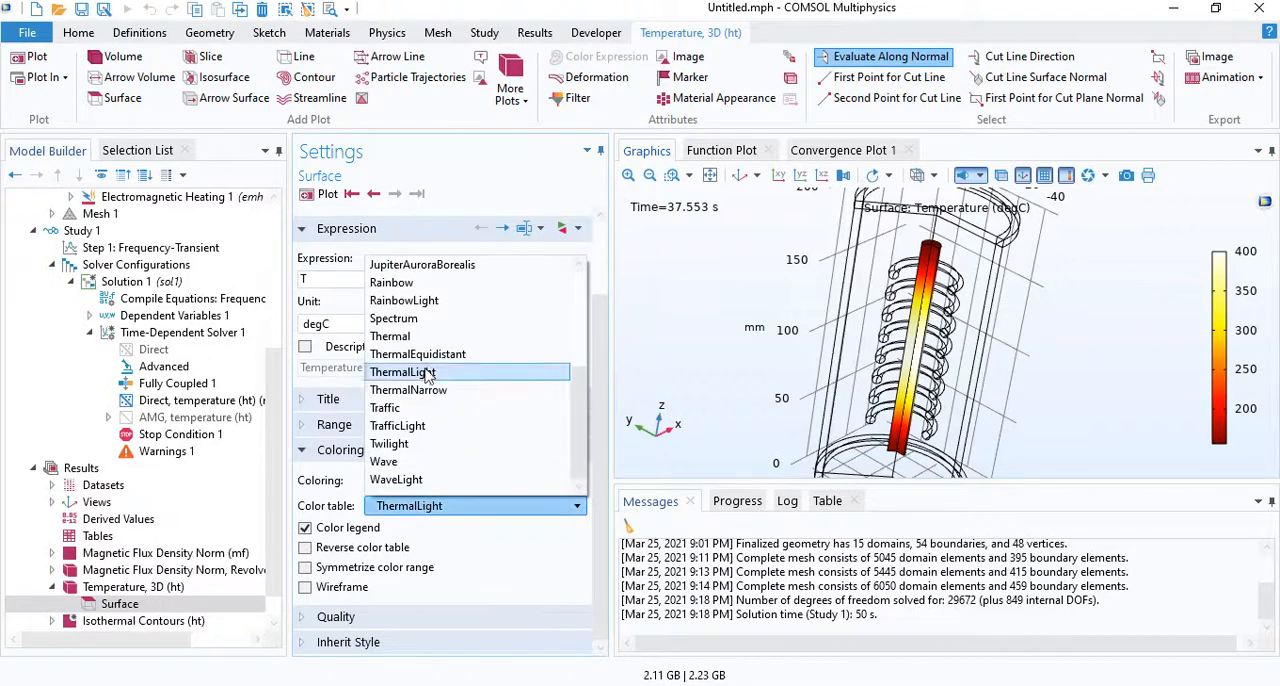
left_click(391, 282)
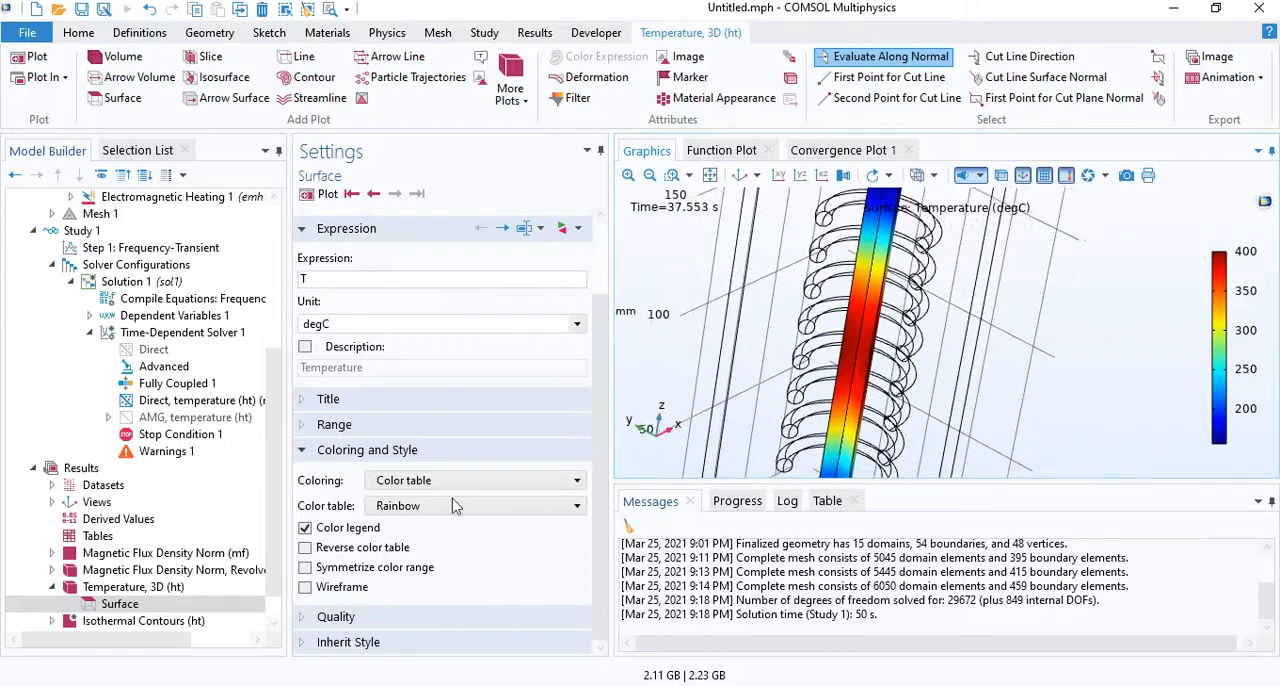
Step: Set the temperature plot group's time to the final 37.553 s
left_click(133, 587)
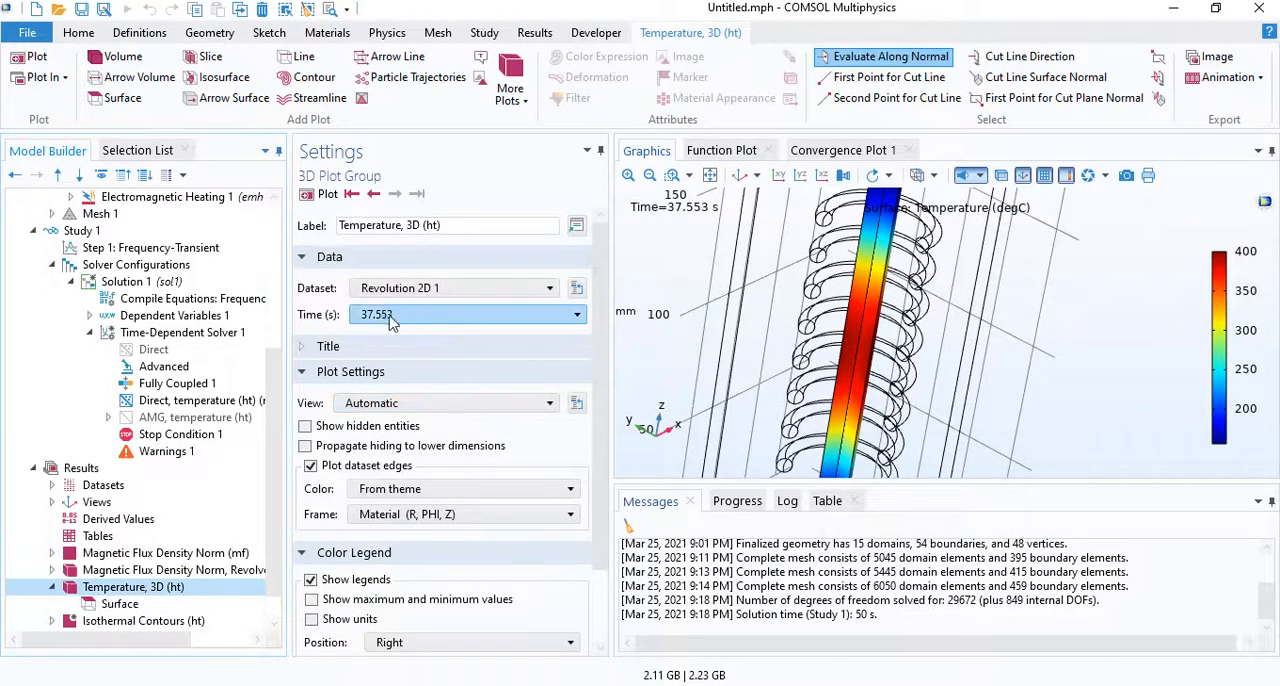
left_click(576, 314)
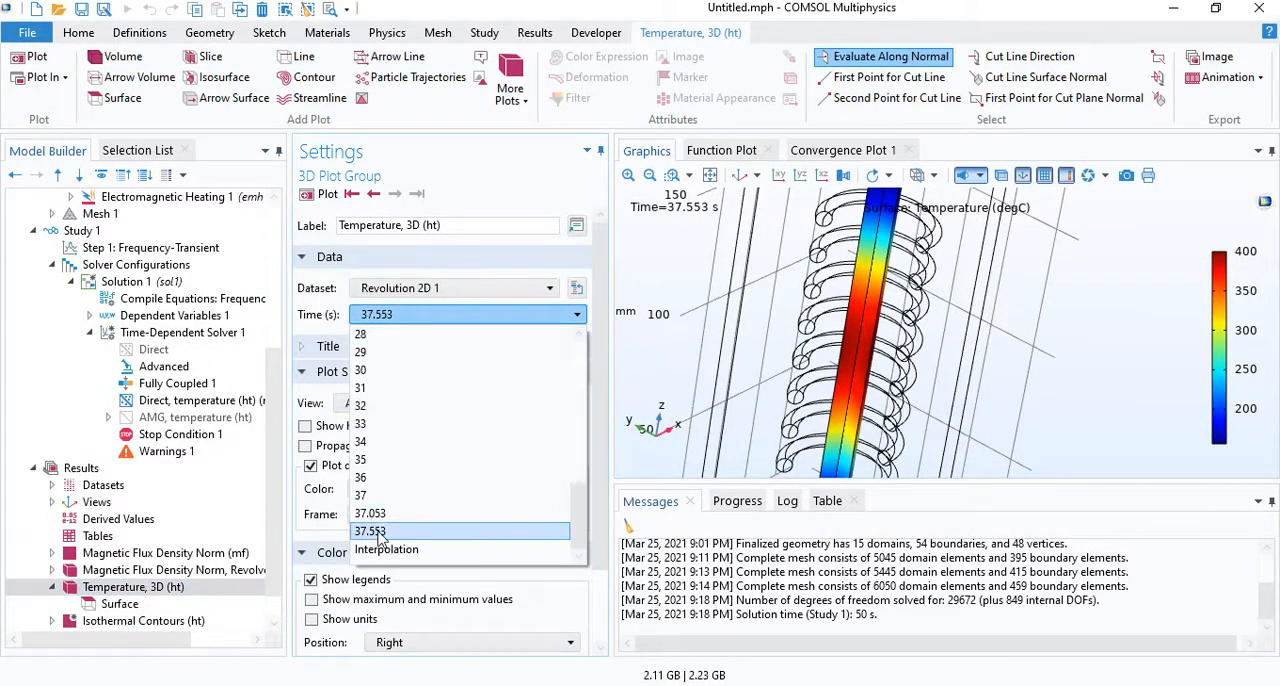
left_click(369, 531)
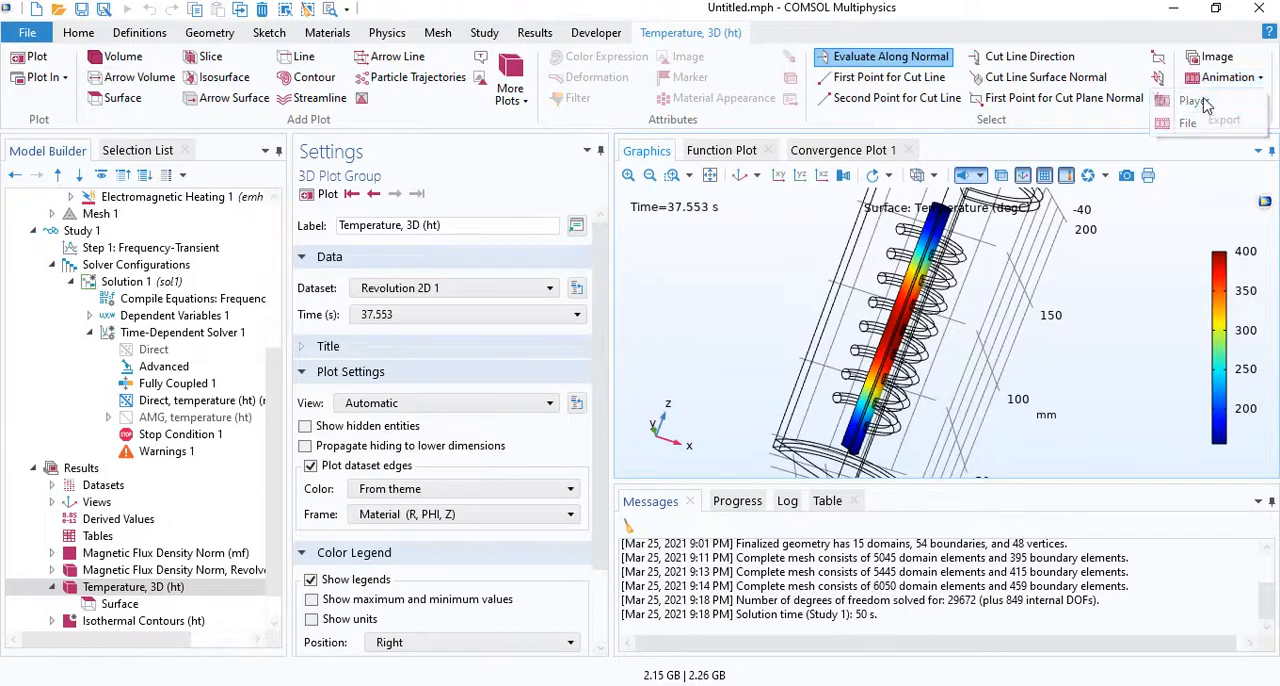
Step: Create a temperature Player animation using all stored time steps as frames
left_click(1197, 100)
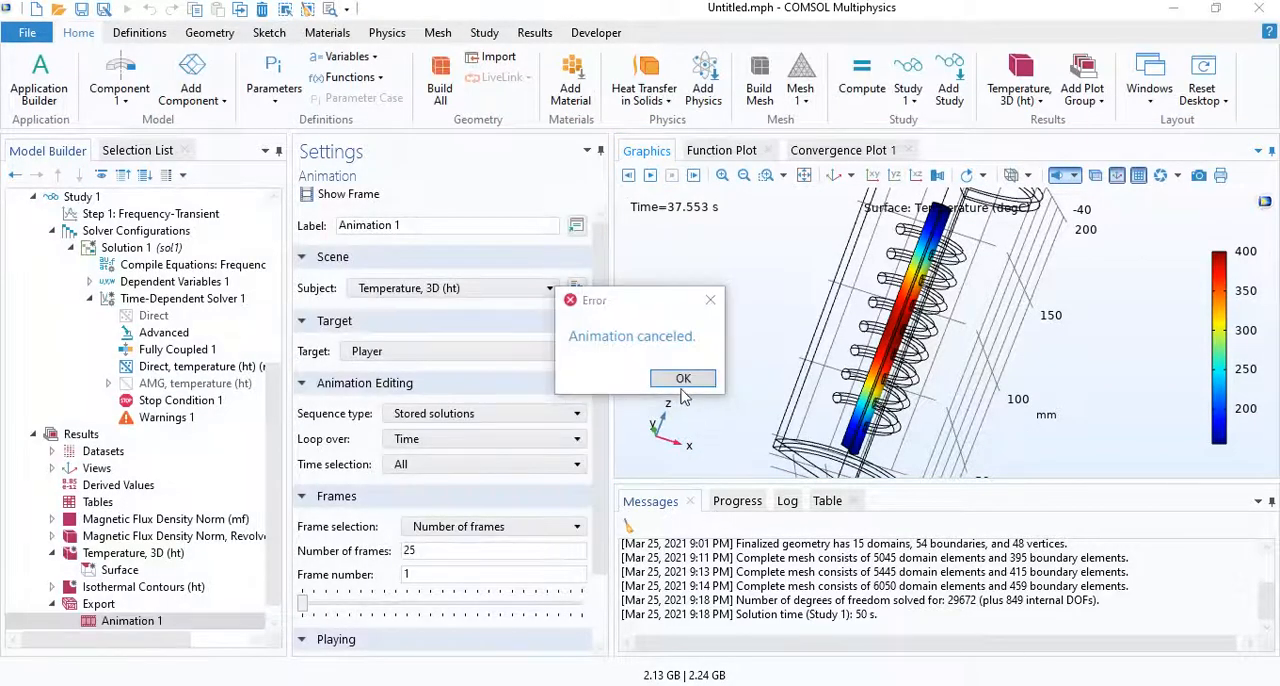
left_click(683, 378)
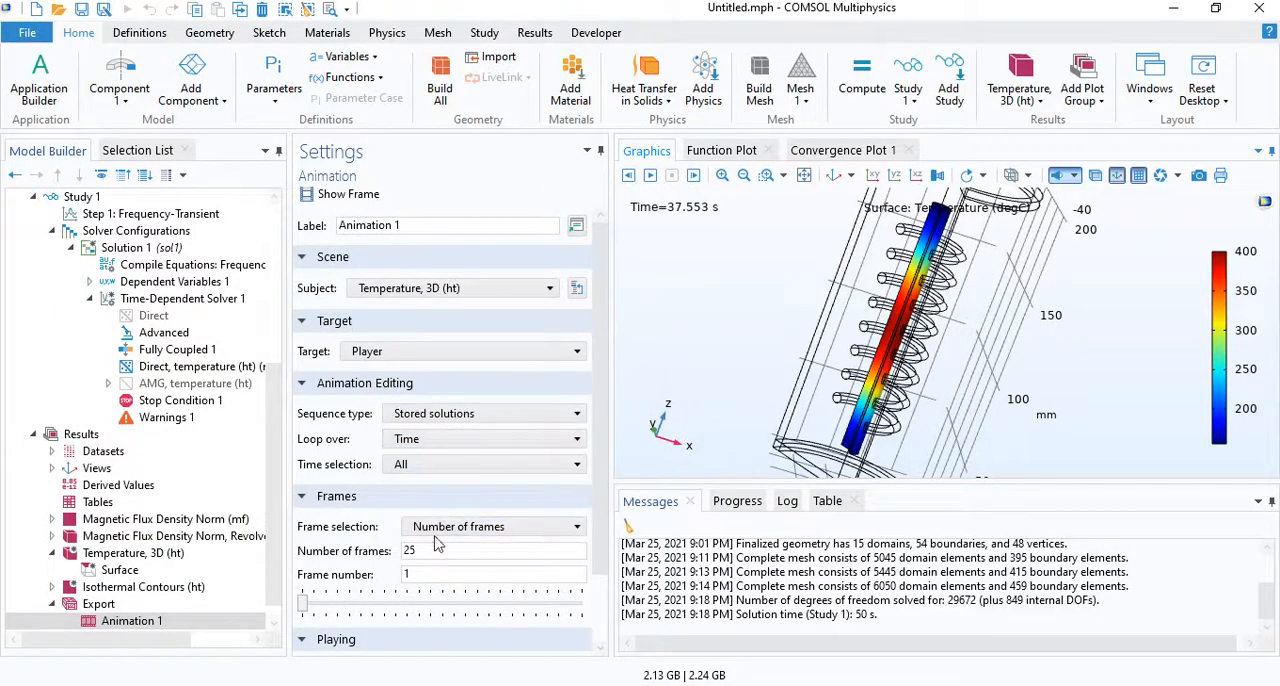
left_click(490, 526)
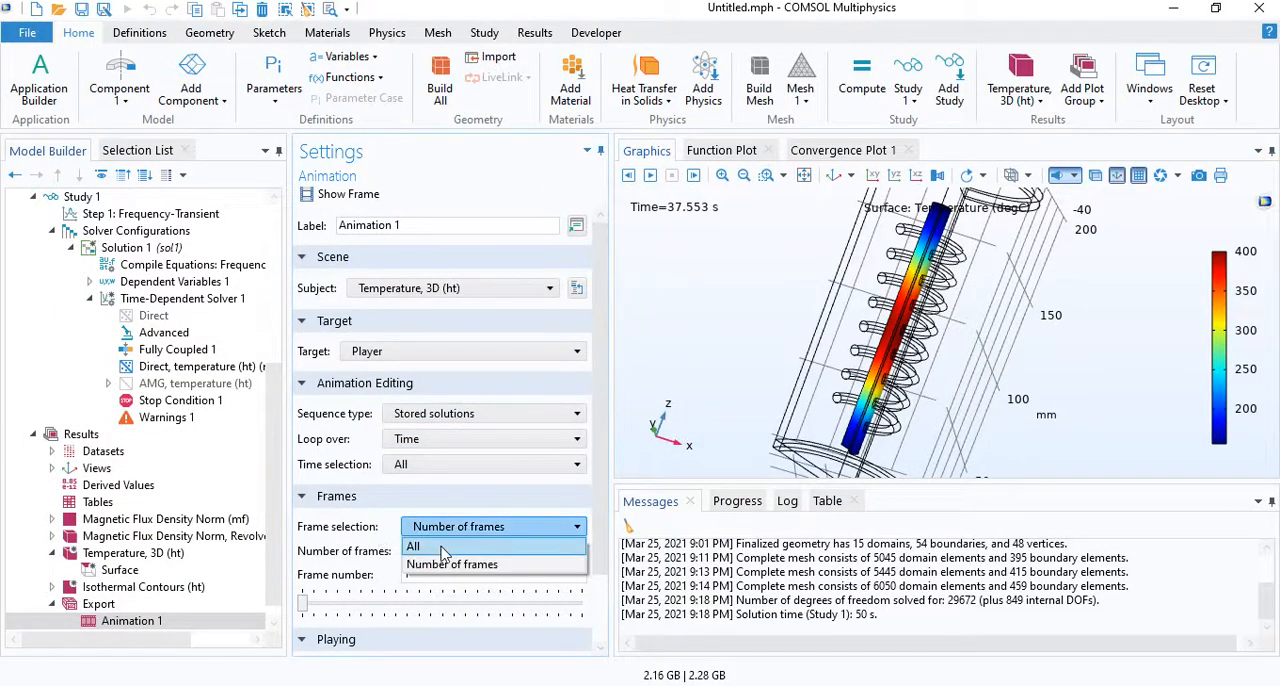
left_click(413, 546)
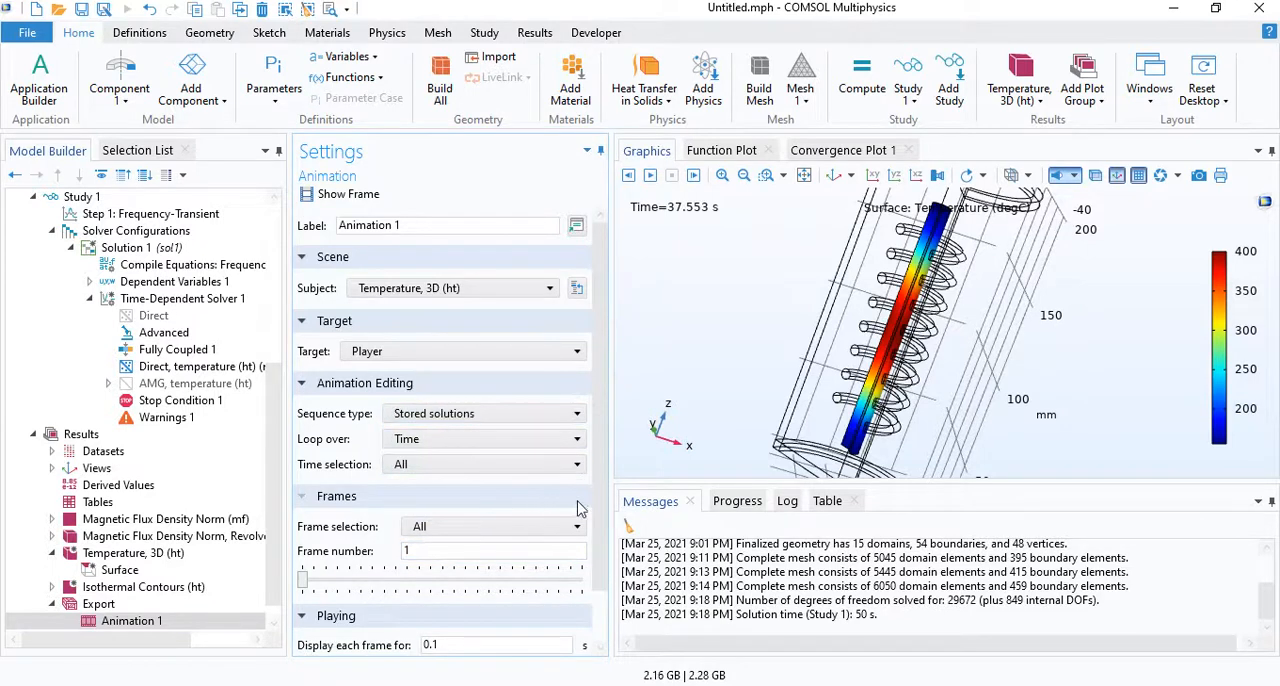
left_click(302, 256)
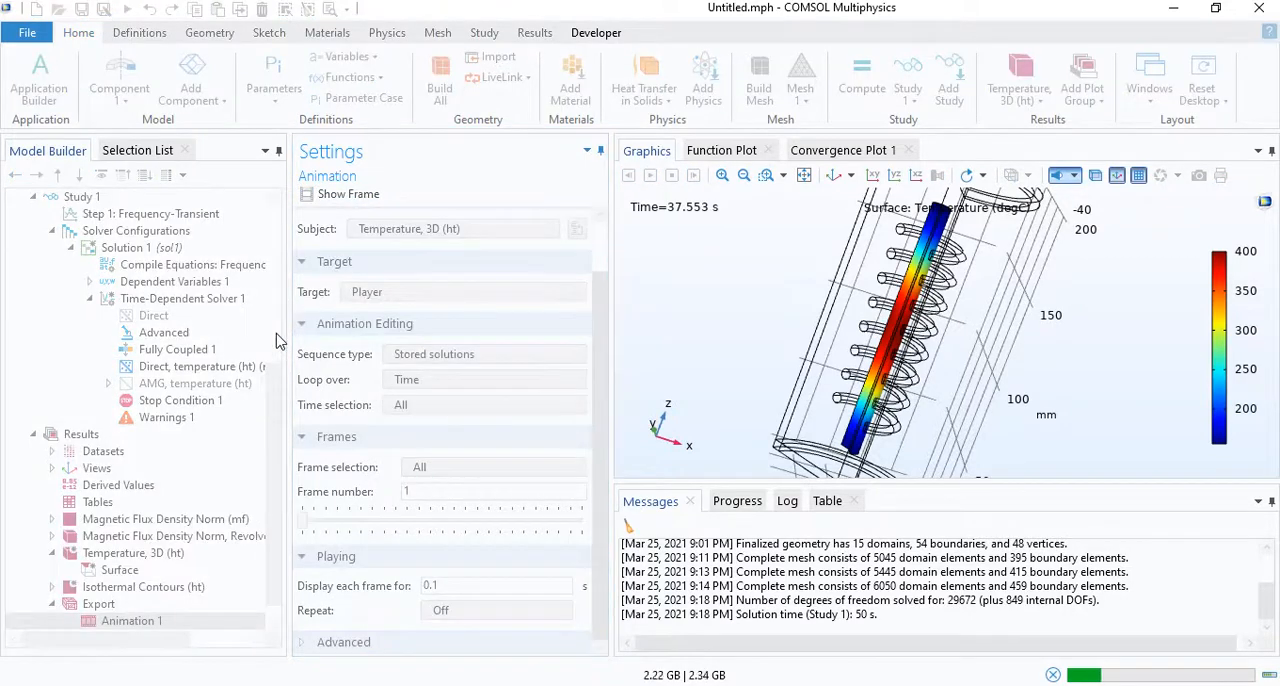
mouse_move(862, 315)
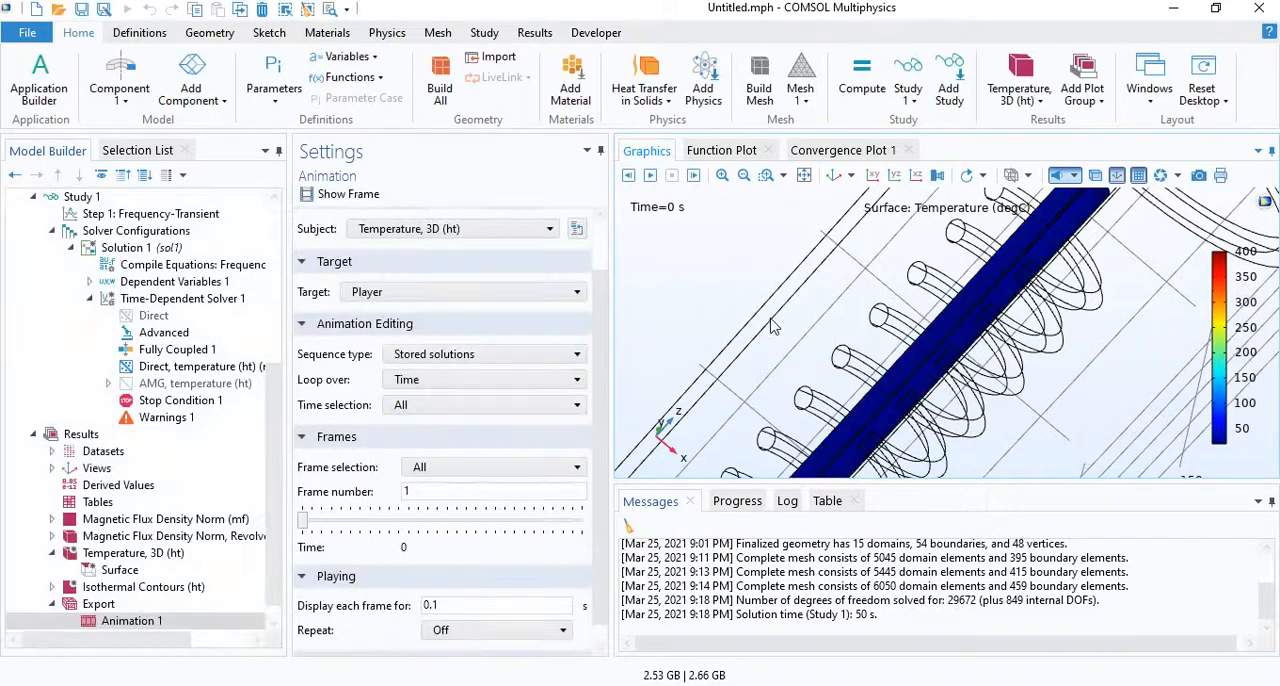
mouse_move(650, 175)
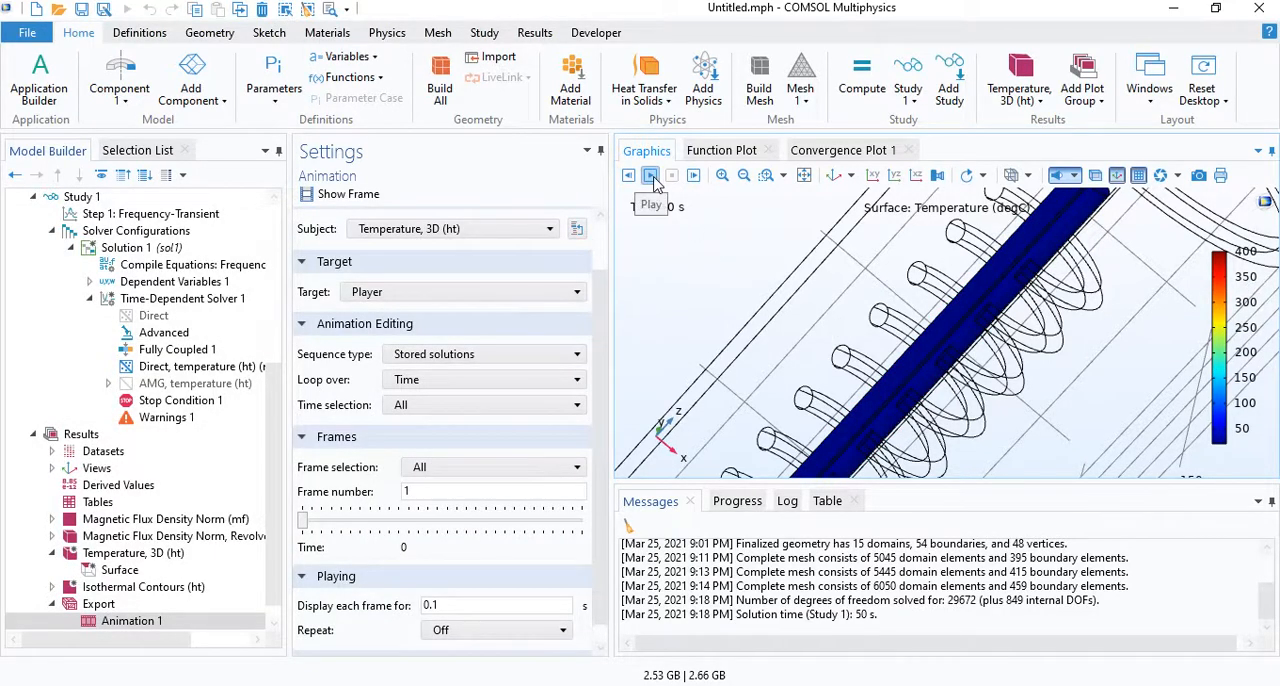
Step: Play the 40-frame animation and set its target to a GIF movie file
left_click(650, 175)
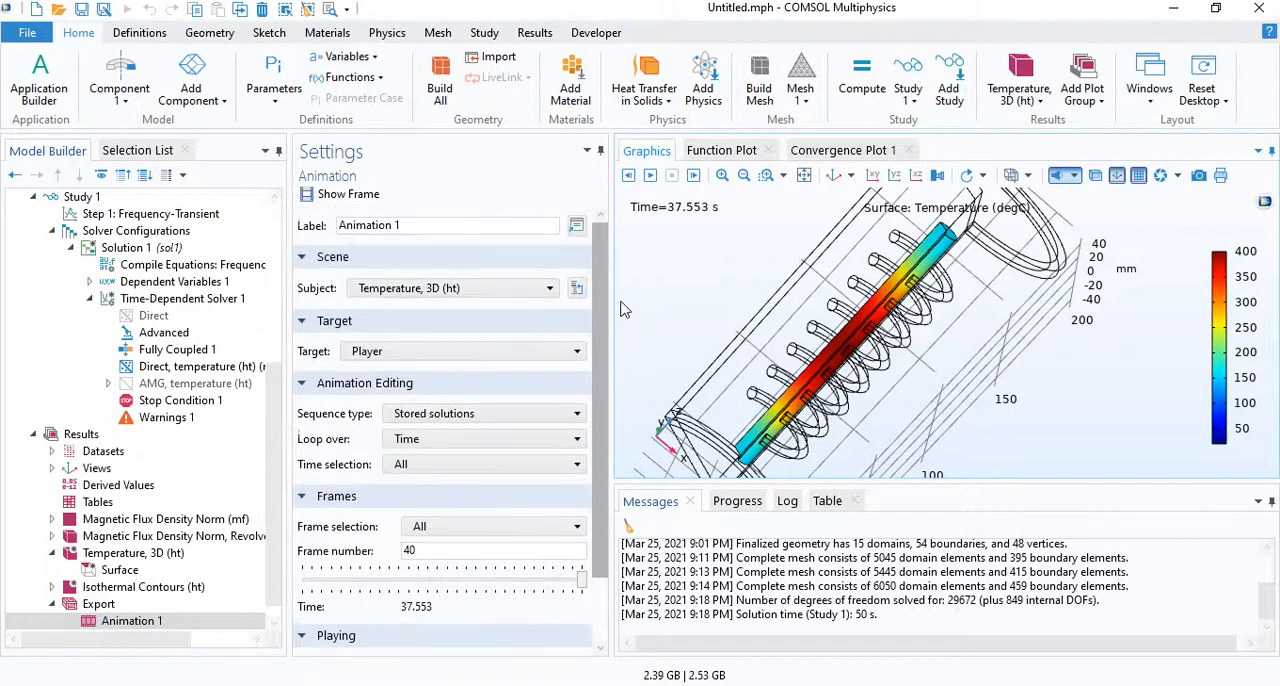
left_click(462, 351)
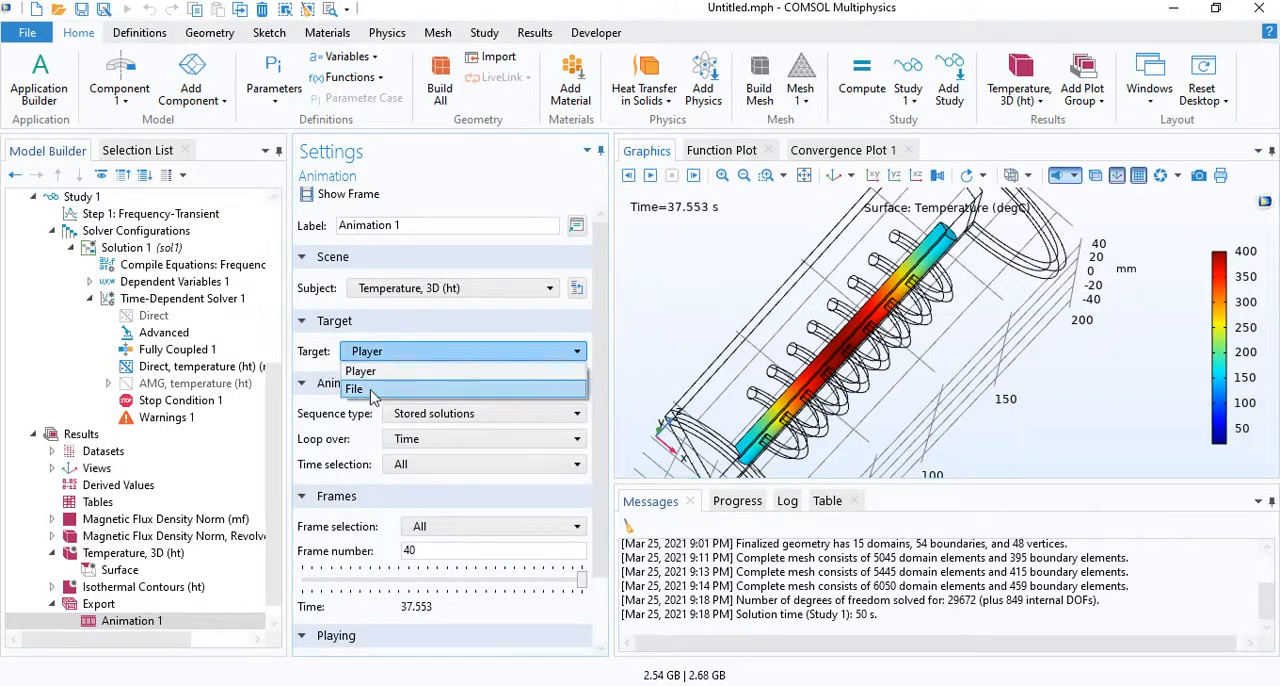
left_click(355, 388)
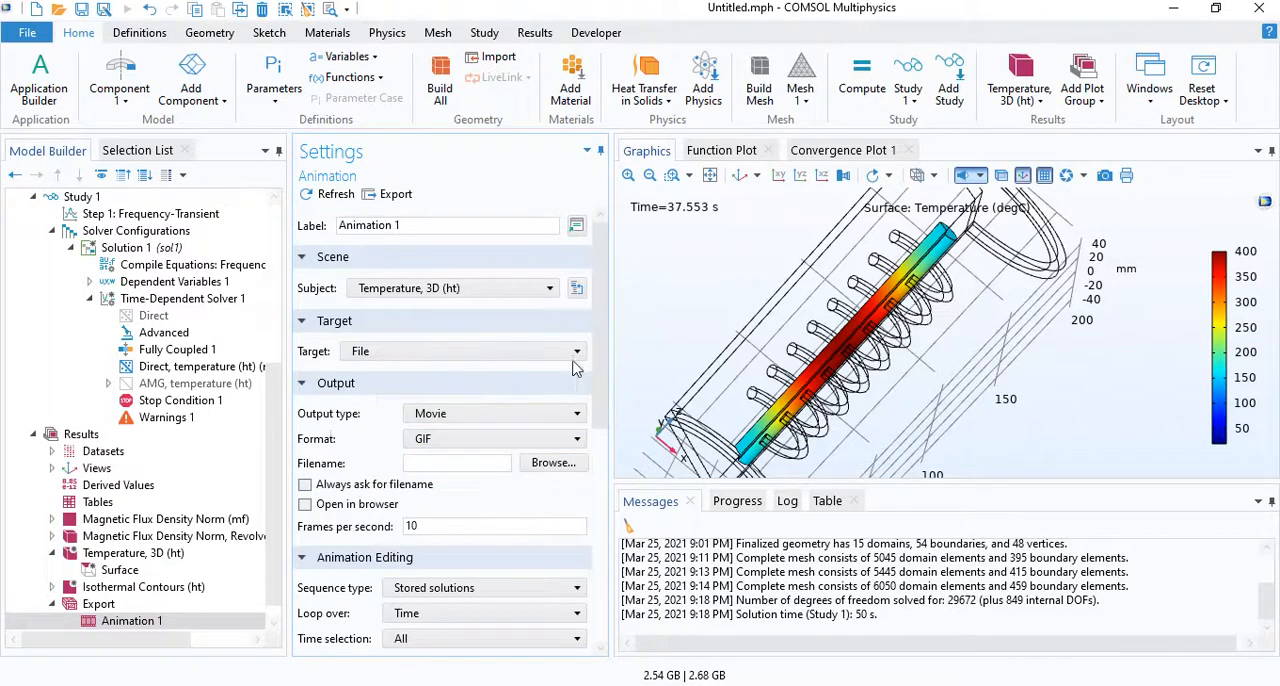
scroll("down", 3)
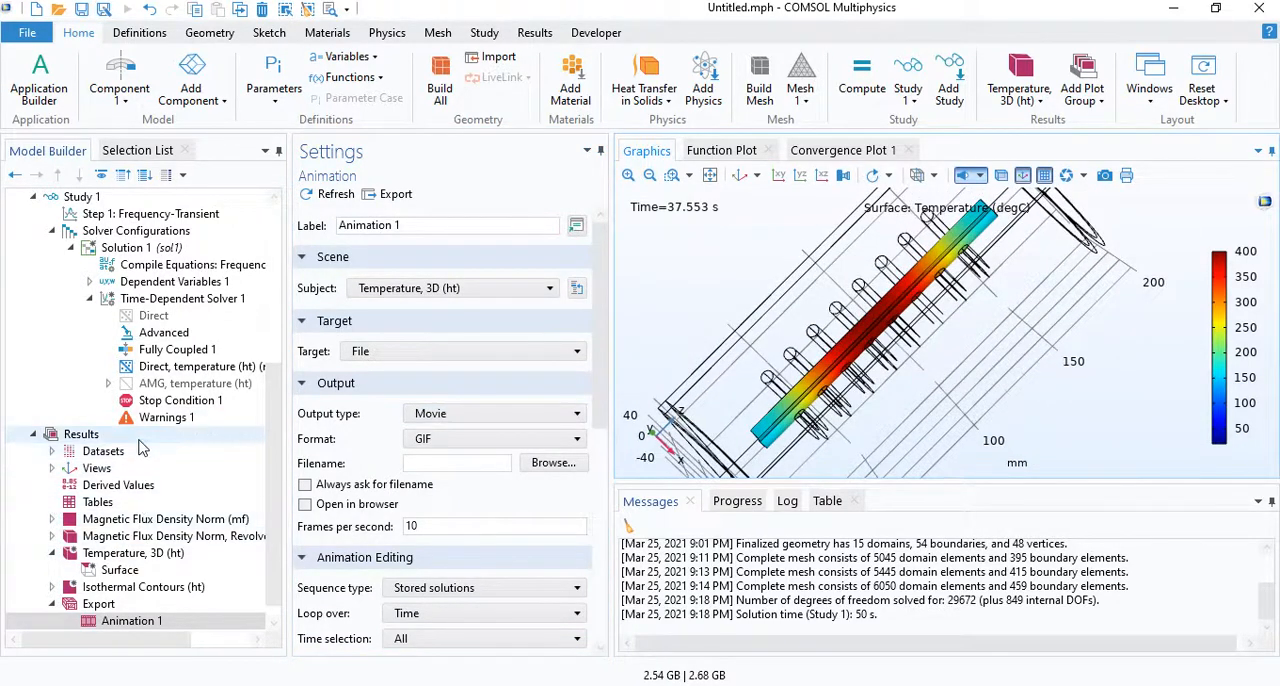
Step: Add 2D Plot Group 5 with a surface plot of current density norm mf.normJ
right_click(80, 433)
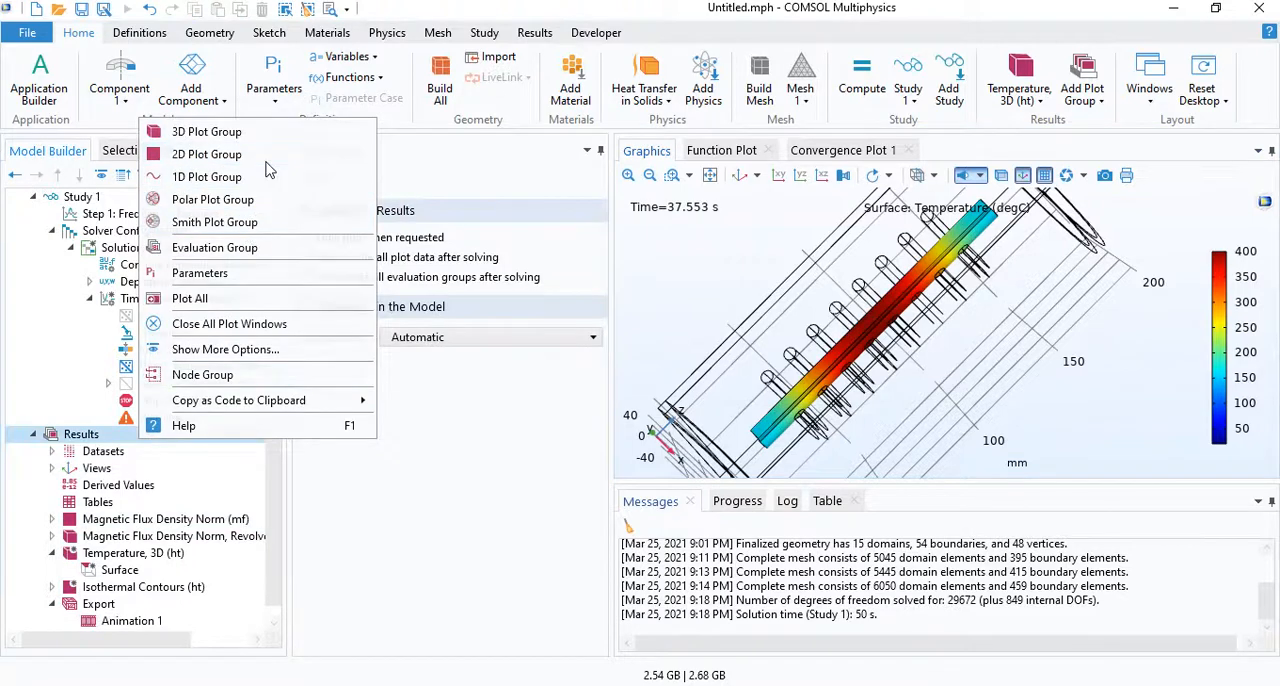
left_click(207, 153)
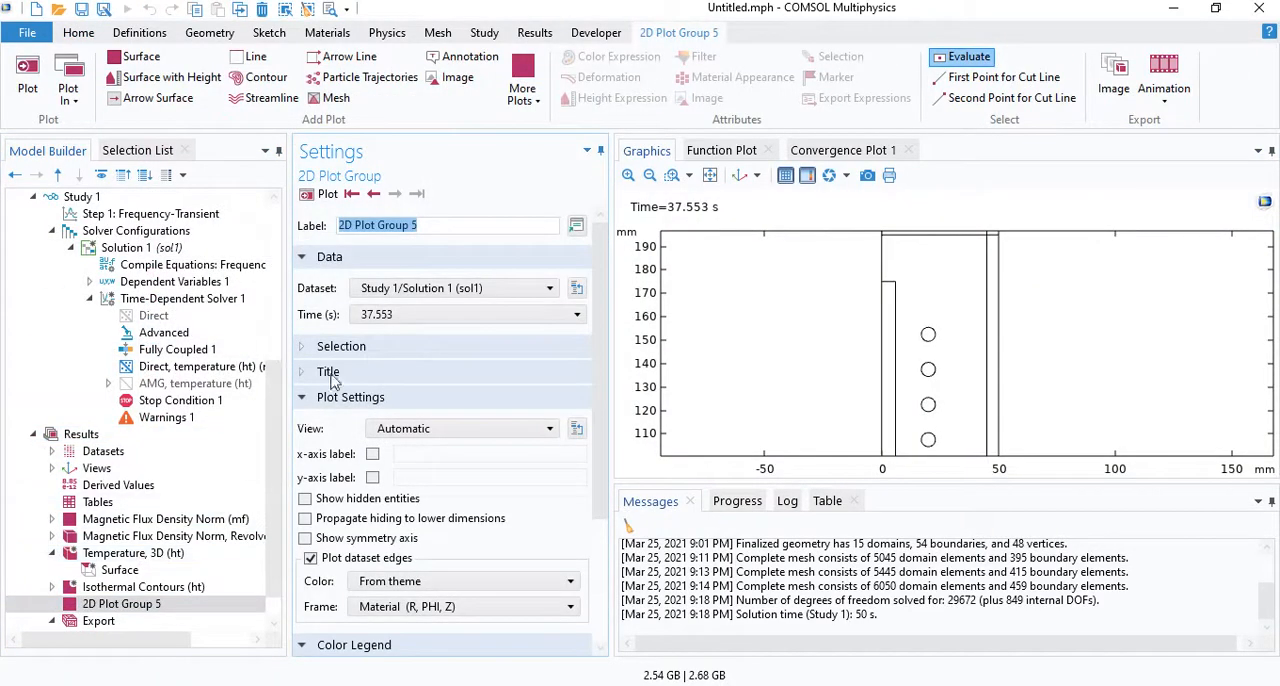
right_click(121, 603)
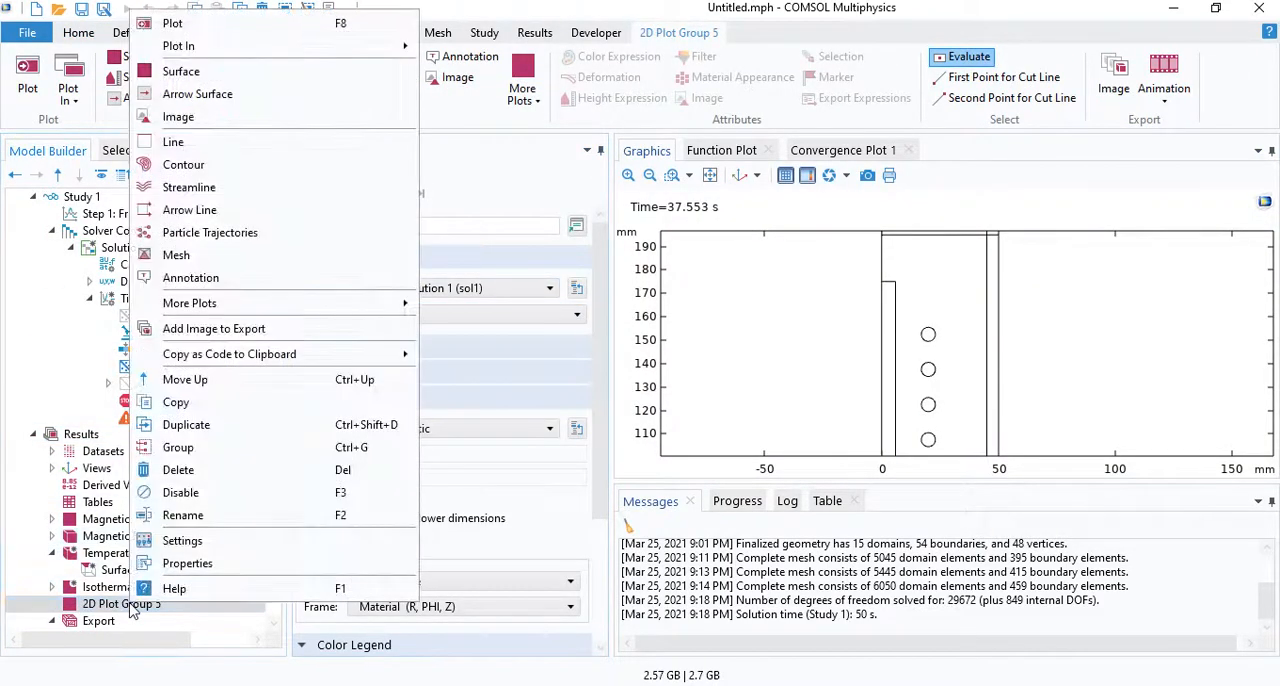
mouse_move(181, 71)
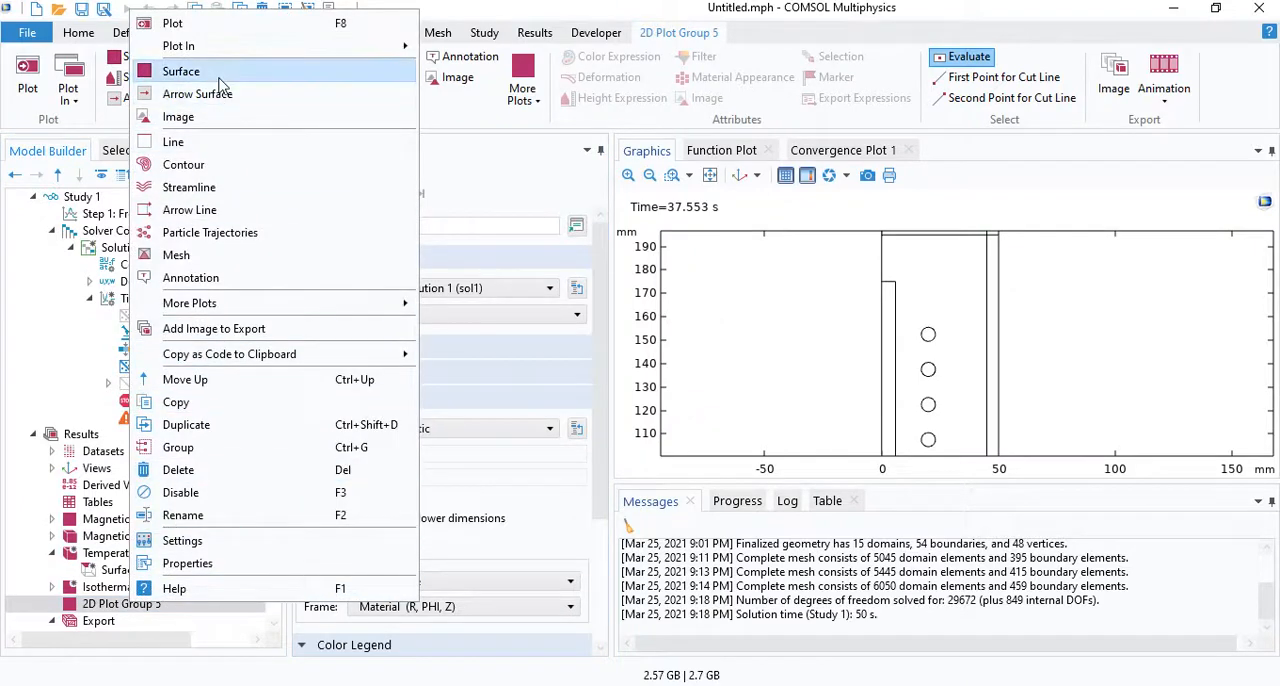
left_click(181, 71)
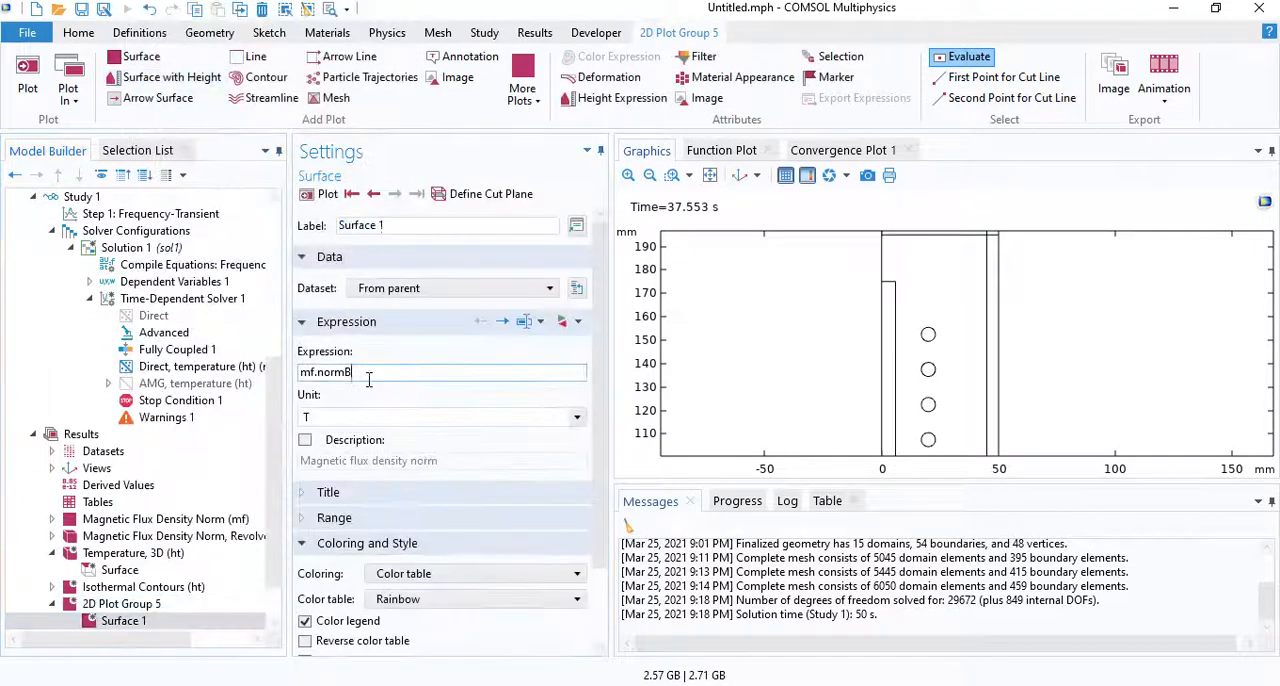
type("mf.normJ")
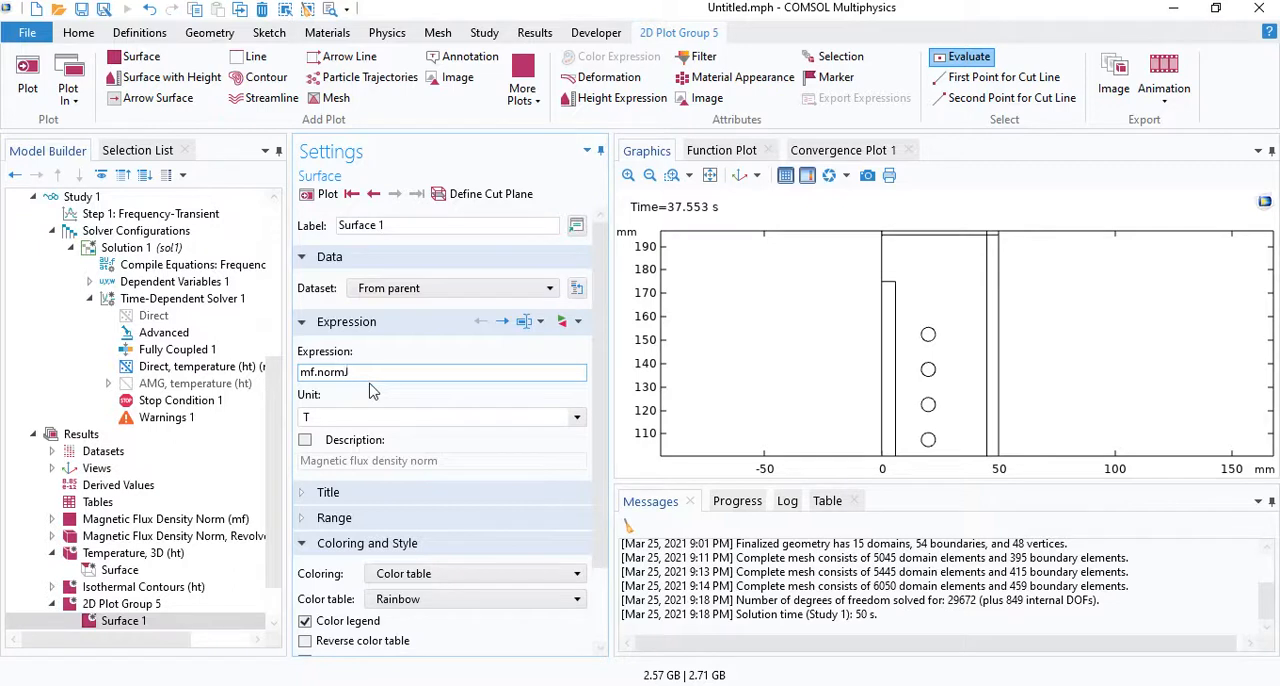
left_click(320, 193)
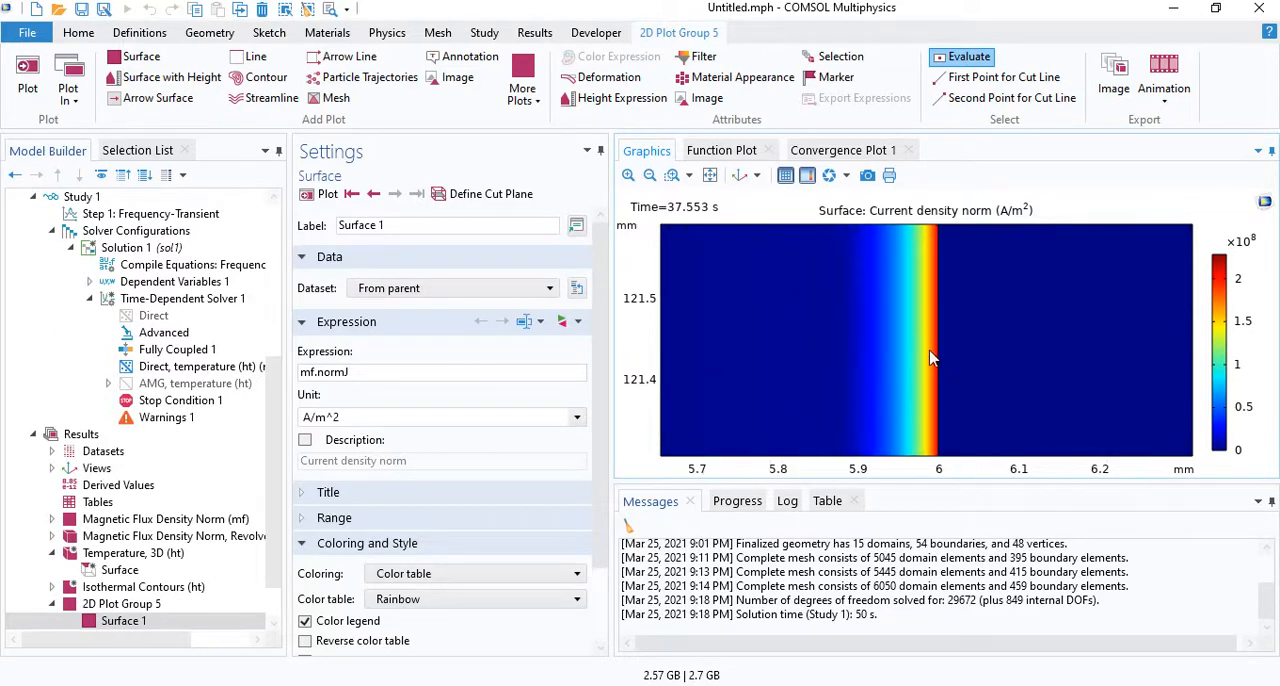
mouse_move(1137, 278)
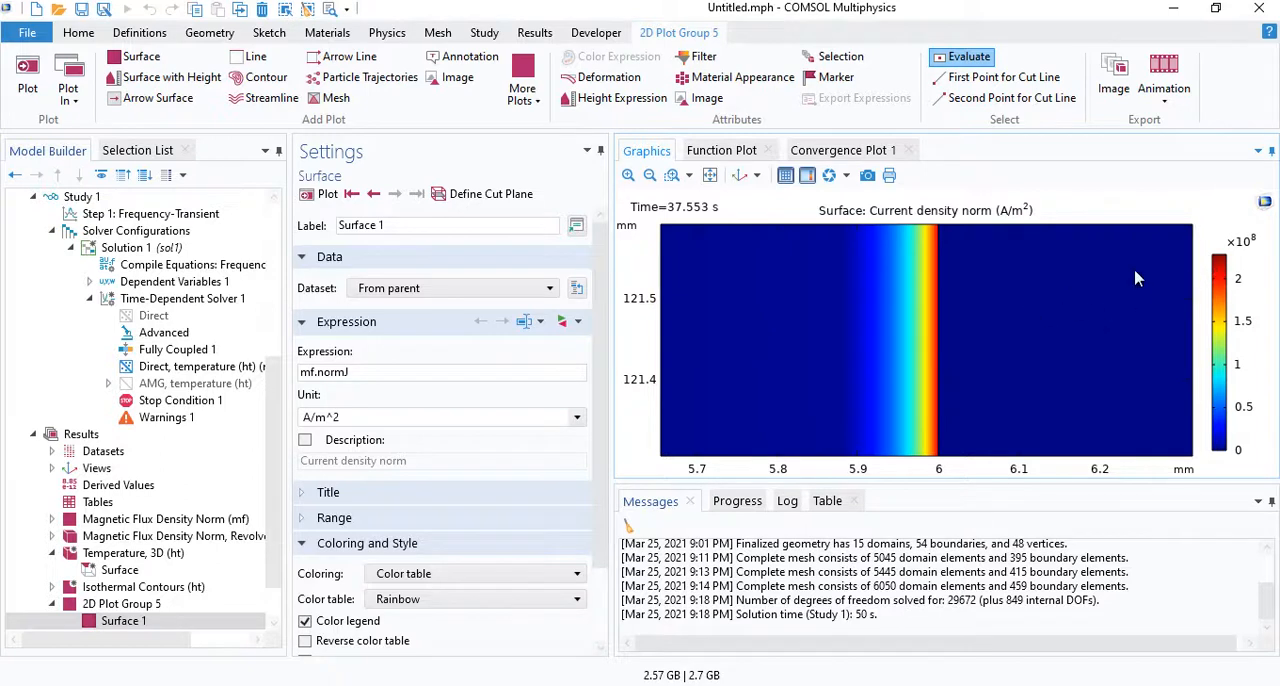
mouse_move(943, 344)
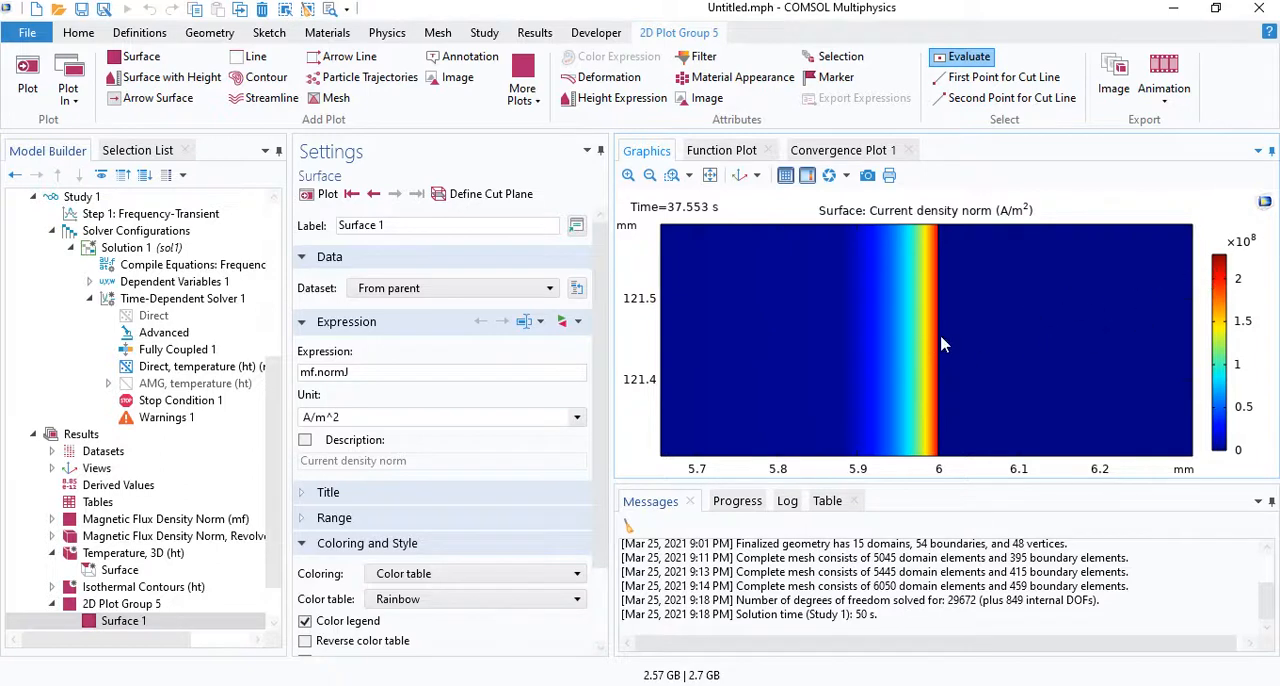
mouse_move(931, 344)
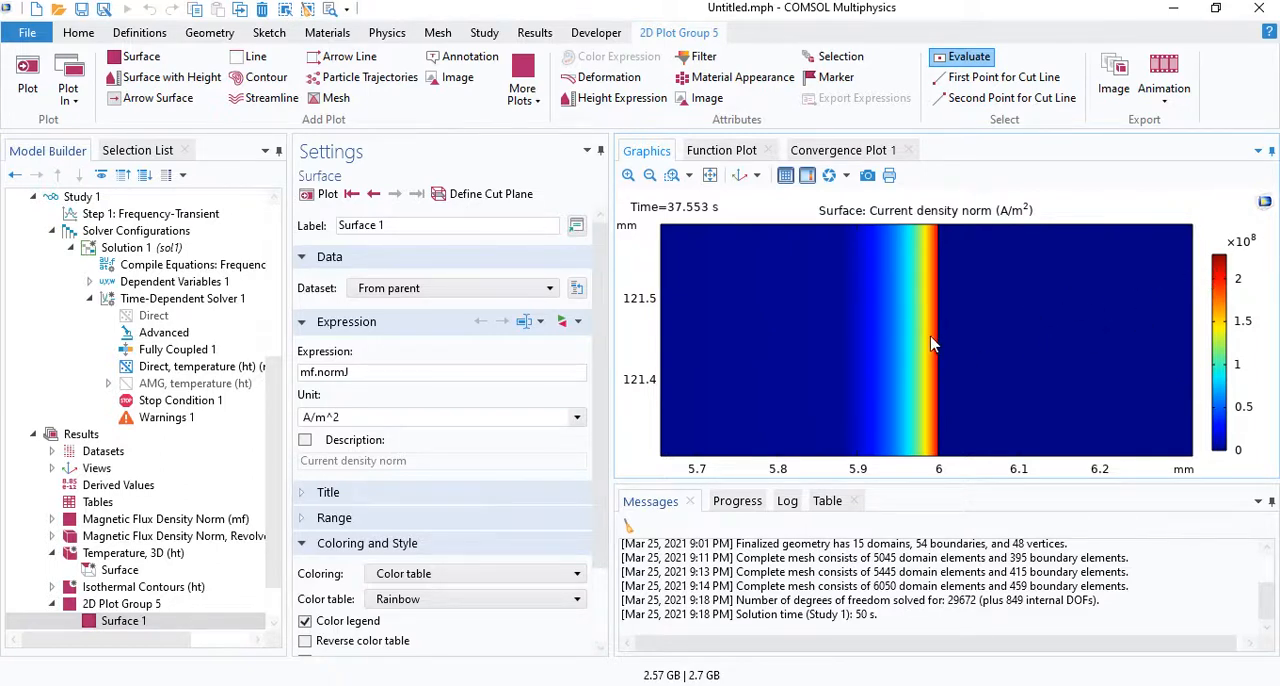
mouse_move(850, 355)
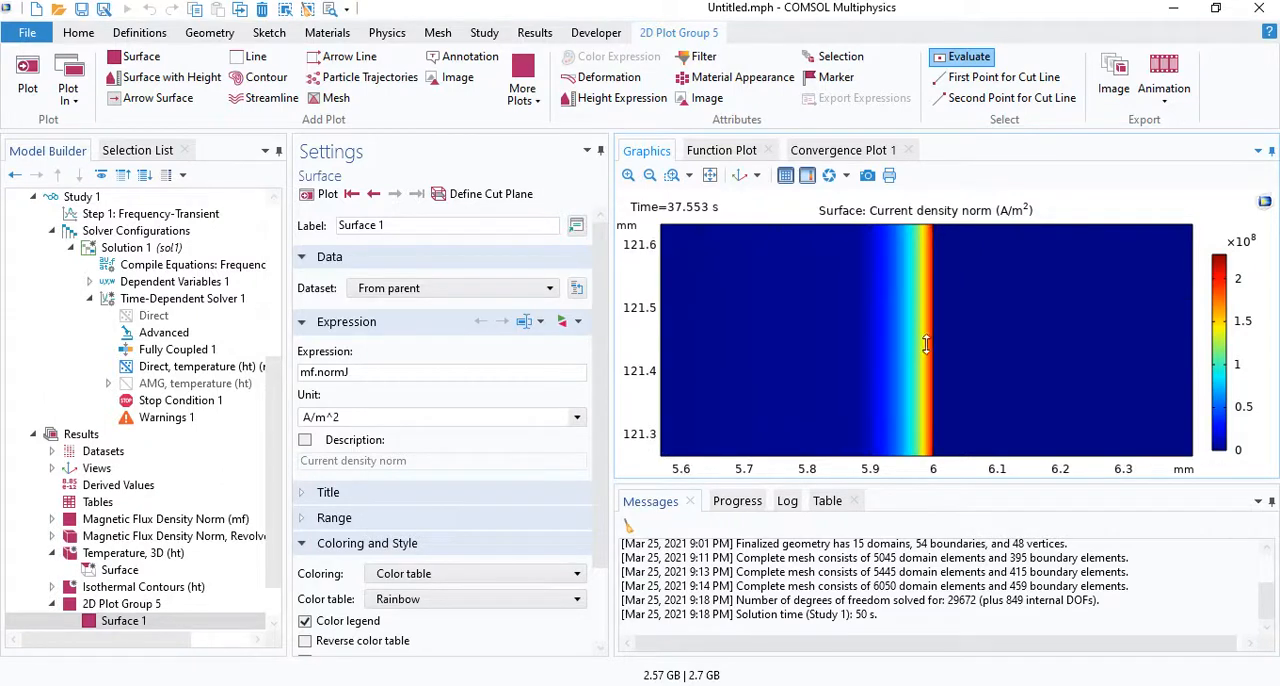
mouse_move(920, 307)
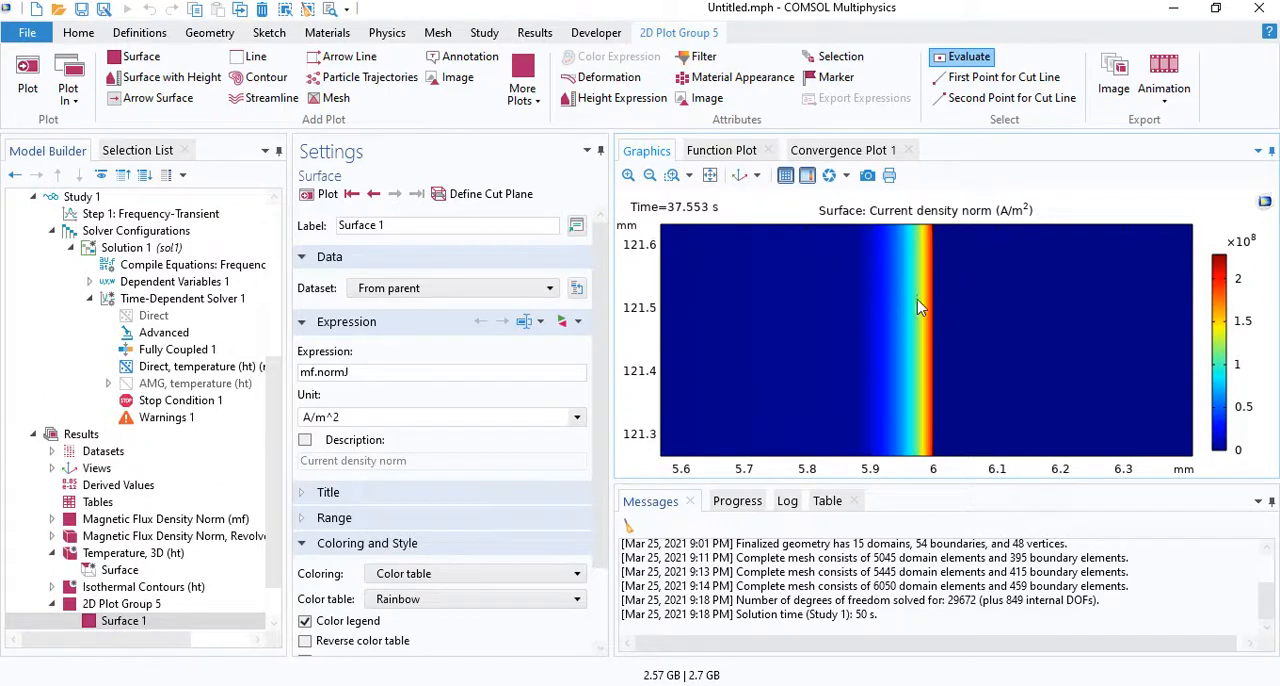
mouse_move(932, 313)
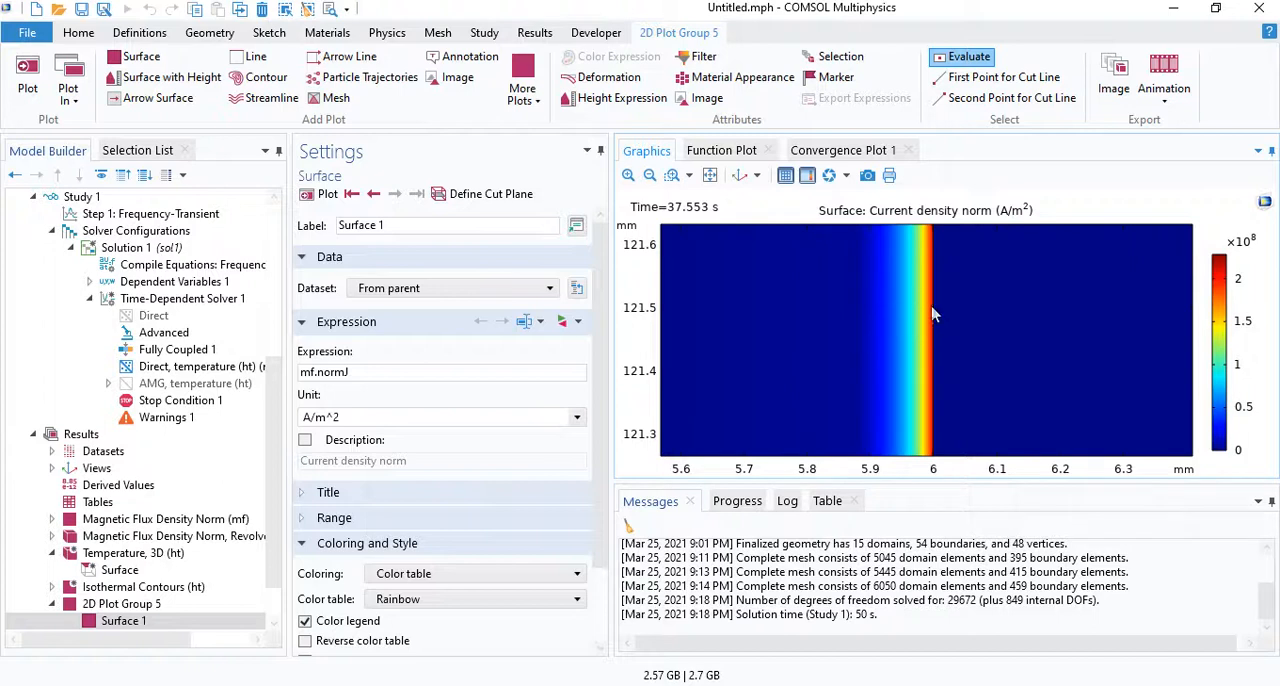